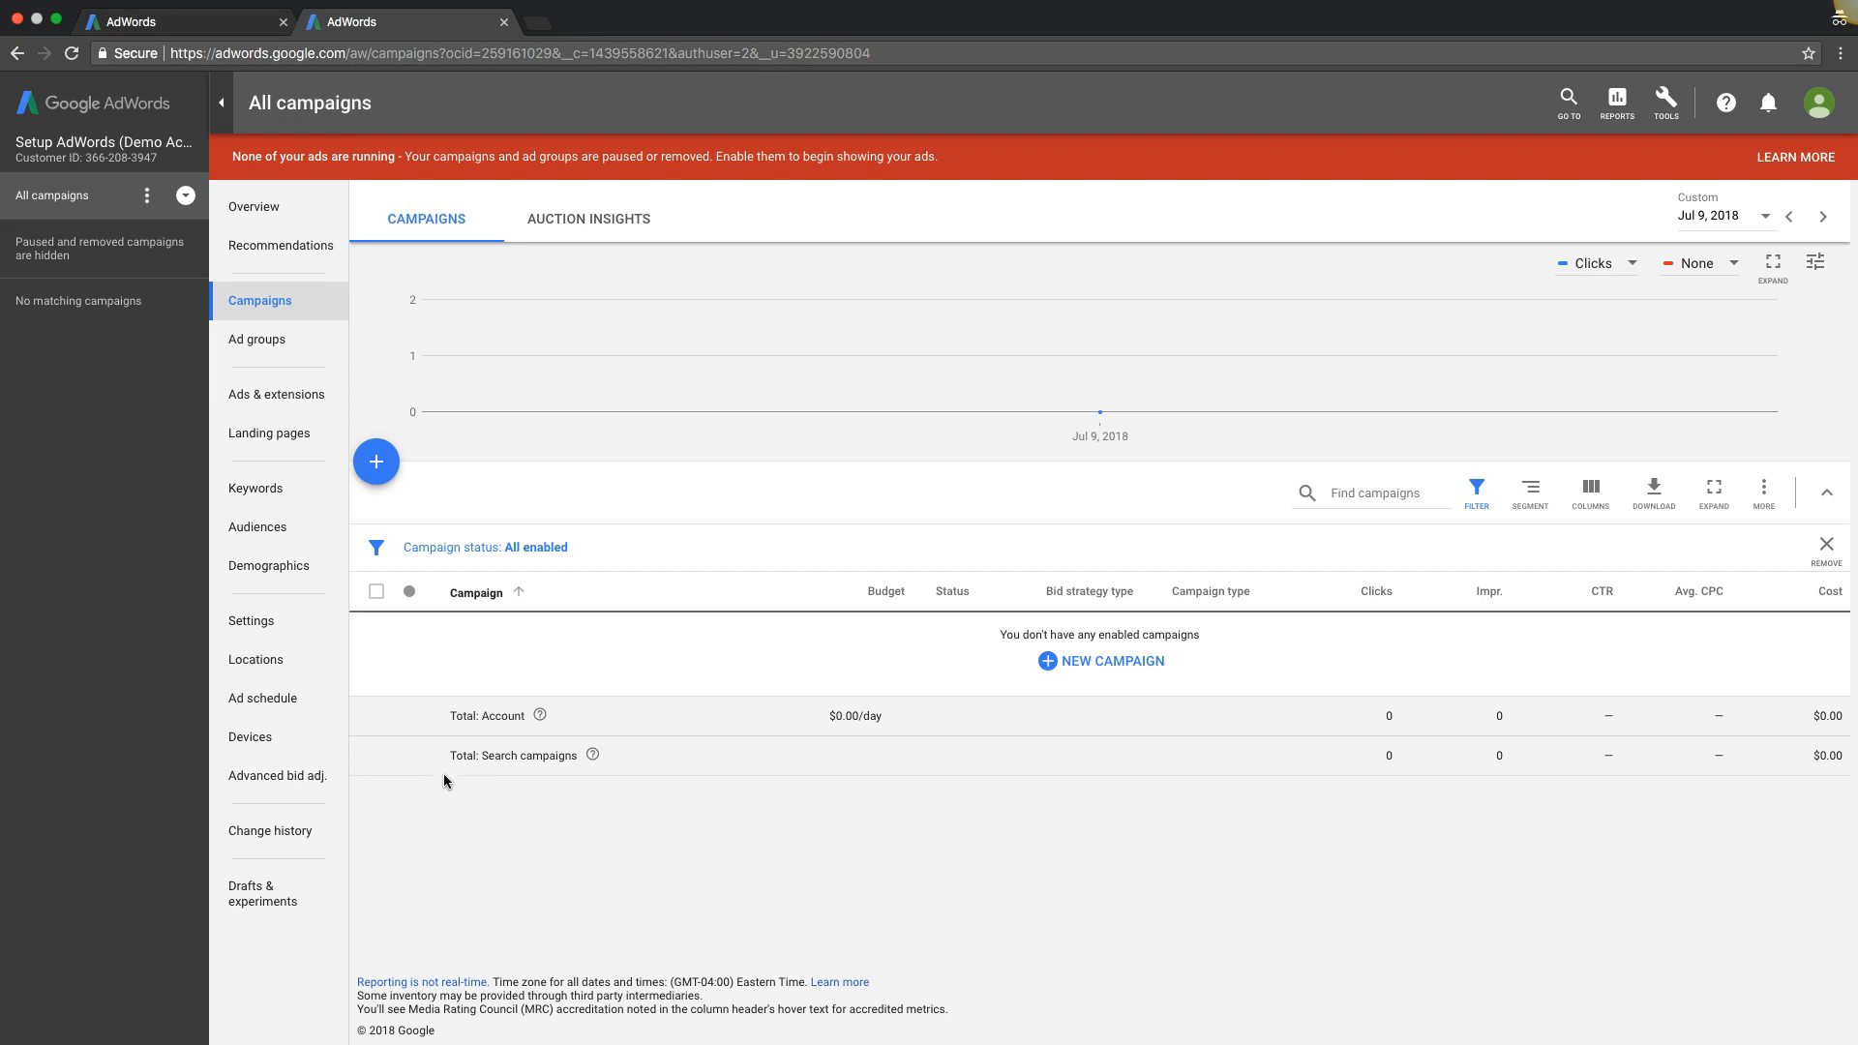
pyautogui.moveTo(1444, 312)
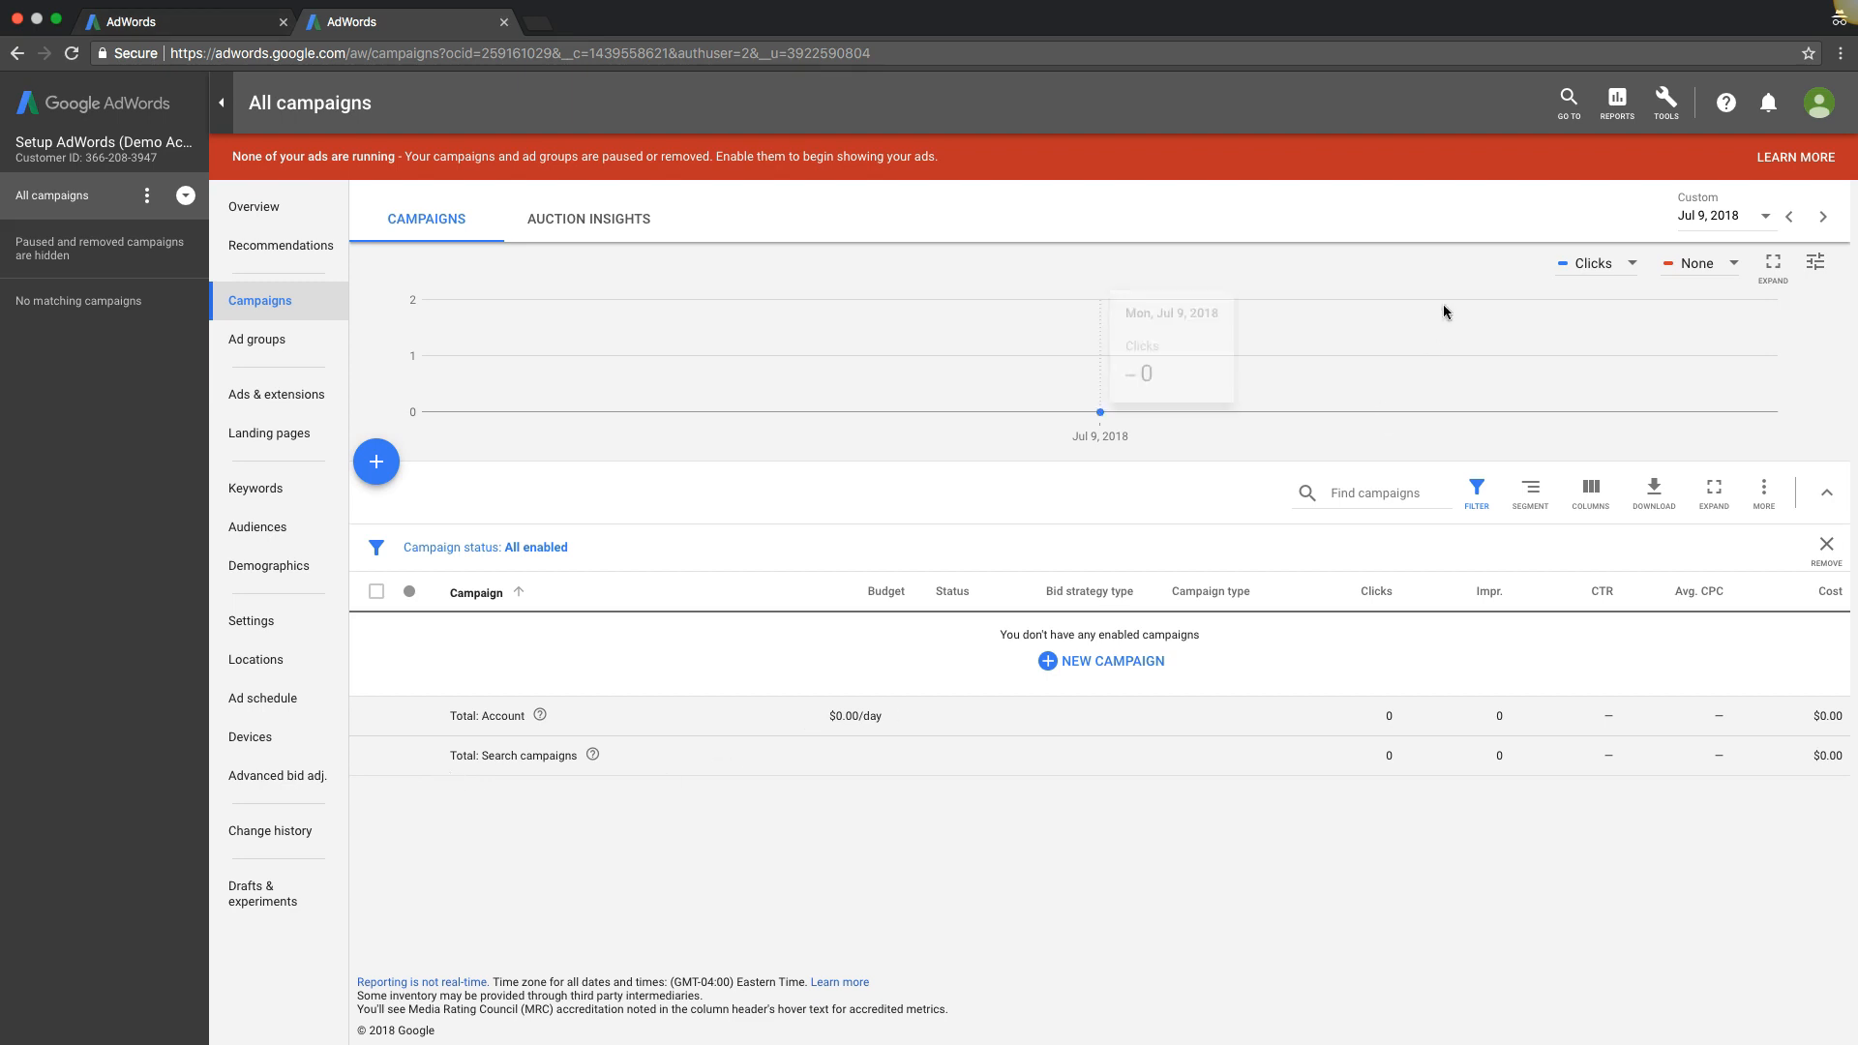
pyautogui.moveTo(72, 608)
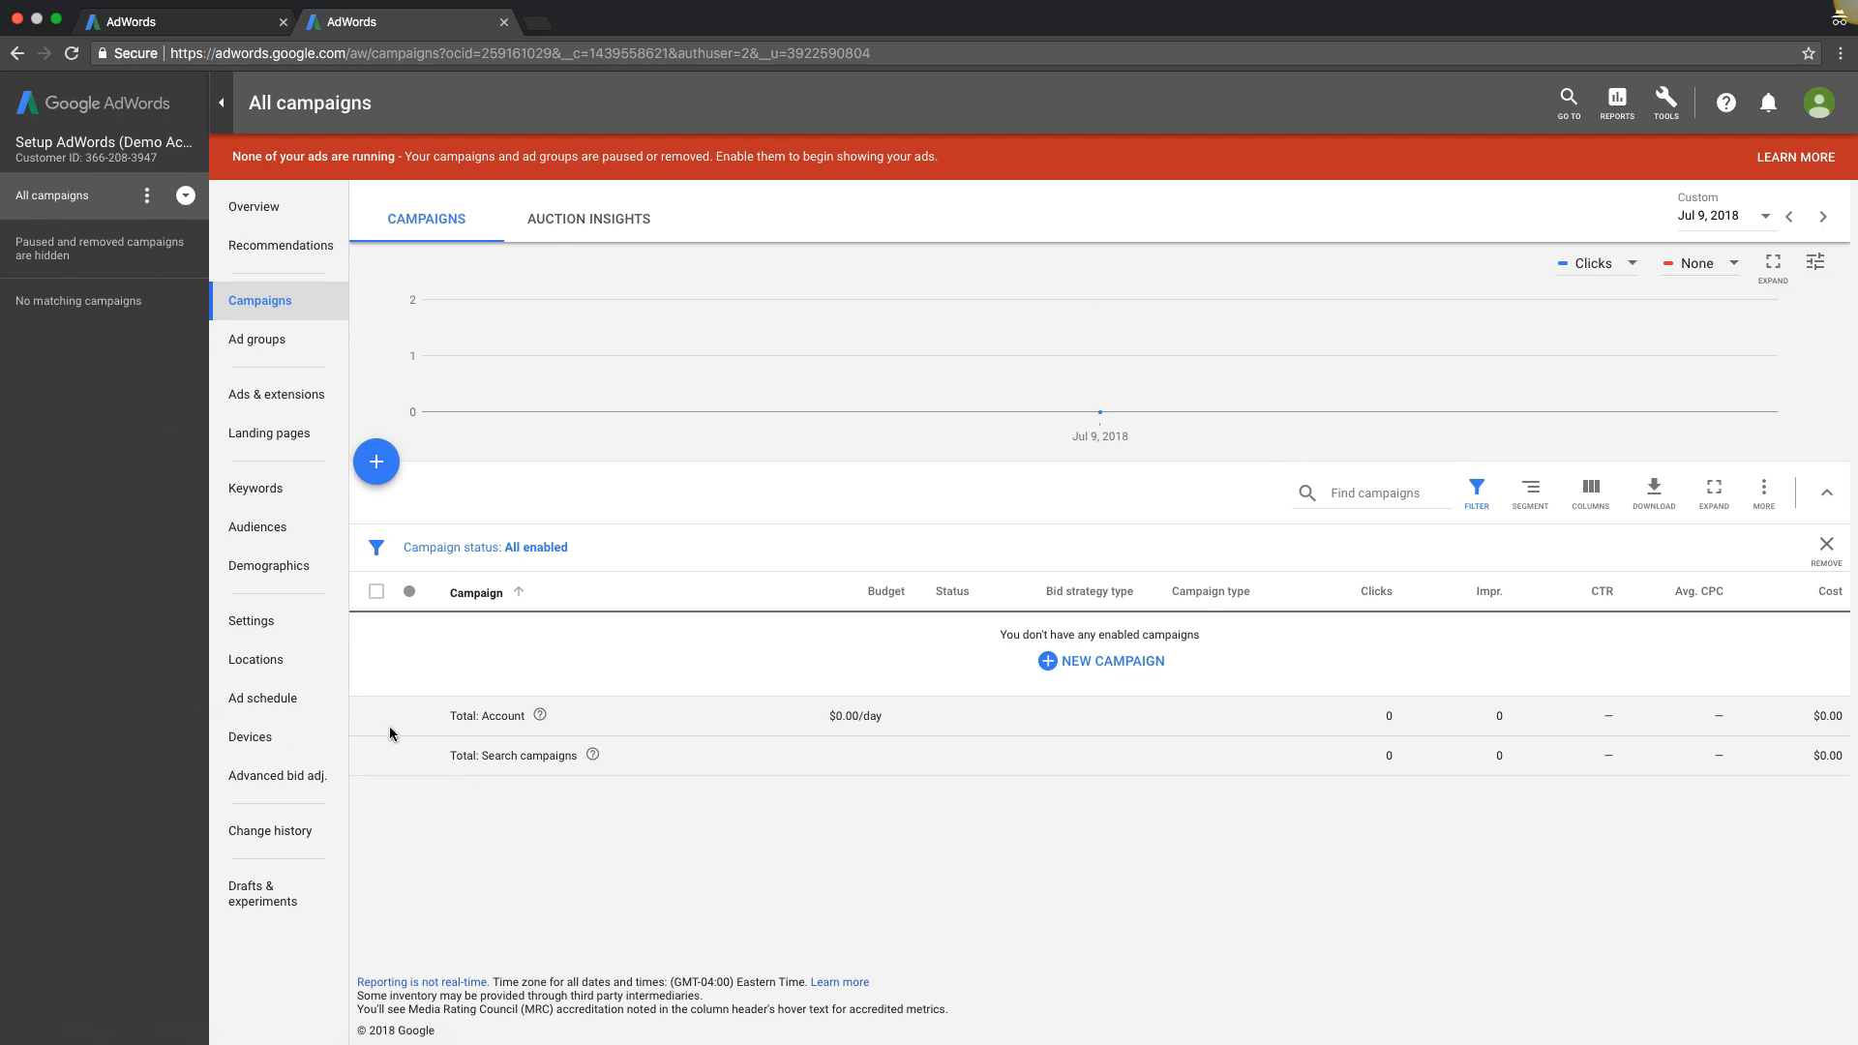
pyautogui.moveTo(93, 282)
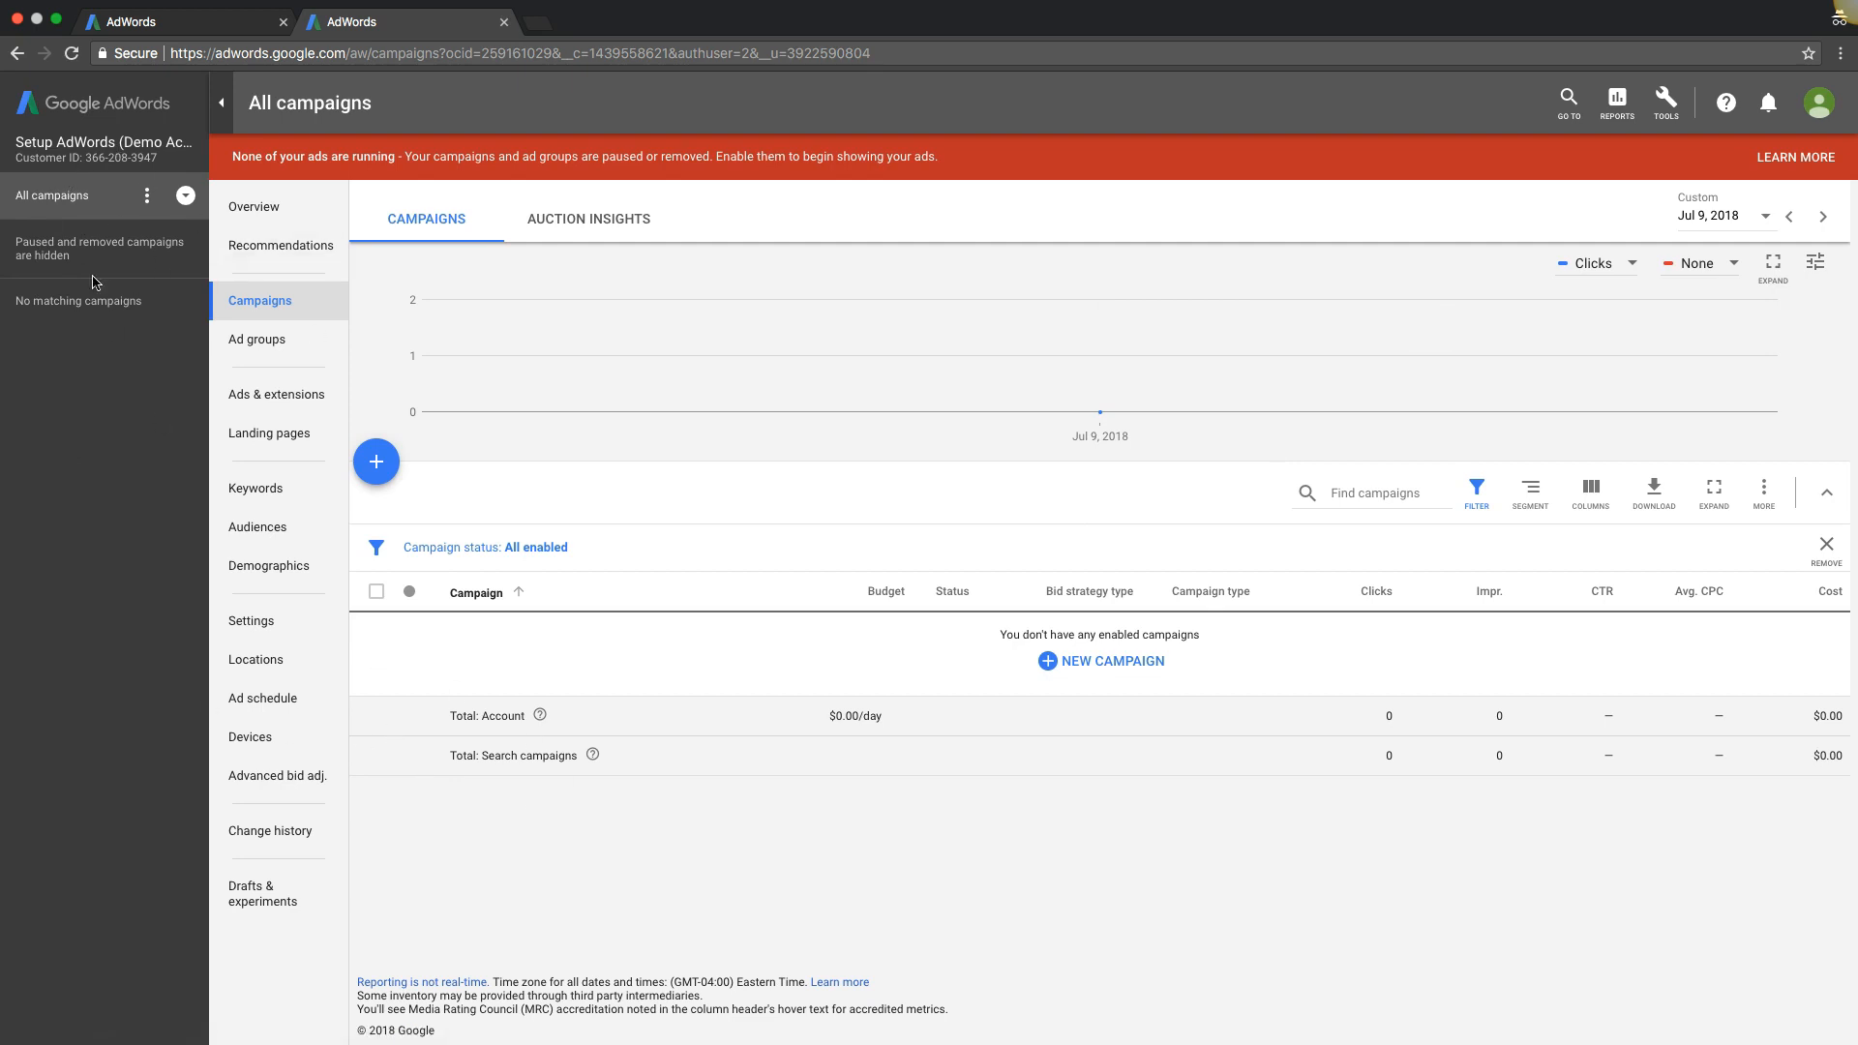
pyautogui.moveTo(182, 261)
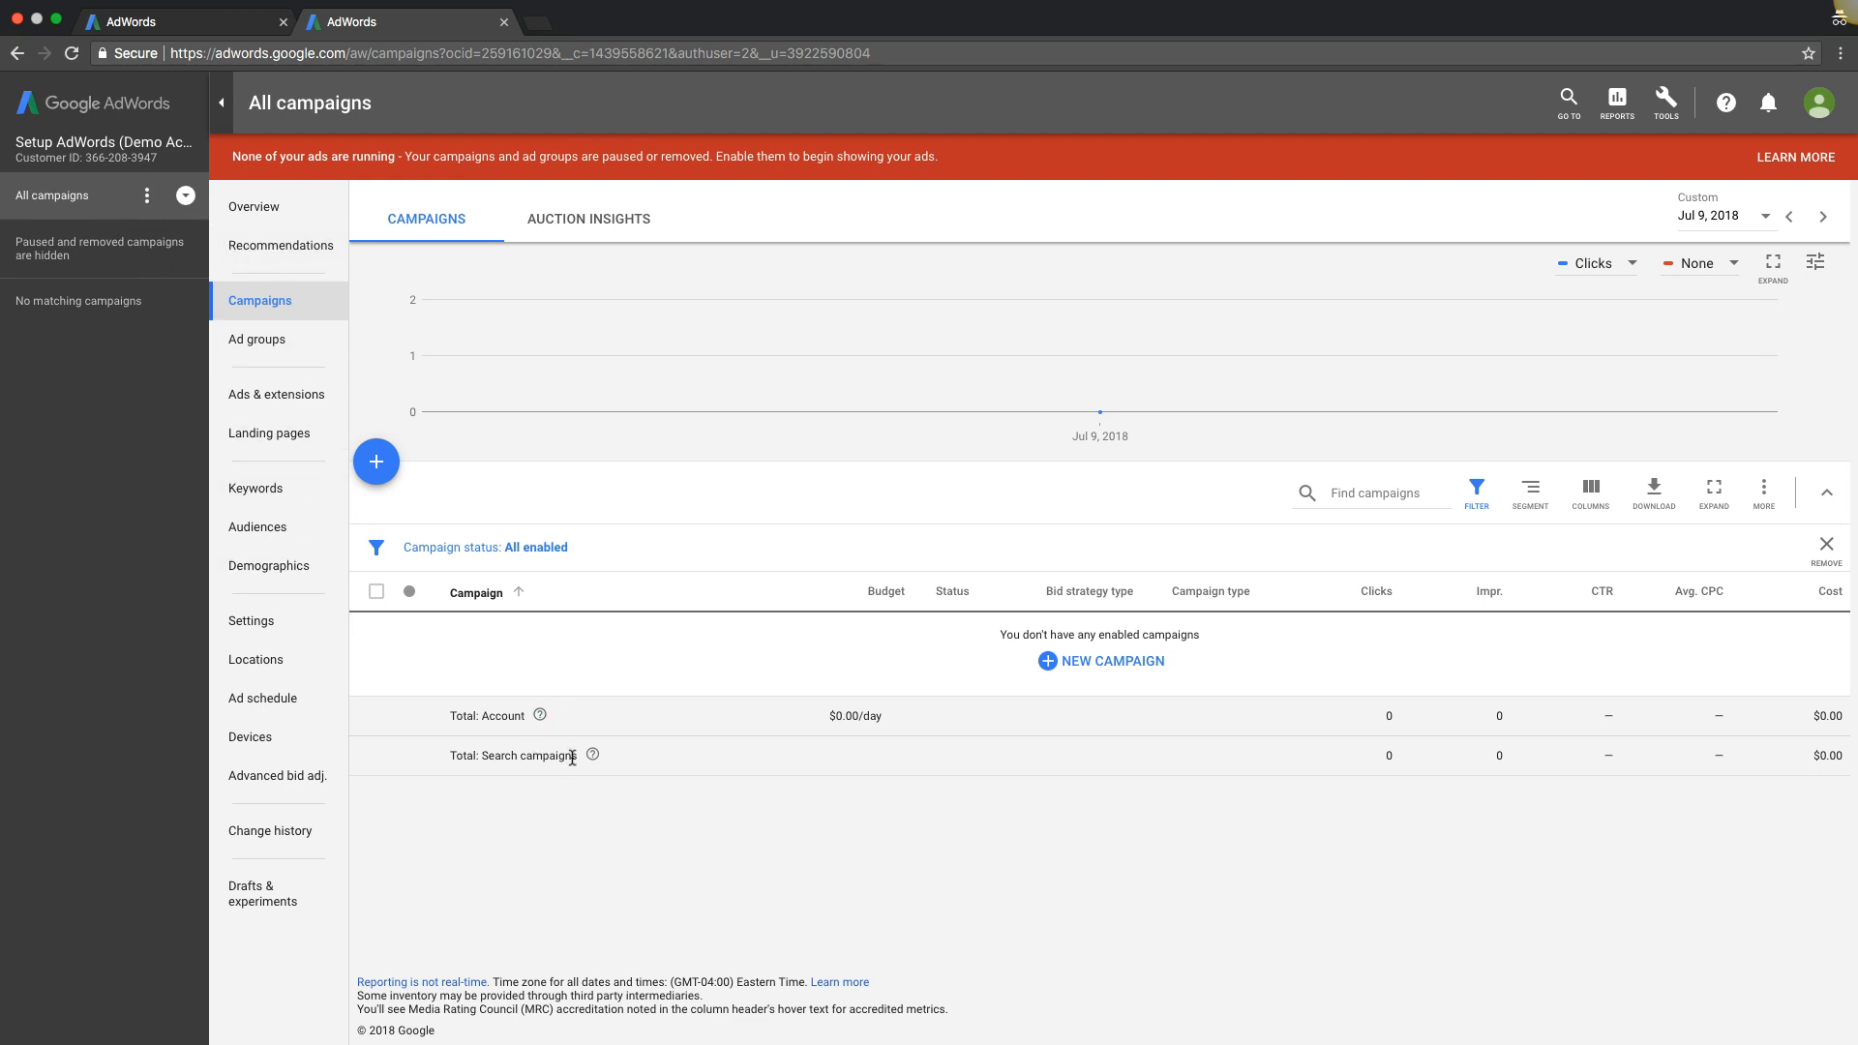
pyautogui.moveTo(1679, 128)
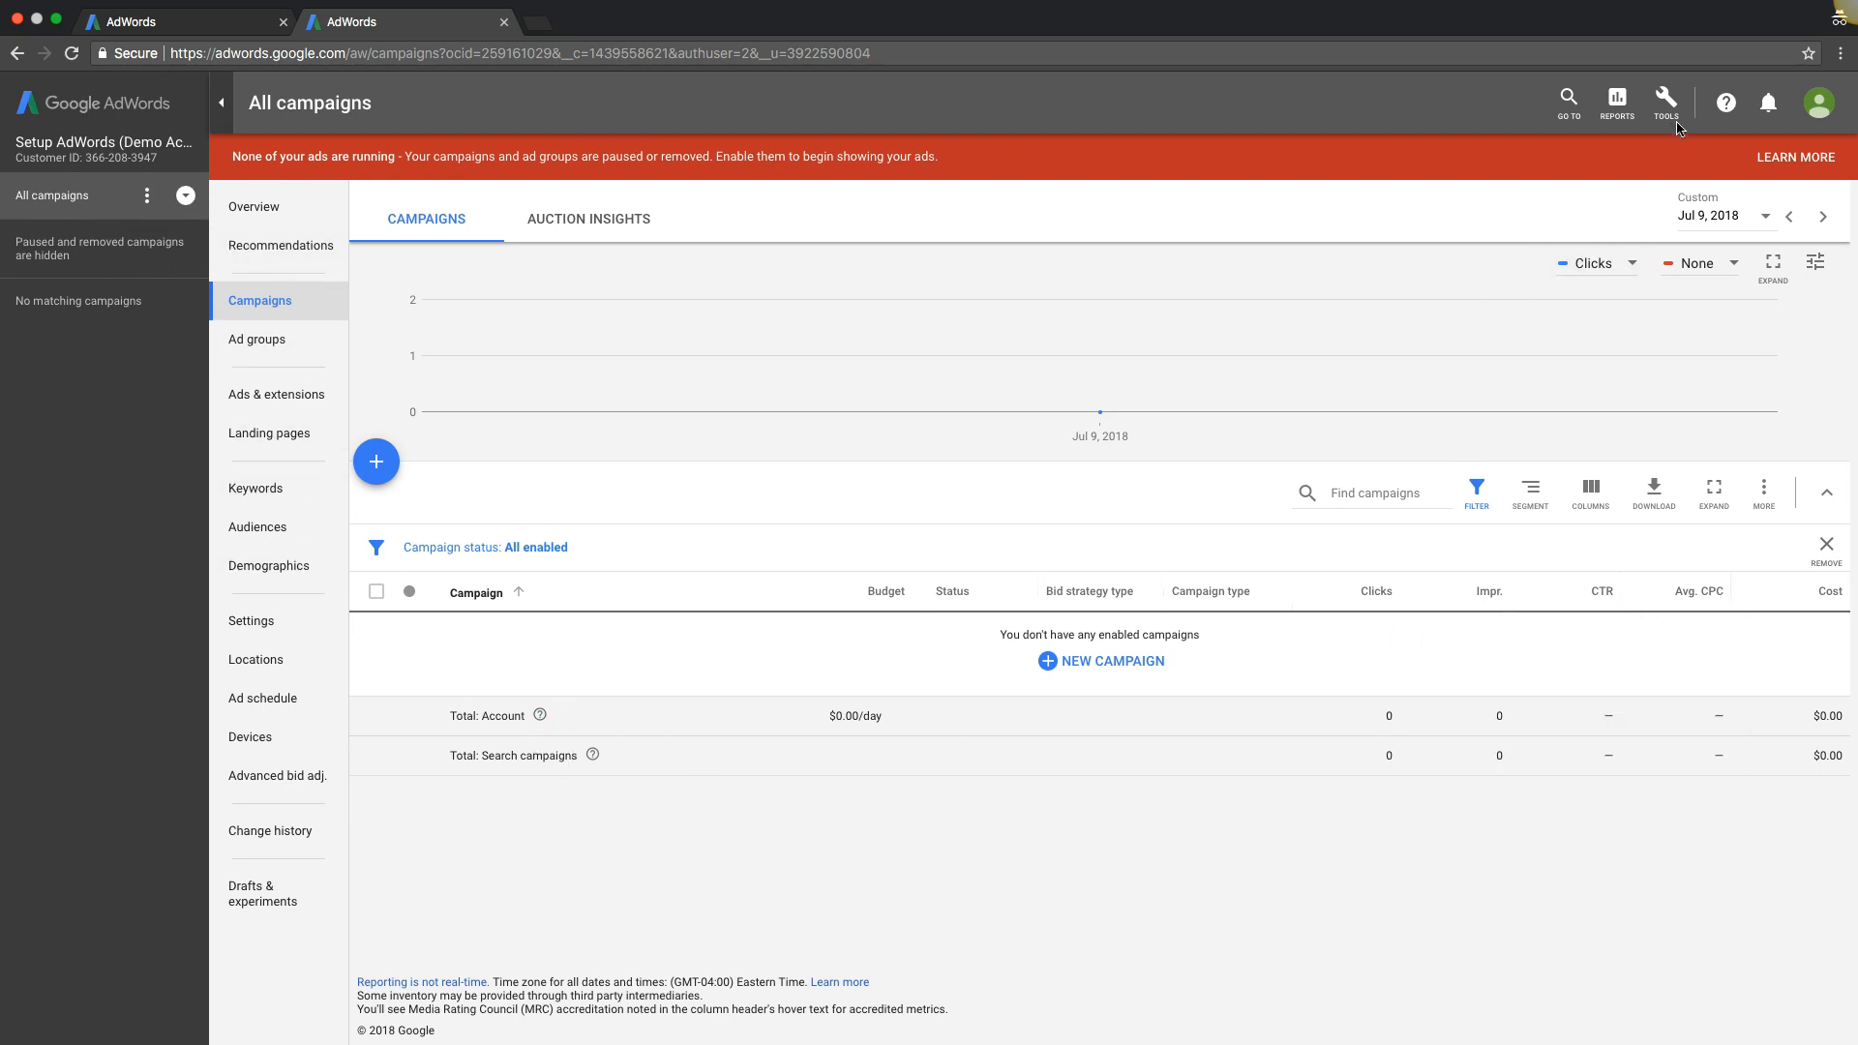
# Step: Go to the Audience manager from the Tools menu's Shared Library
pyautogui.click(1665, 102)
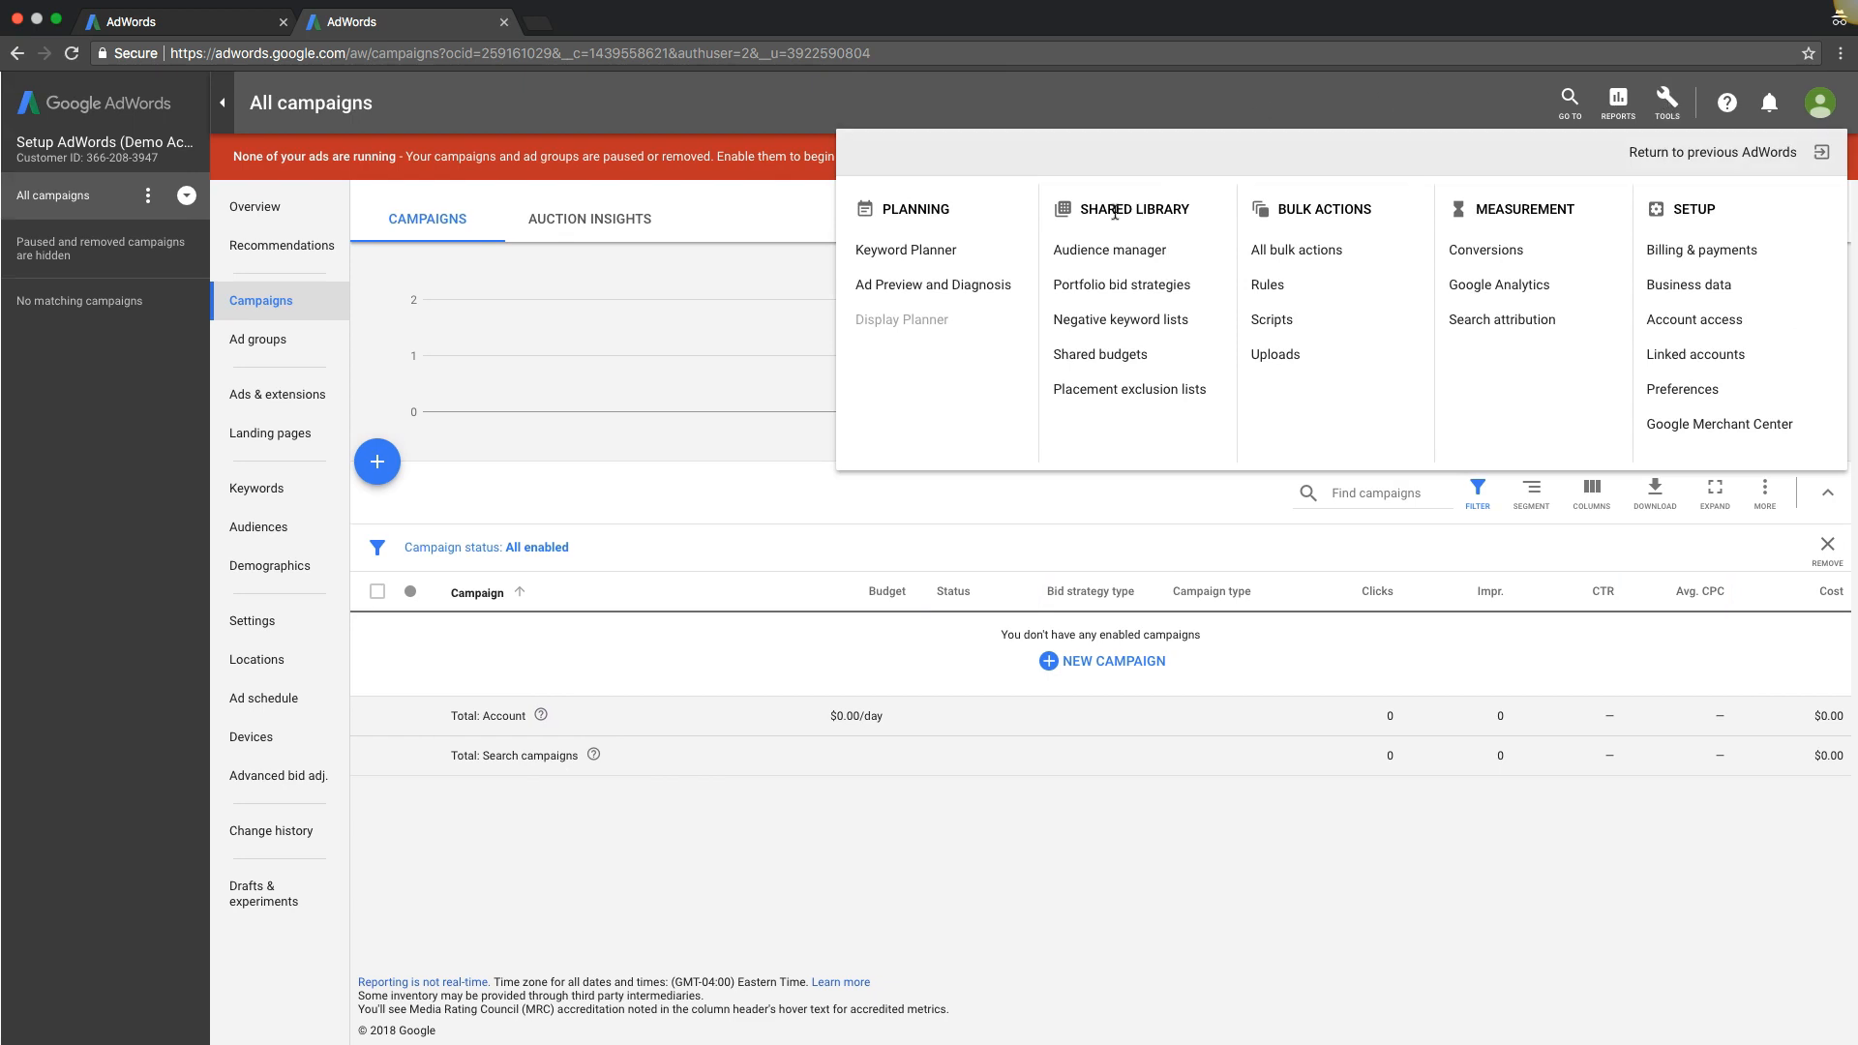
pyautogui.moveTo(1107, 250)
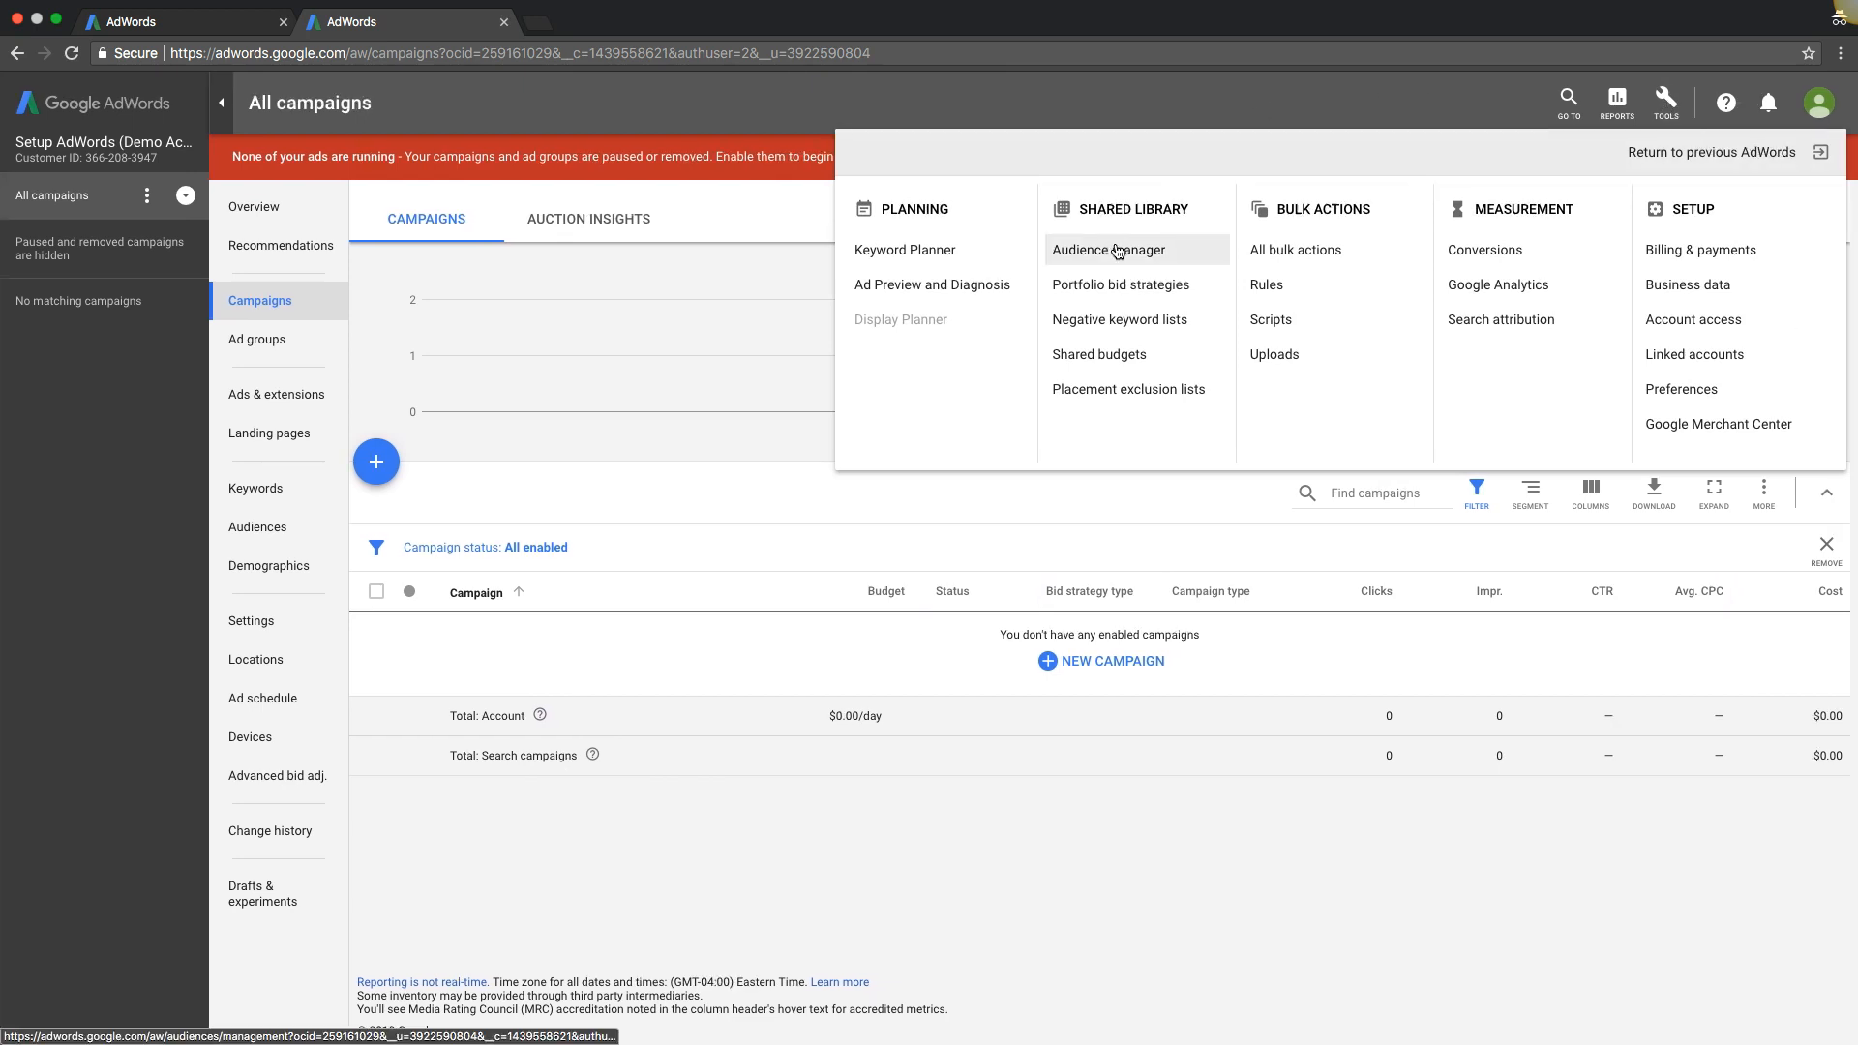
pyautogui.click(1105, 250)
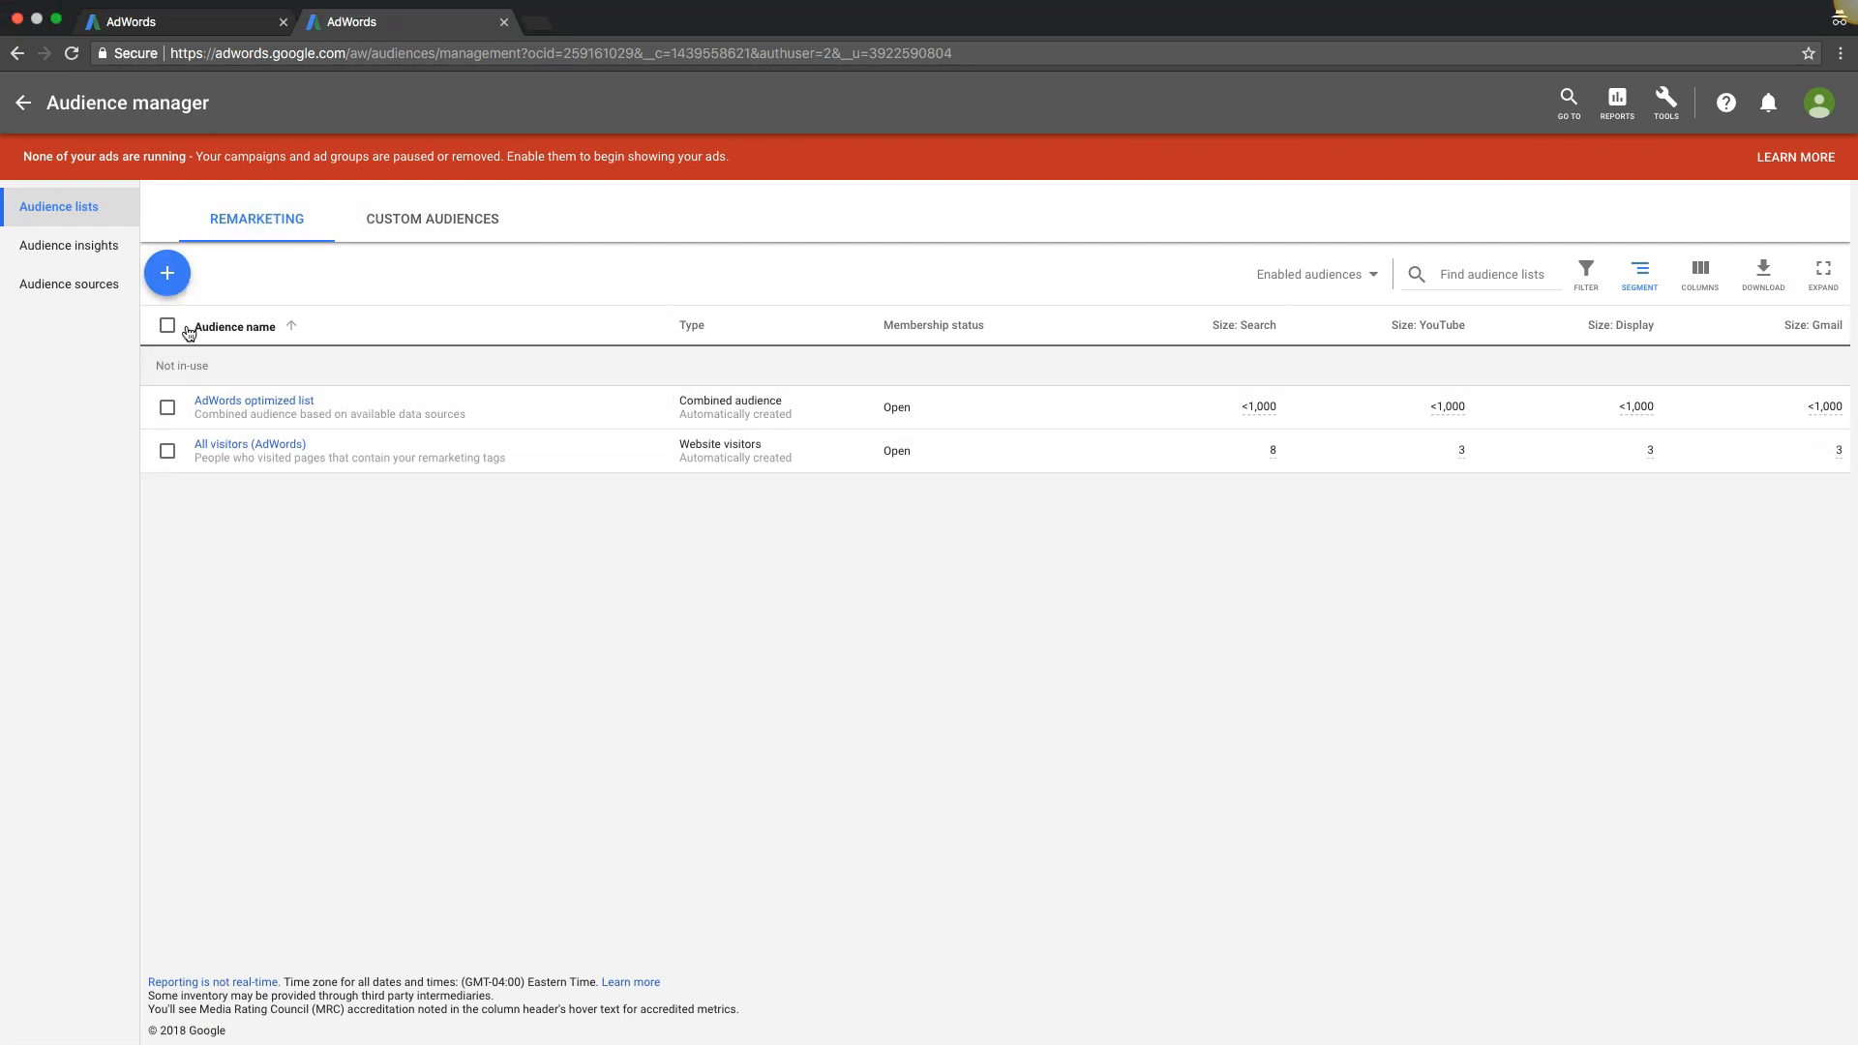
pyautogui.click(167, 273)
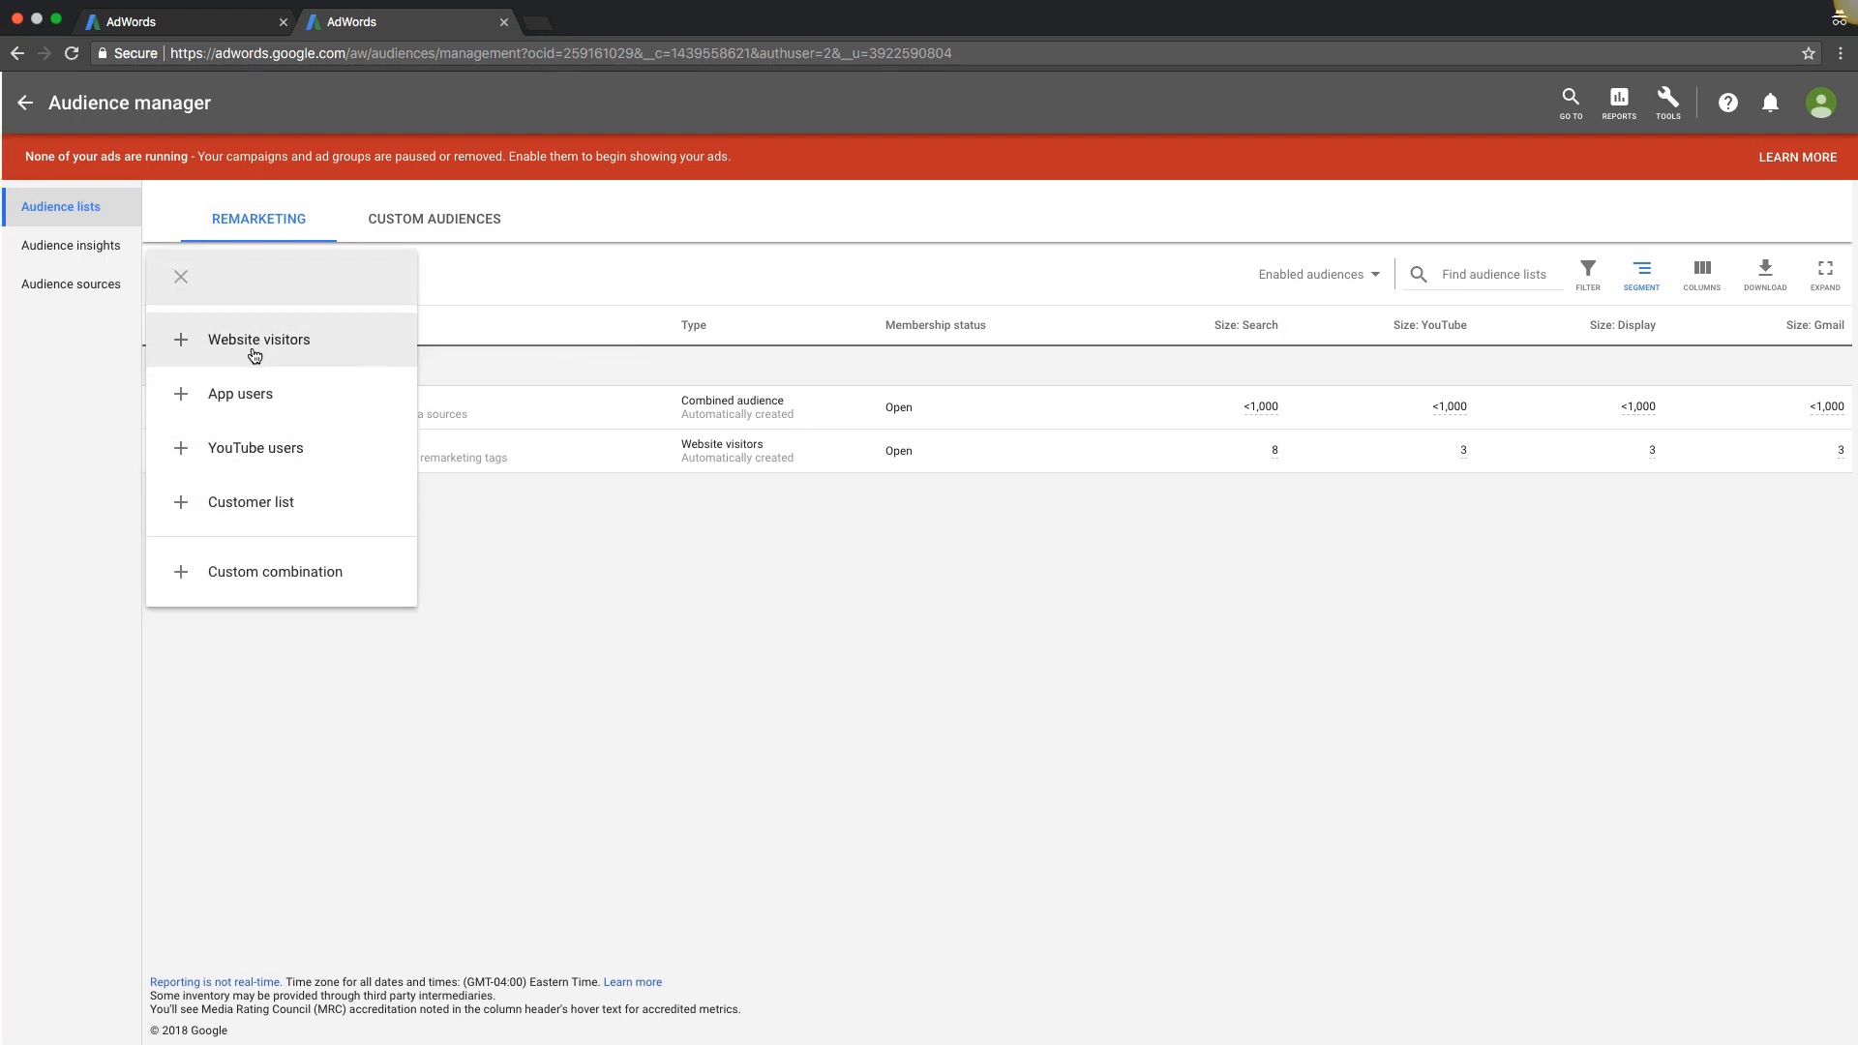
pyautogui.click(257, 339)
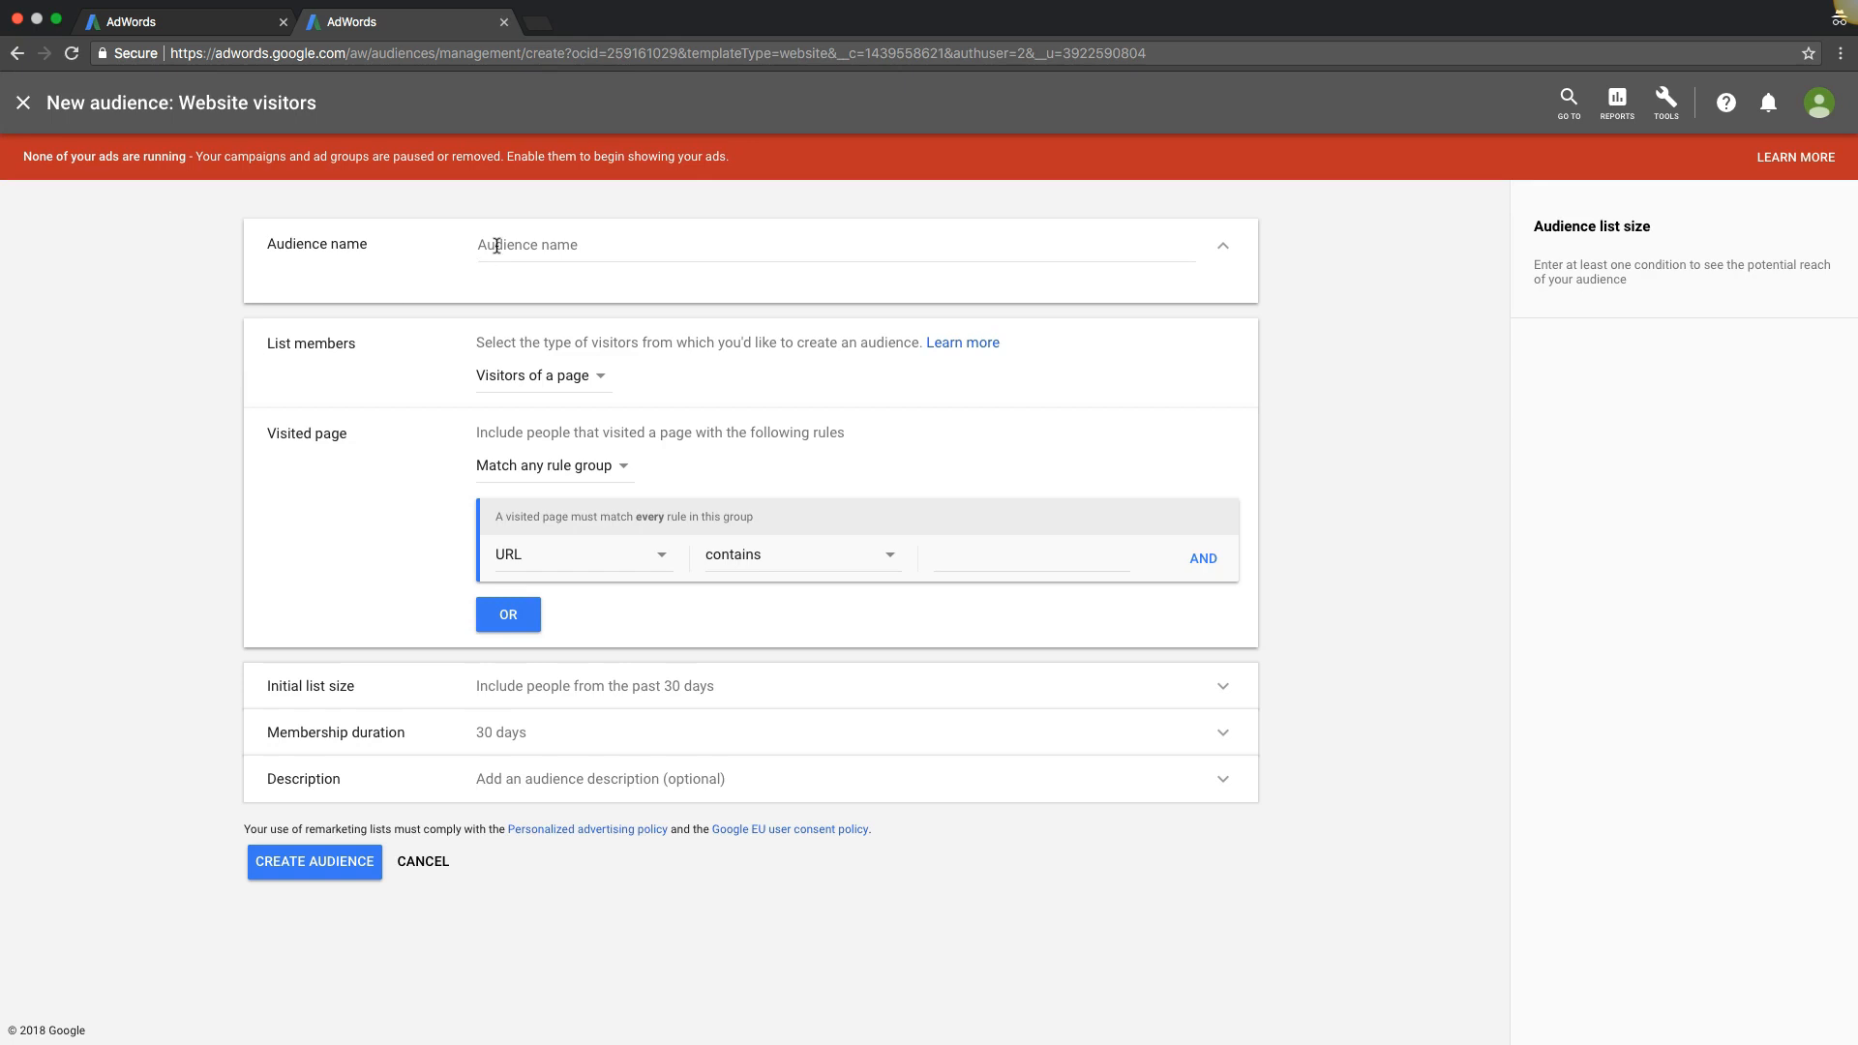
pyautogui.moveTo(524, 530)
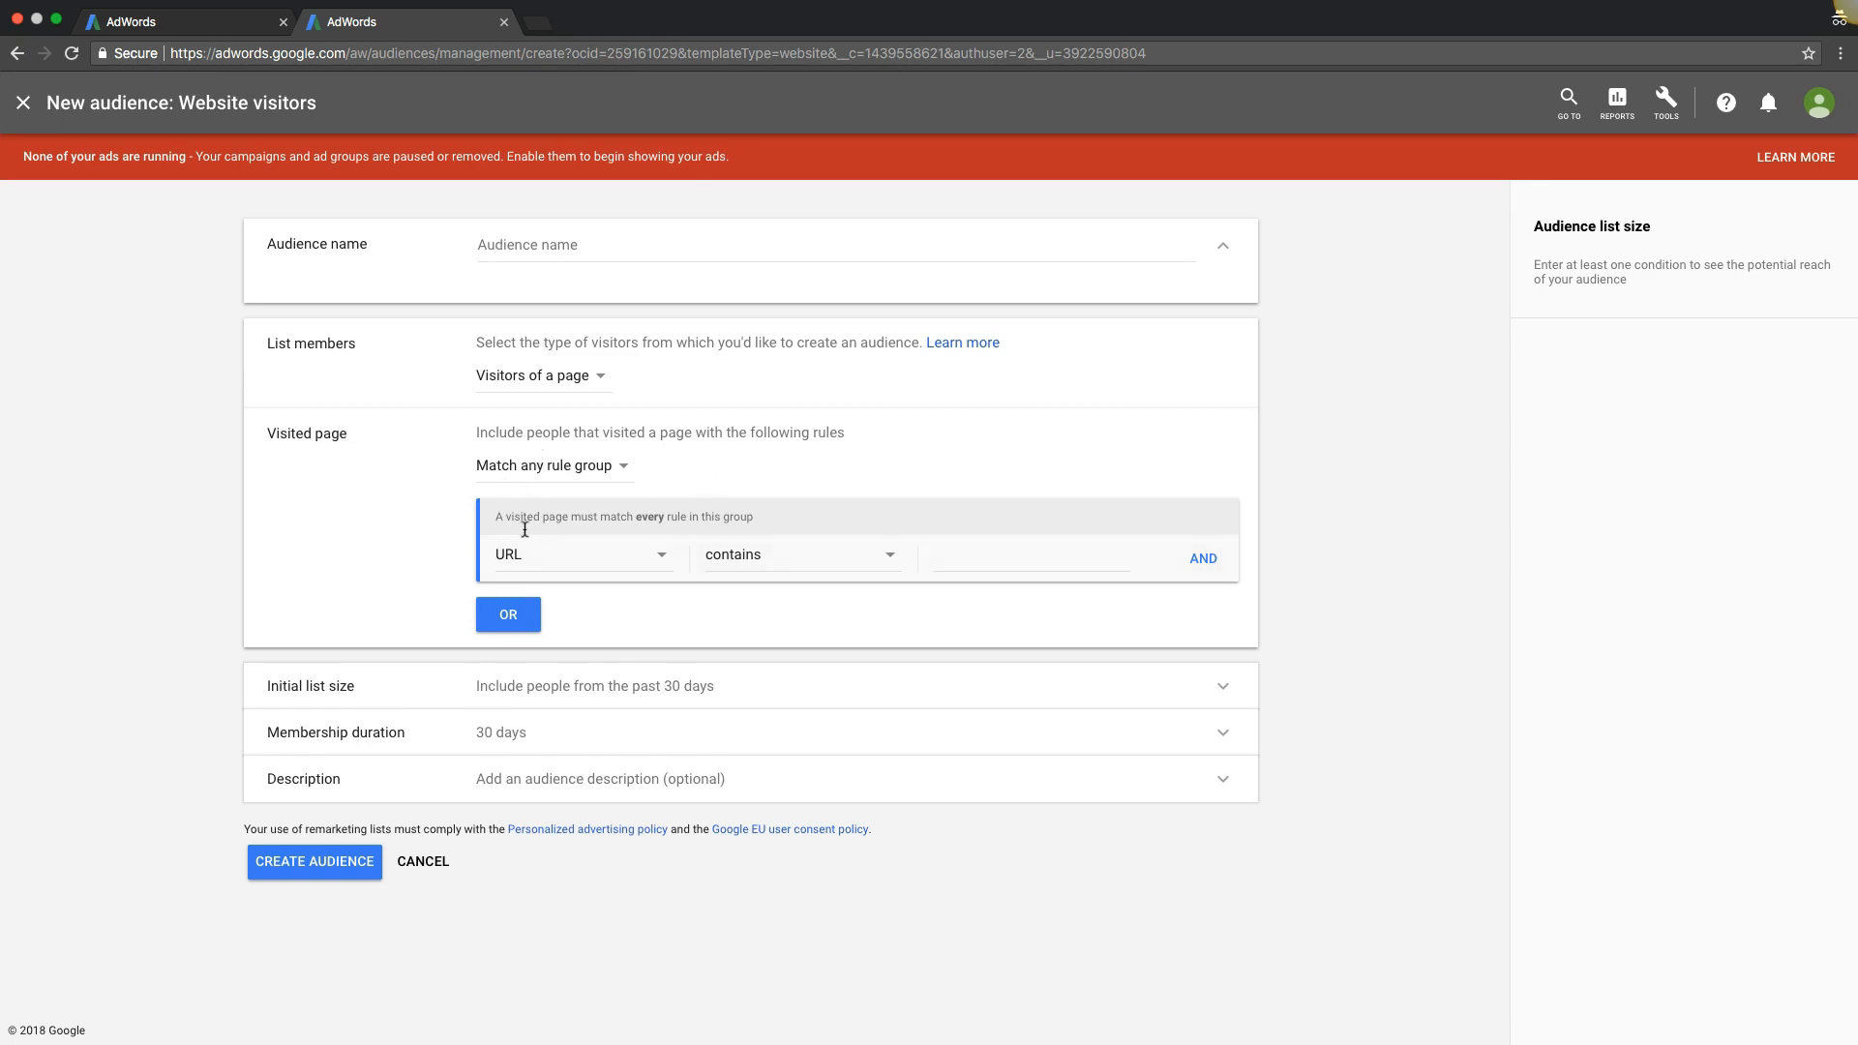
pyautogui.moveTo(383, 820)
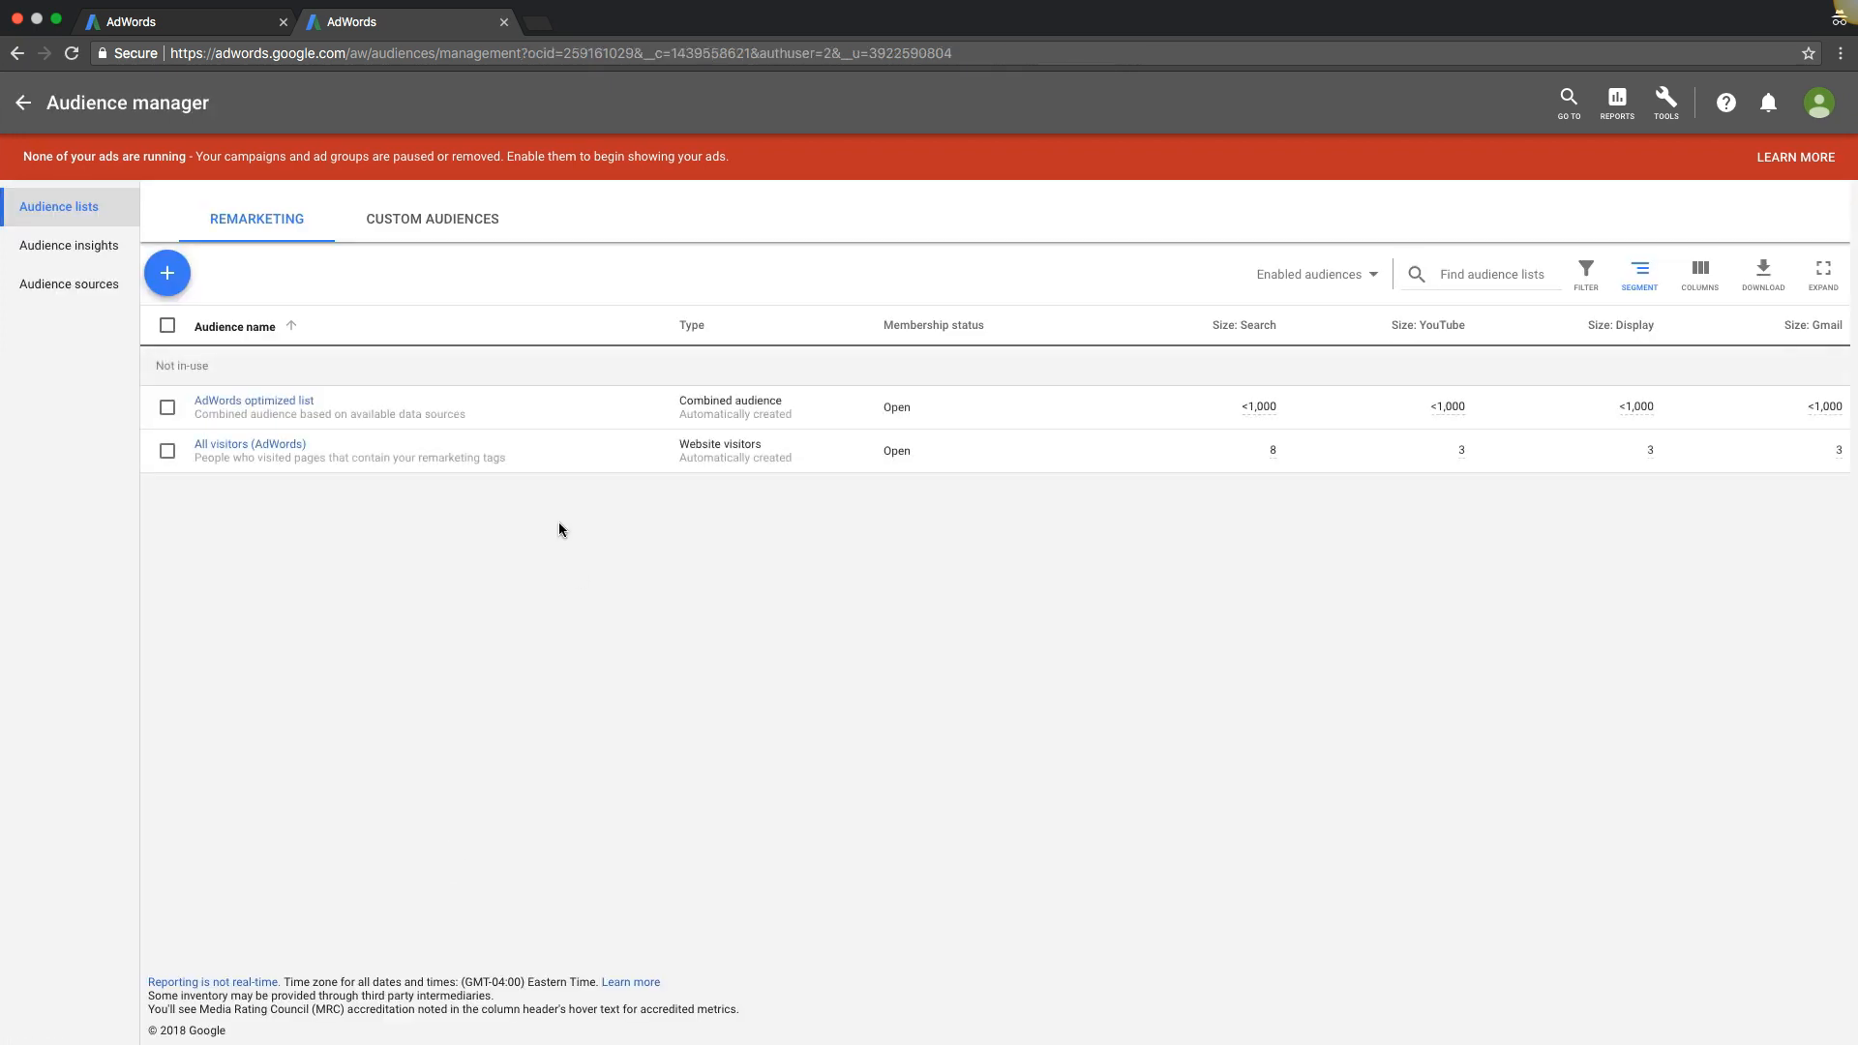
# Step: Start a new custom intent audience from the Custom Audiences list
pyautogui.click(431, 218)
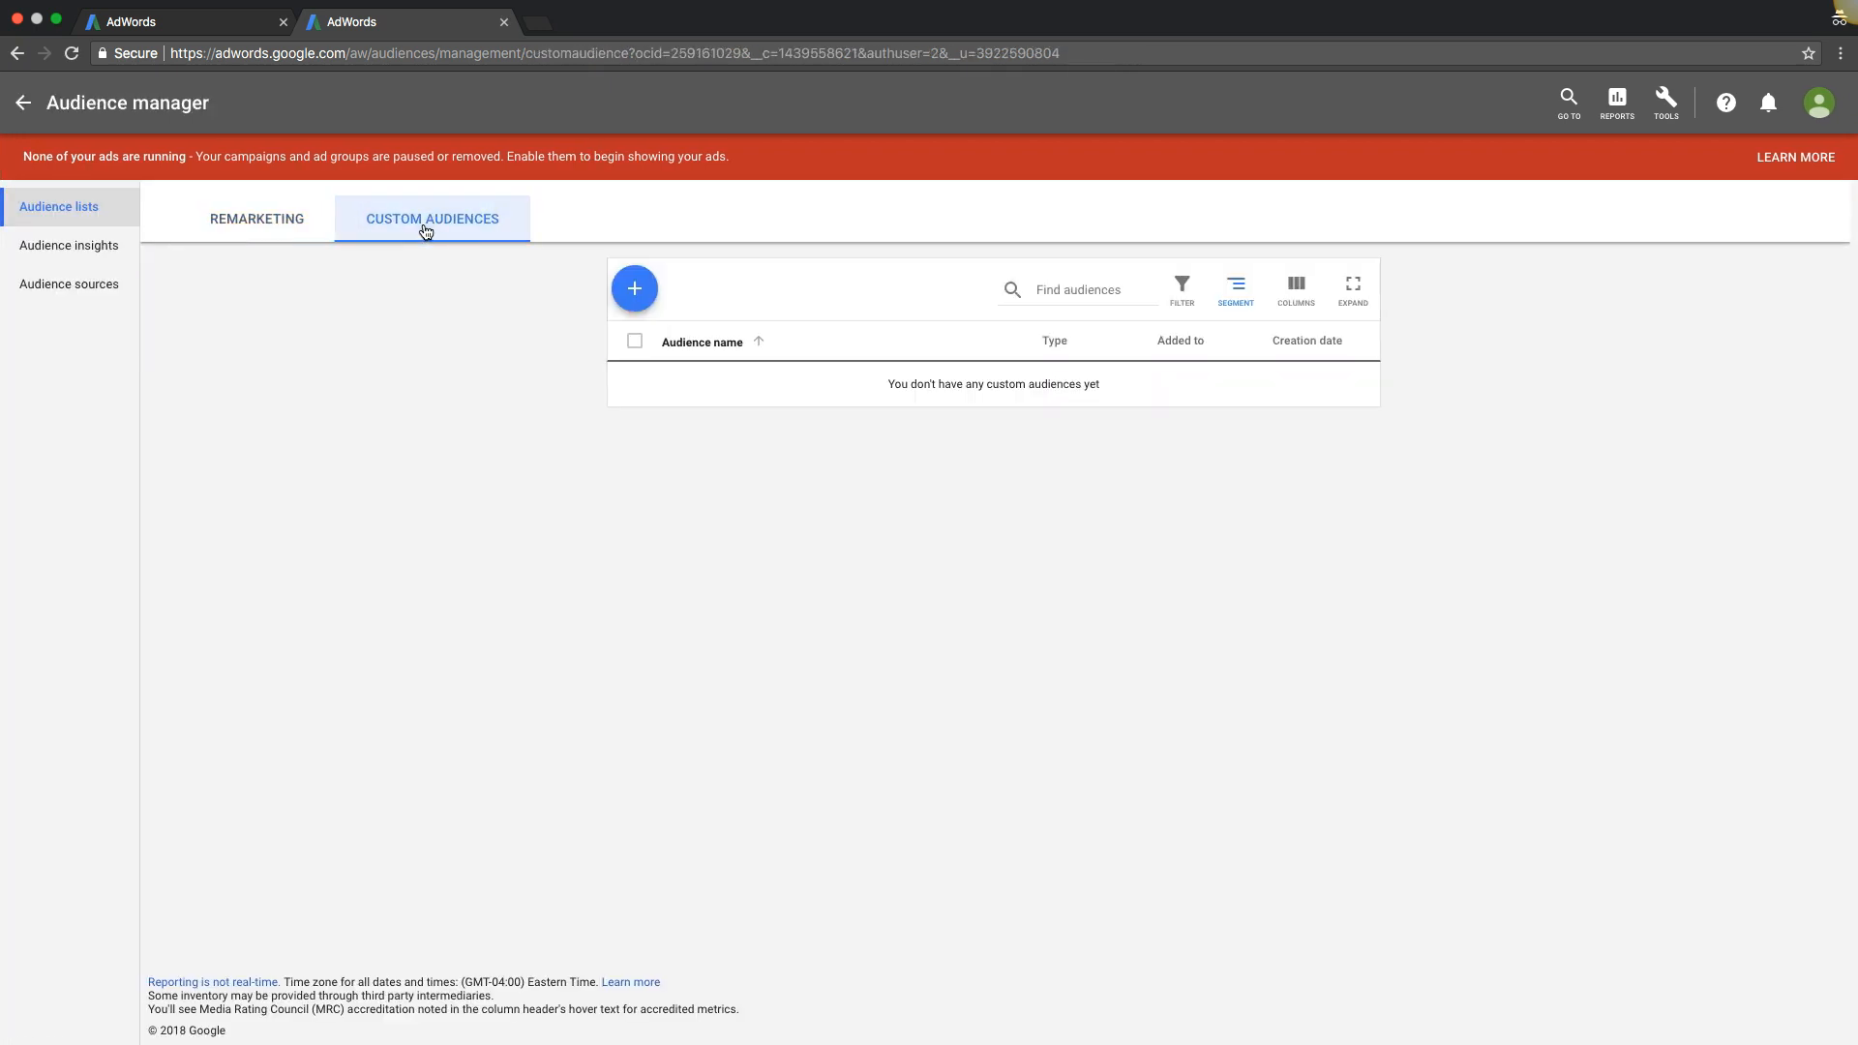
pyautogui.click(635, 289)
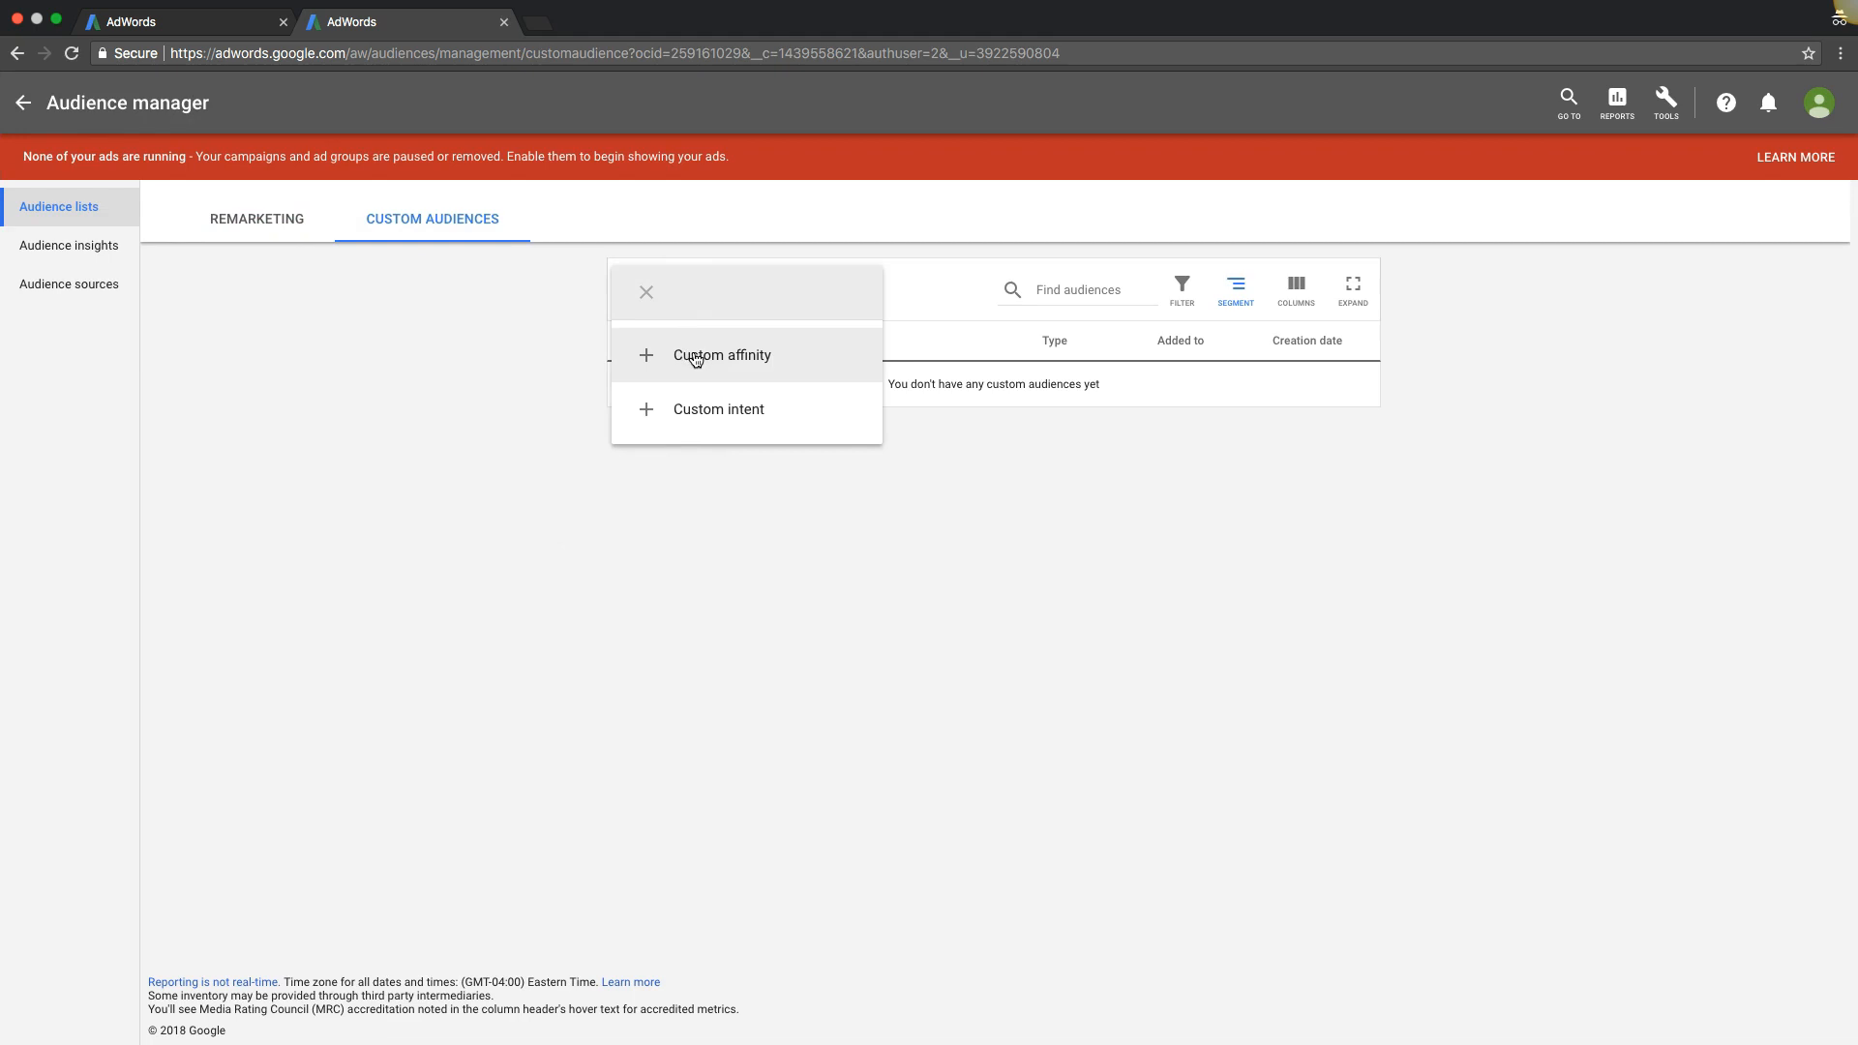
pyautogui.moveTo(720, 409)
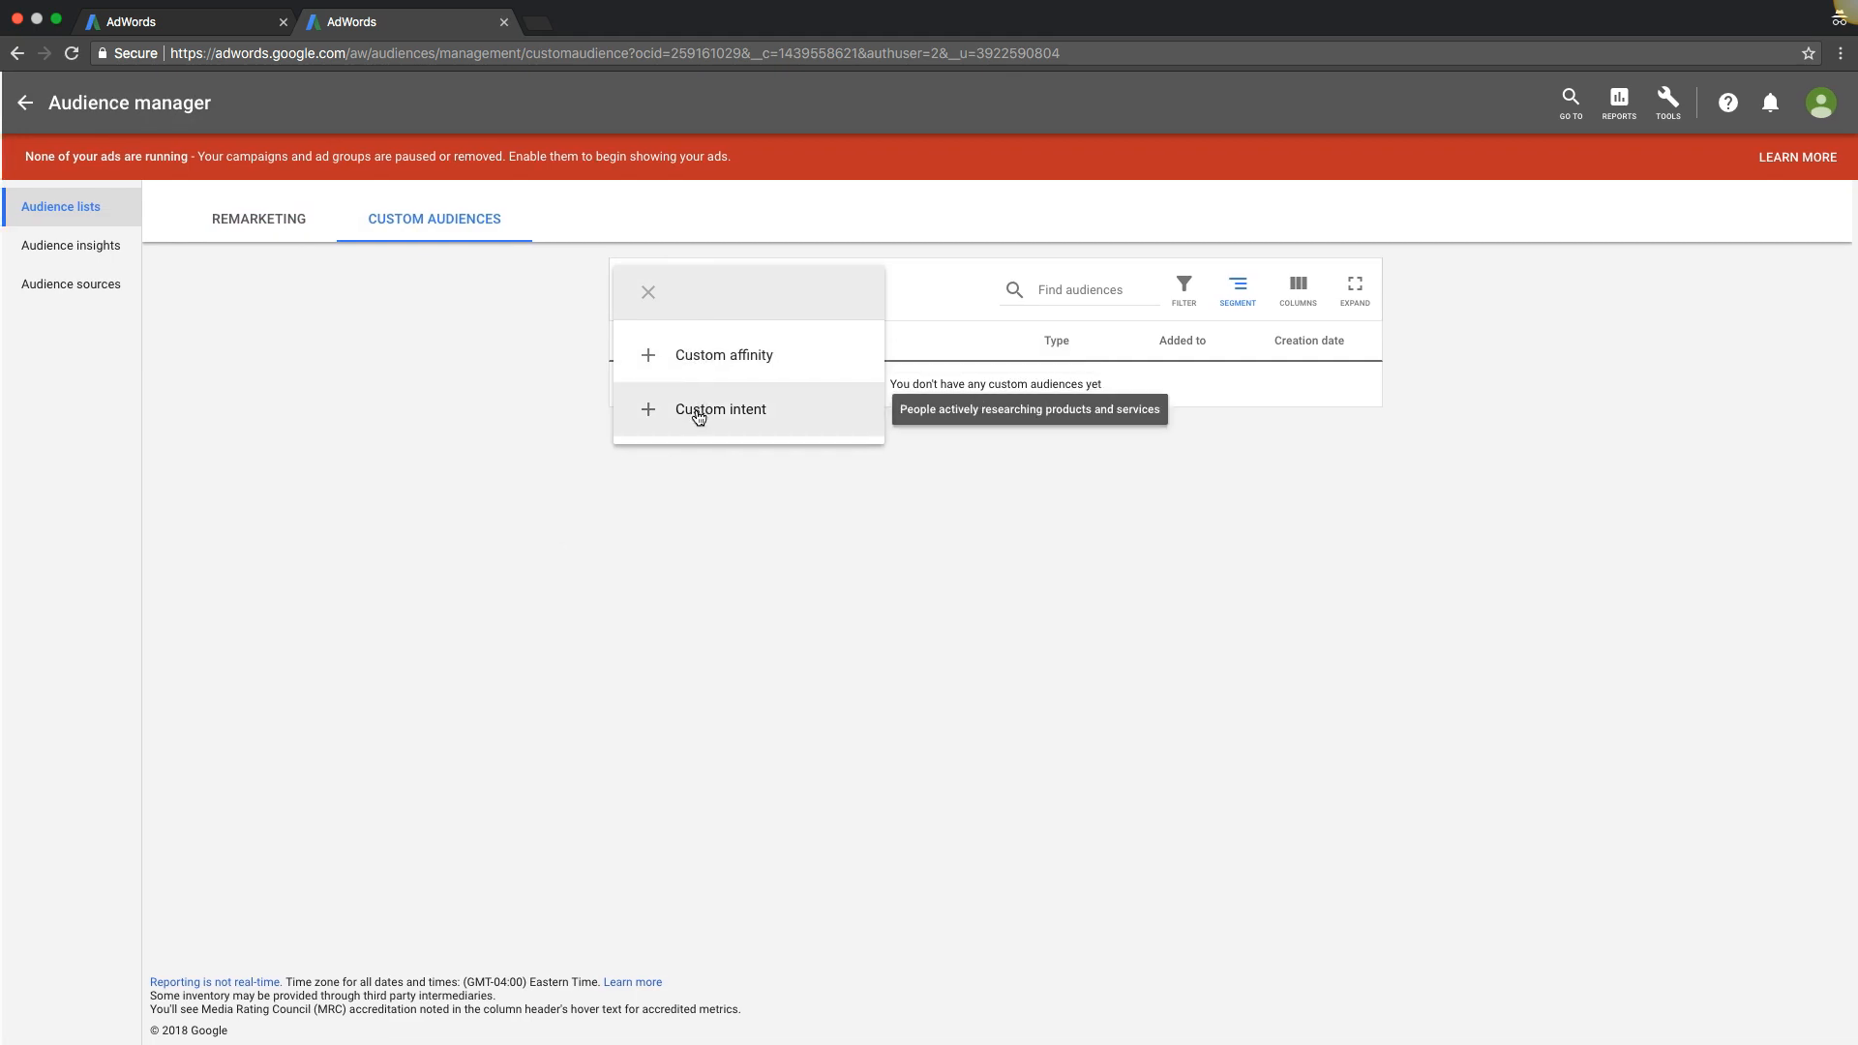
pyautogui.click(720, 408)
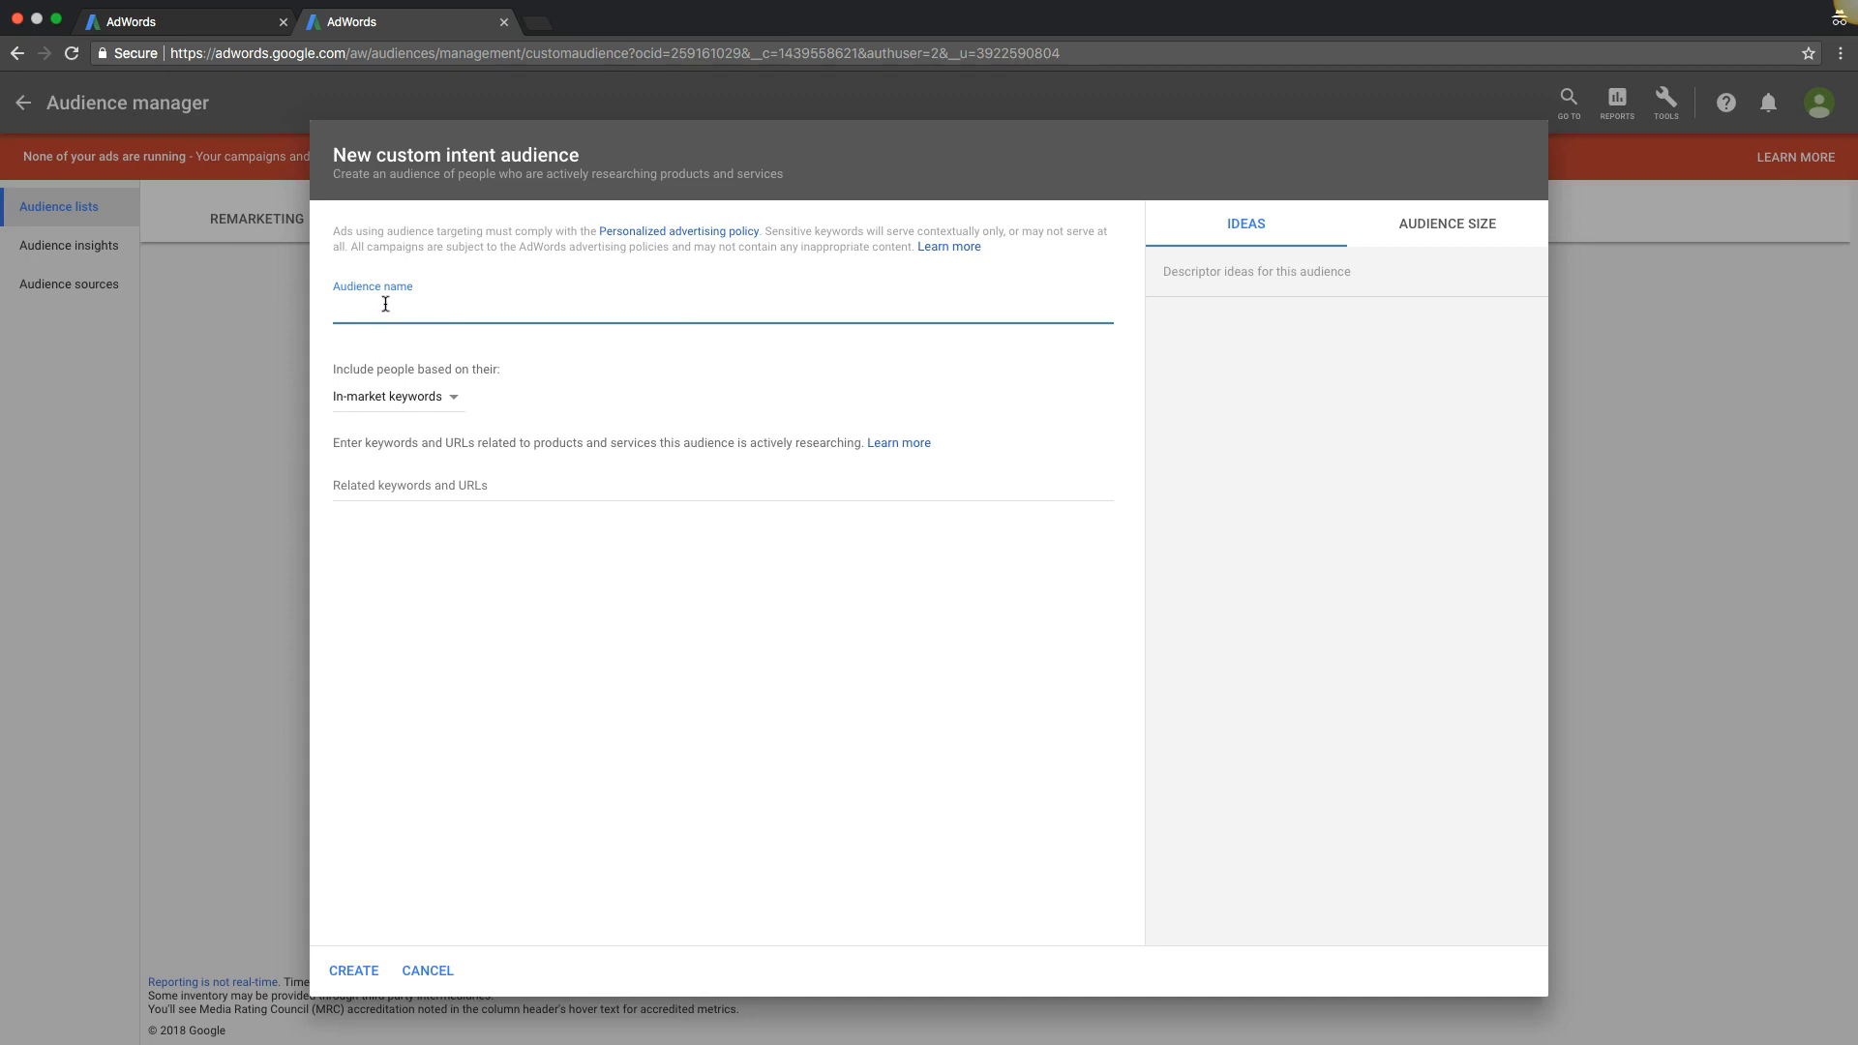
# Step: Add 'family law lawyer' as a related keyword and review the estimated audience size of 0–100K impressions
pyautogui.click(711, 488)
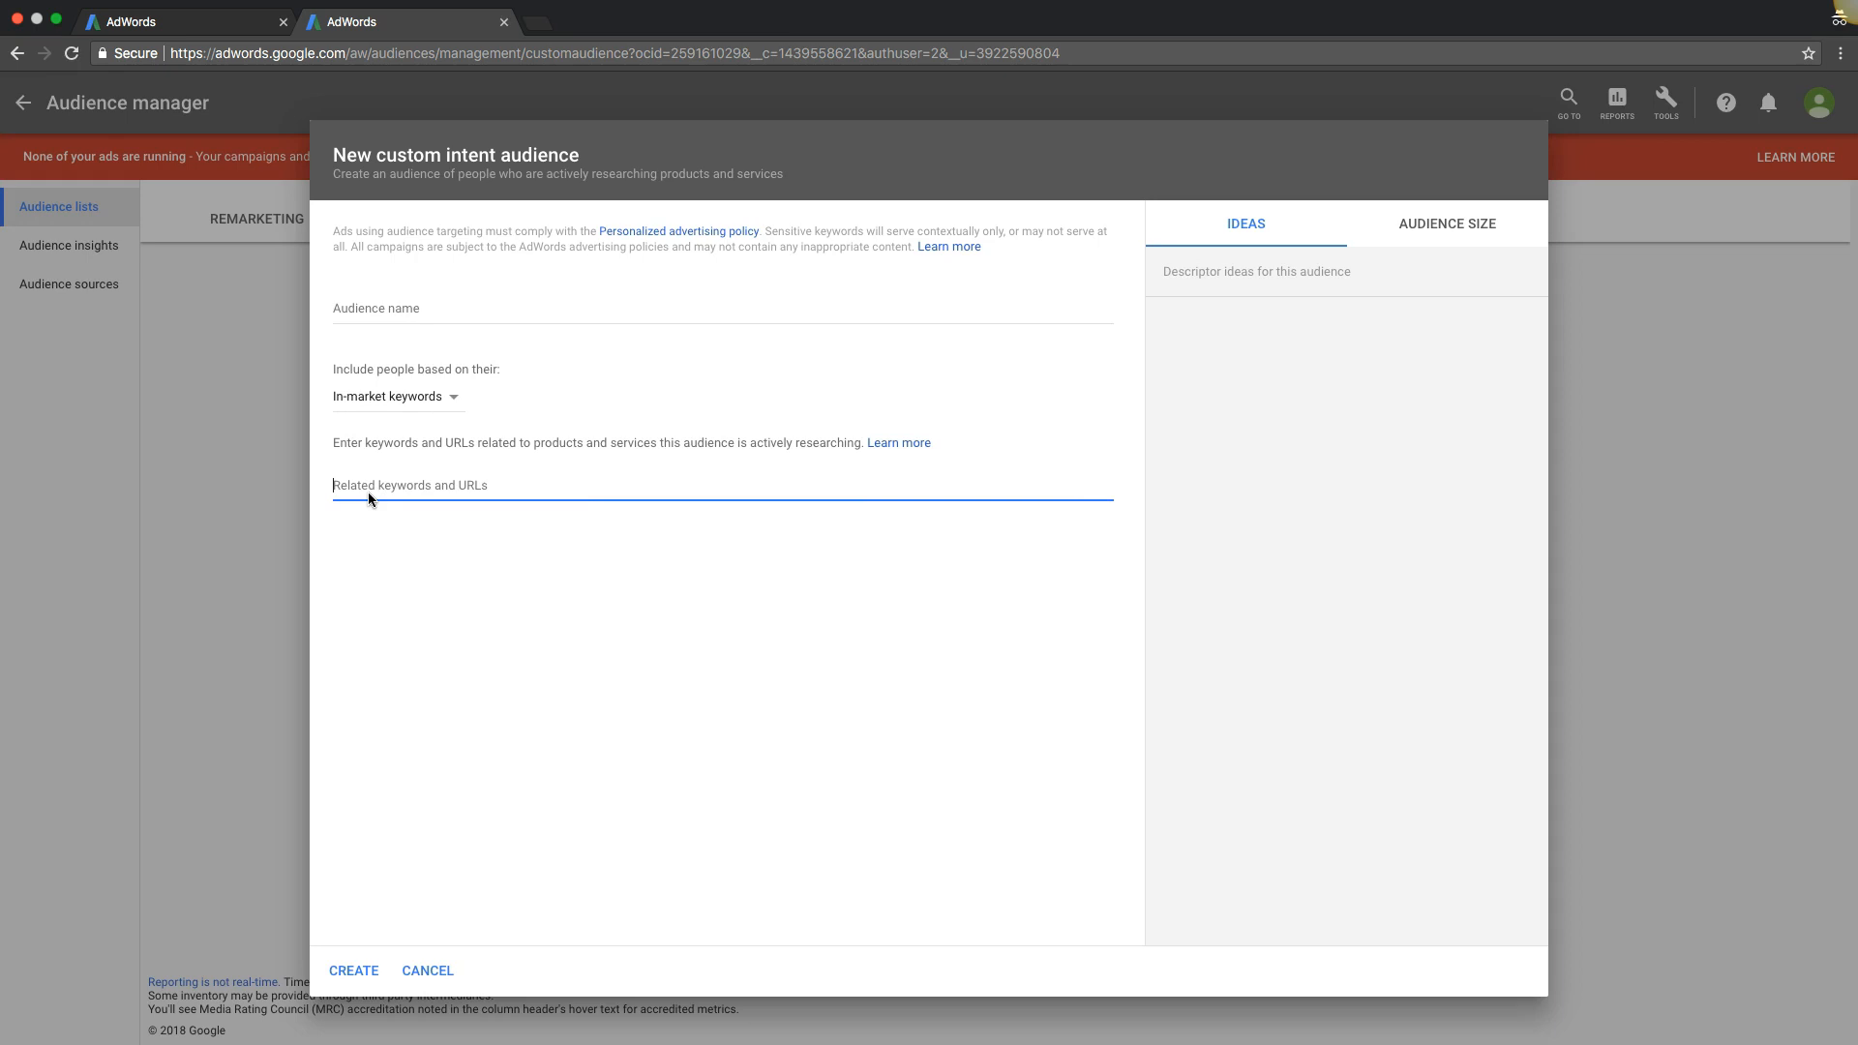
pyautogui.write('family')
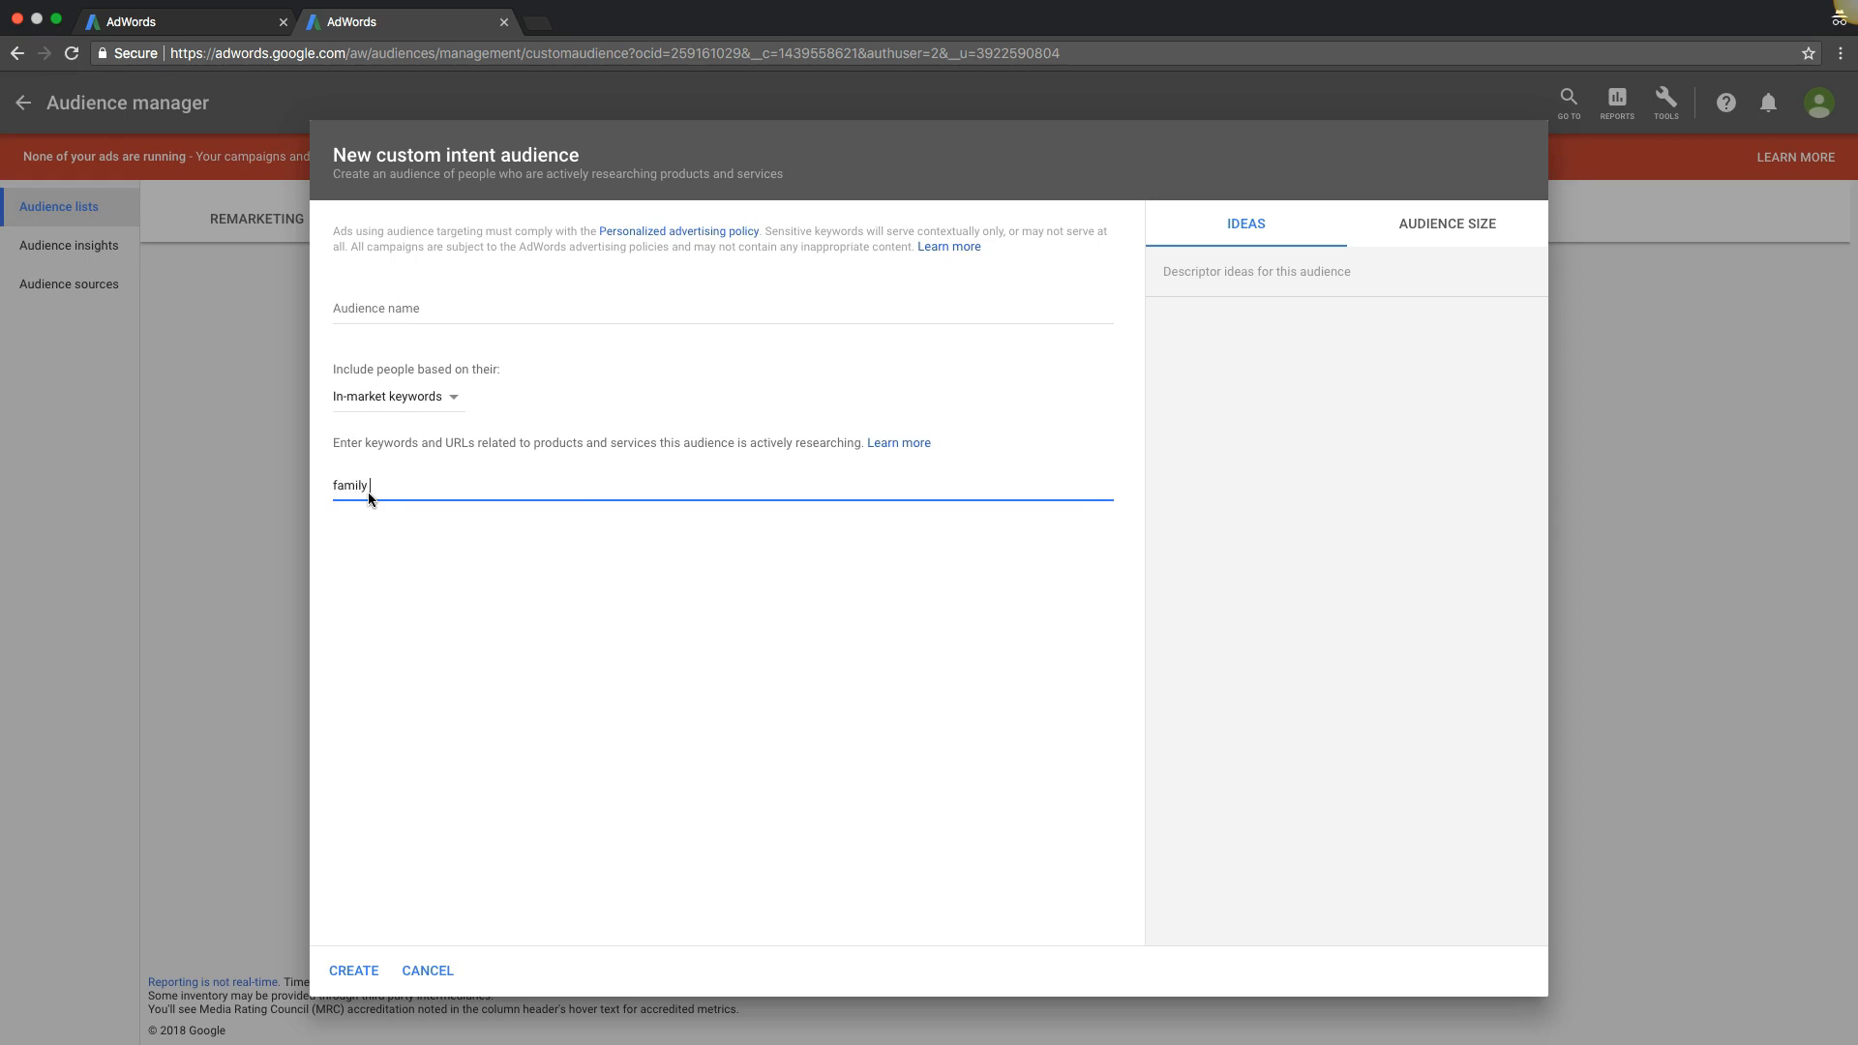
pyautogui.write('law lawyer')
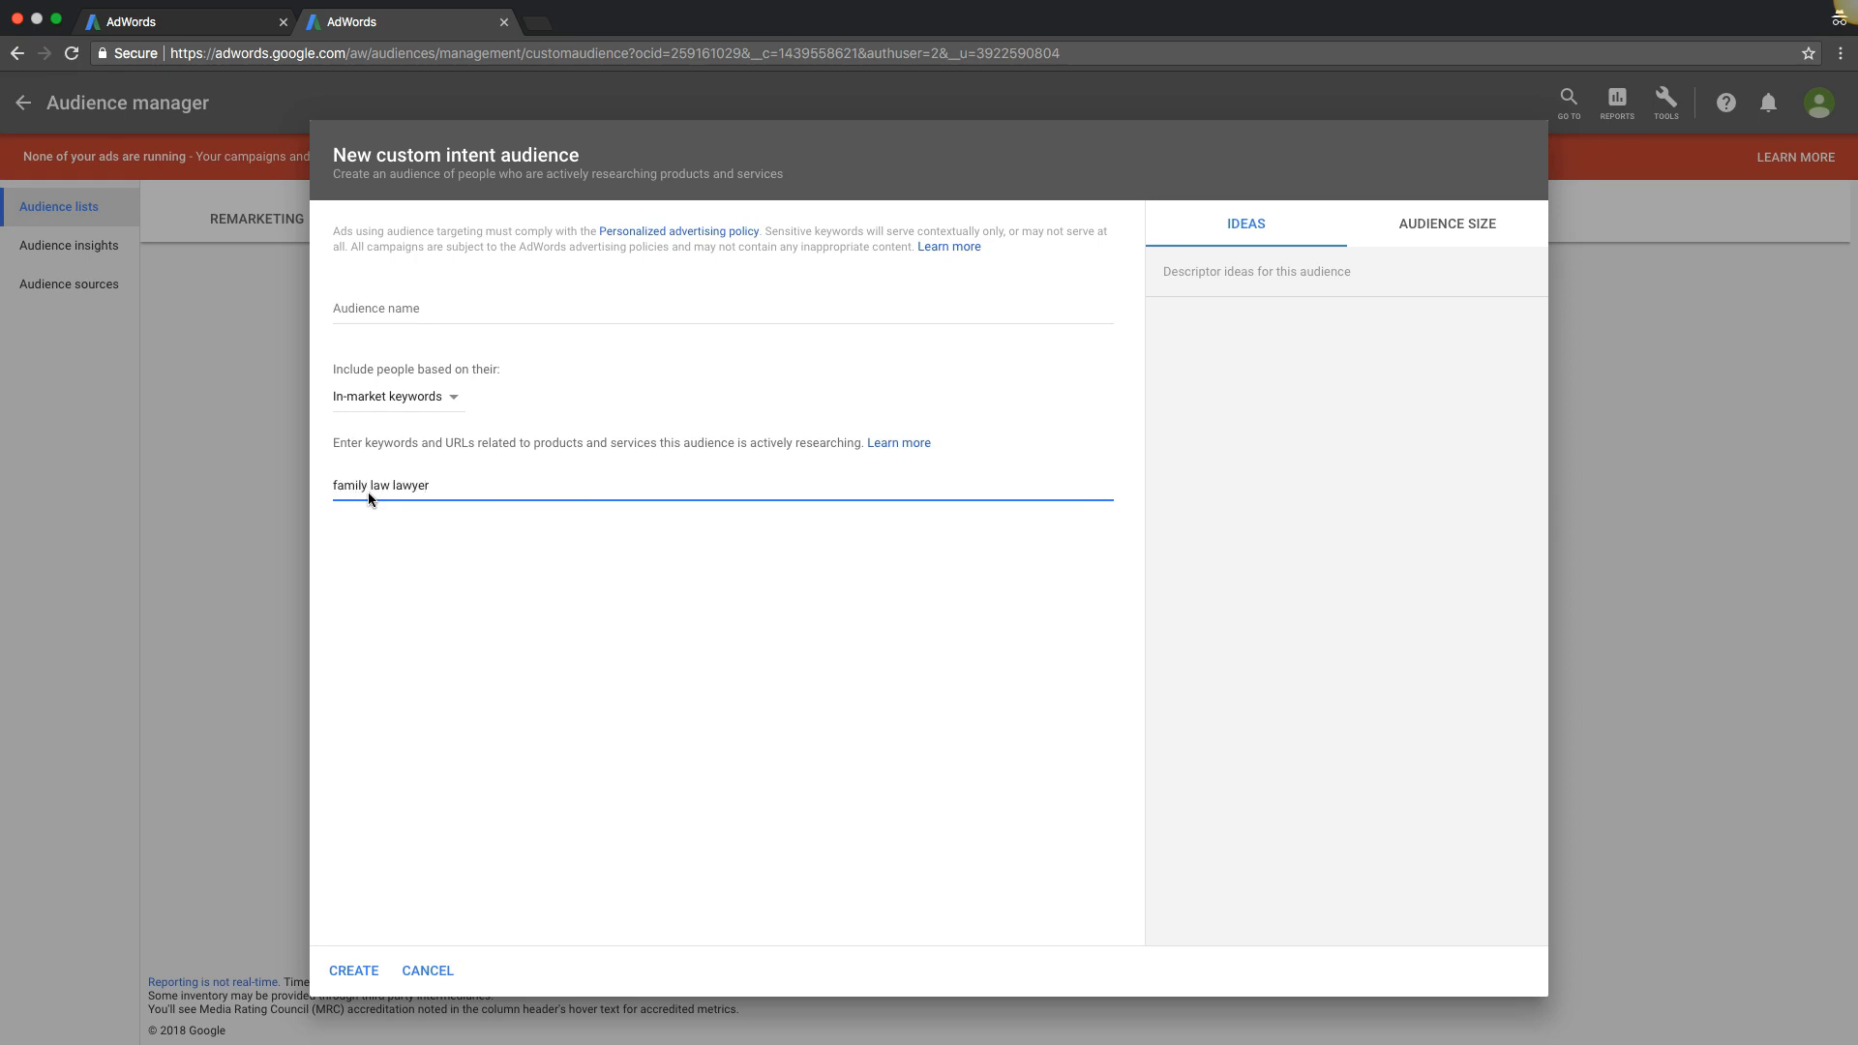
pyautogui.press('Enter')
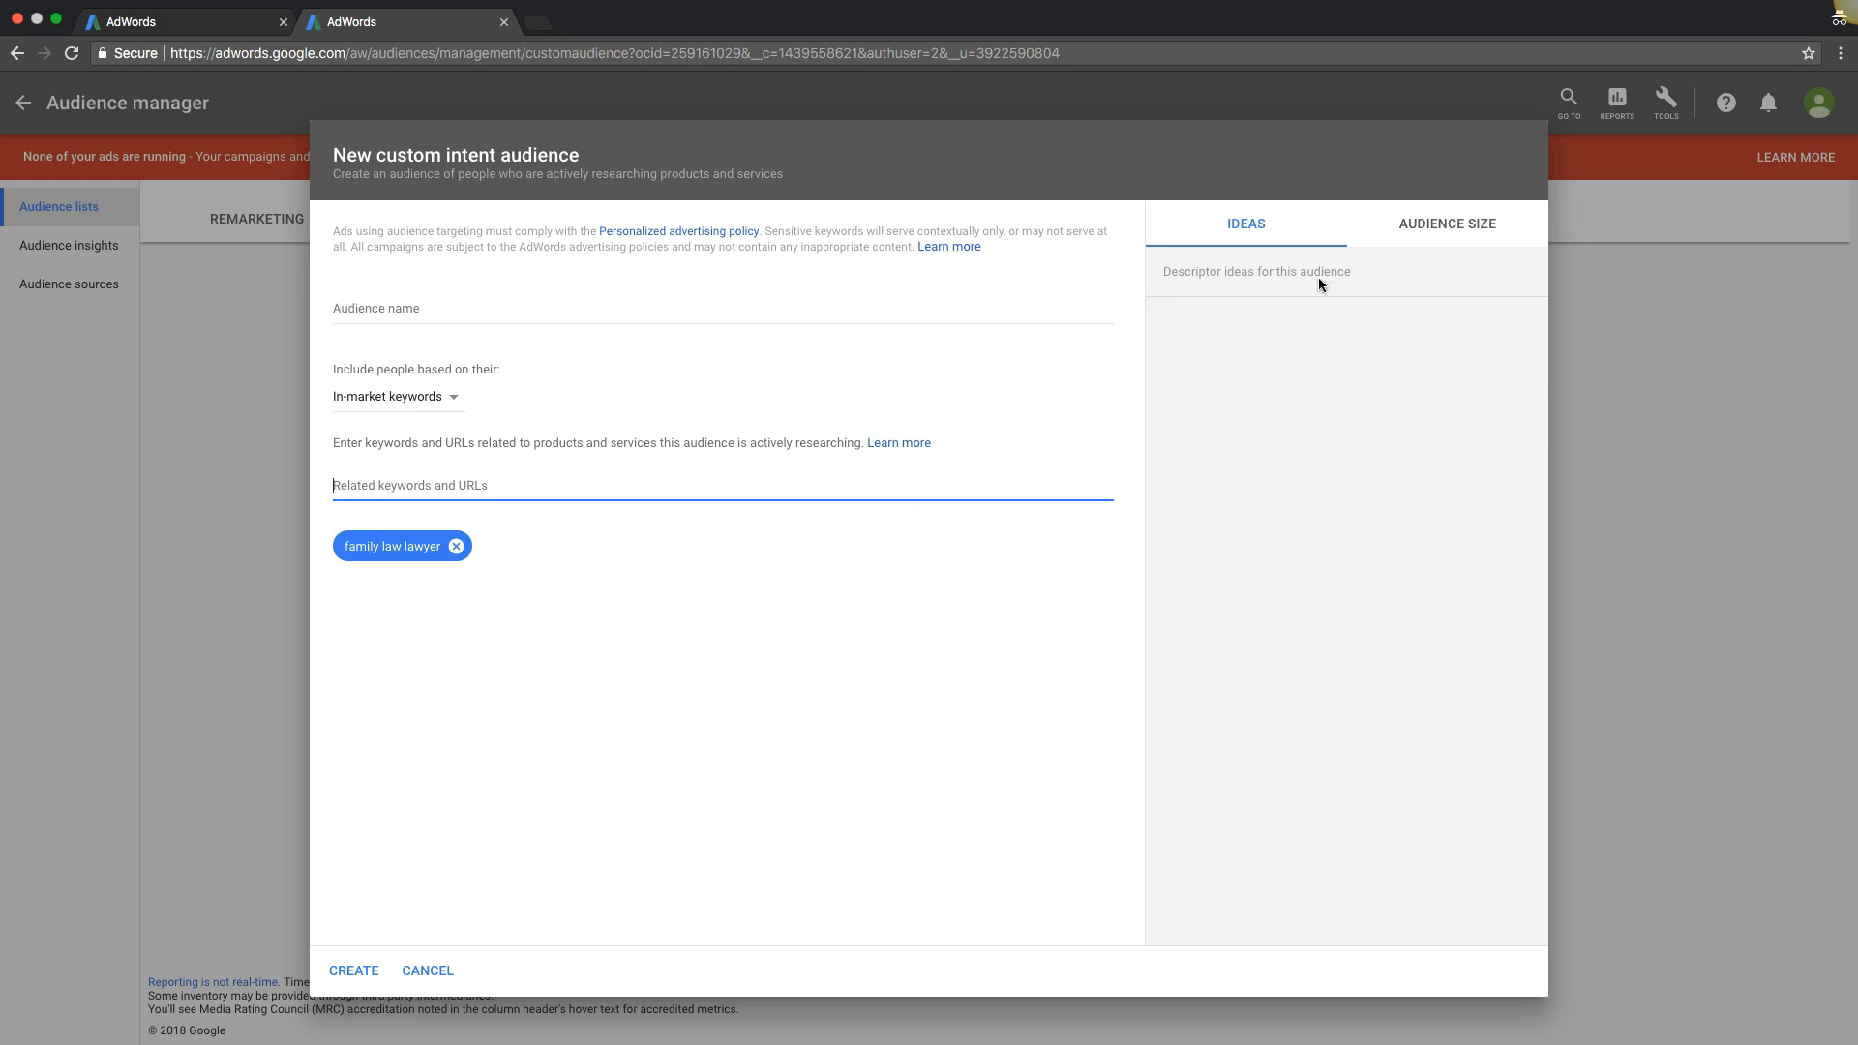
pyautogui.click(1447, 222)
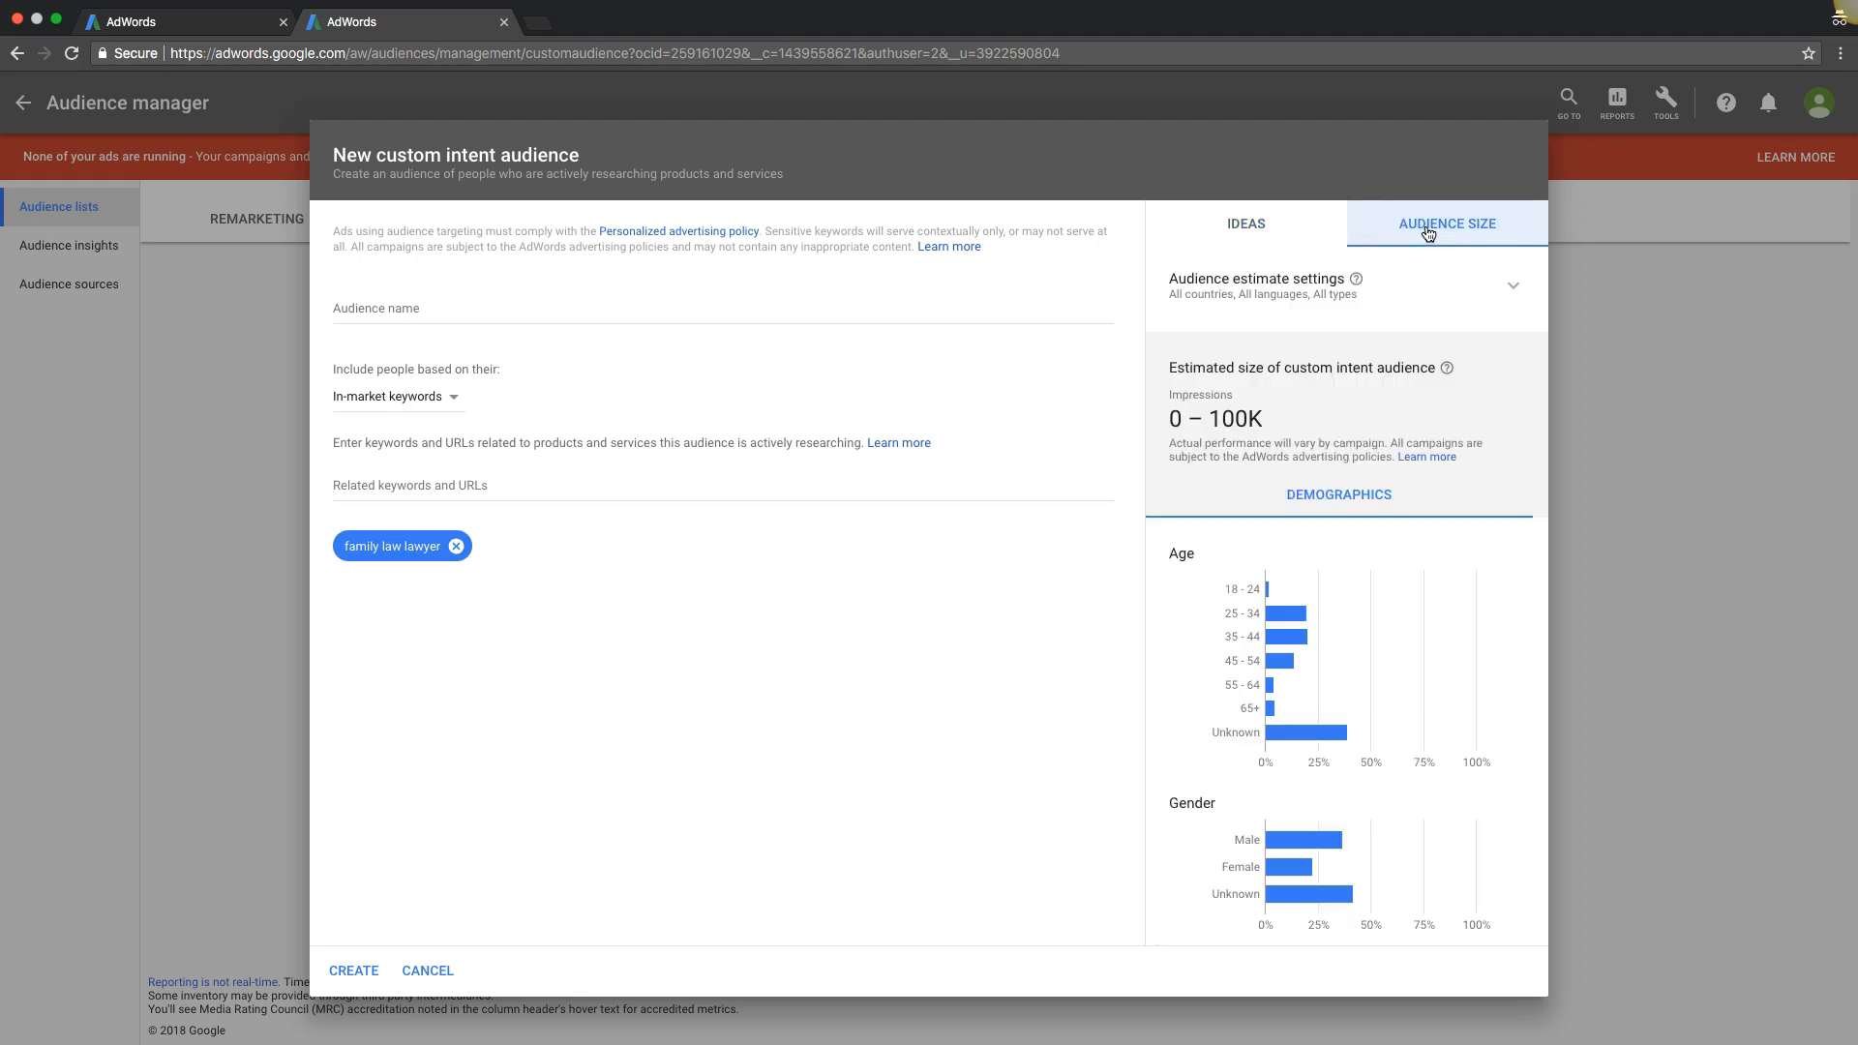
pyautogui.scroll(-3)
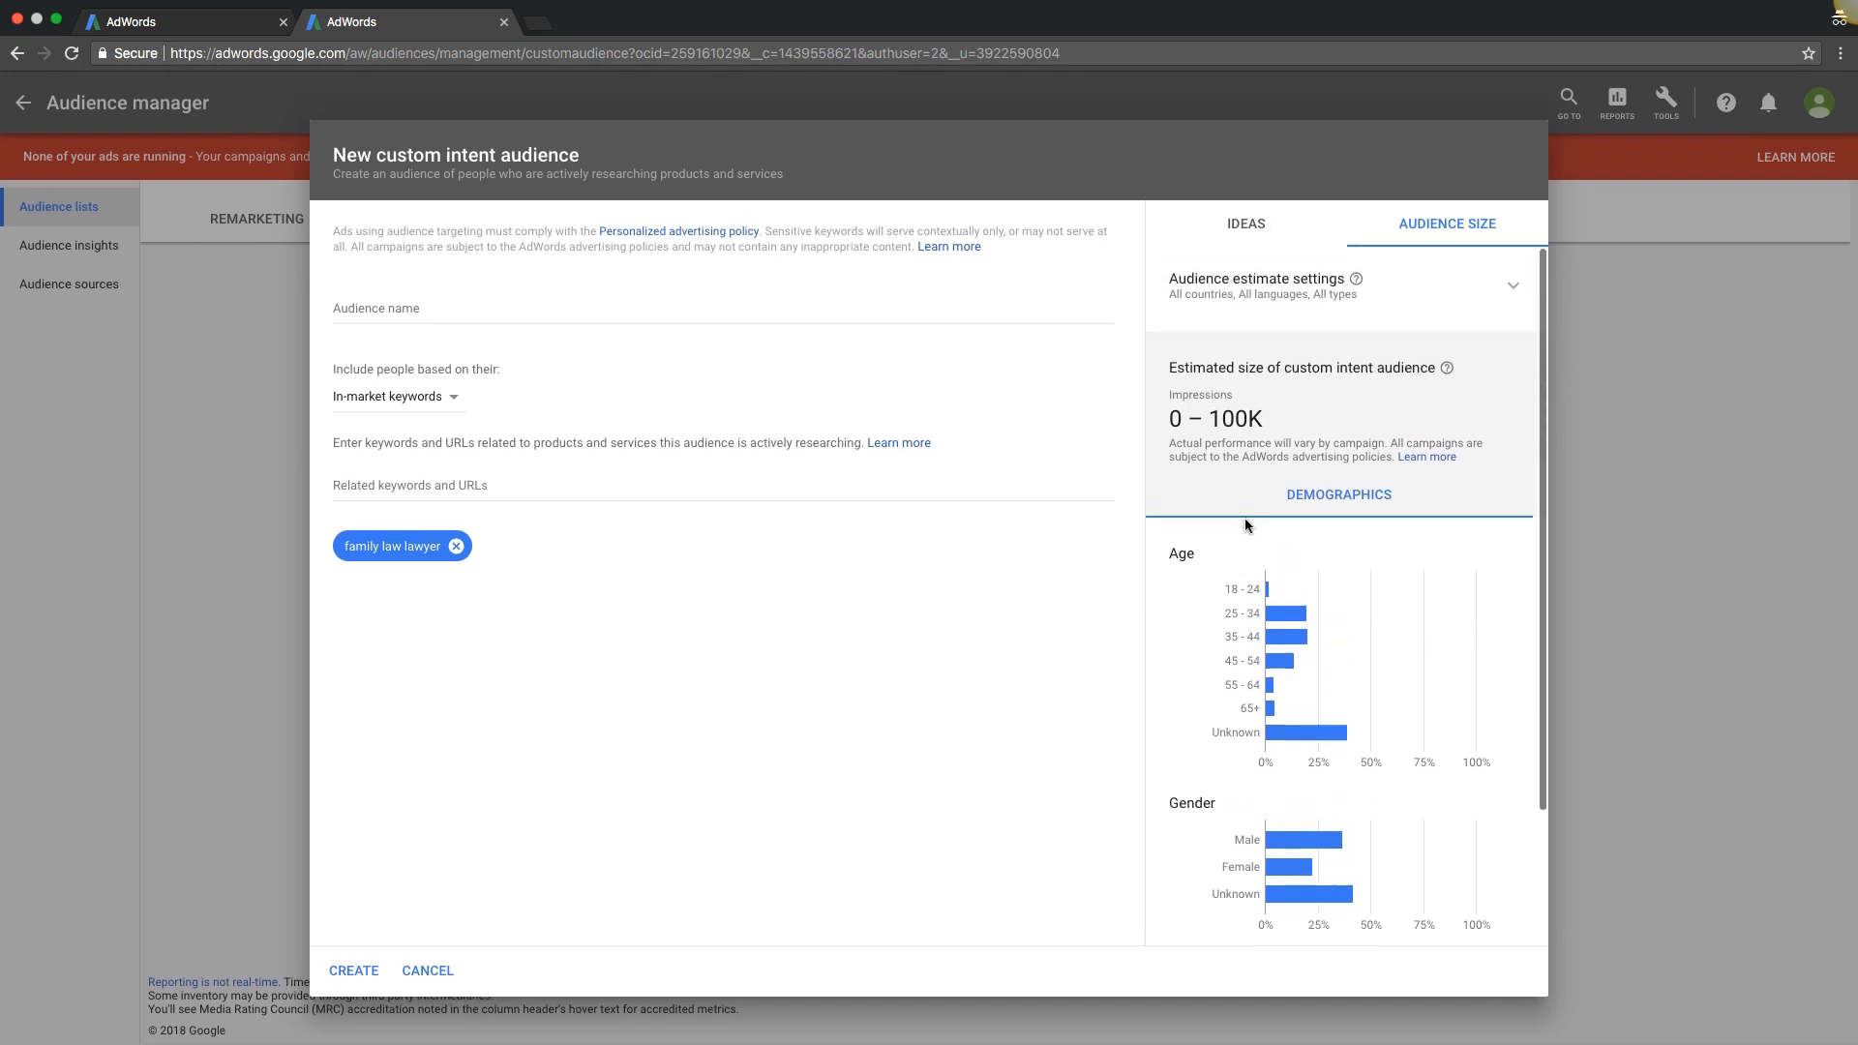
pyautogui.moveTo(383, 774)
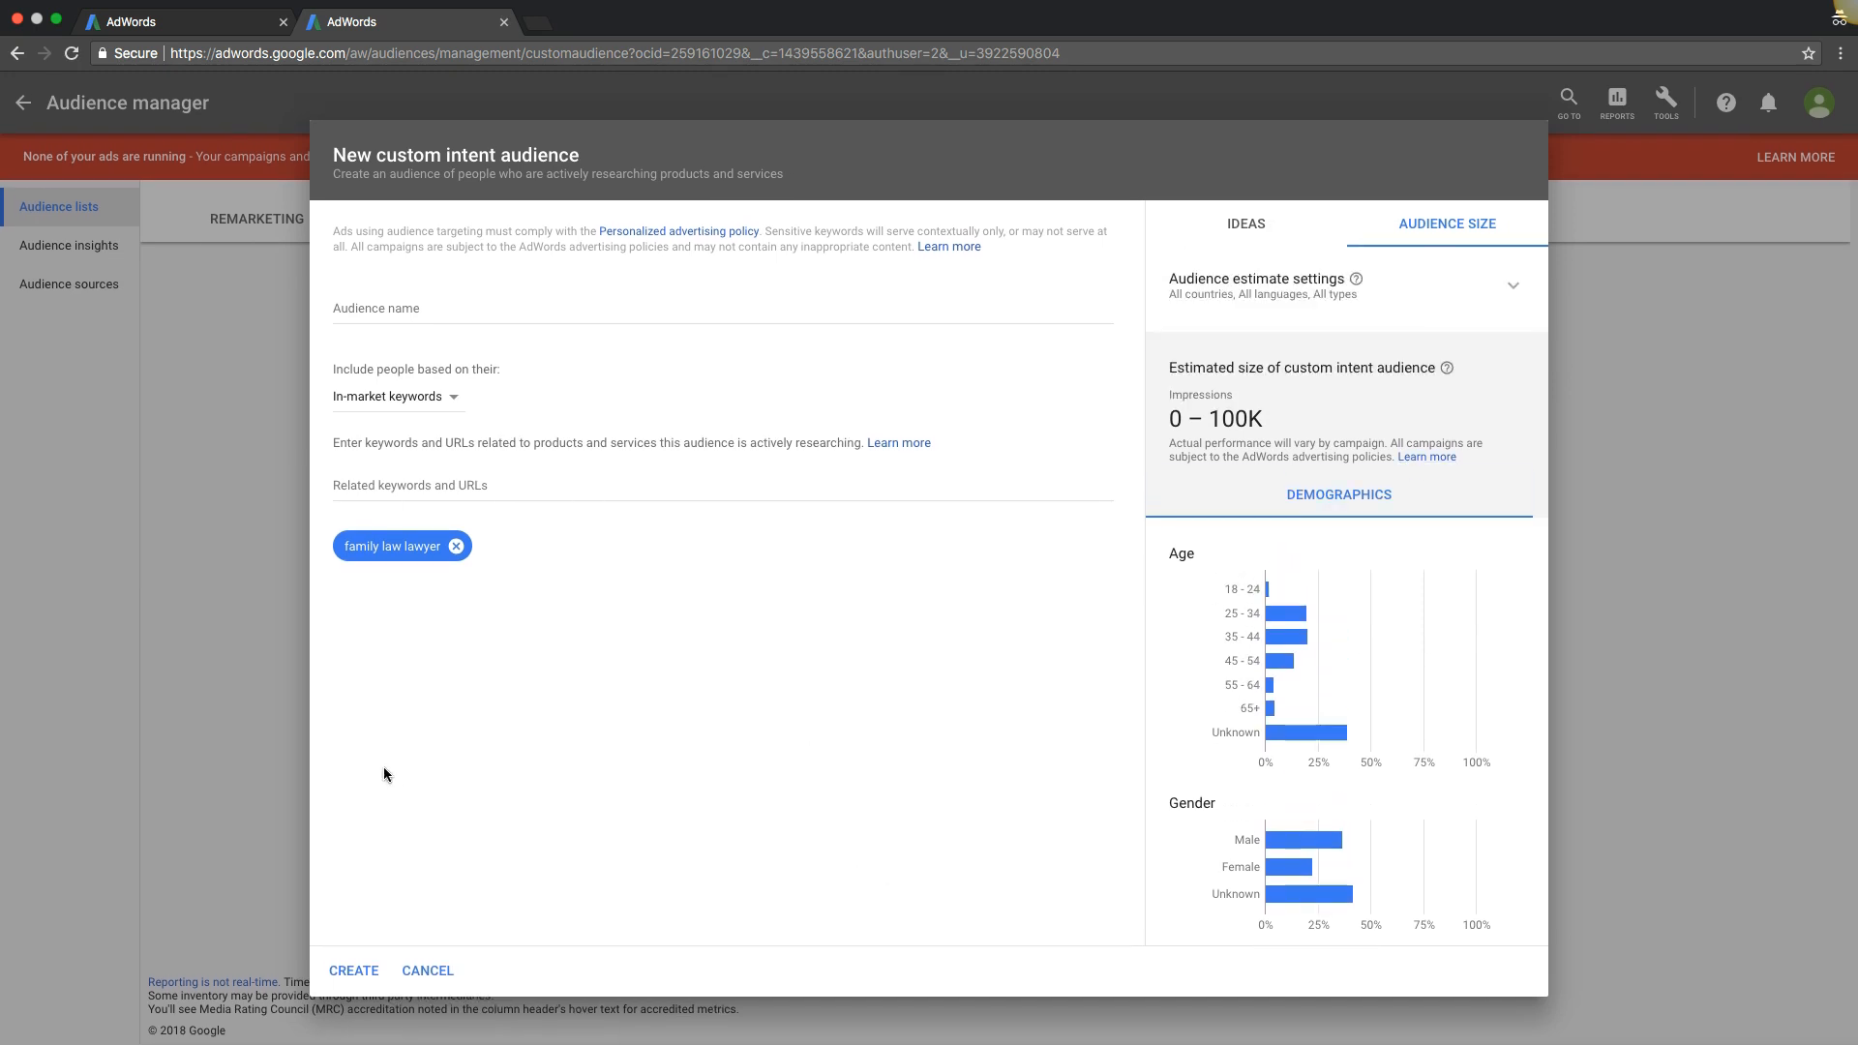
# Step: Discard the unfinished custom intent audience and view Audience insights for the remarketing lists
pyautogui.click(426, 970)
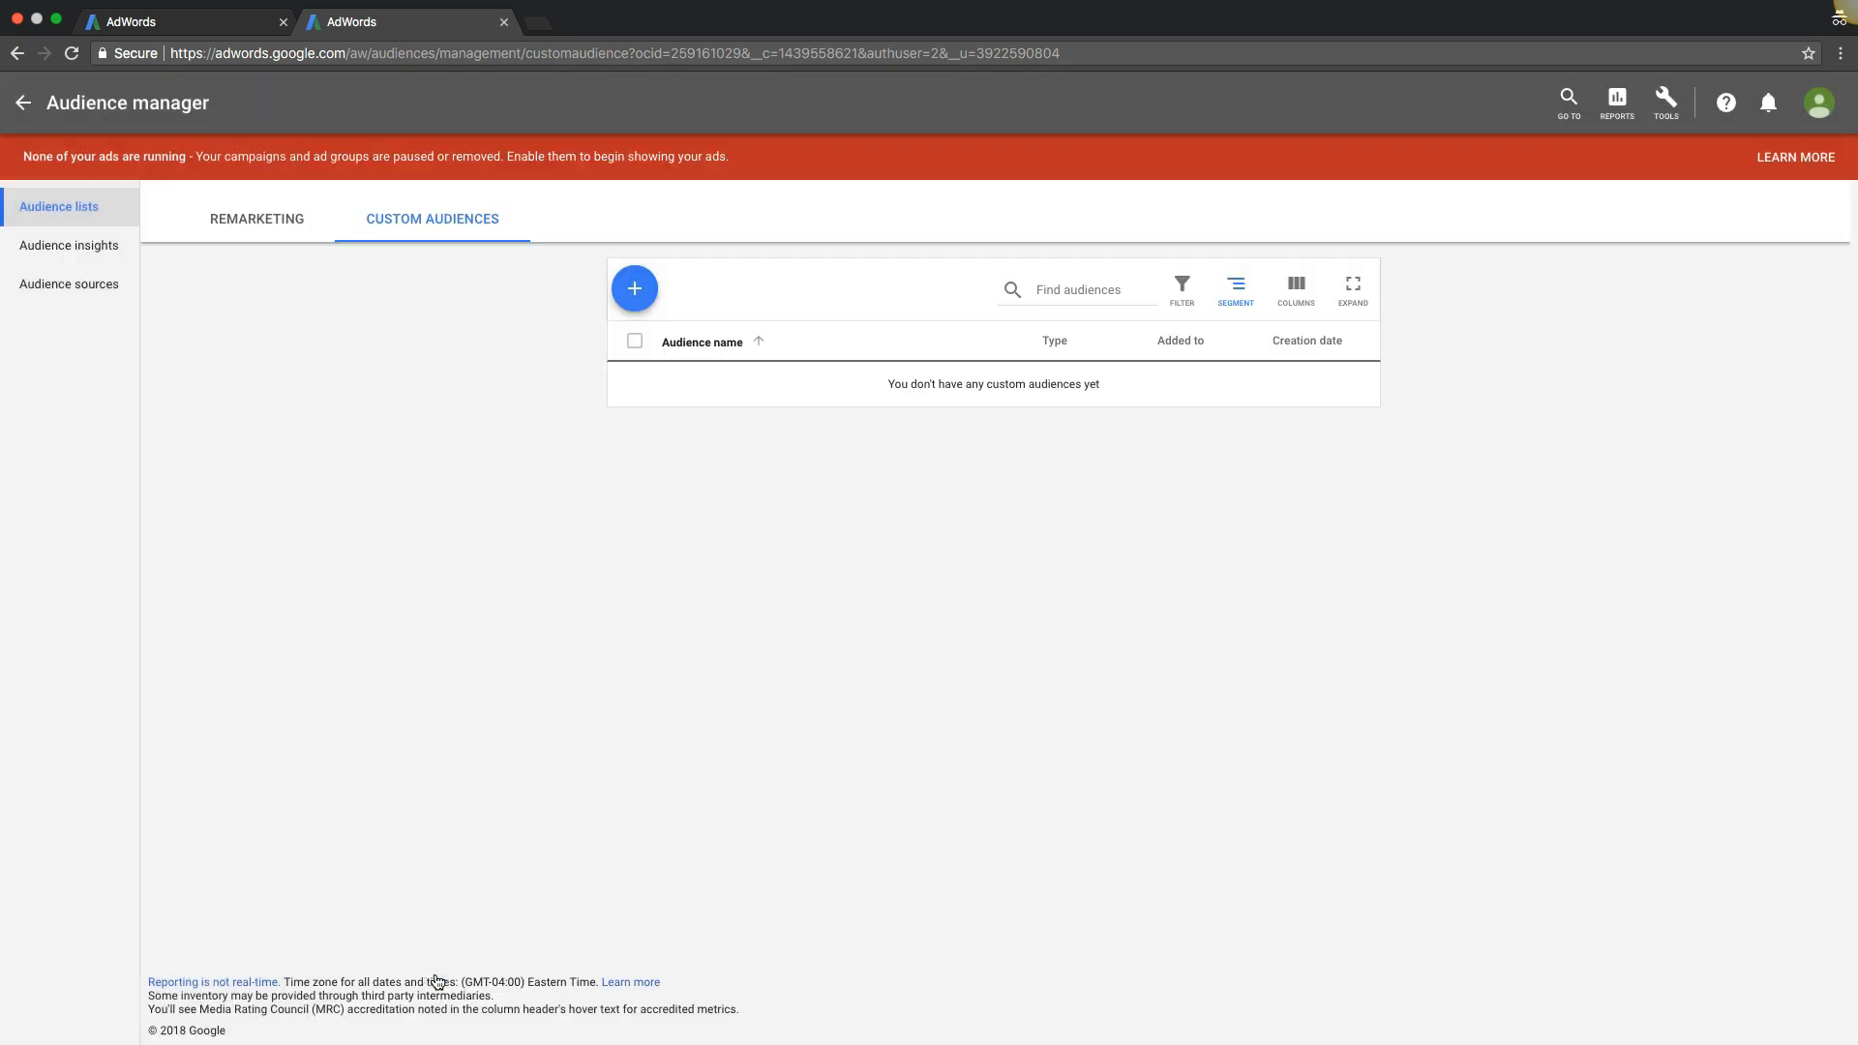
pyautogui.click(255, 219)
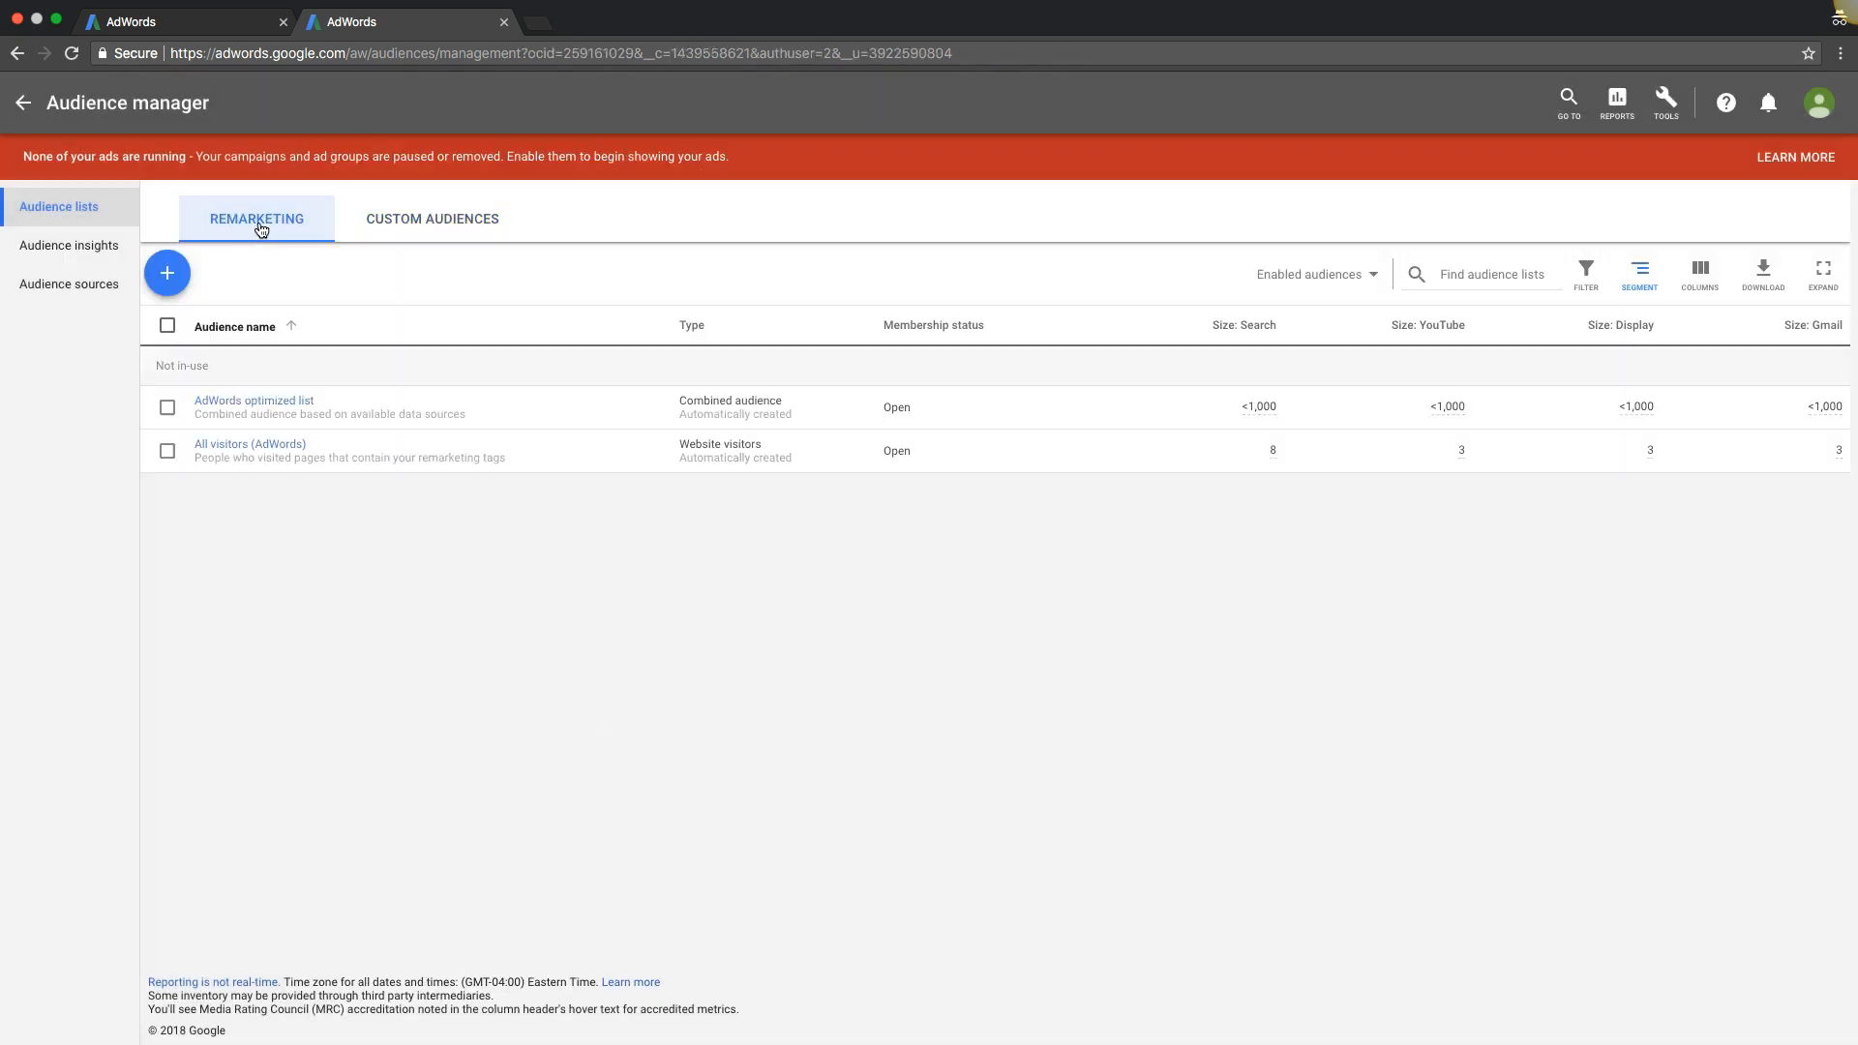
pyautogui.moveTo(68, 246)
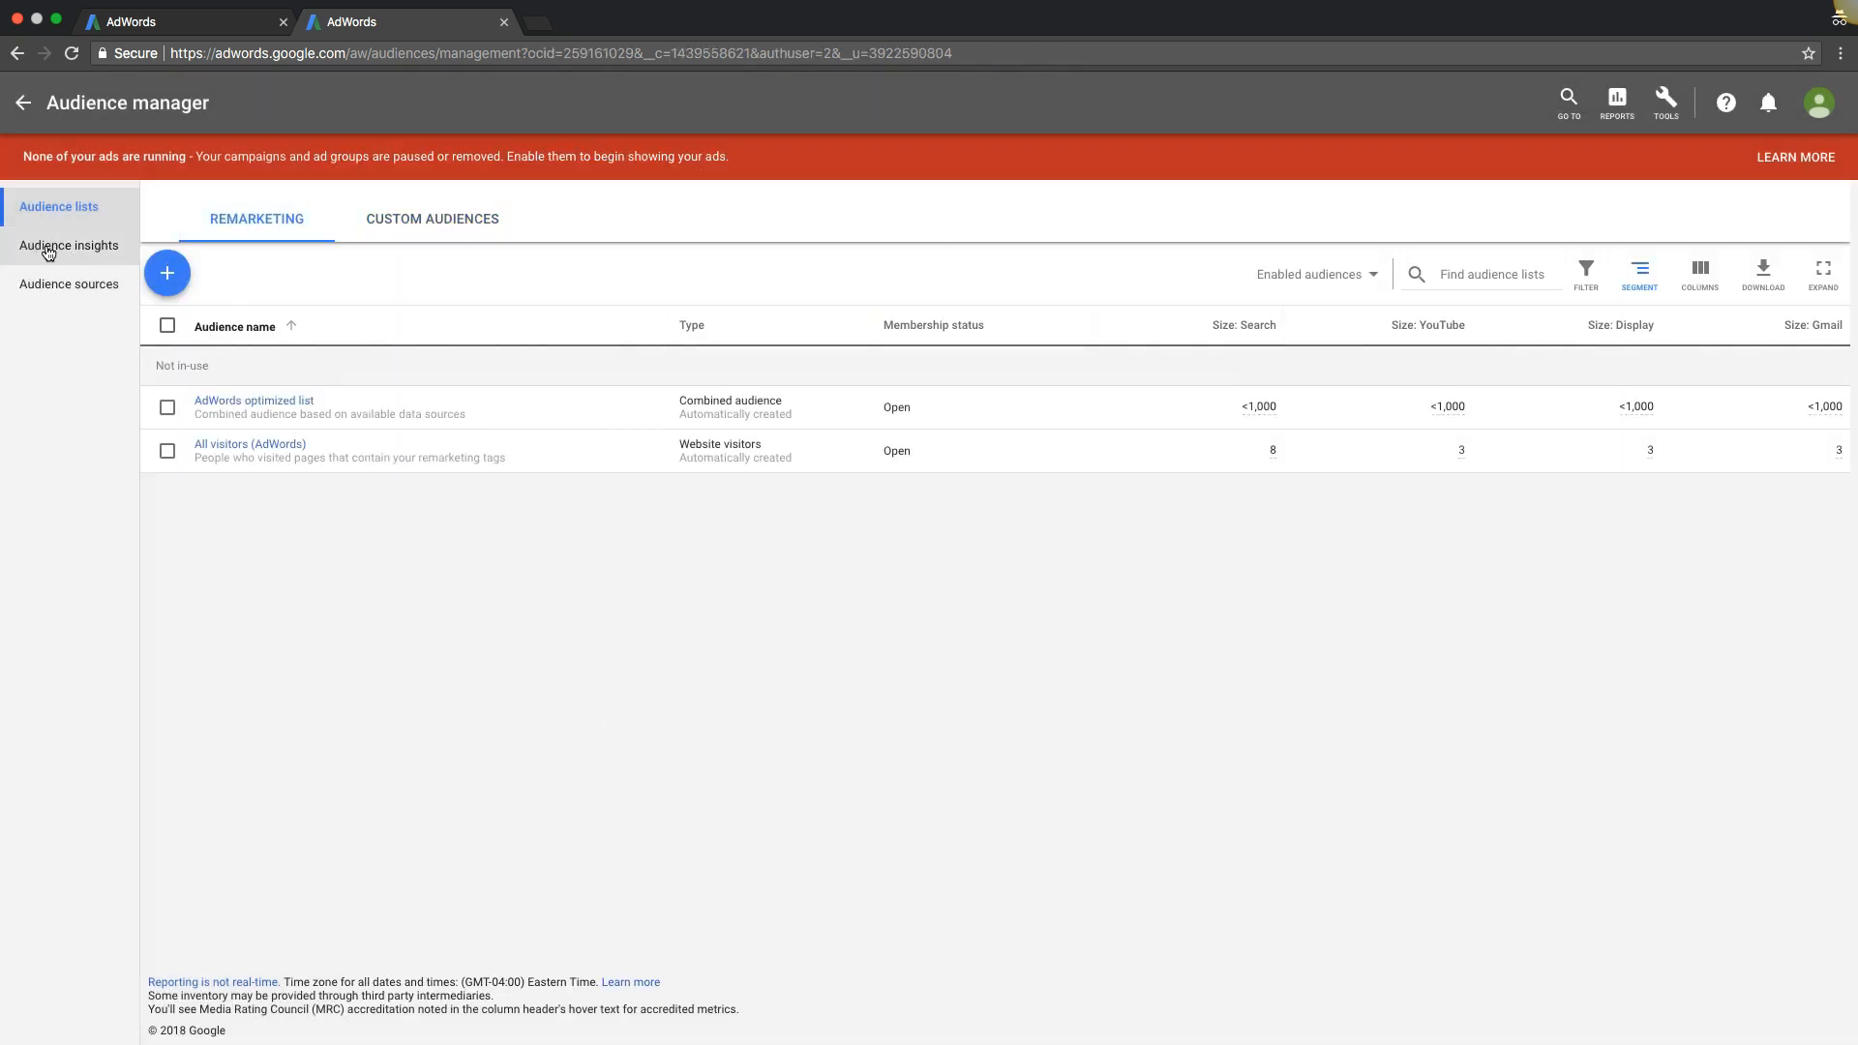
pyautogui.click(68, 246)
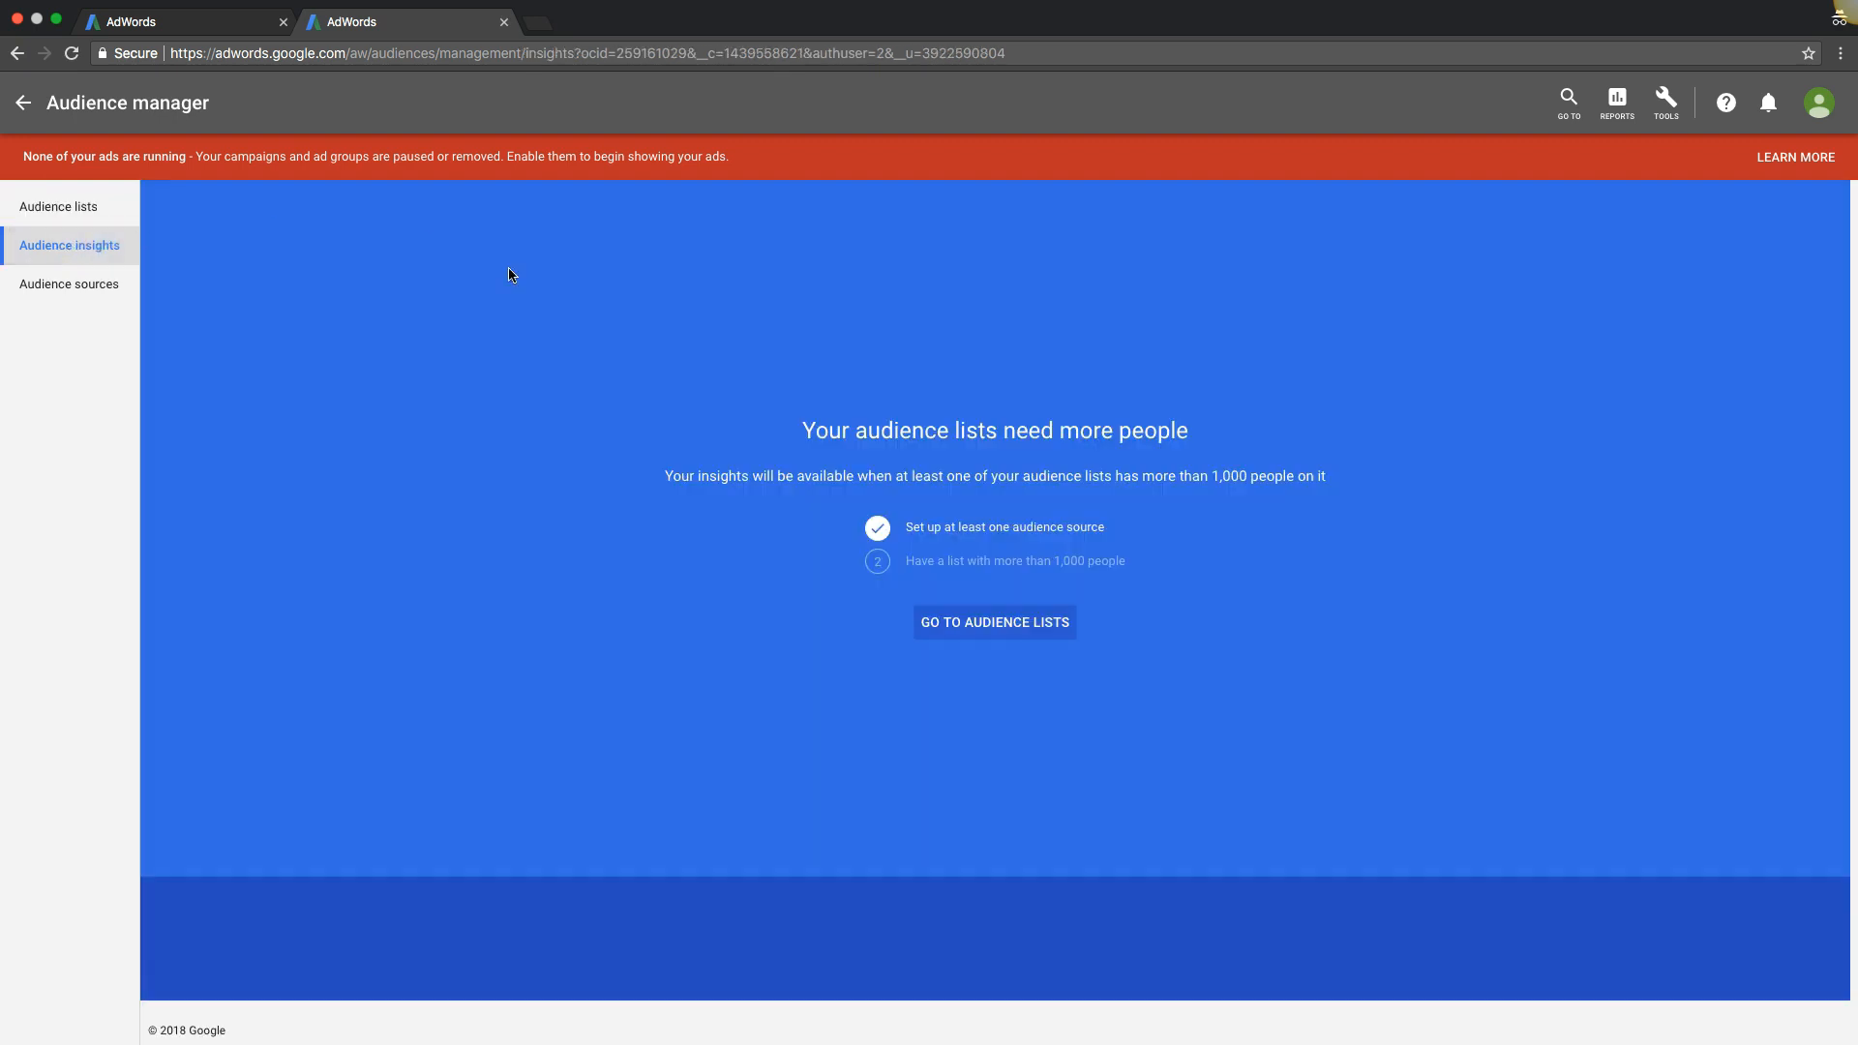
pyautogui.moveTo(993, 497)
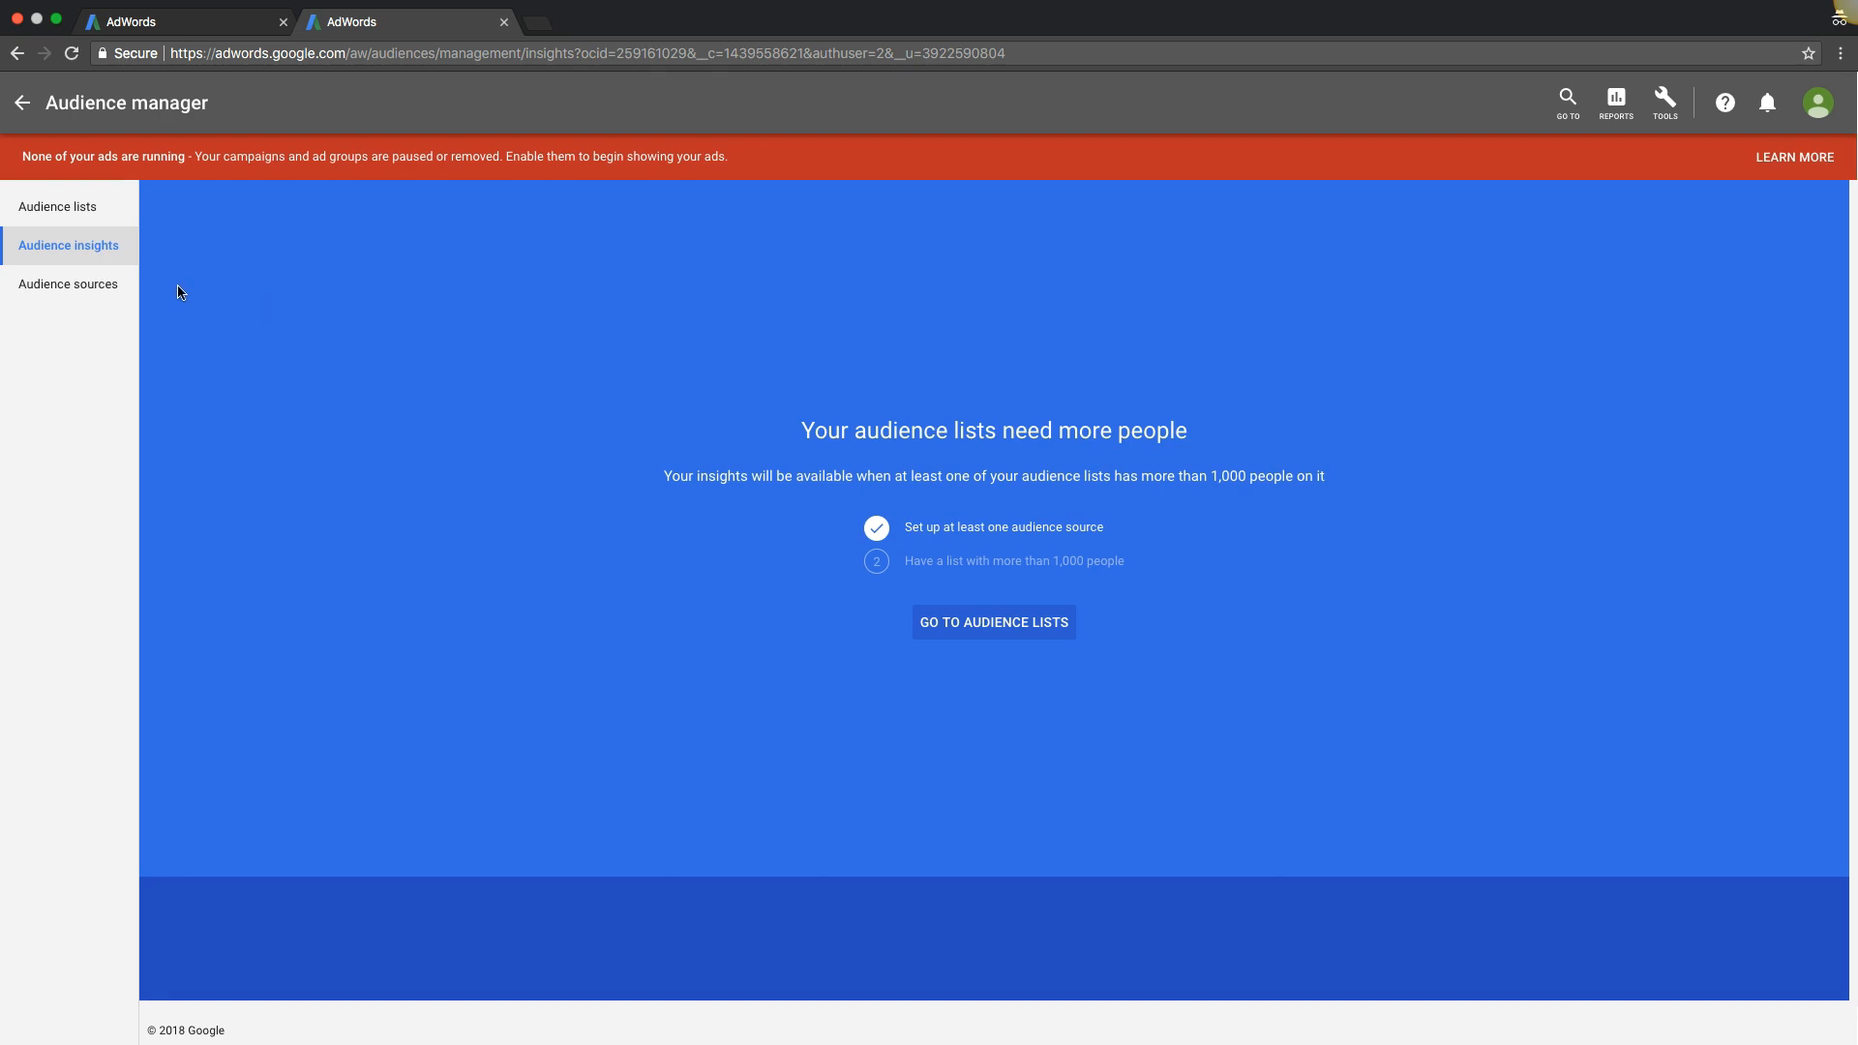
pyautogui.moveTo(89, 306)
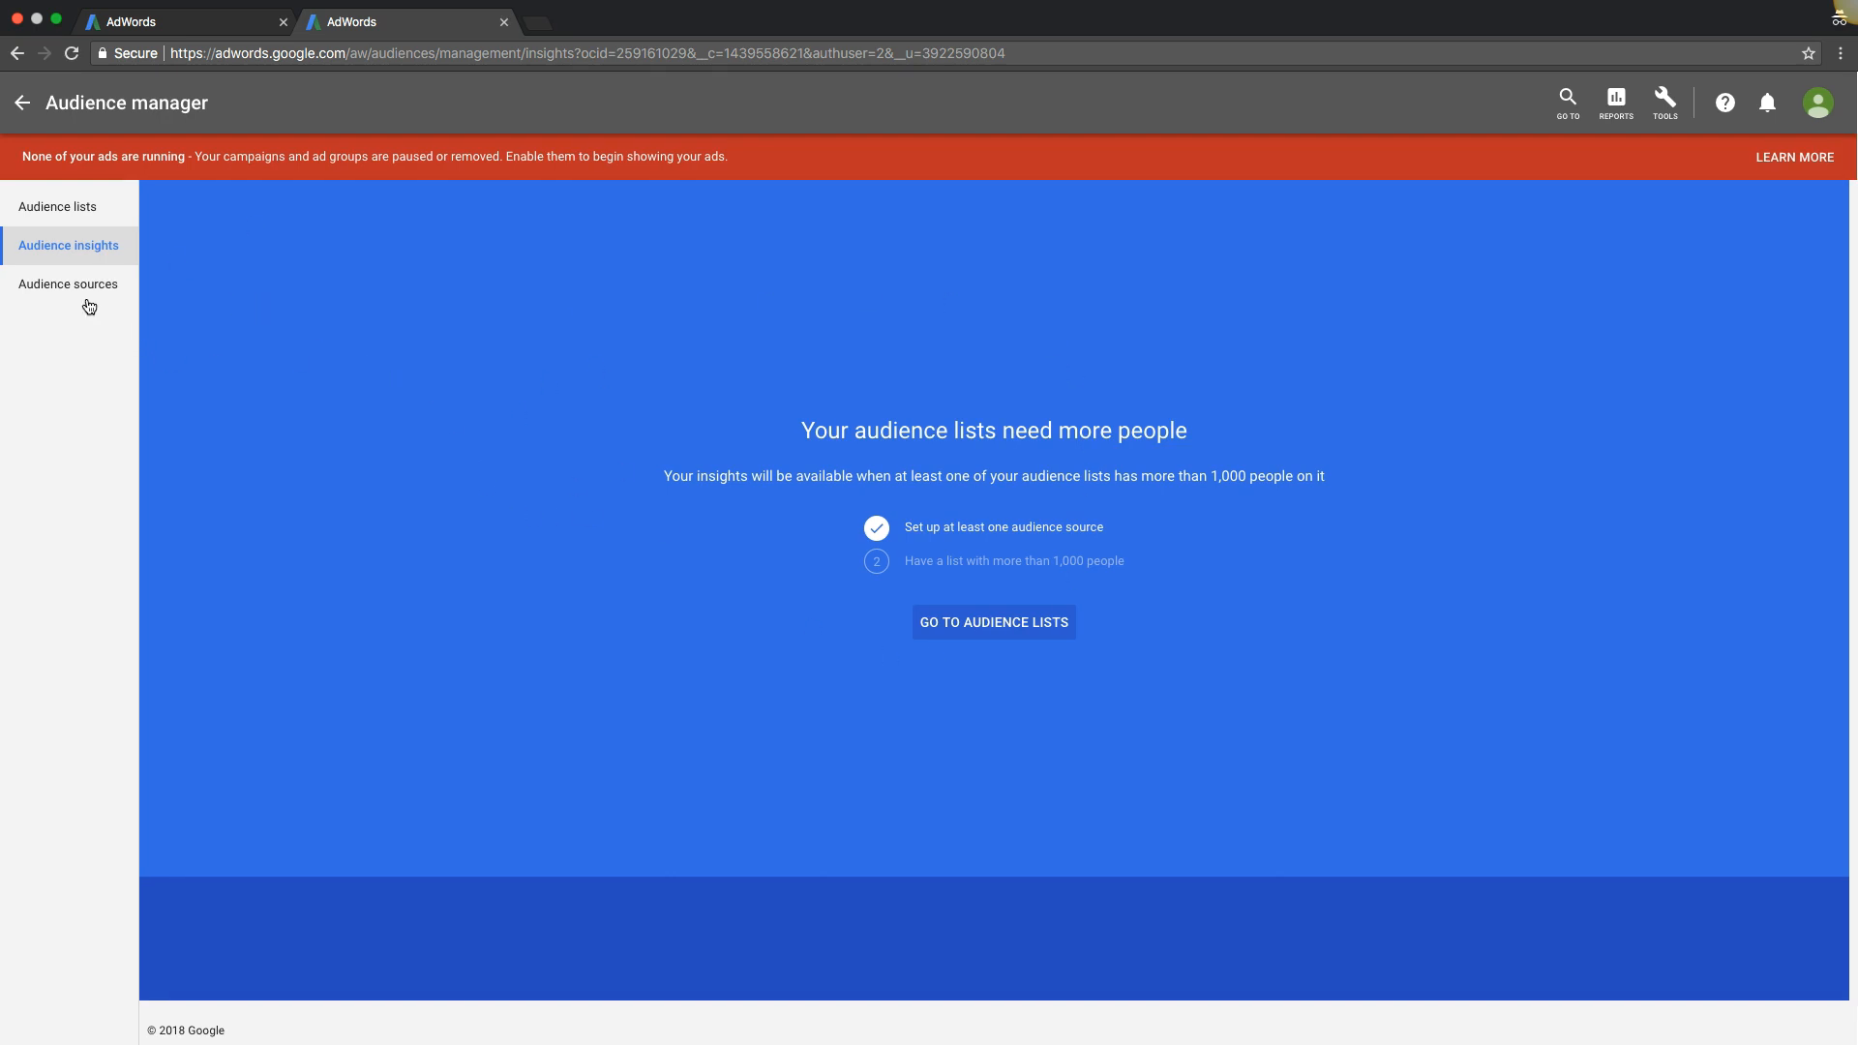
# Step: View the AdWords tag details from Audience sources, including its tag-hit chart
pyautogui.click(68, 284)
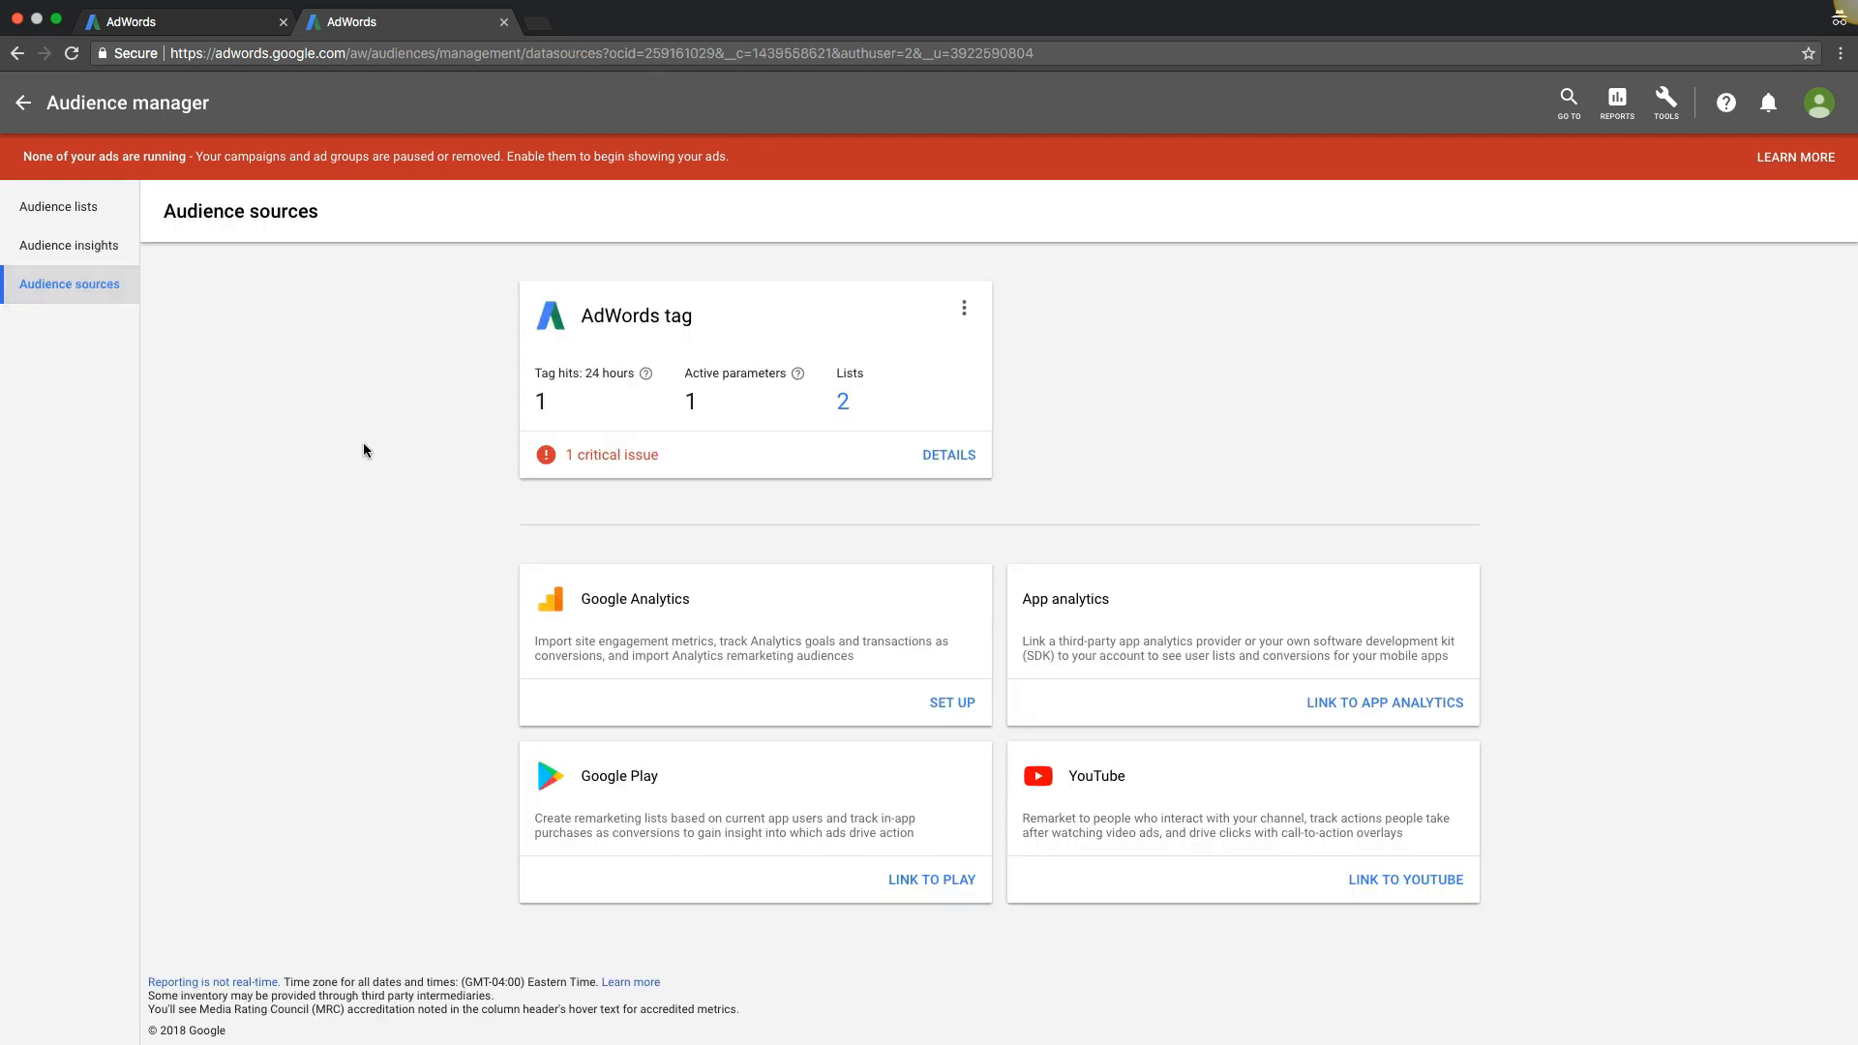
pyautogui.moveTo(567, 349)
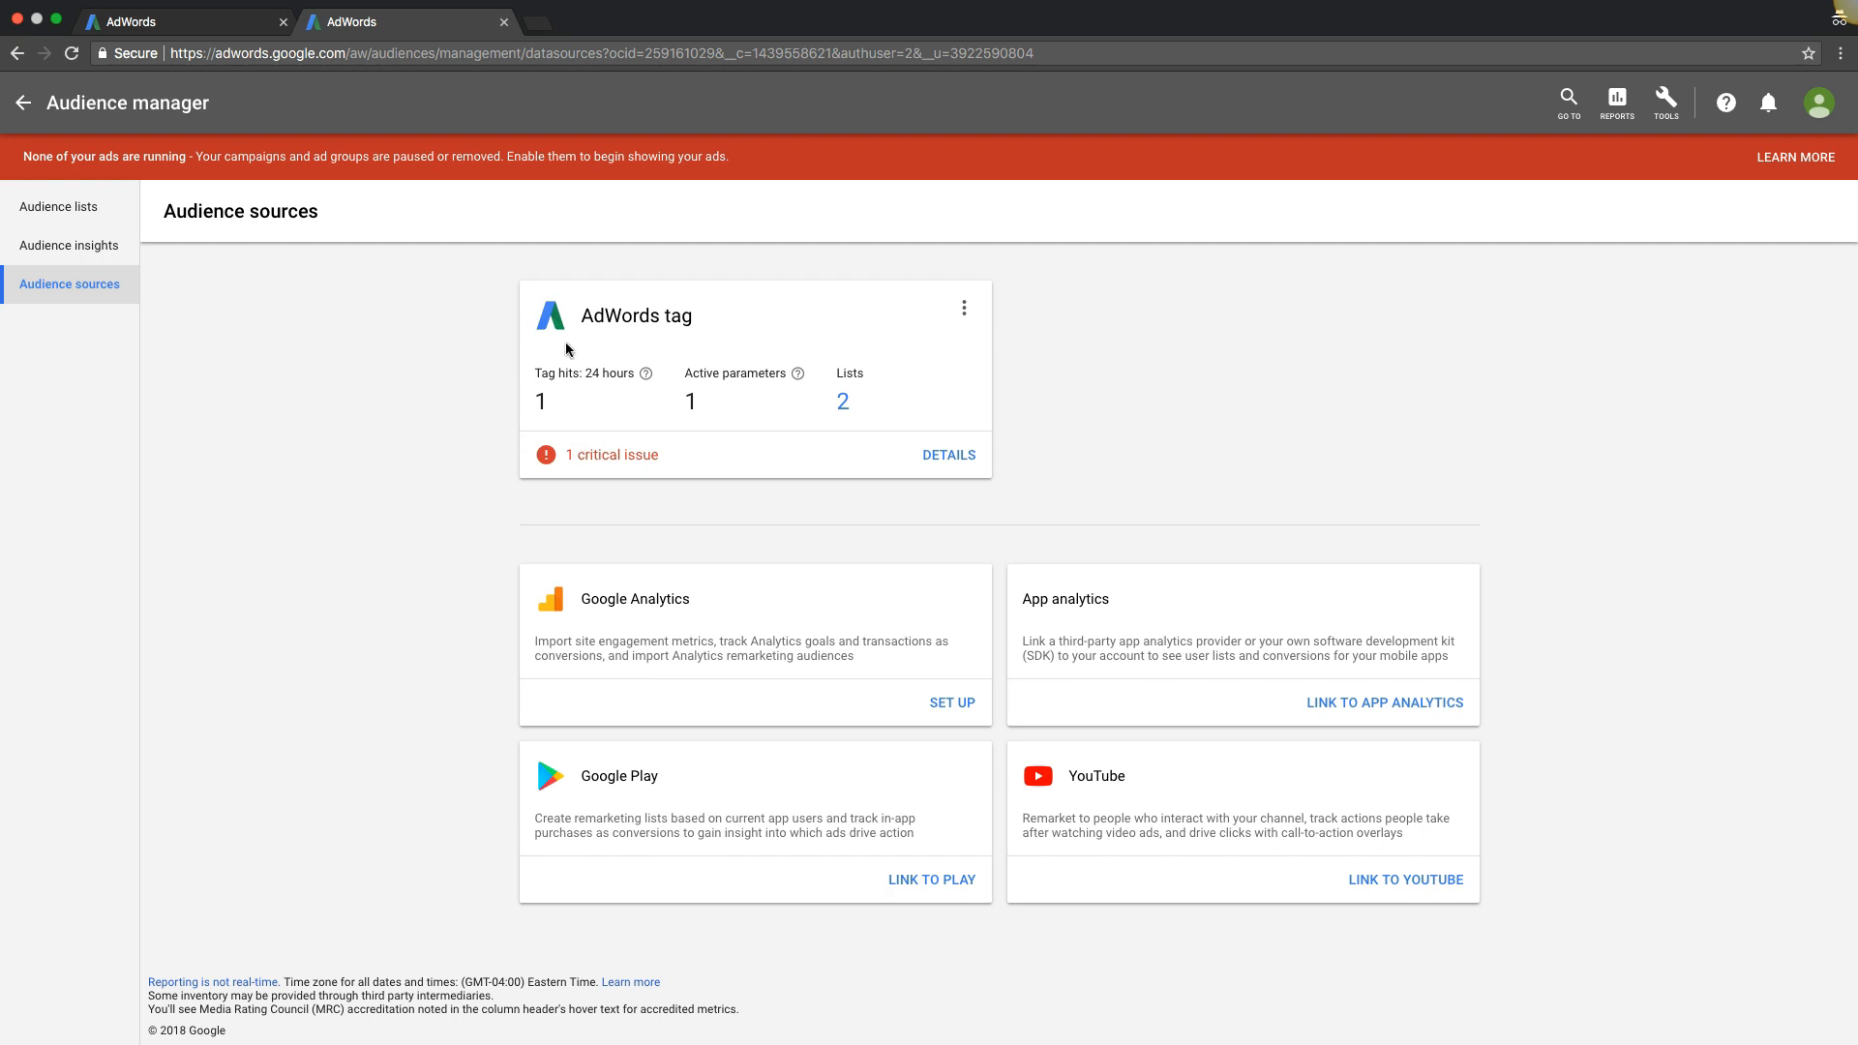
pyautogui.moveTo(873, 629)
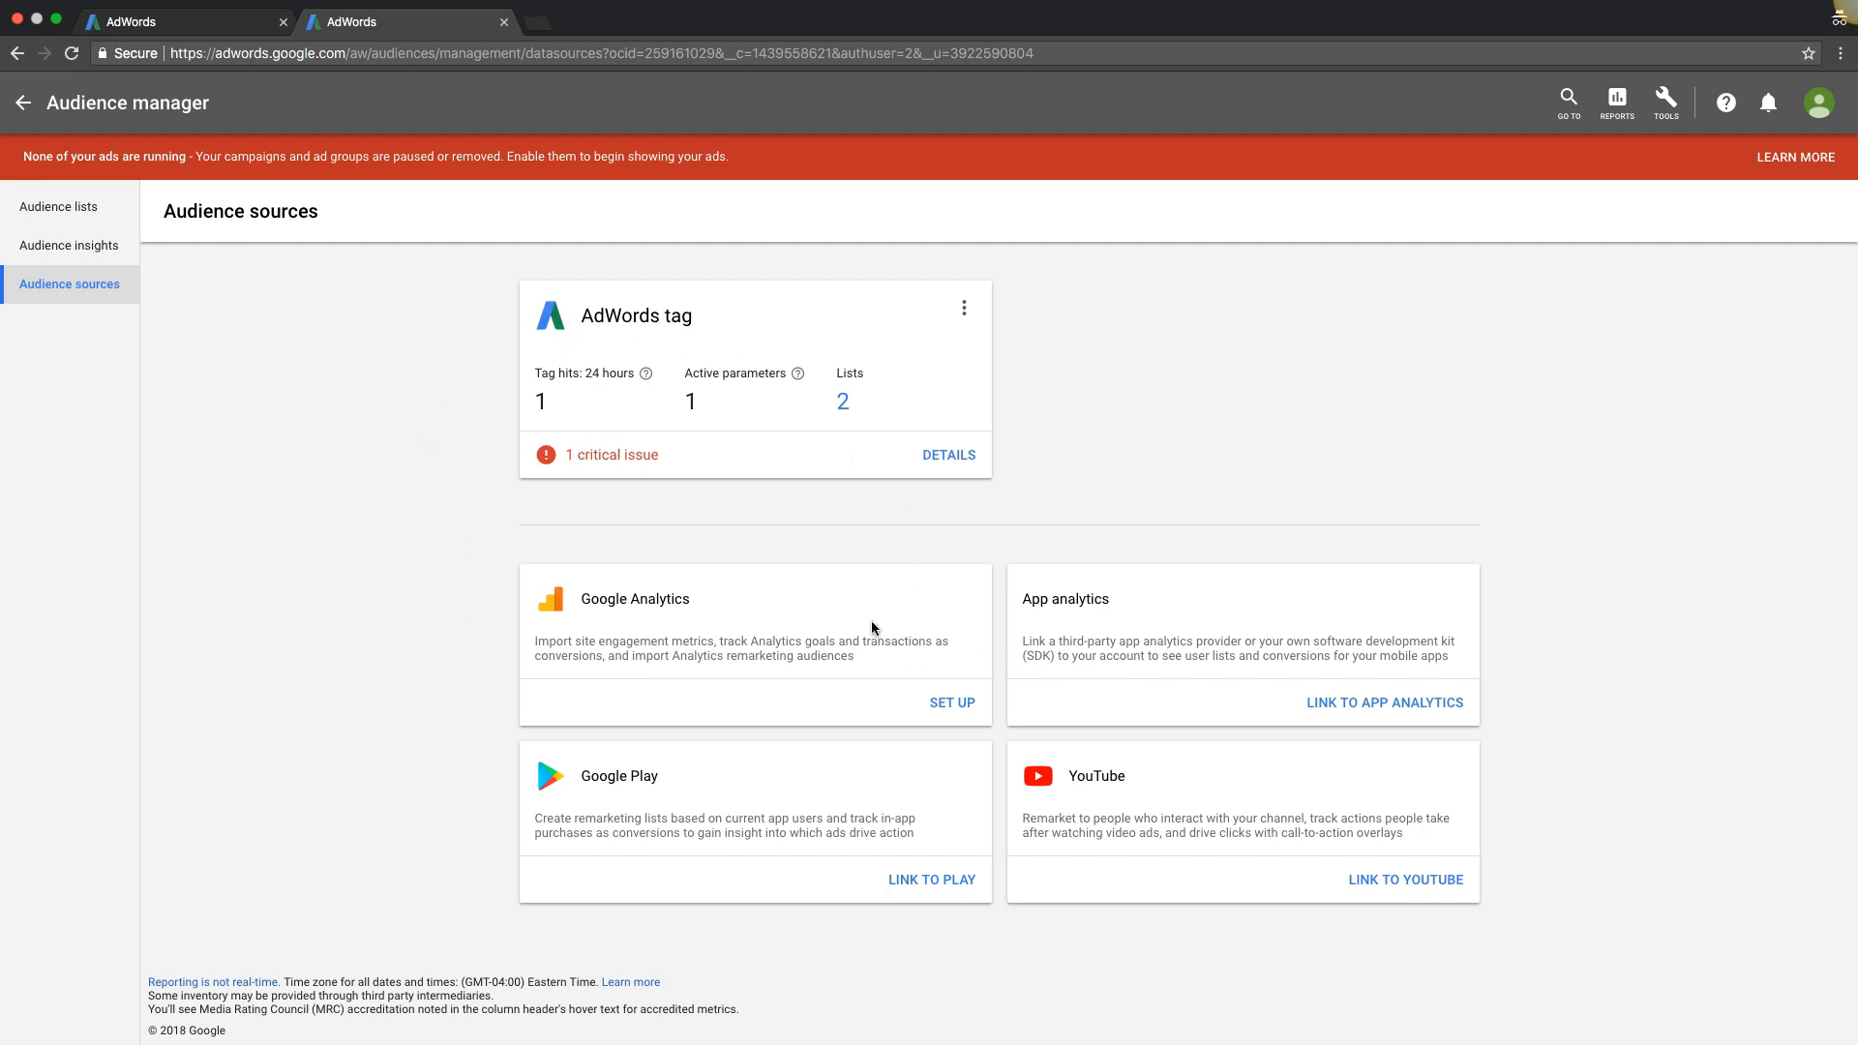
pyautogui.moveTo(313, 436)
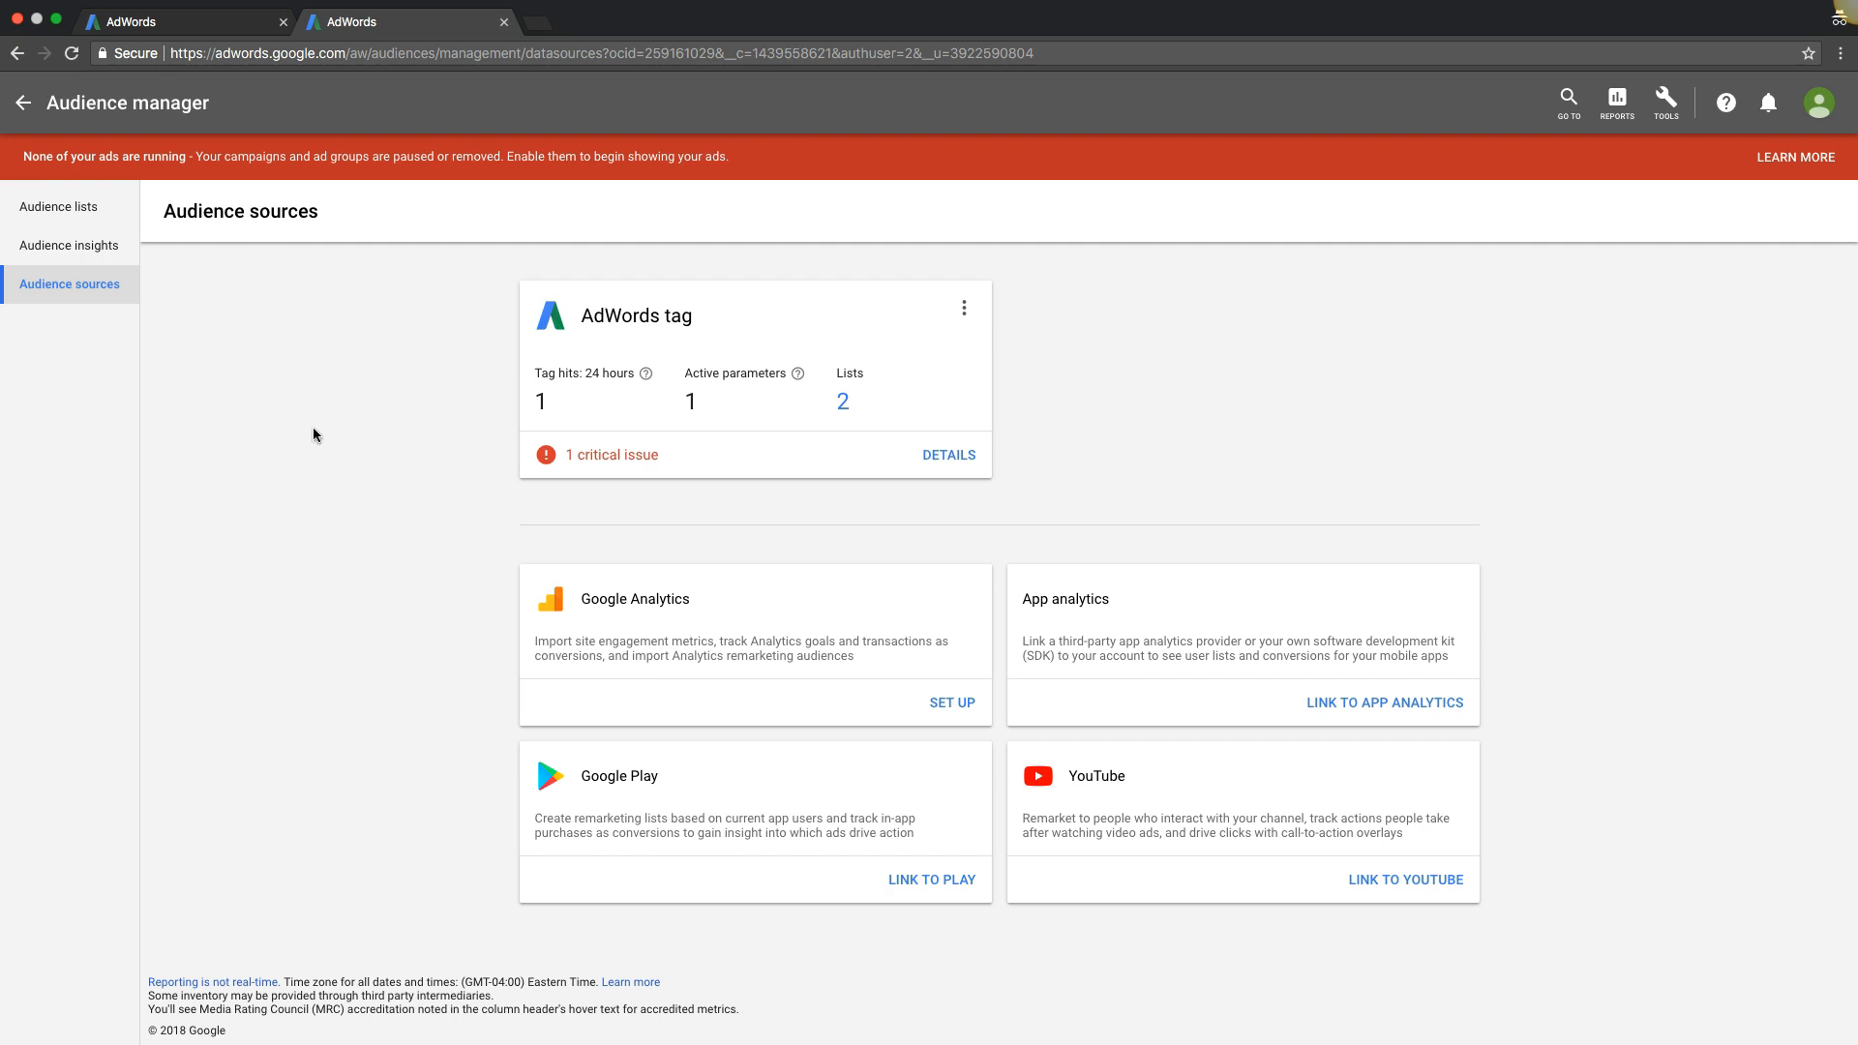
pyautogui.click(635, 315)
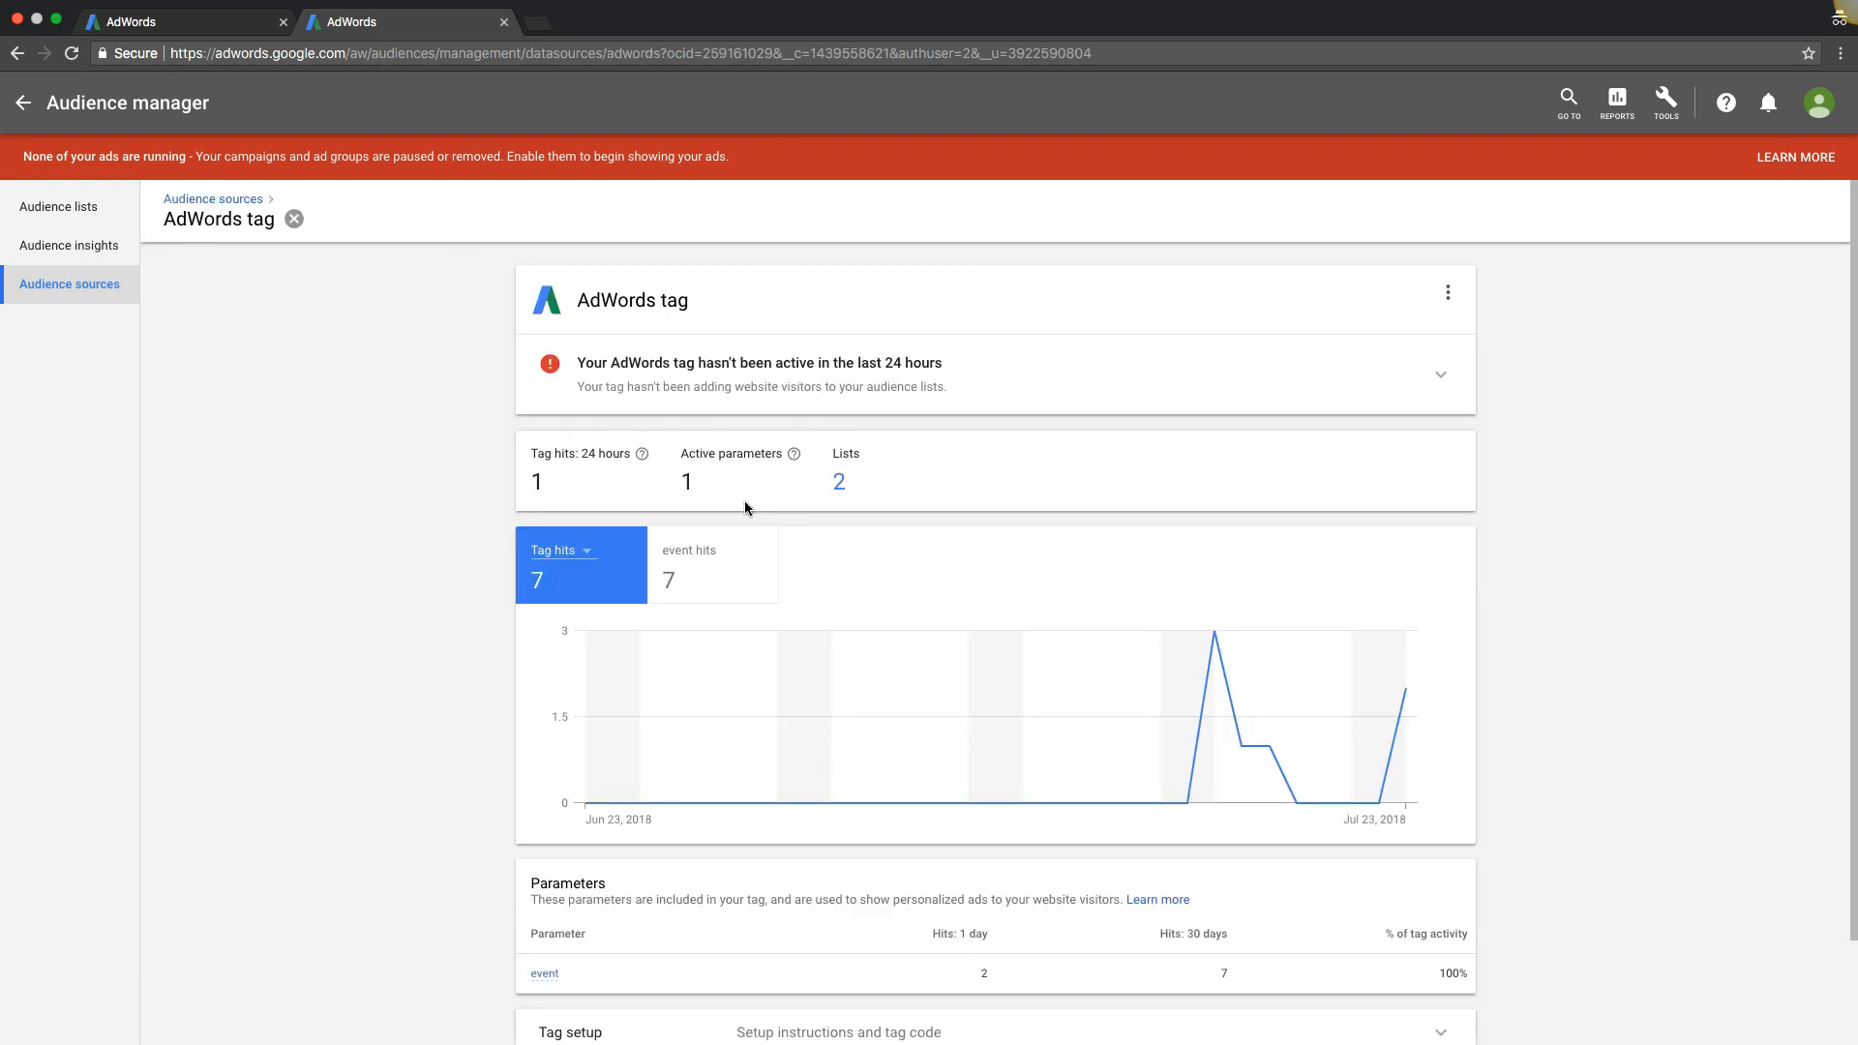
pyautogui.scroll(-3)
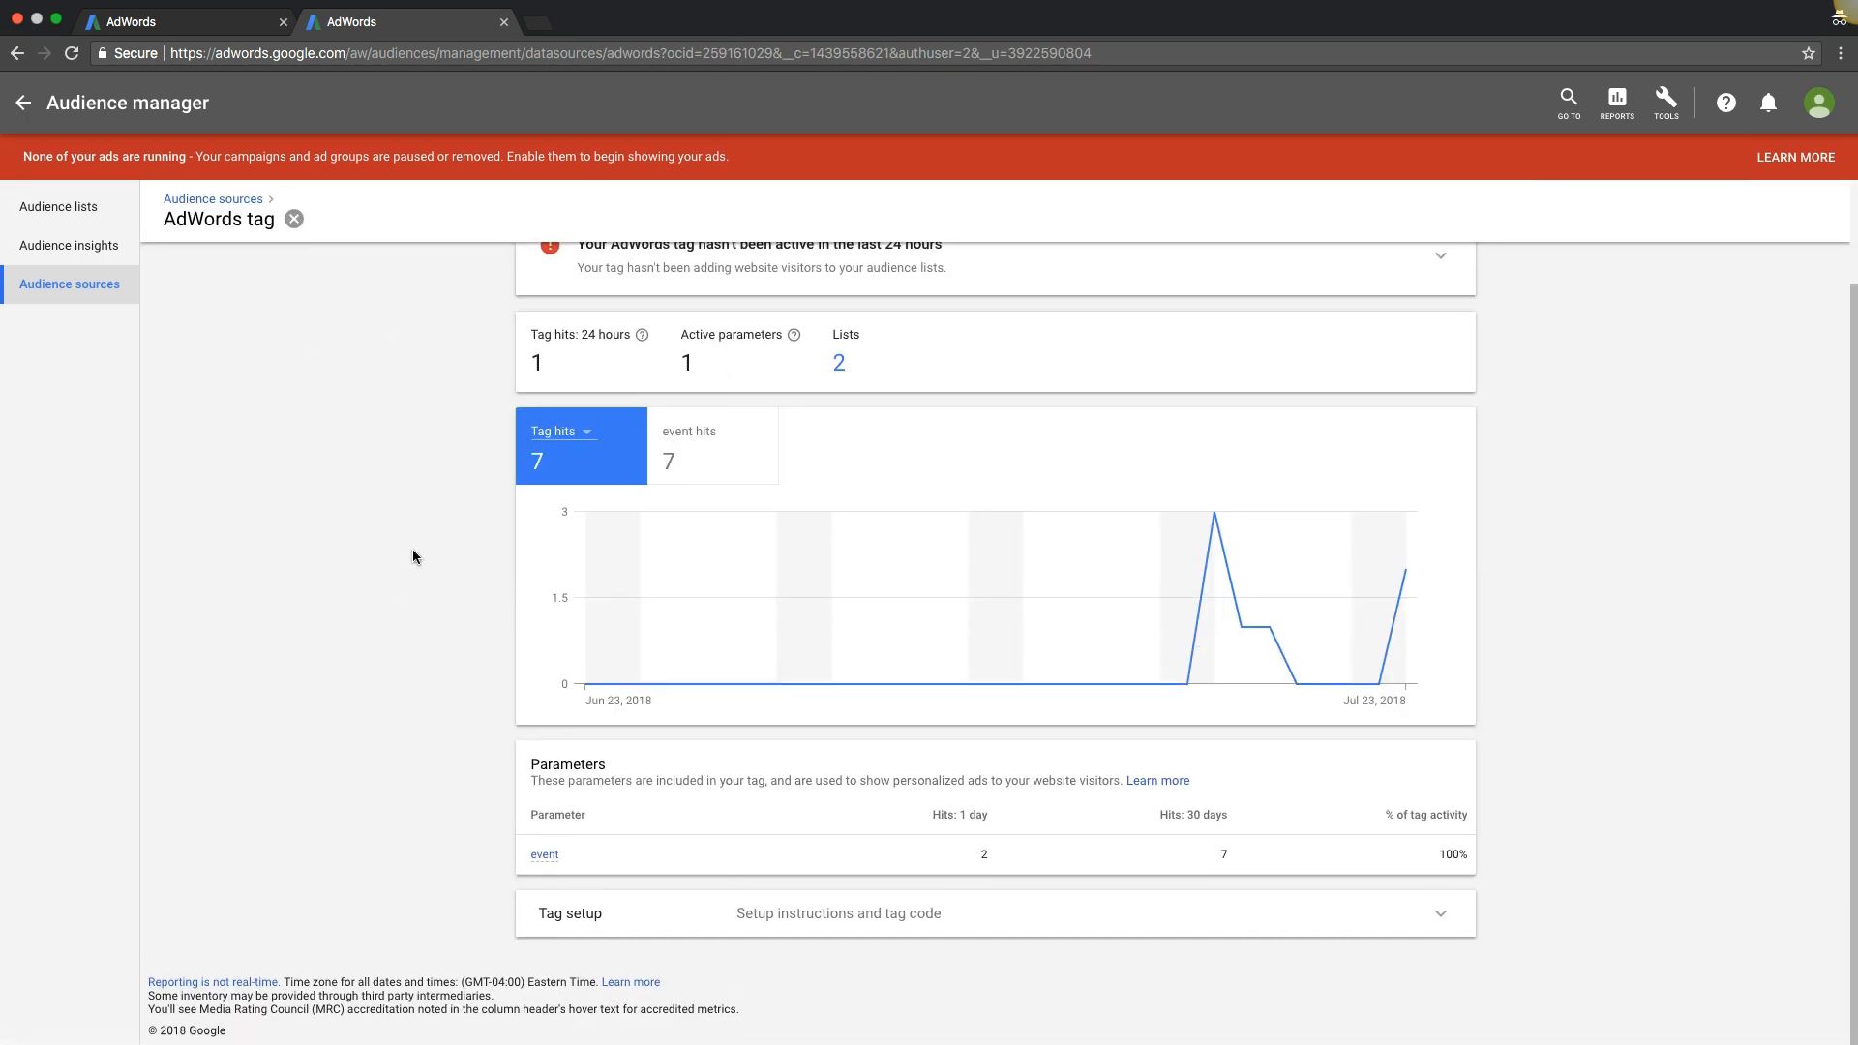
# Step: Return to the remarketing audience lists
pyautogui.click(58, 207)
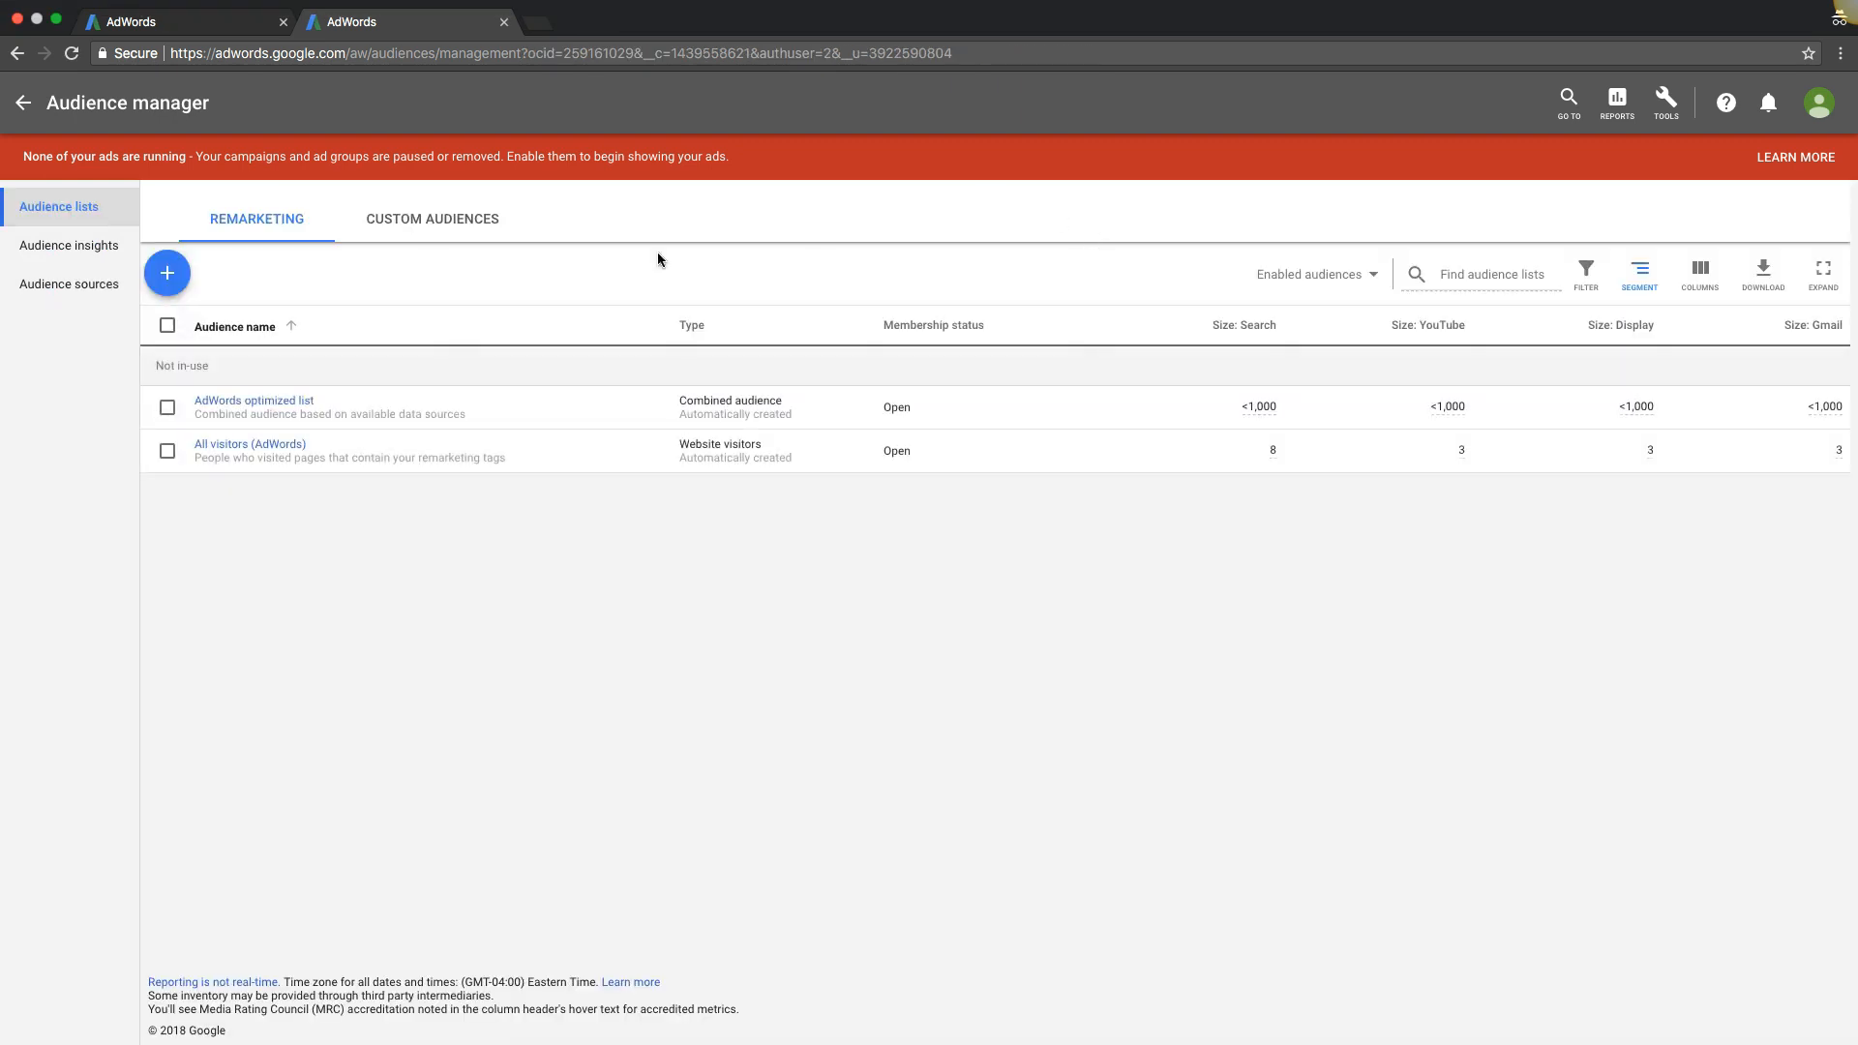
pyautogui.moveTo(1664, 101)
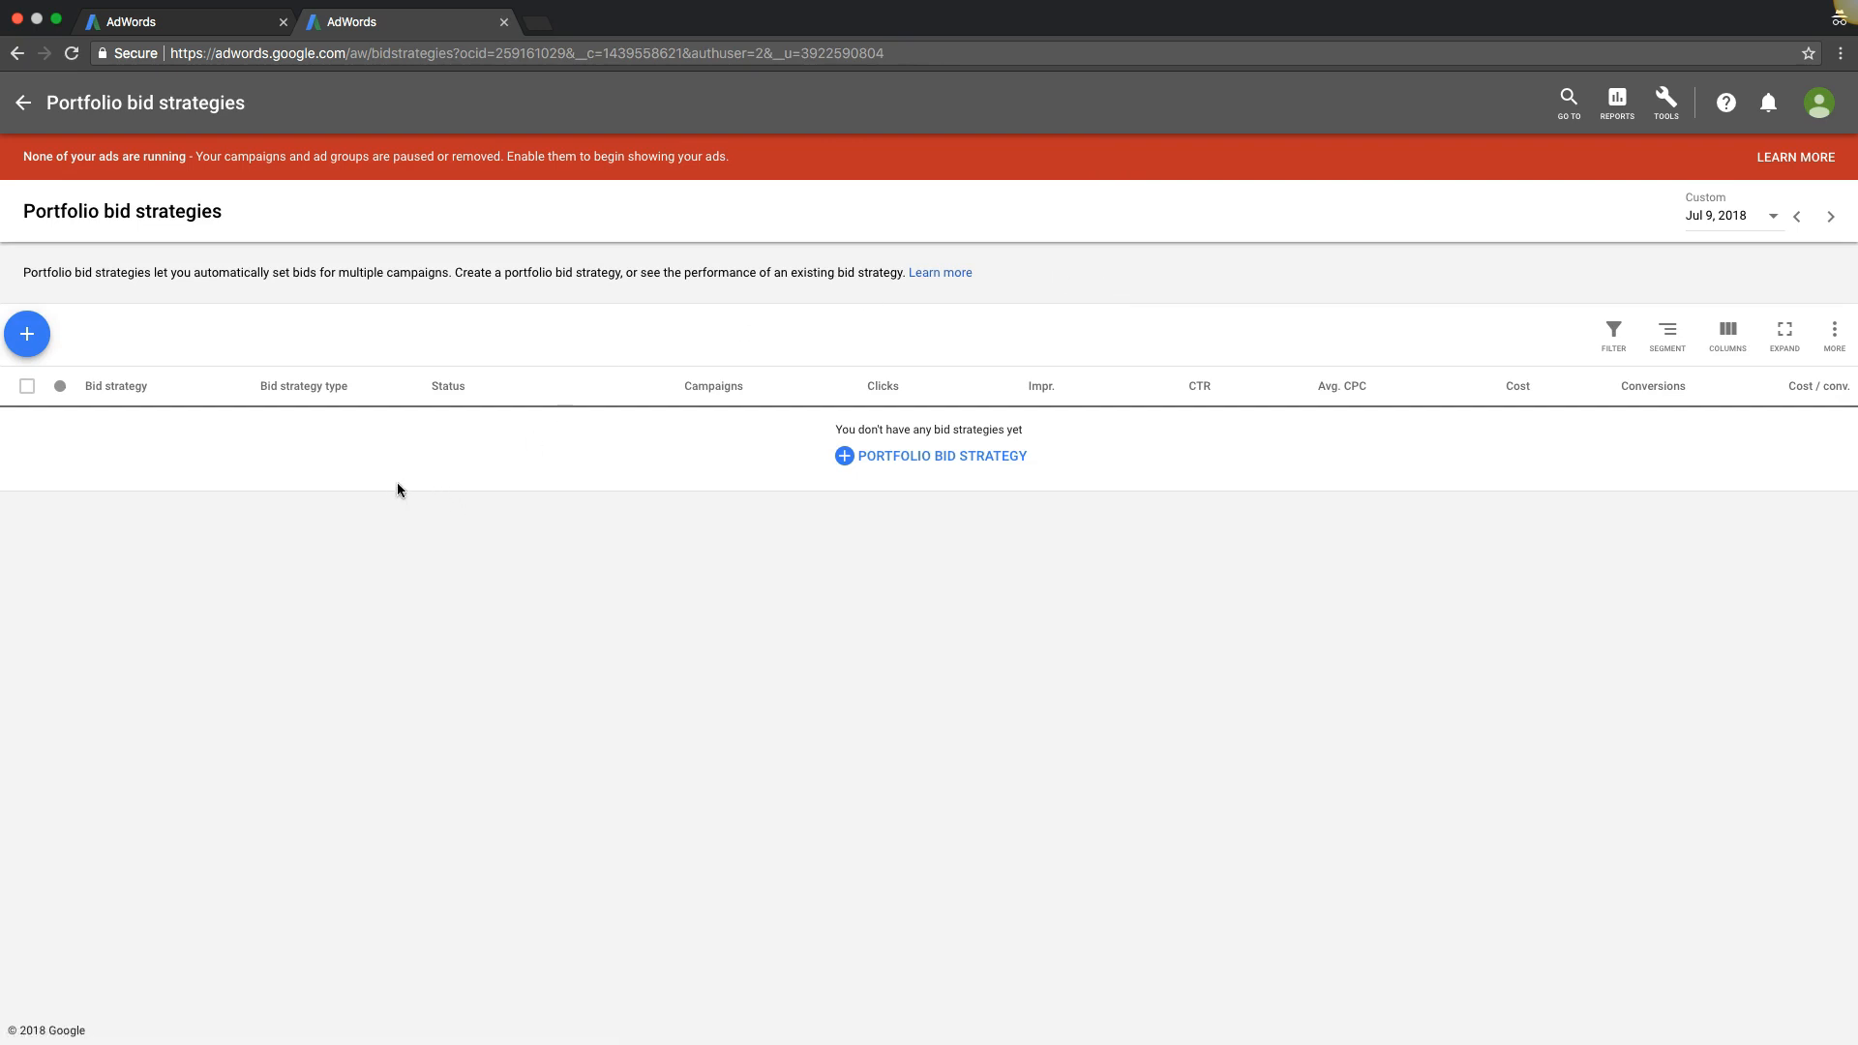
pyautogui.moveTo(62, 333)
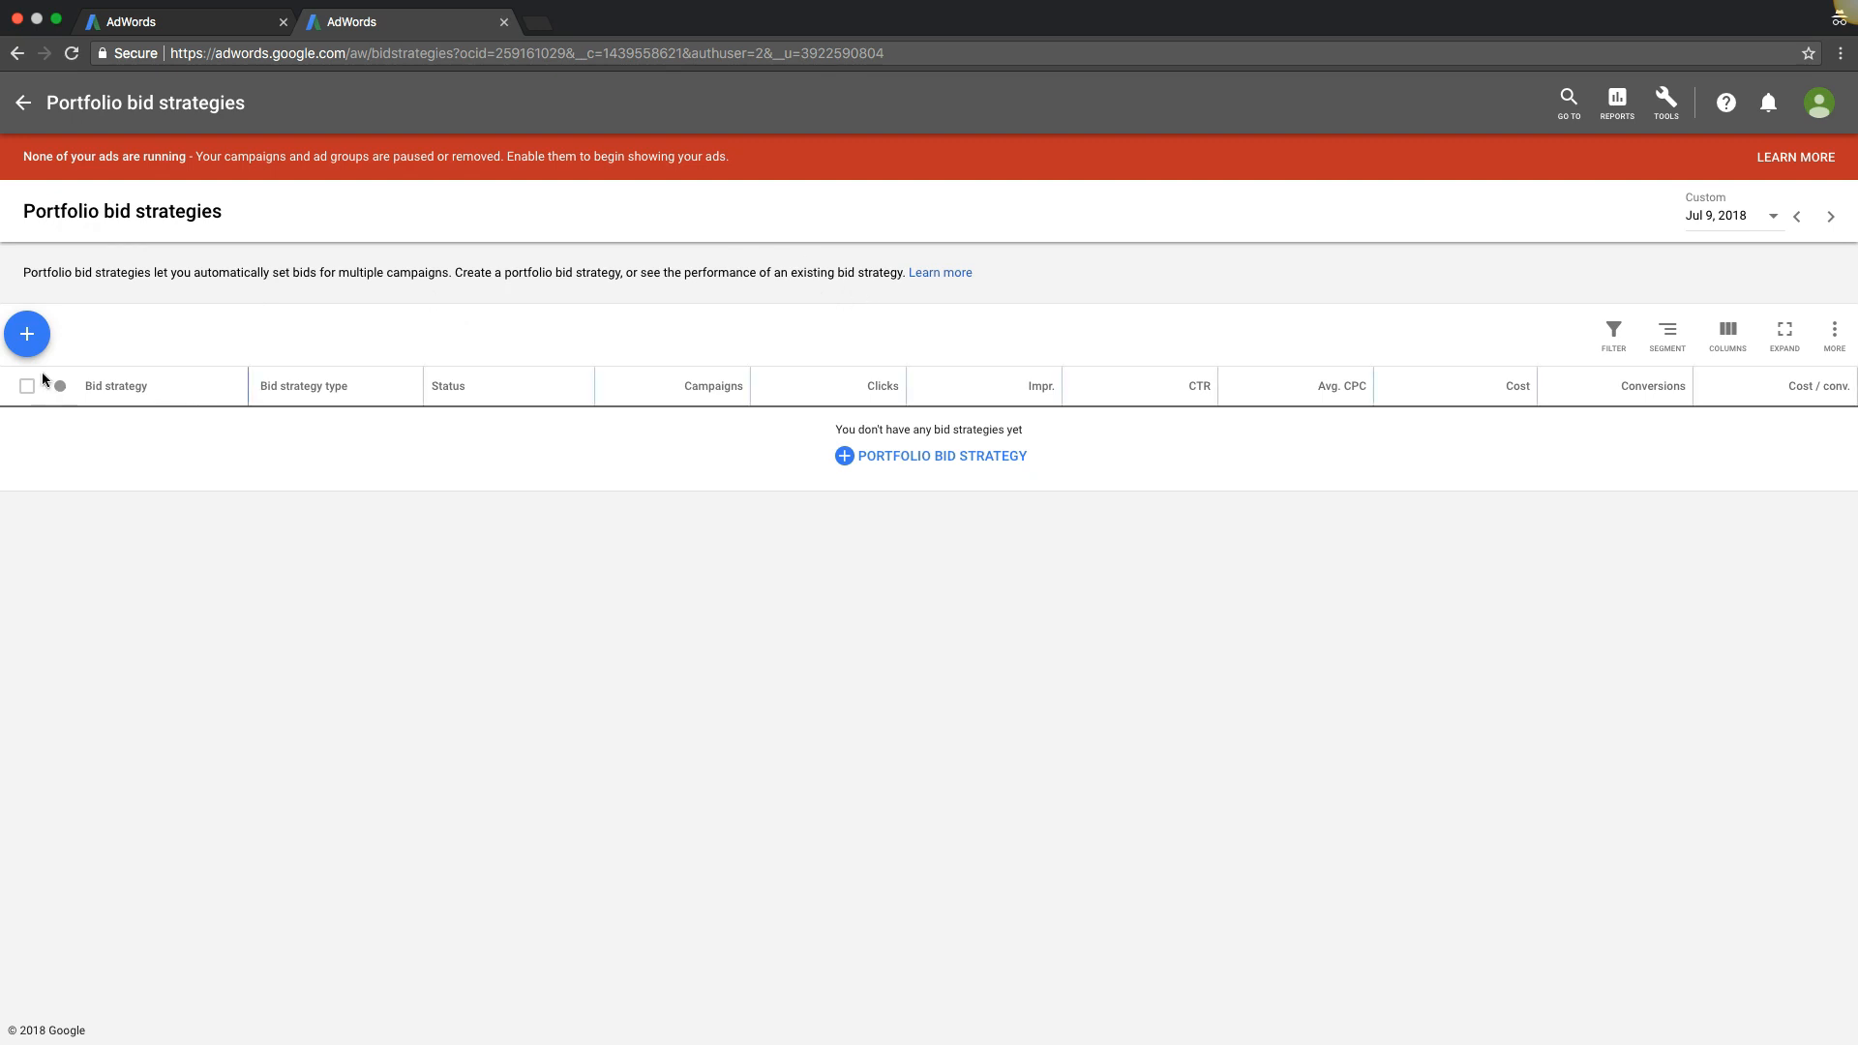
pyautogui.click(25, 335)
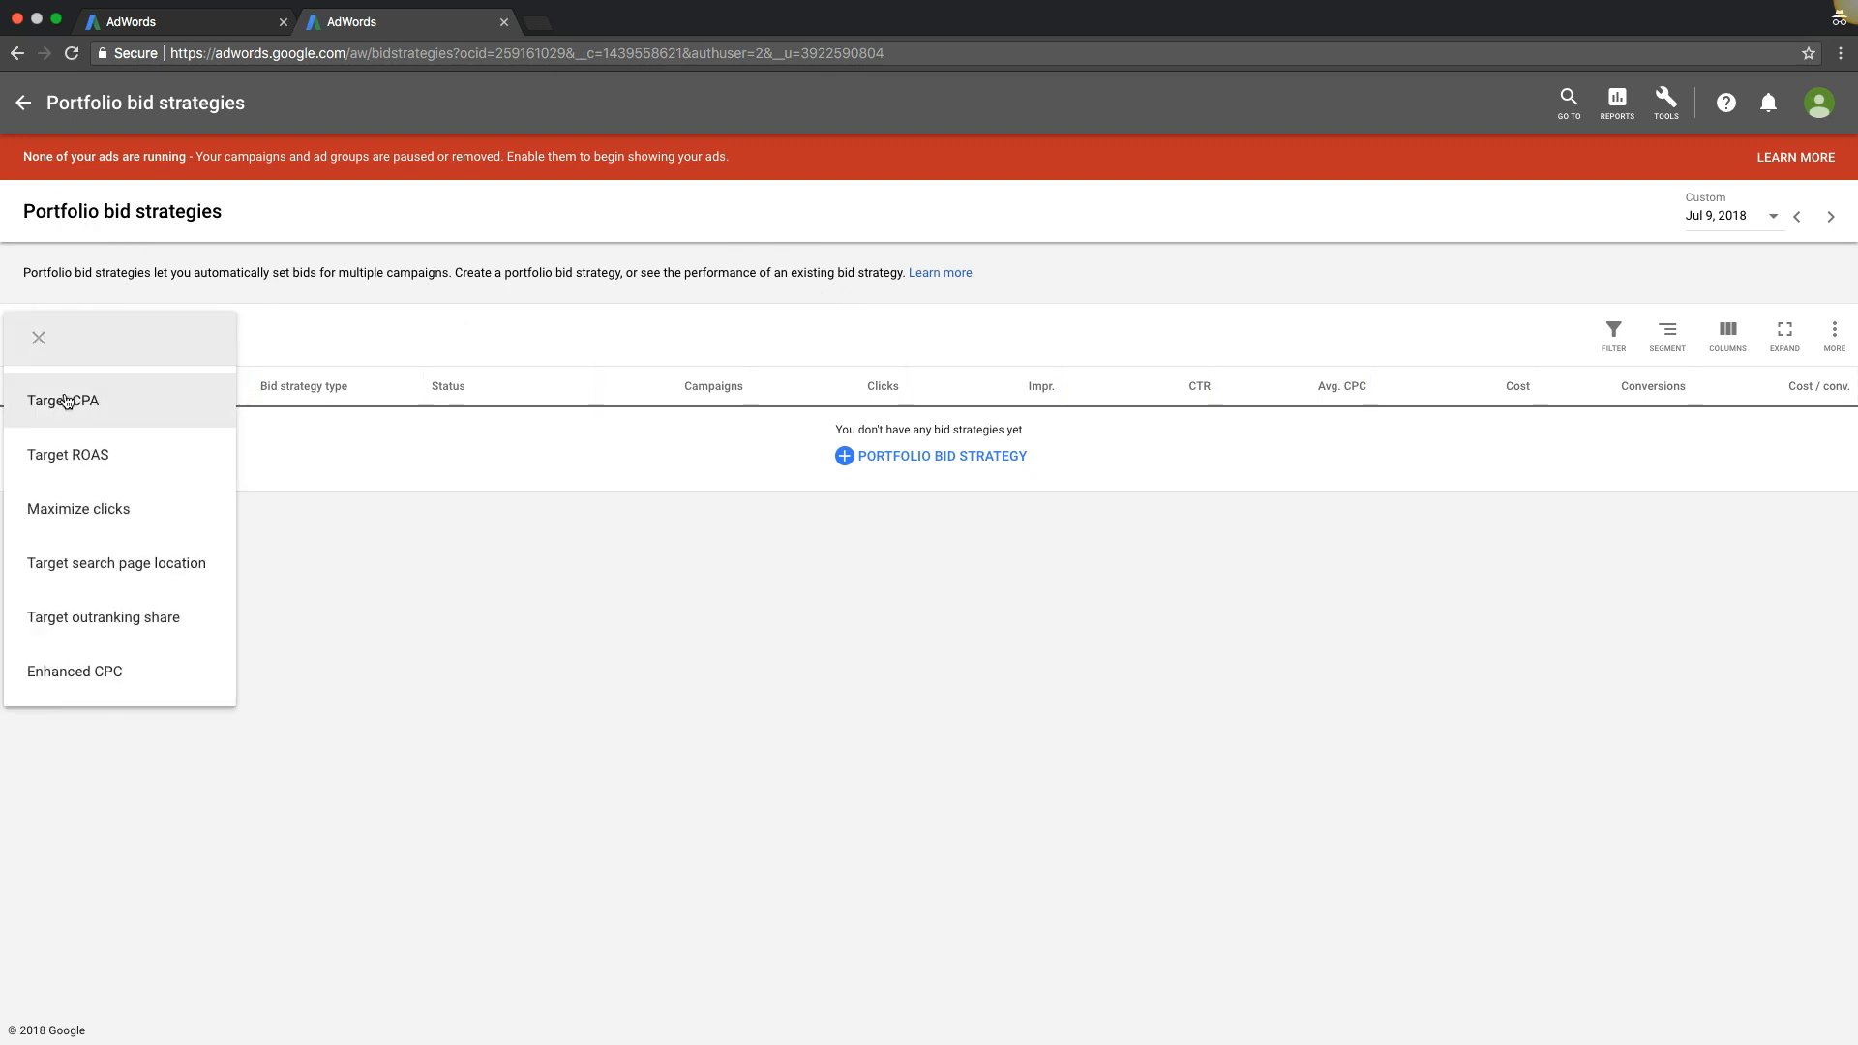
pyautogui.moveTo(116, 563)
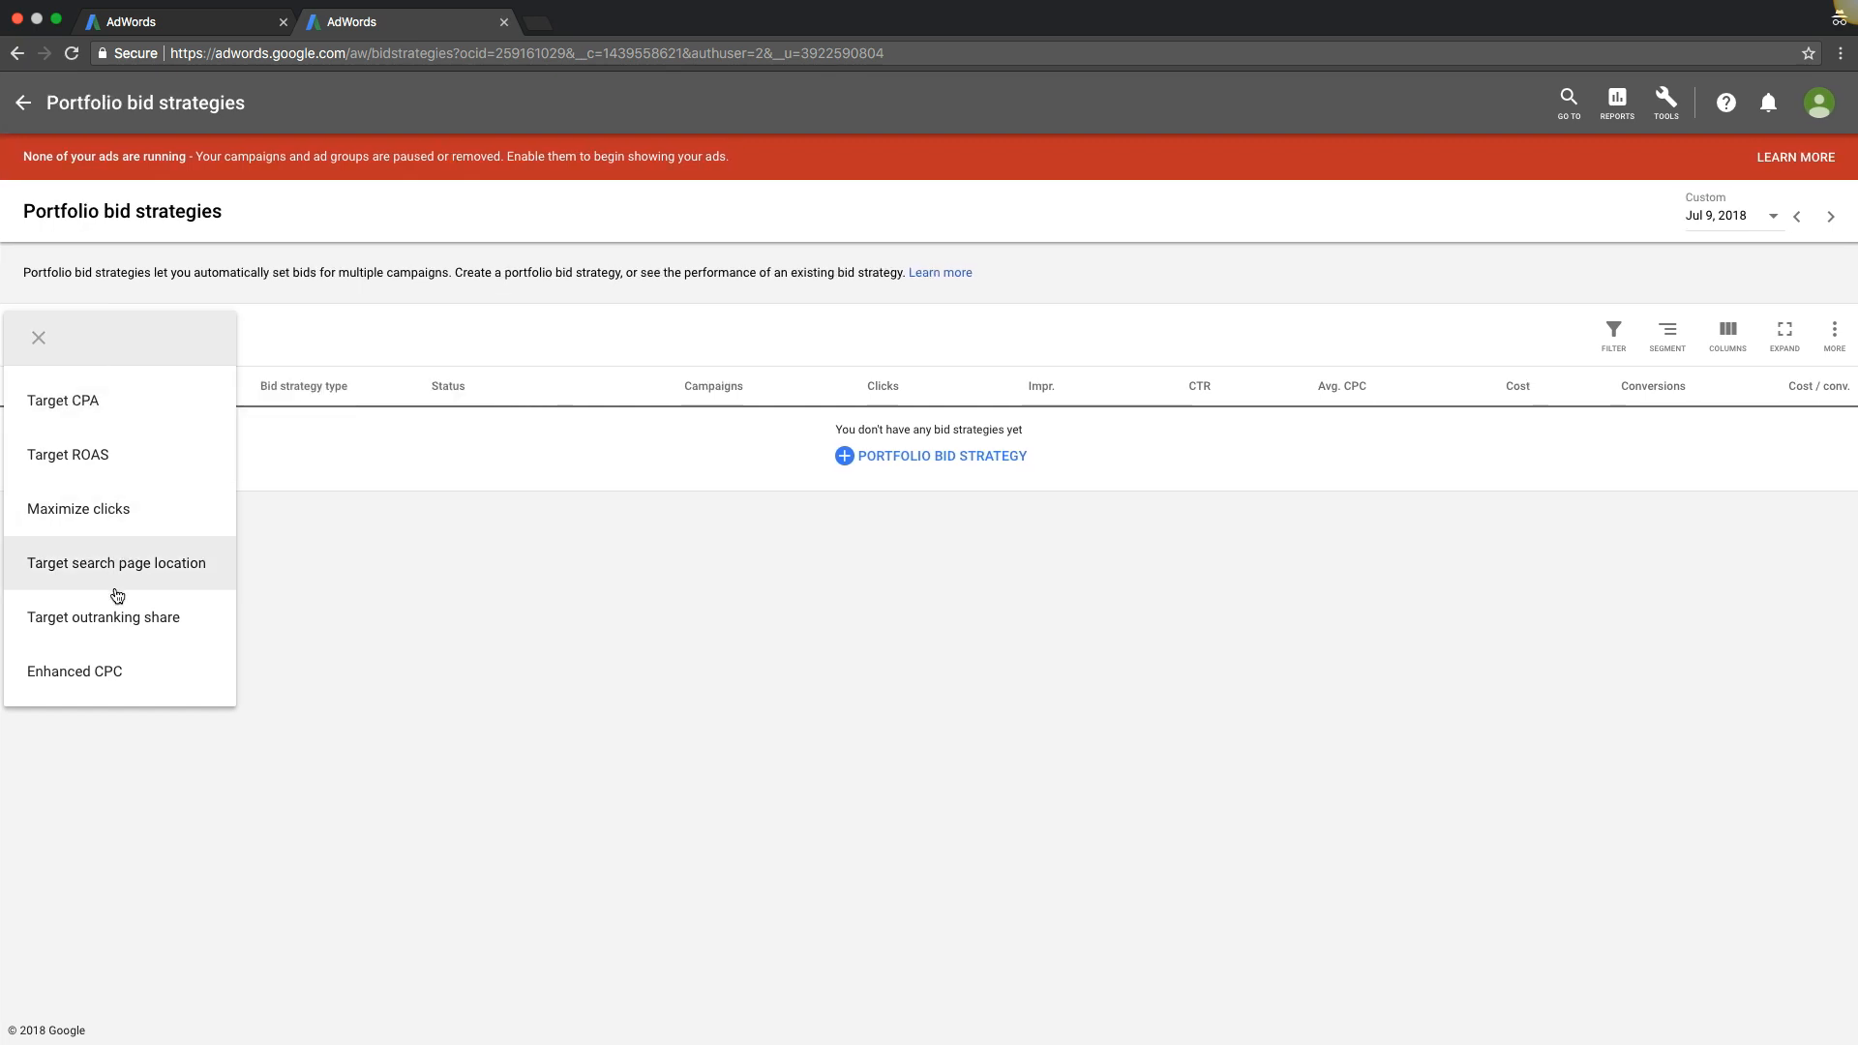
pyautogui.click(39, 336)
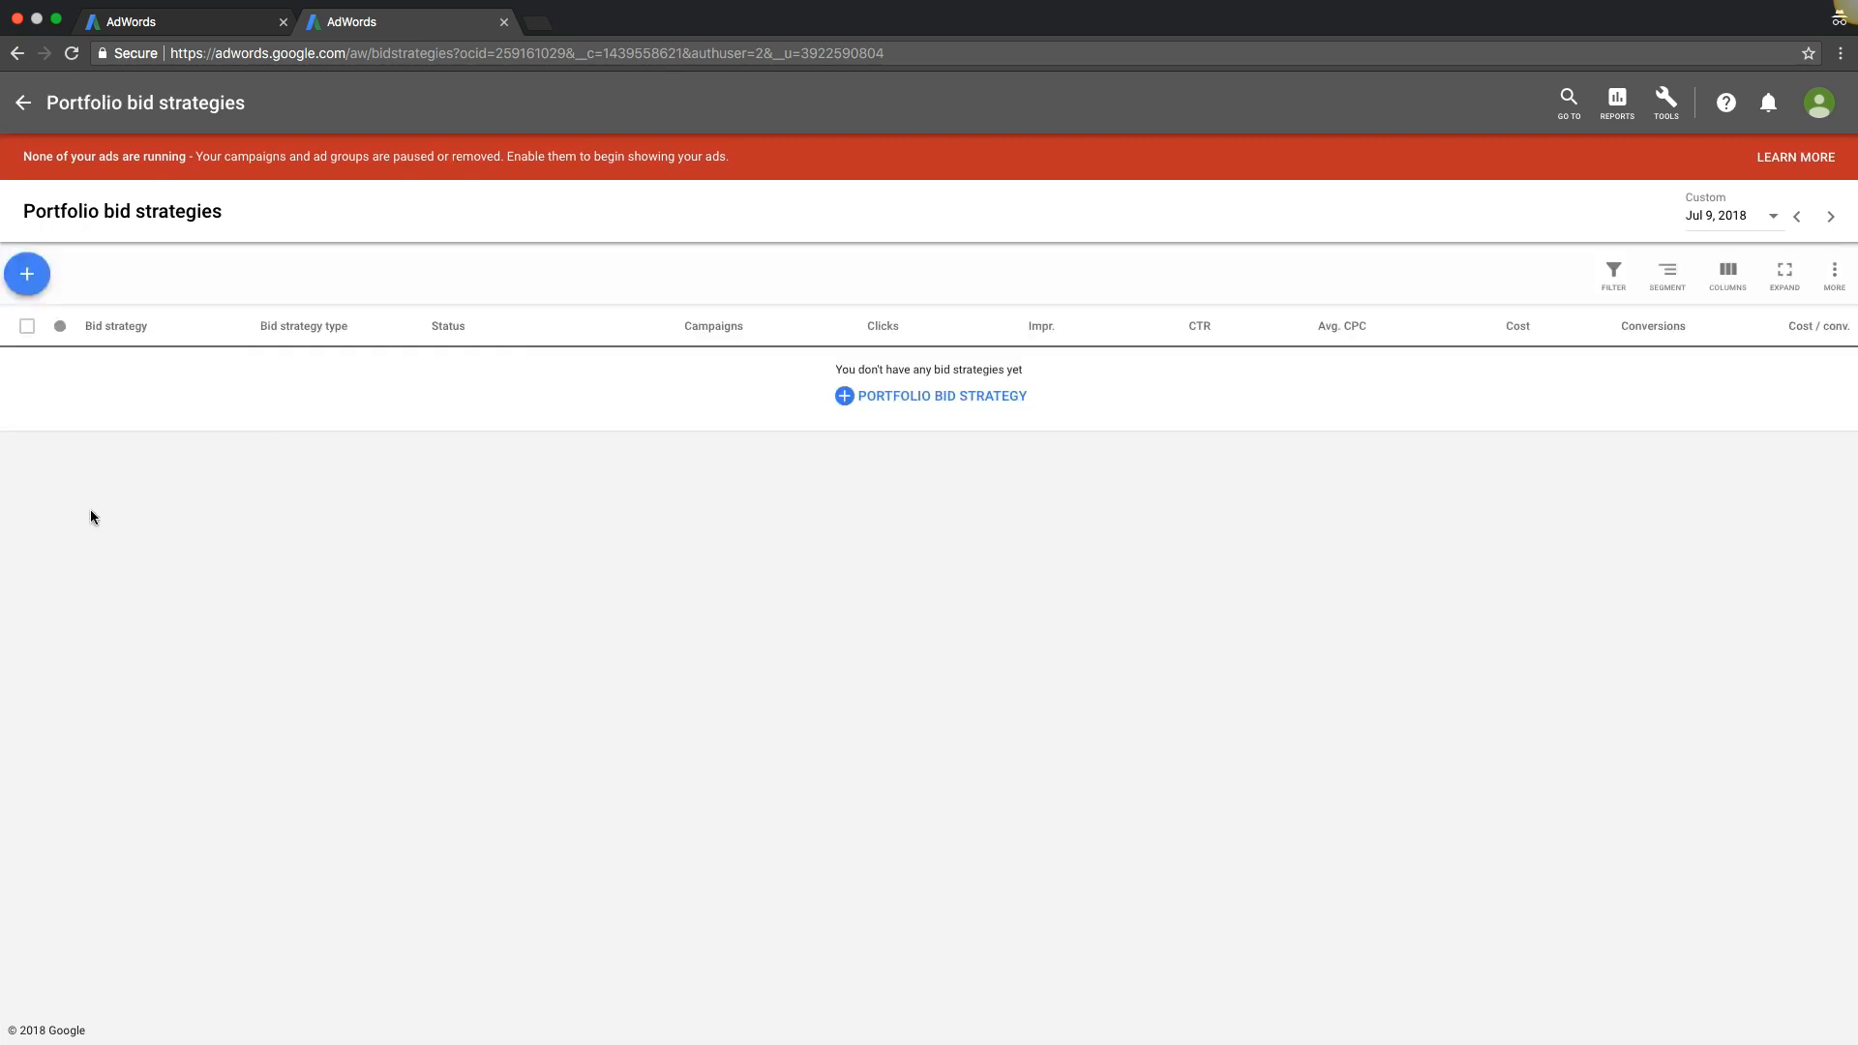
pyautogui.click(25, 272)
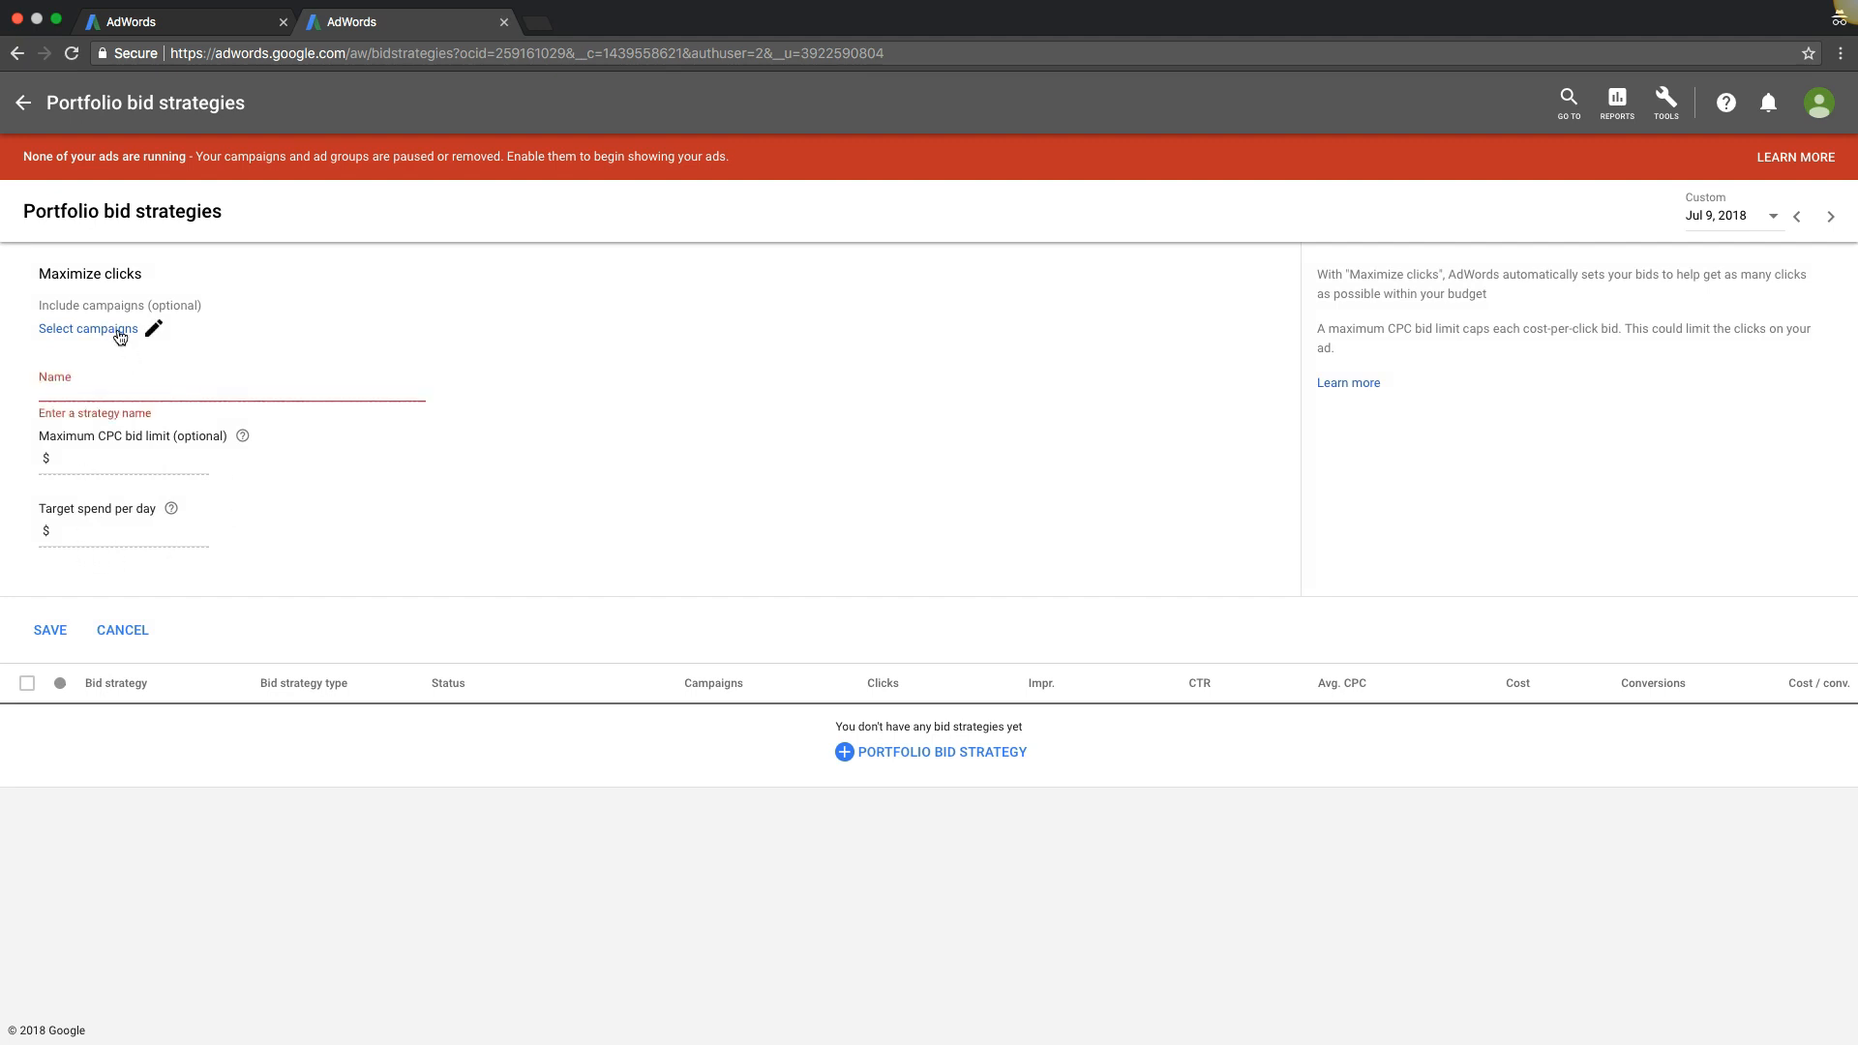
pyautogui.click(87, 329)
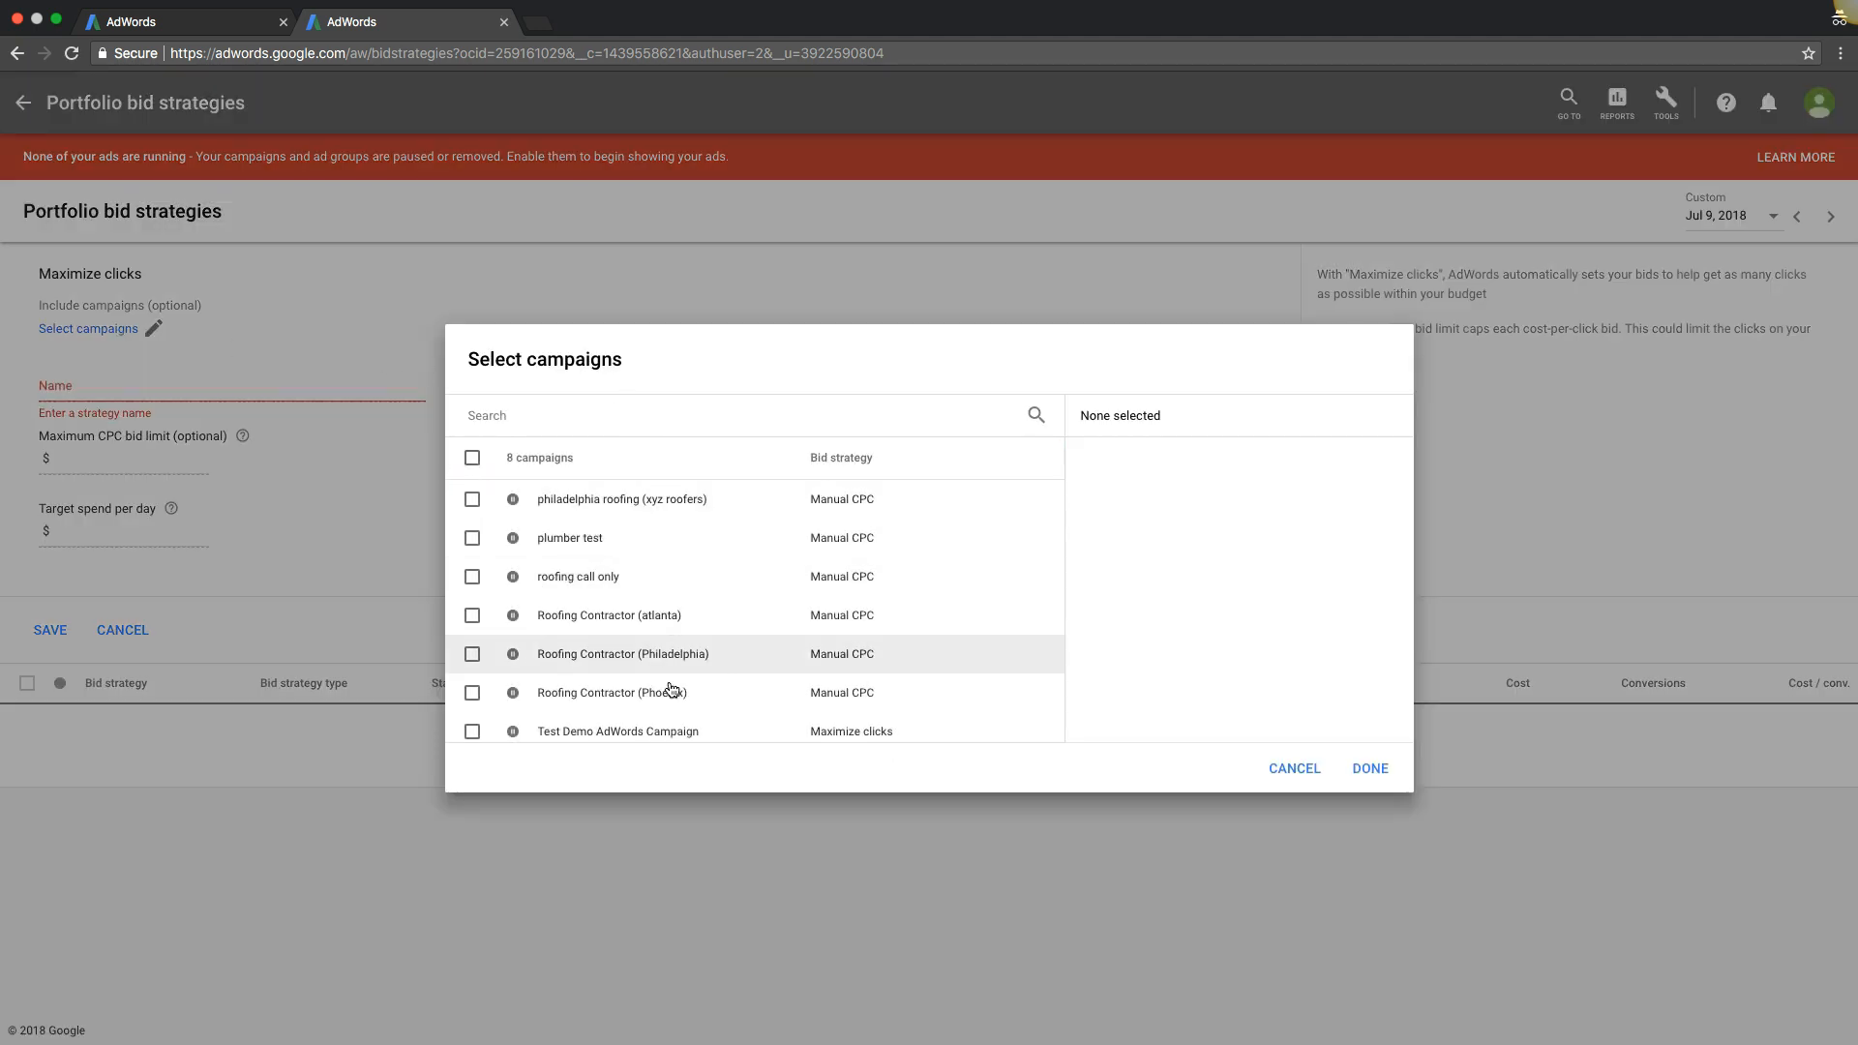
pyautogui.scroll(-3)
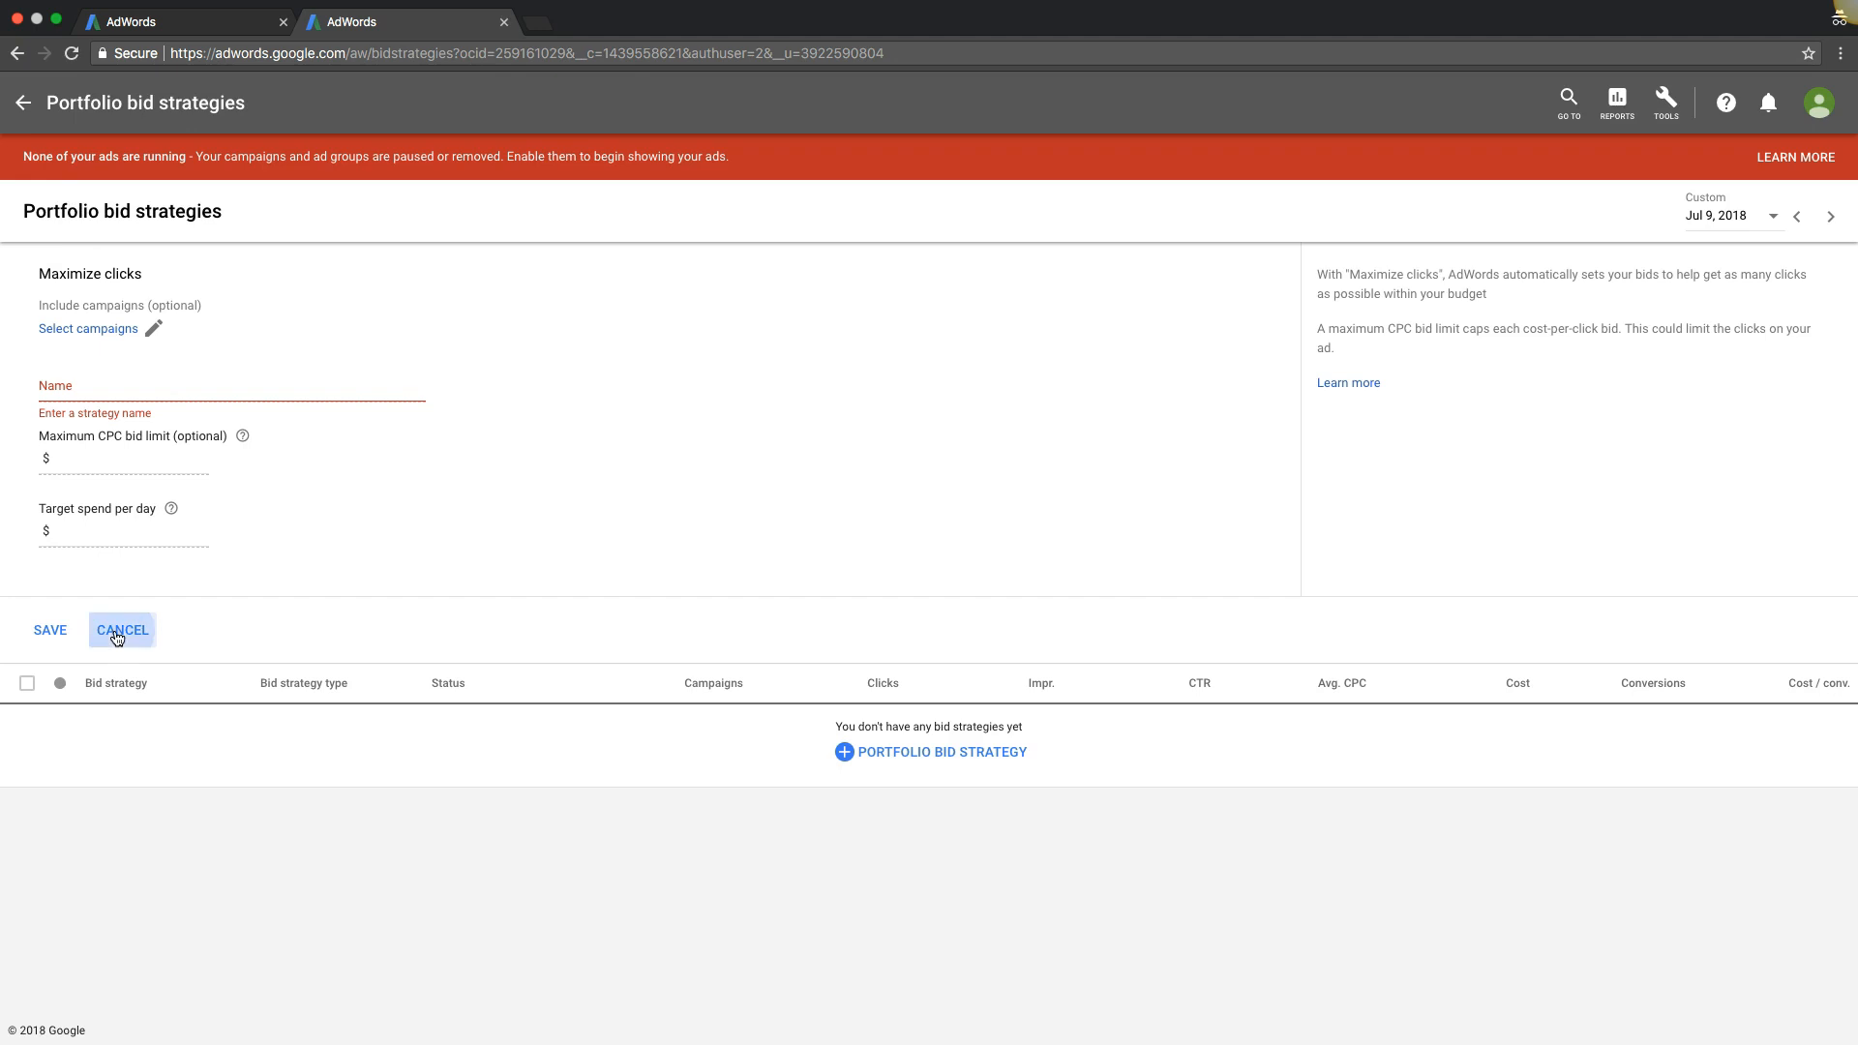
pyautogui.click(120, 629)
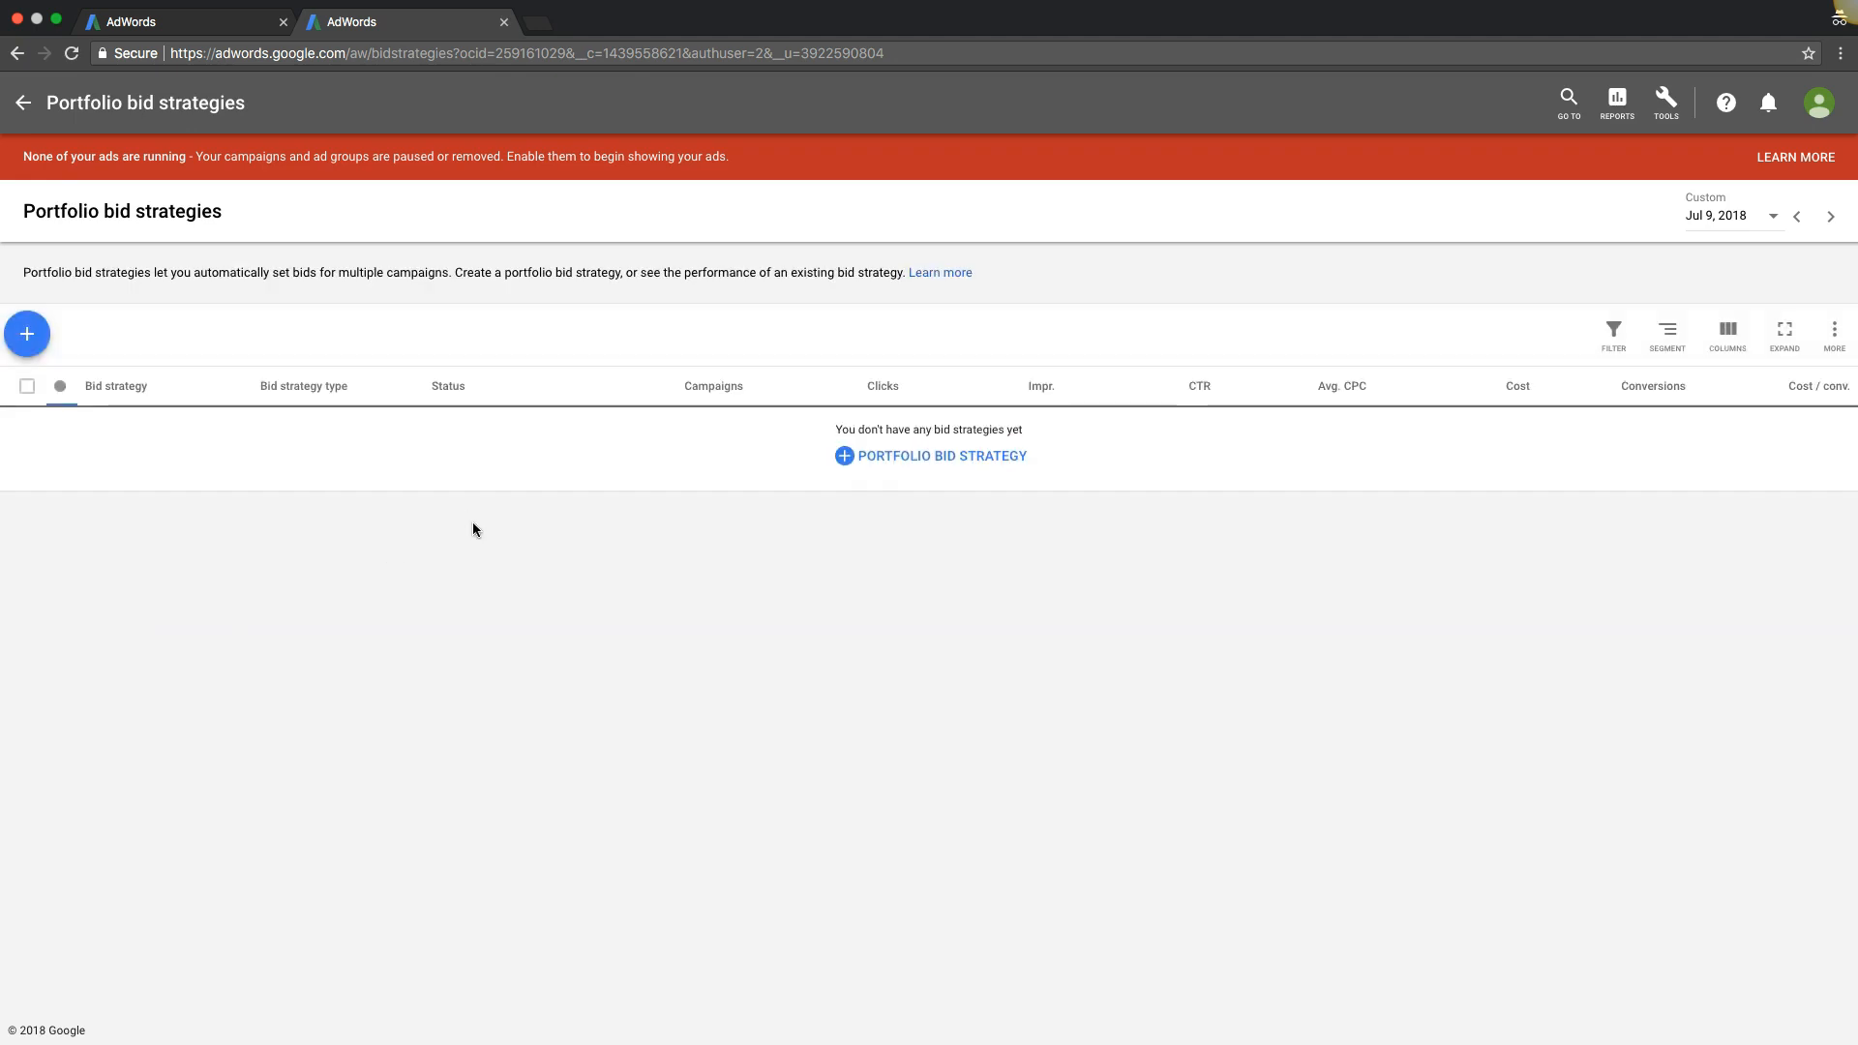
# Step: Go to the Negative keyword lists page from the Tools menu's Shared Library
pyautogui.click(1664, 101)
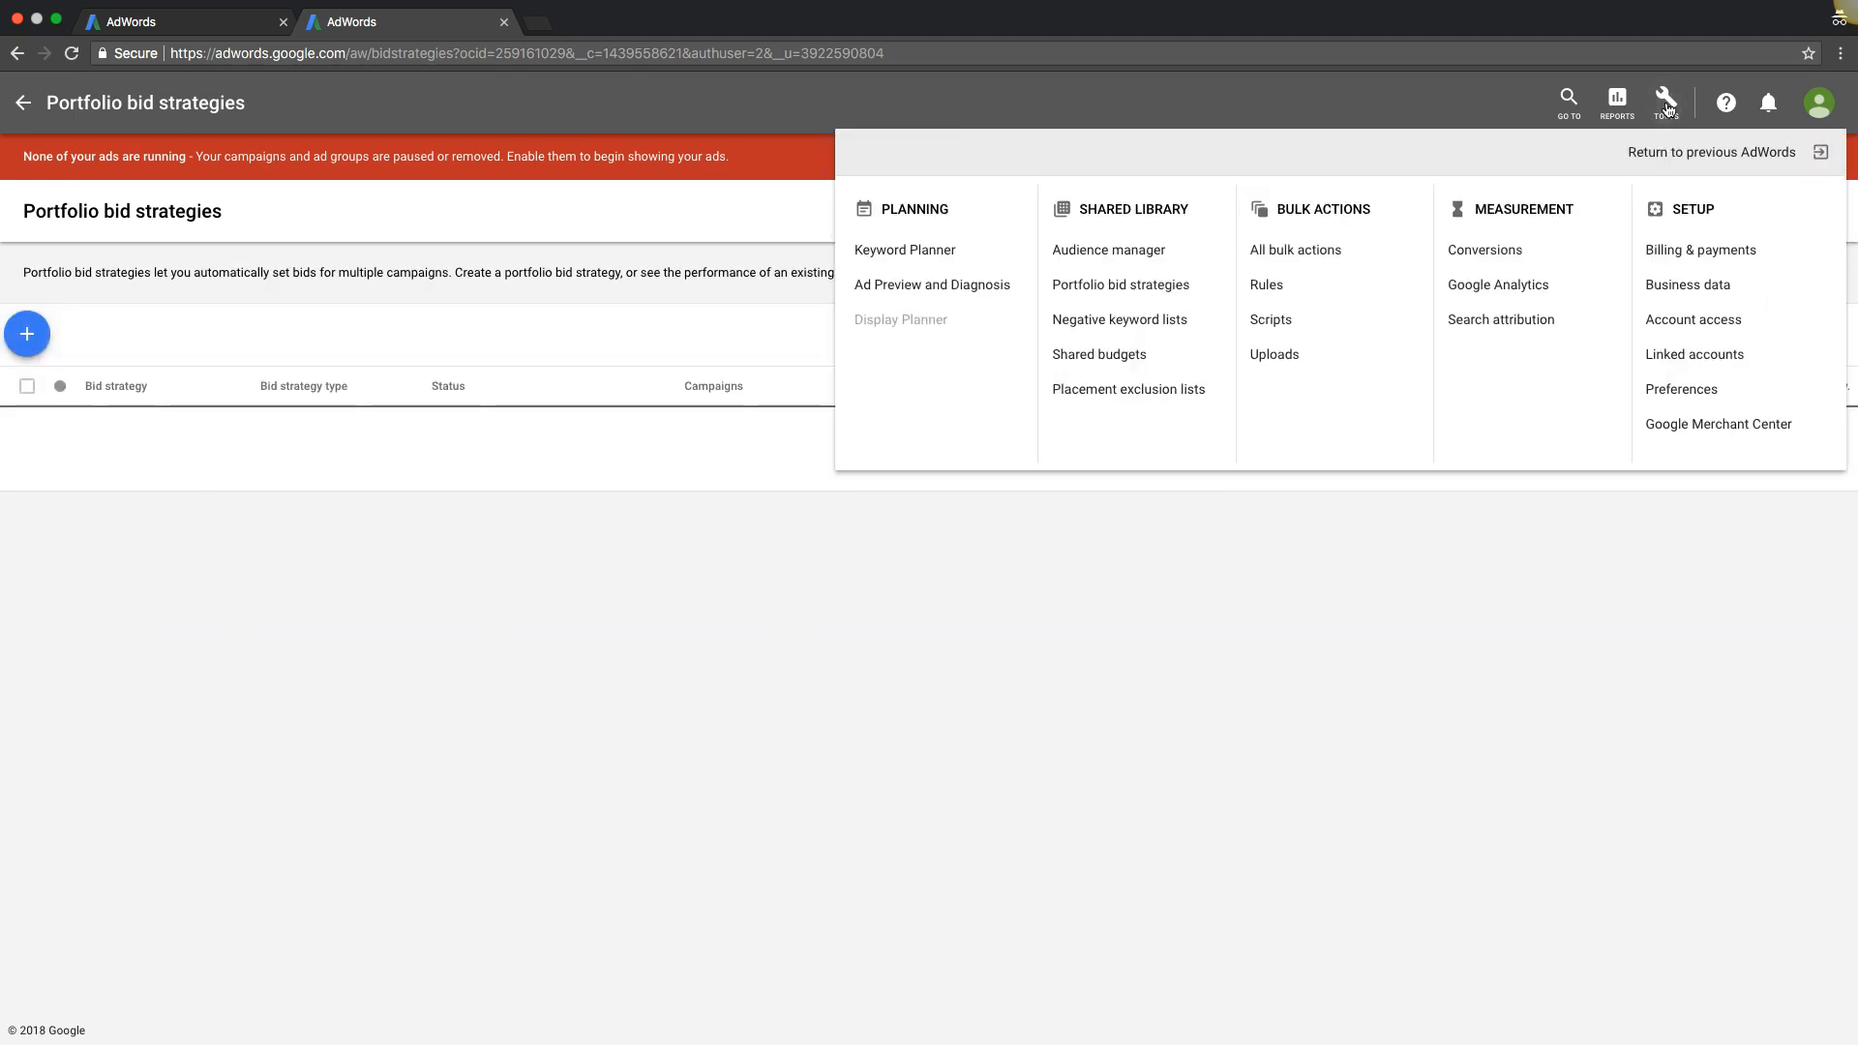
pyautogui.click(1119, 319)
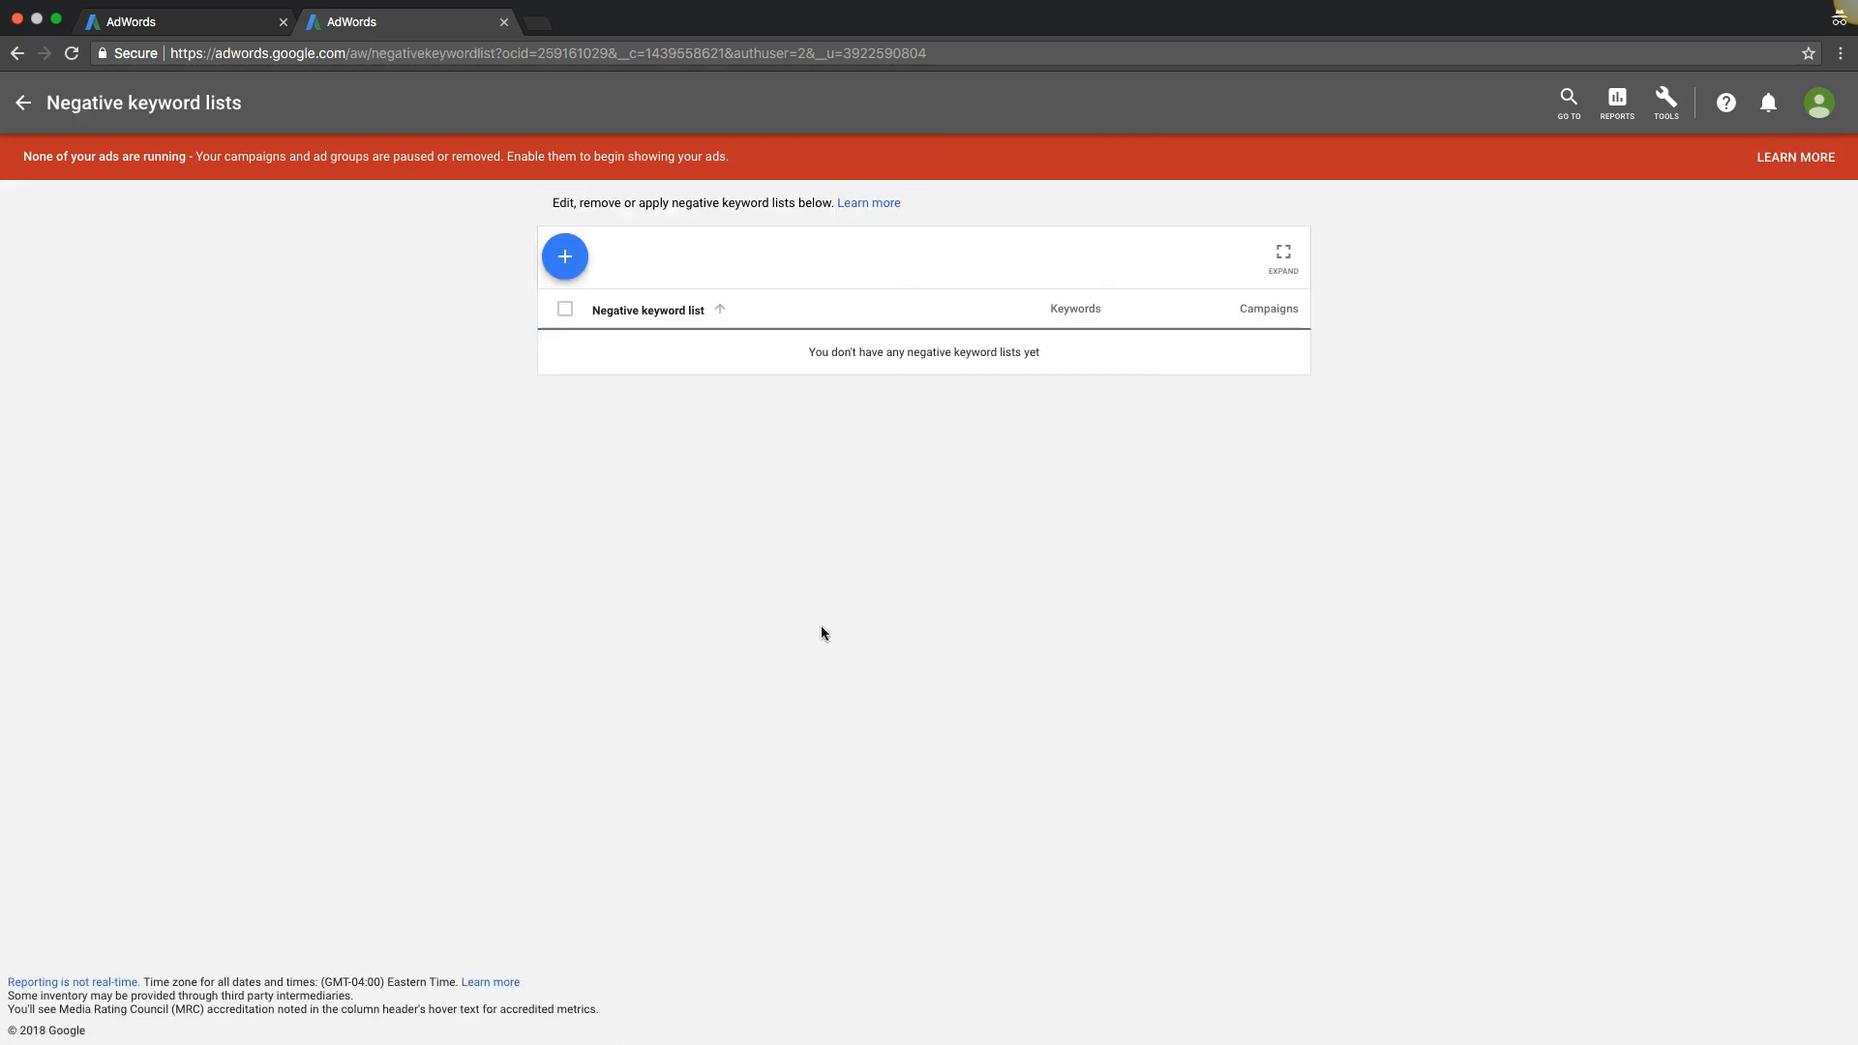
pyautogui.moveTo(460, 383)
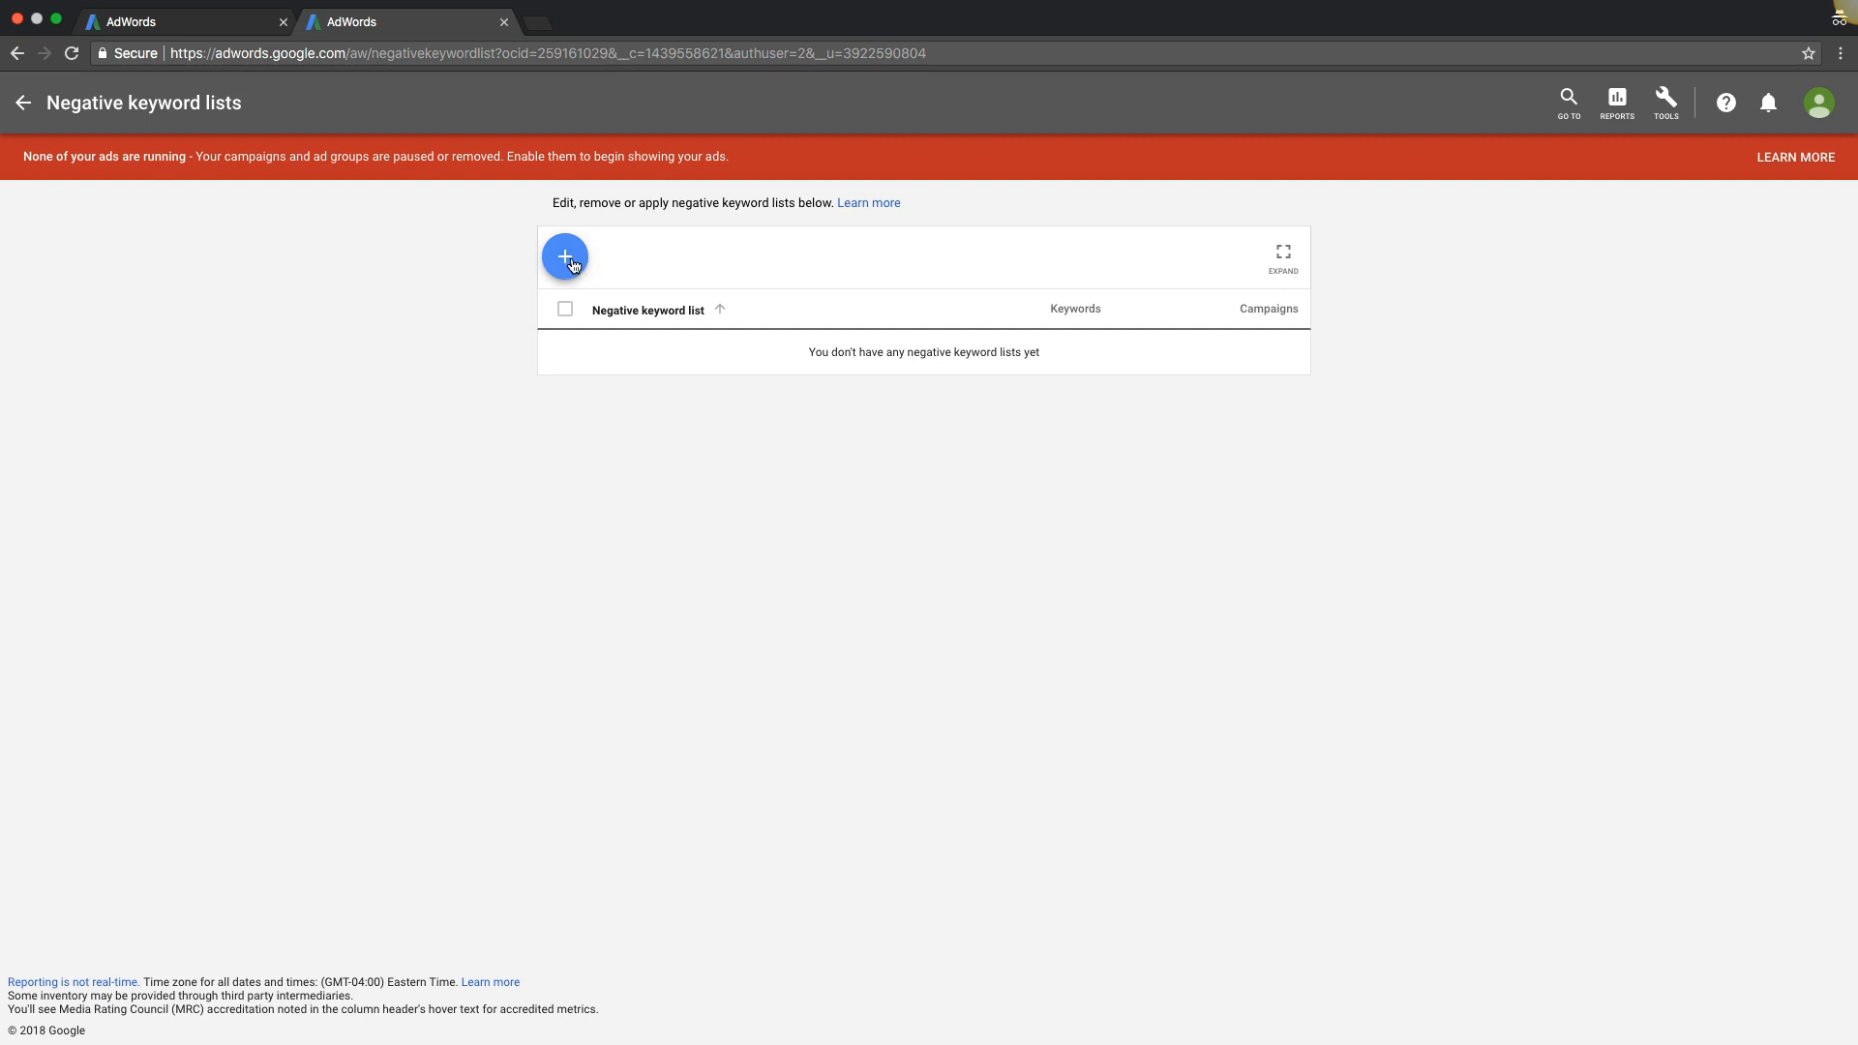
# Step: Save a negative keyword list 'Master List' with job, jobs, college, career and billing
pyautogui.click(565, 256)
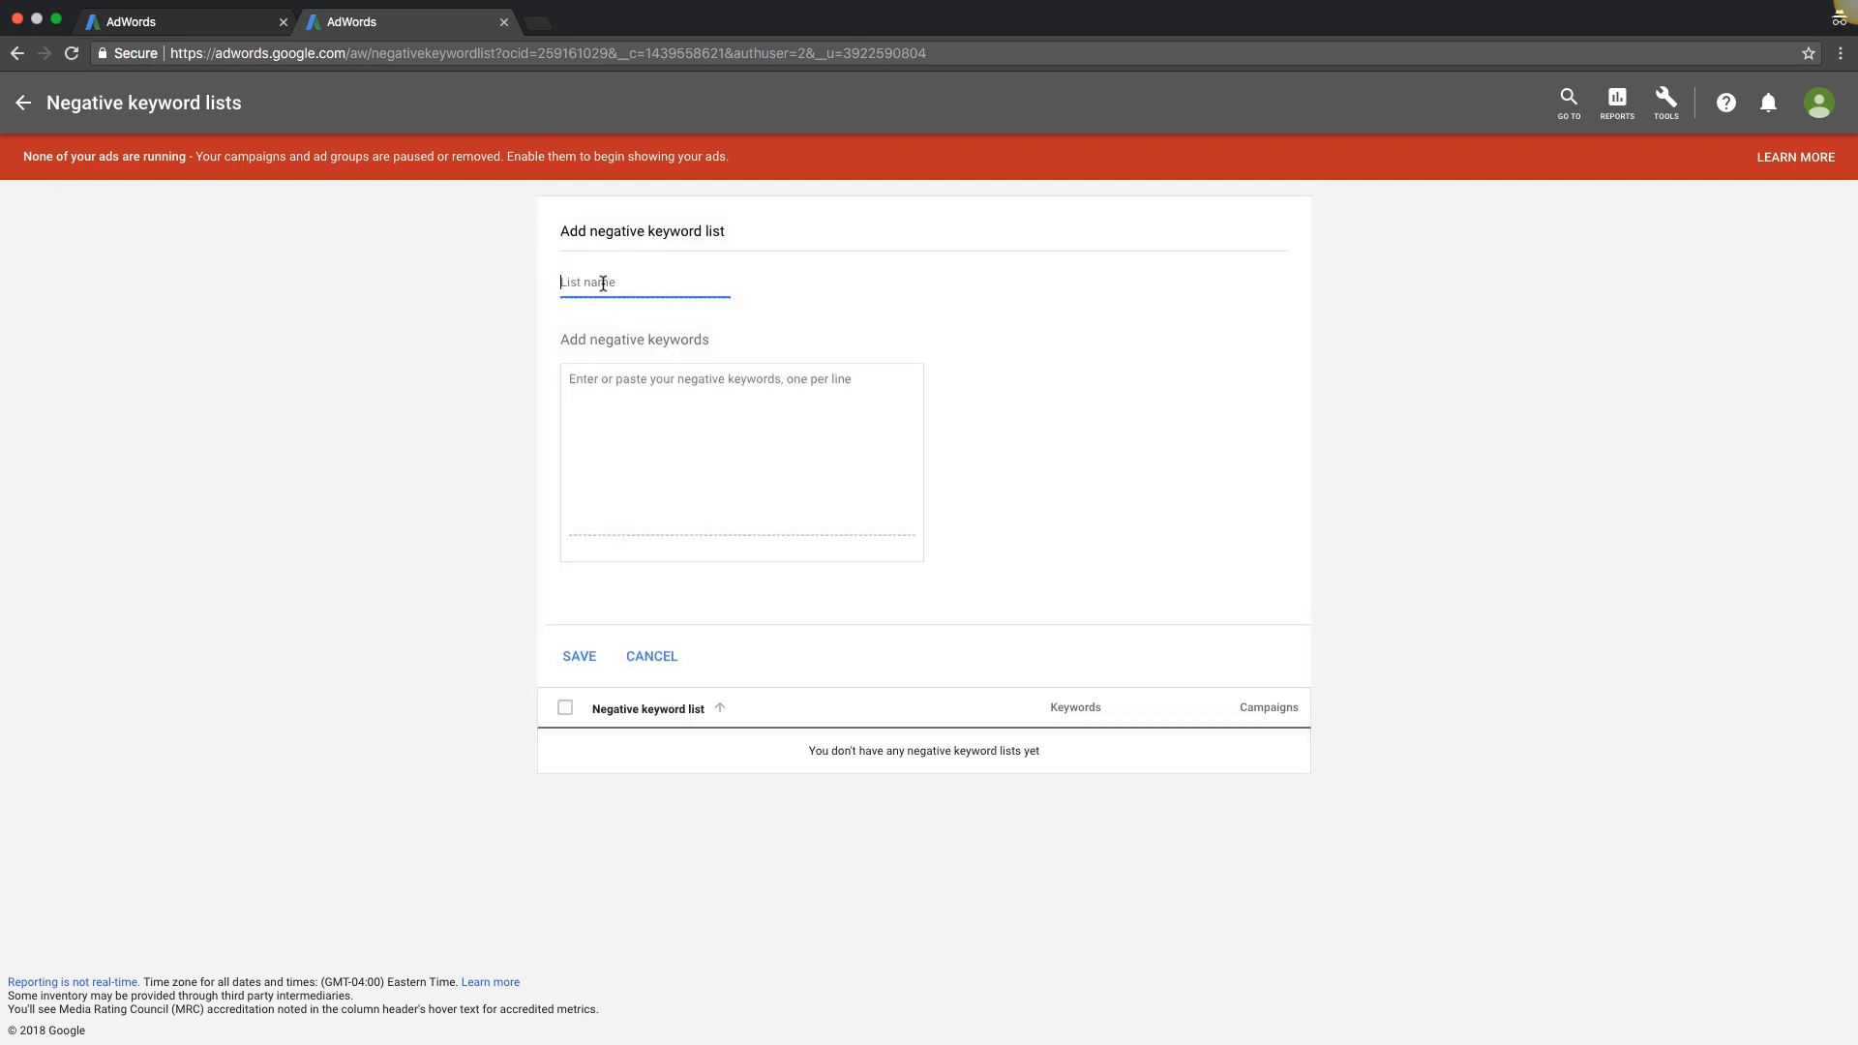
pyautogui.write('M')
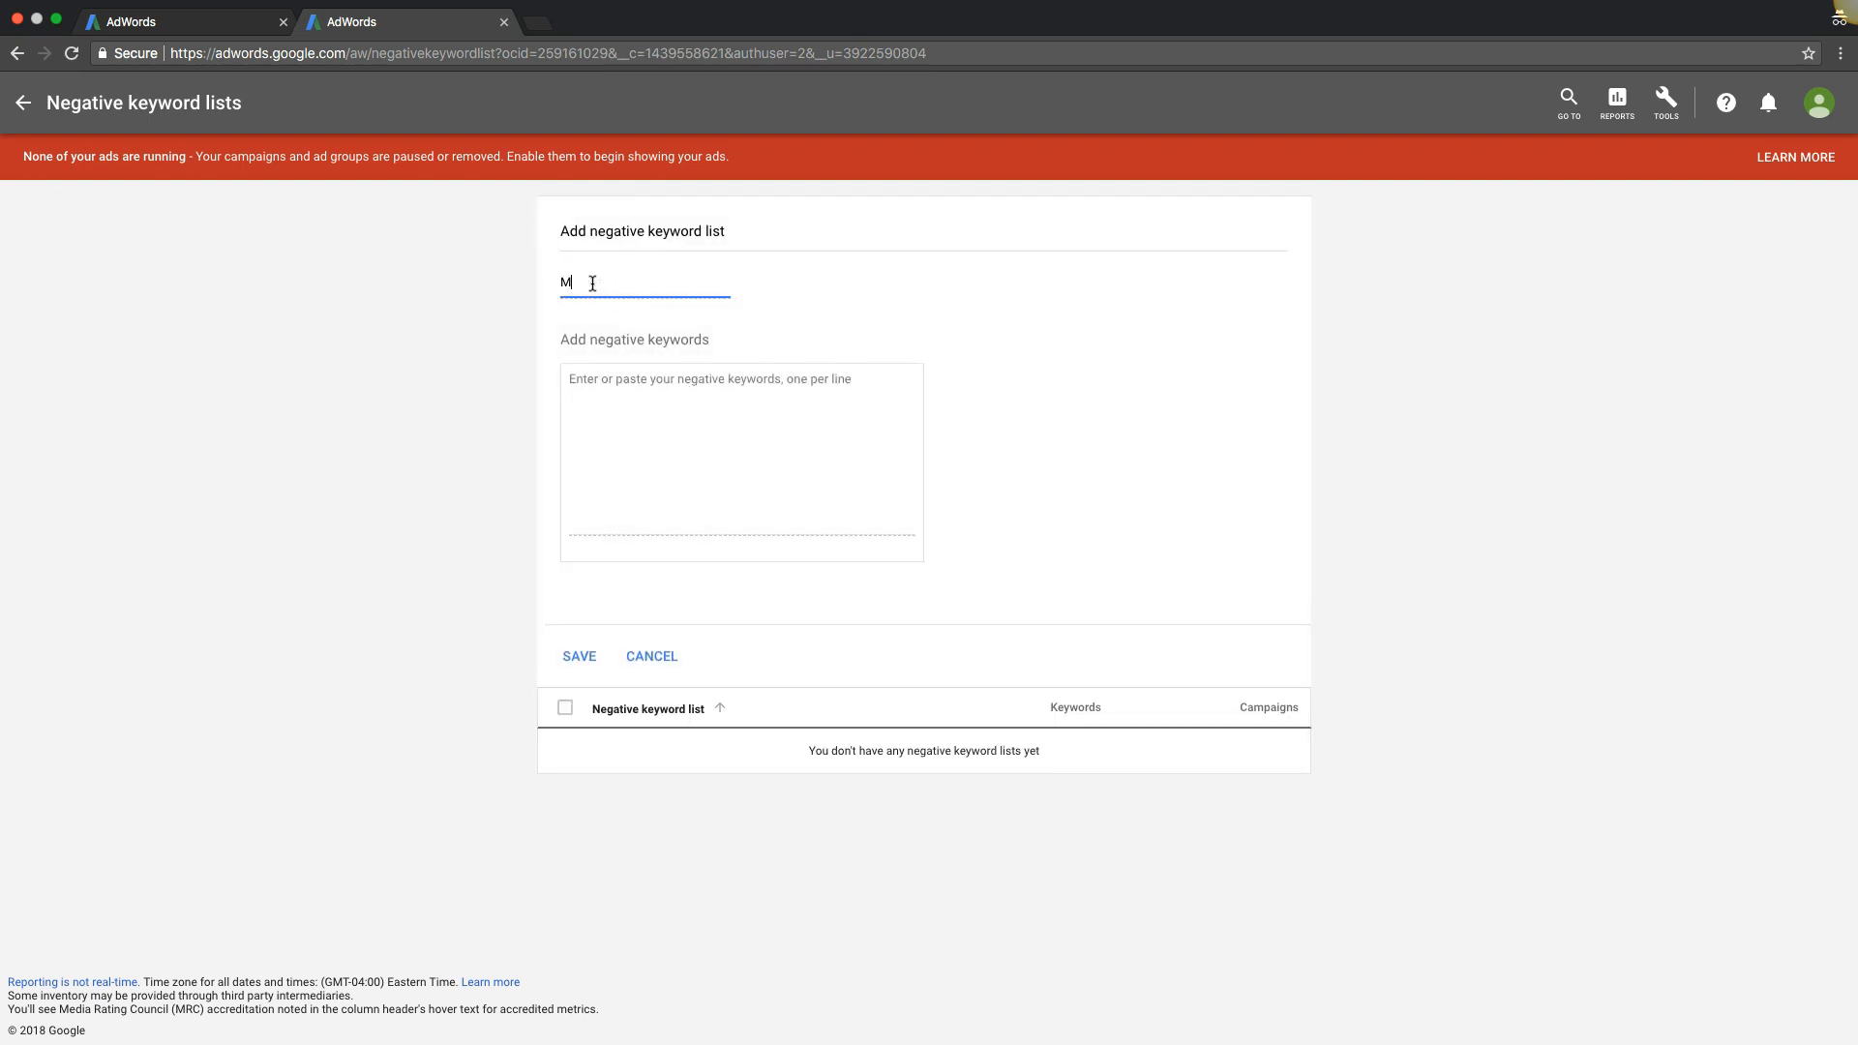
pyautogui.write('aster list')
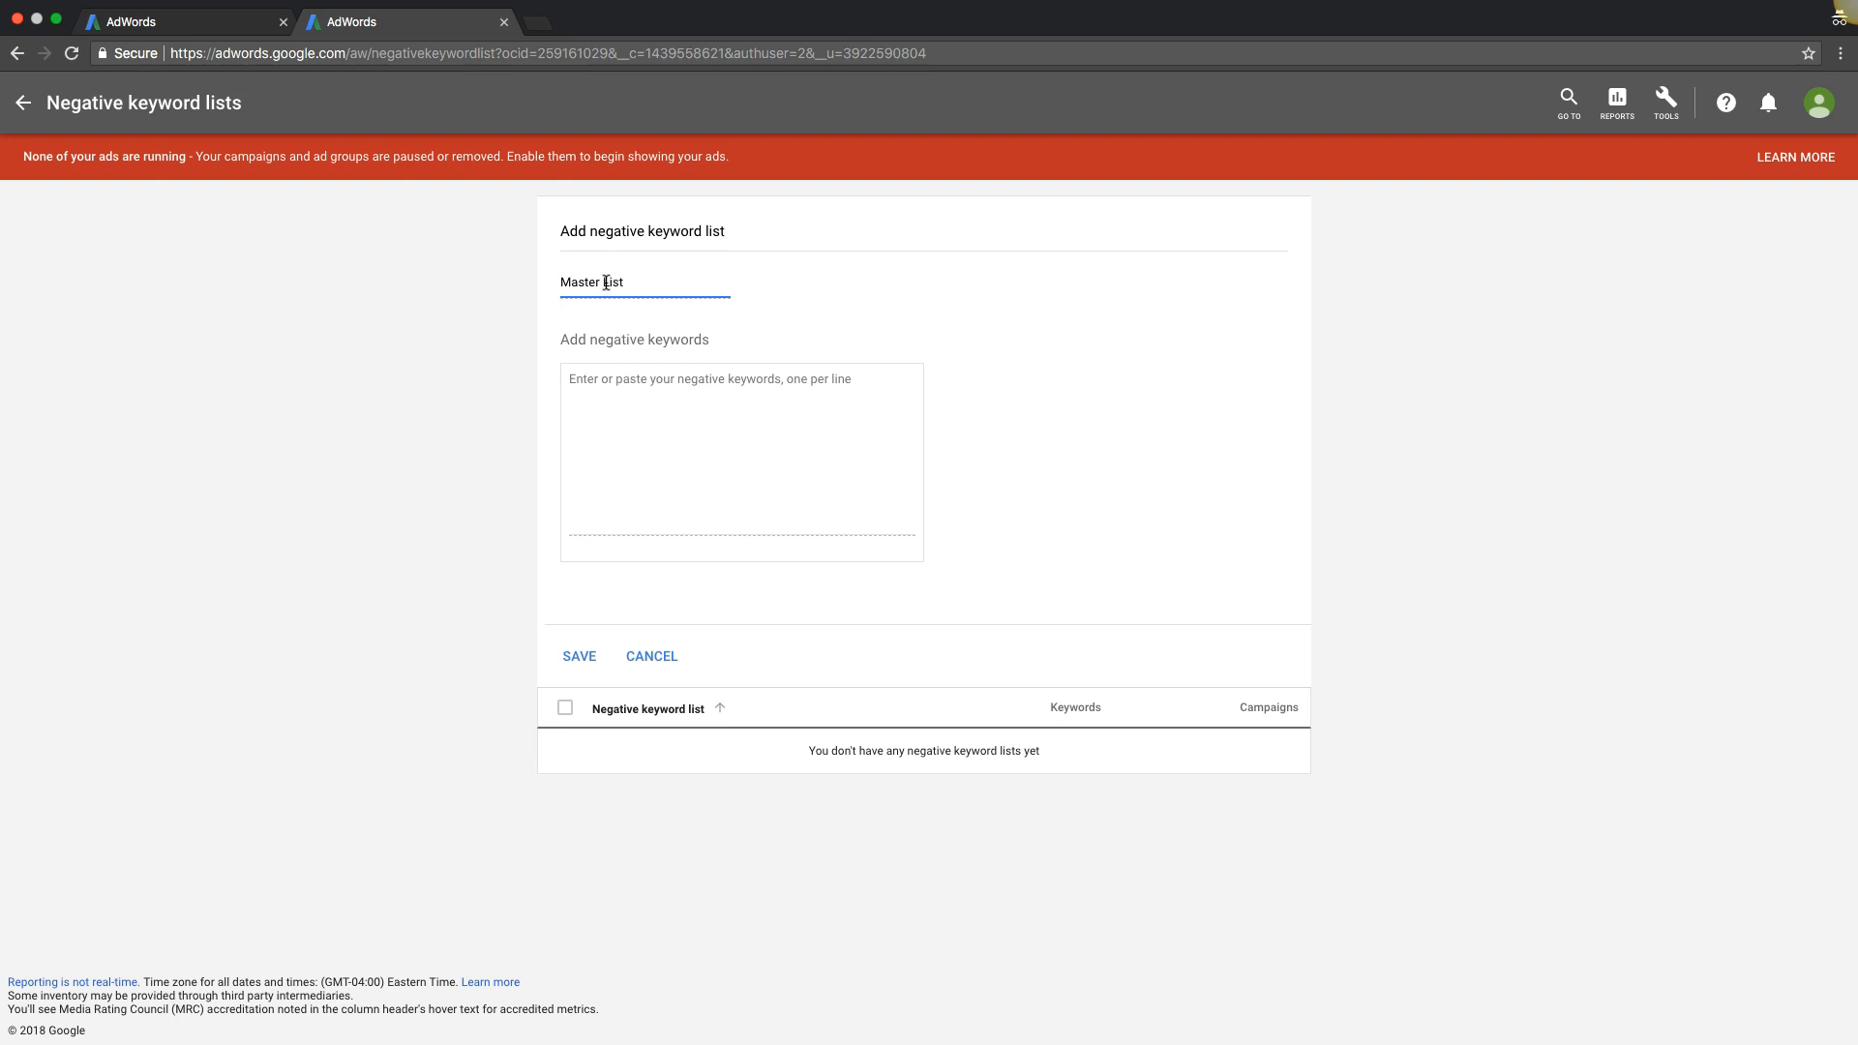
pyautogui.write('job jobs')
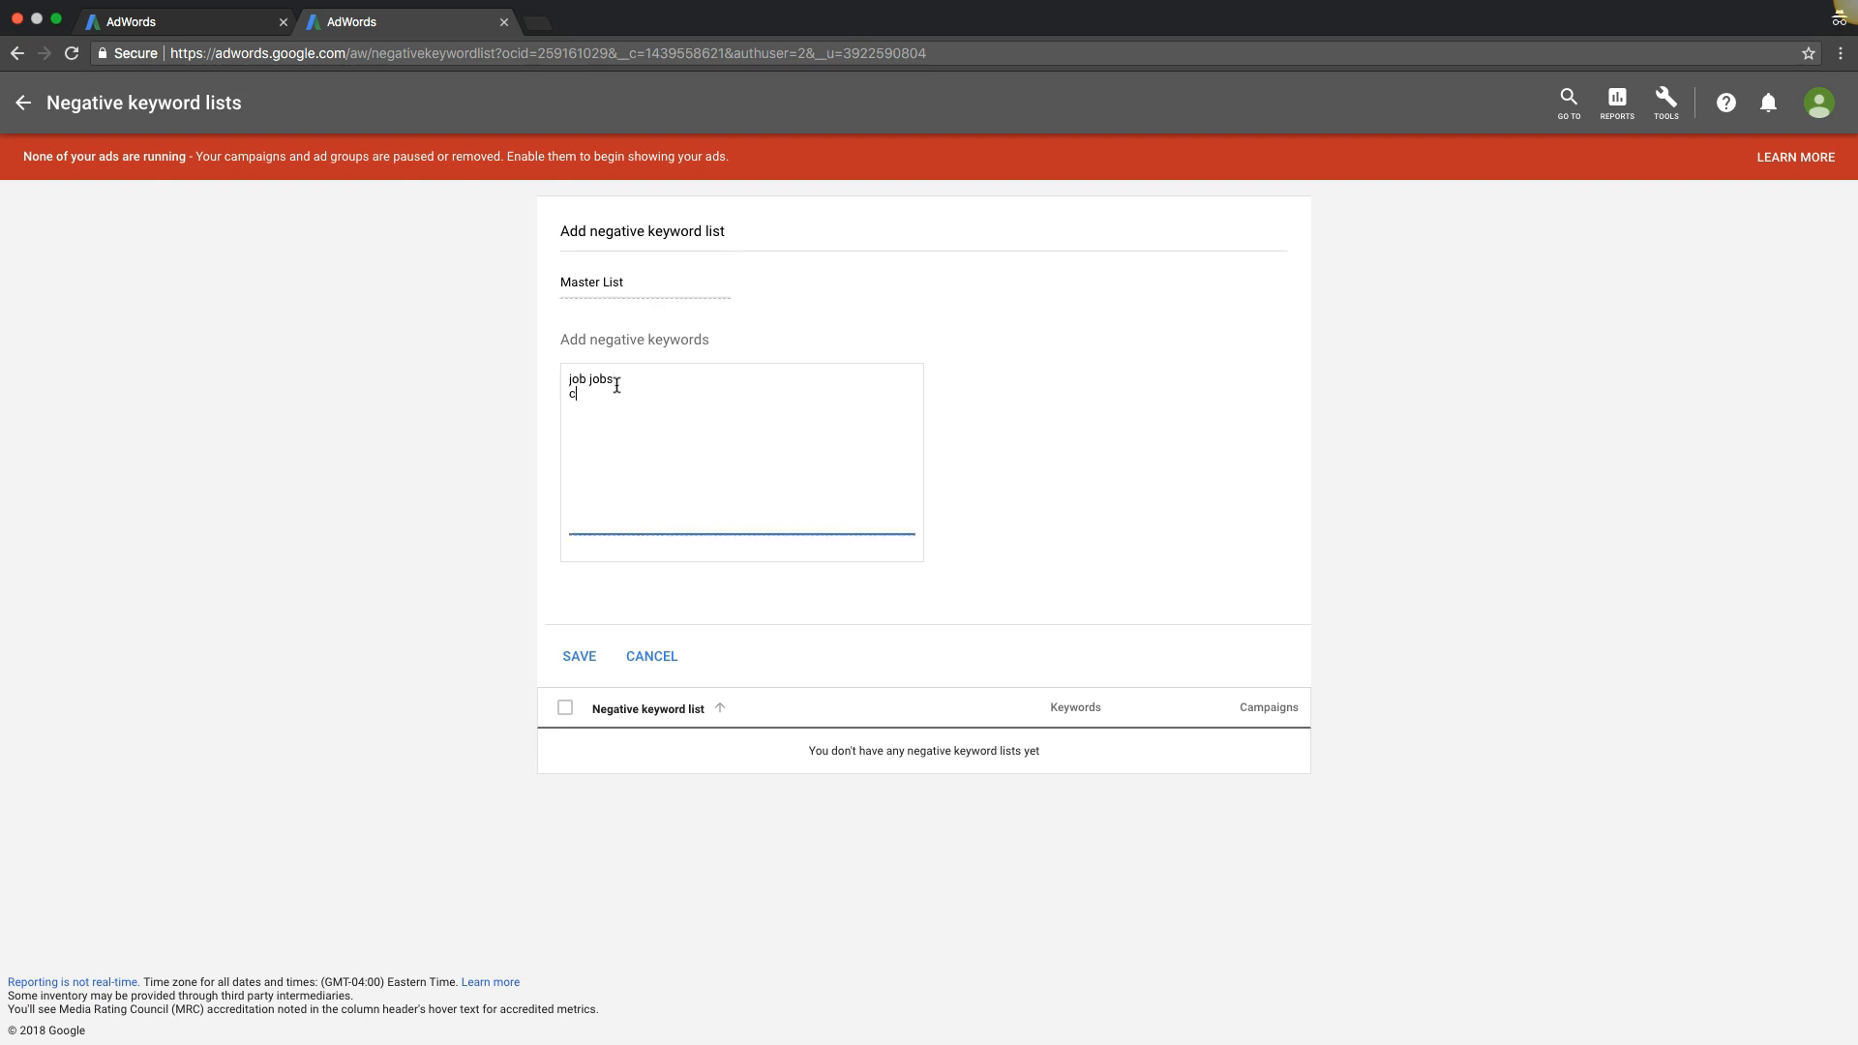
pyautogui.write('ollege')
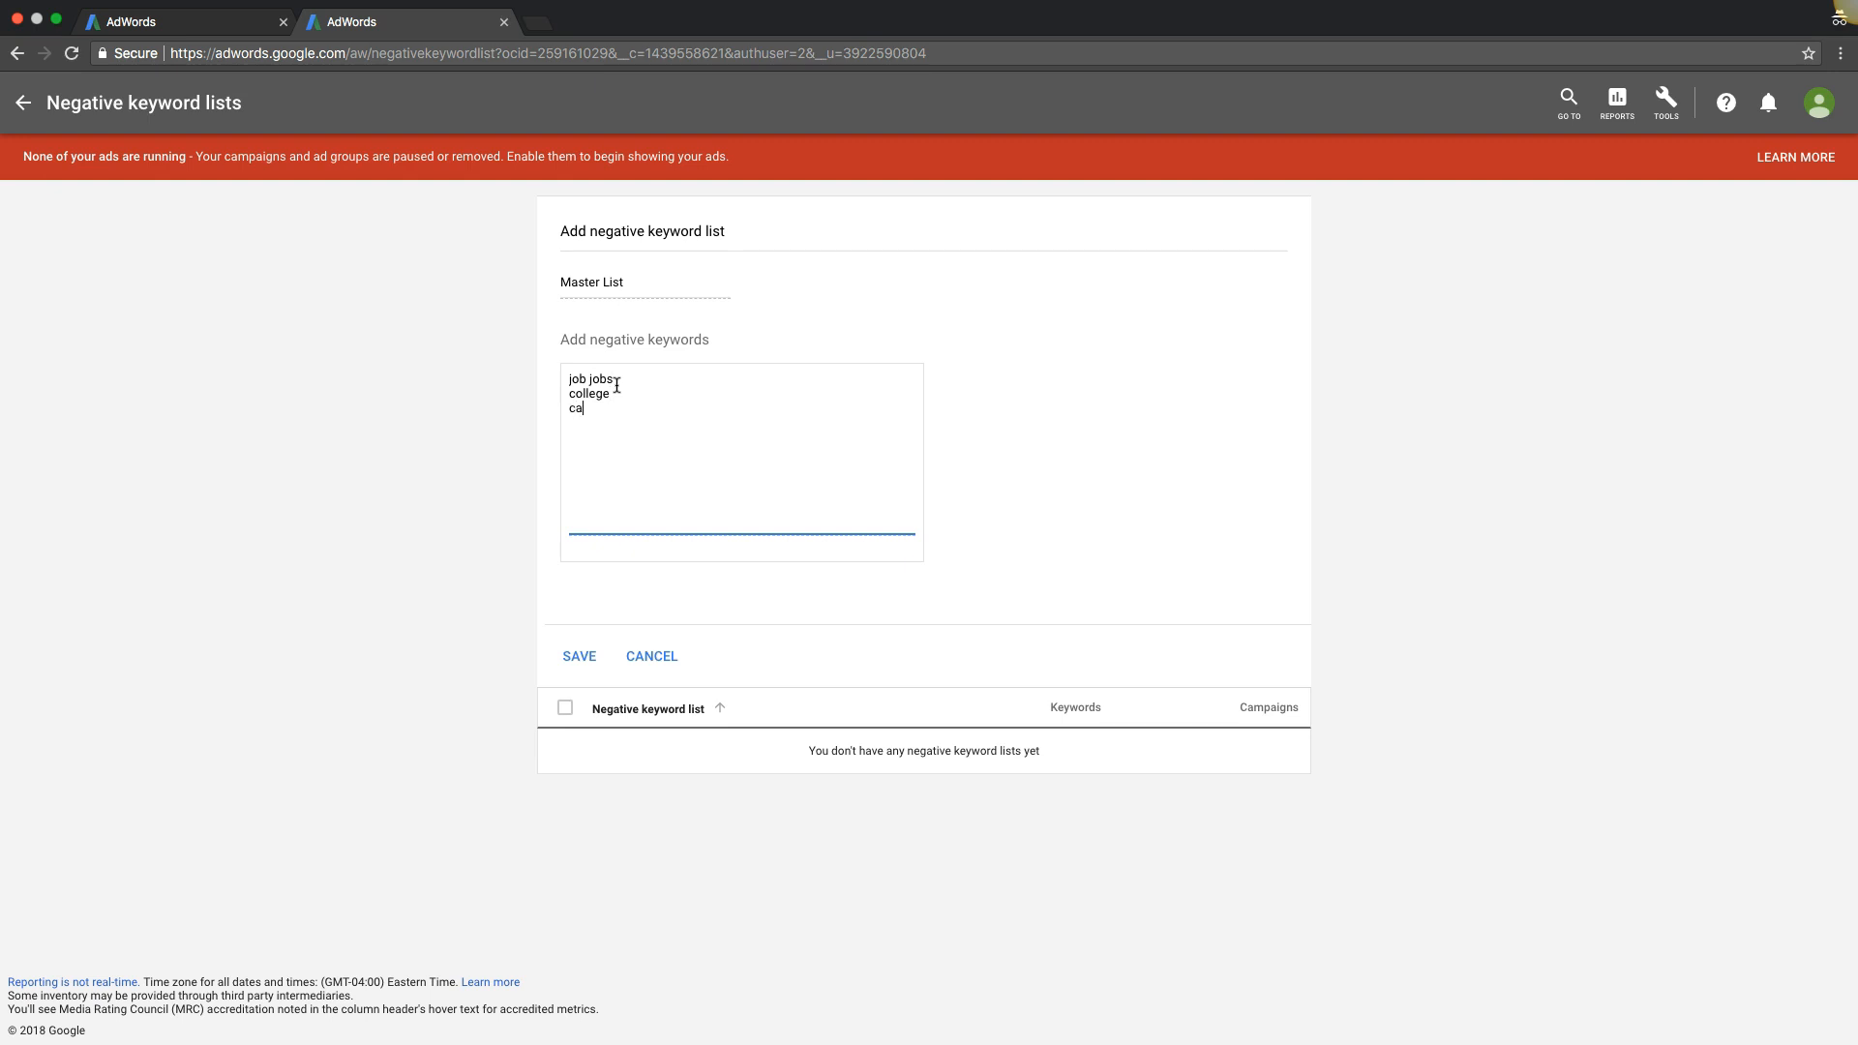
pyautogui.write('reer')
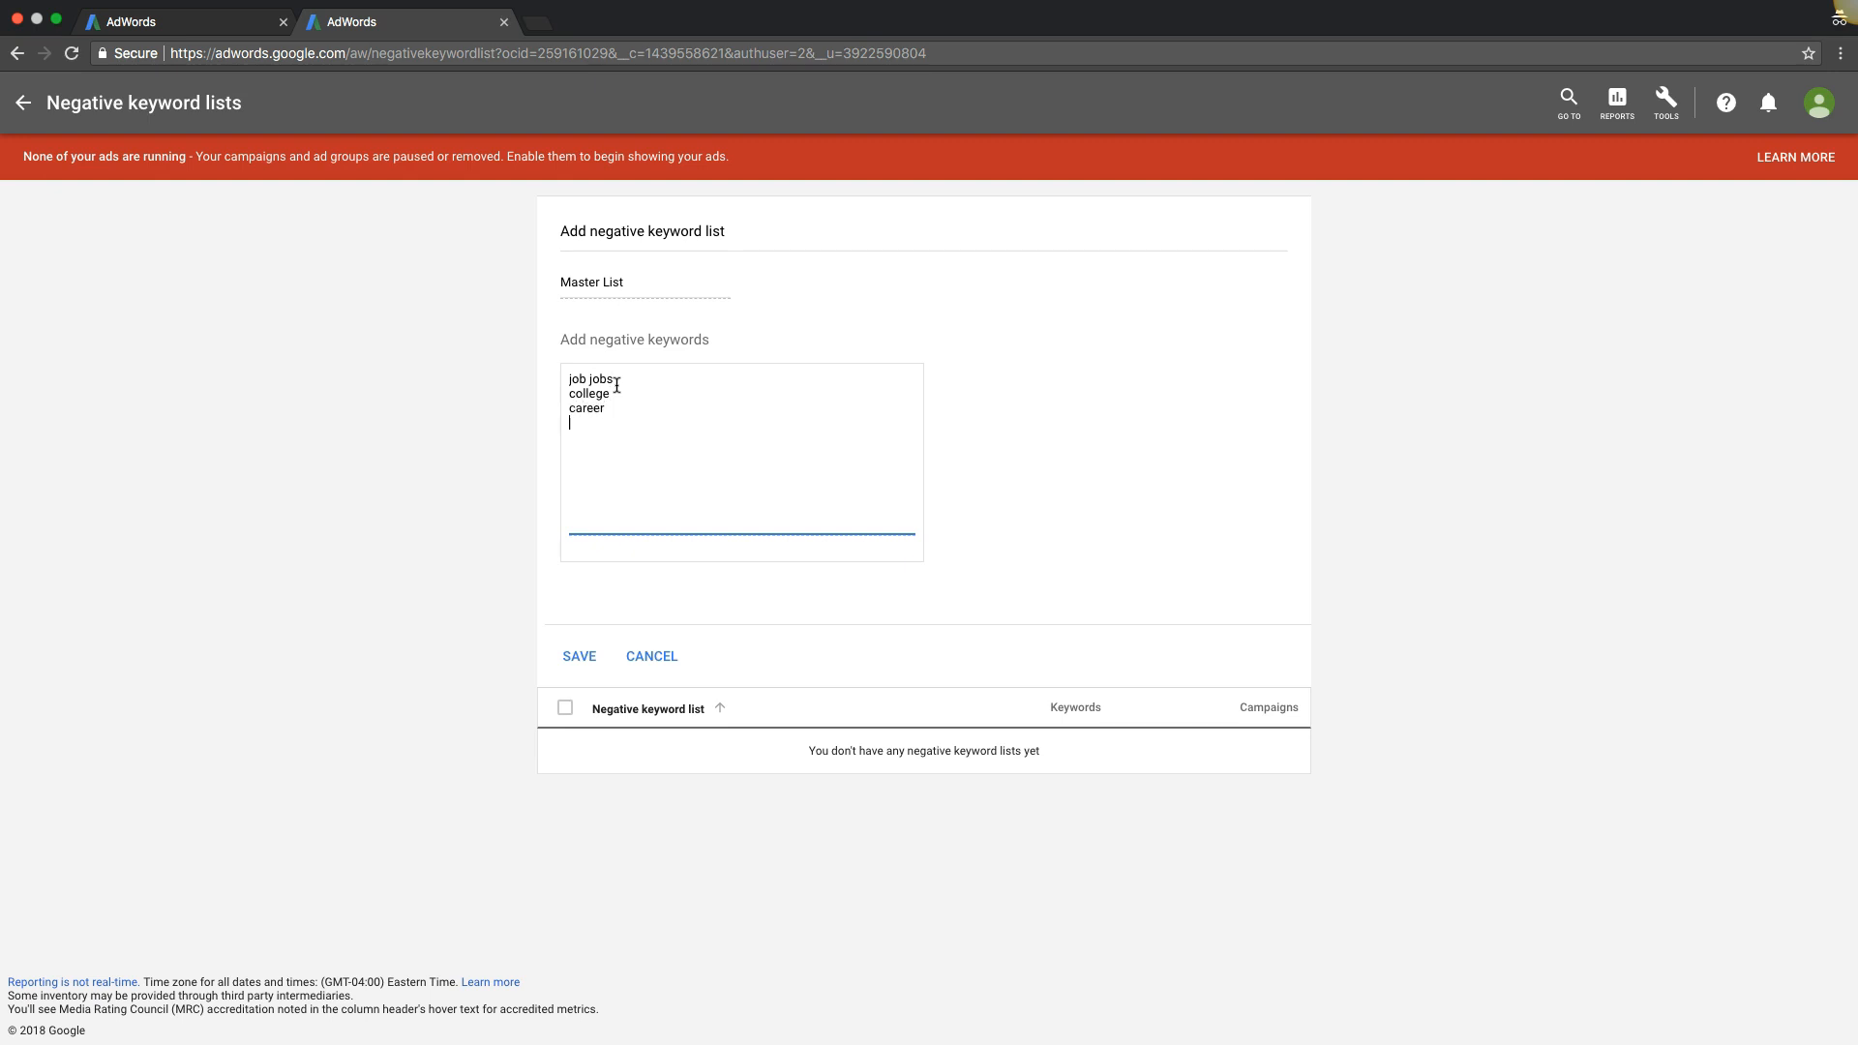
pyautogui.write('billing')
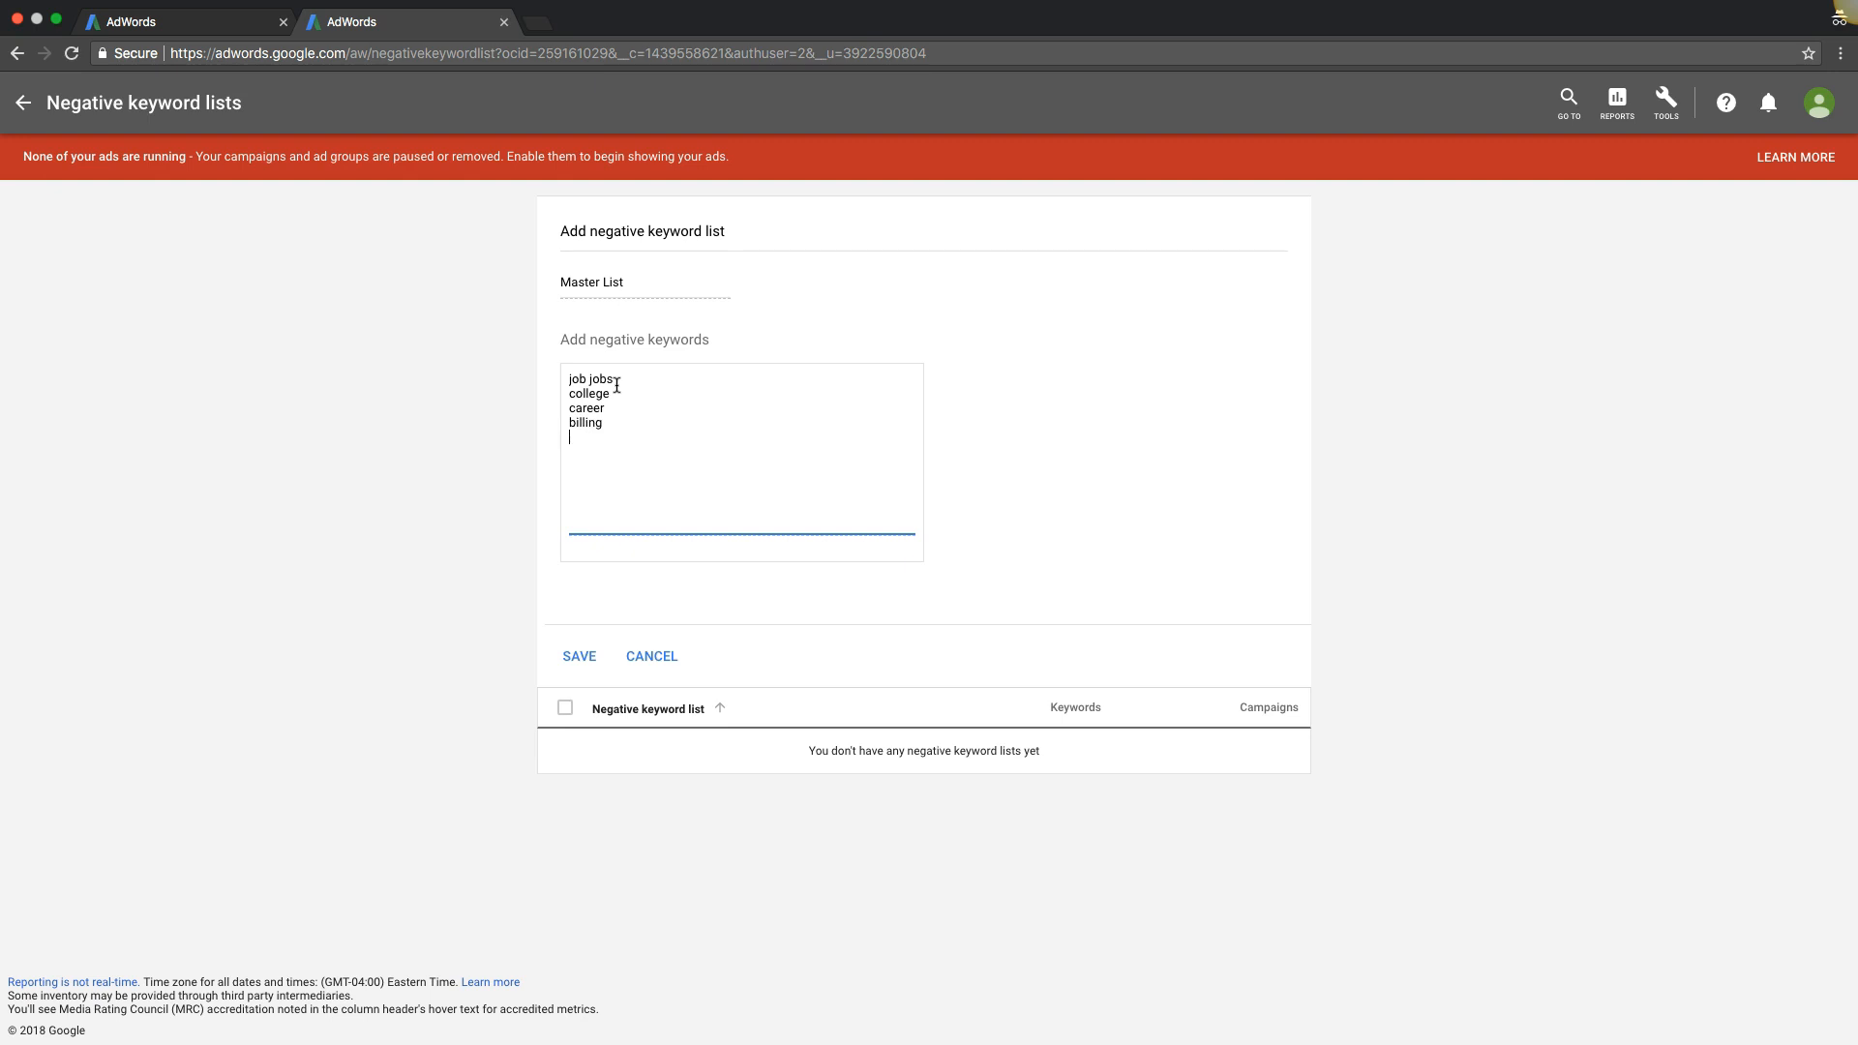
pyautogui.moveTo(633, 387)
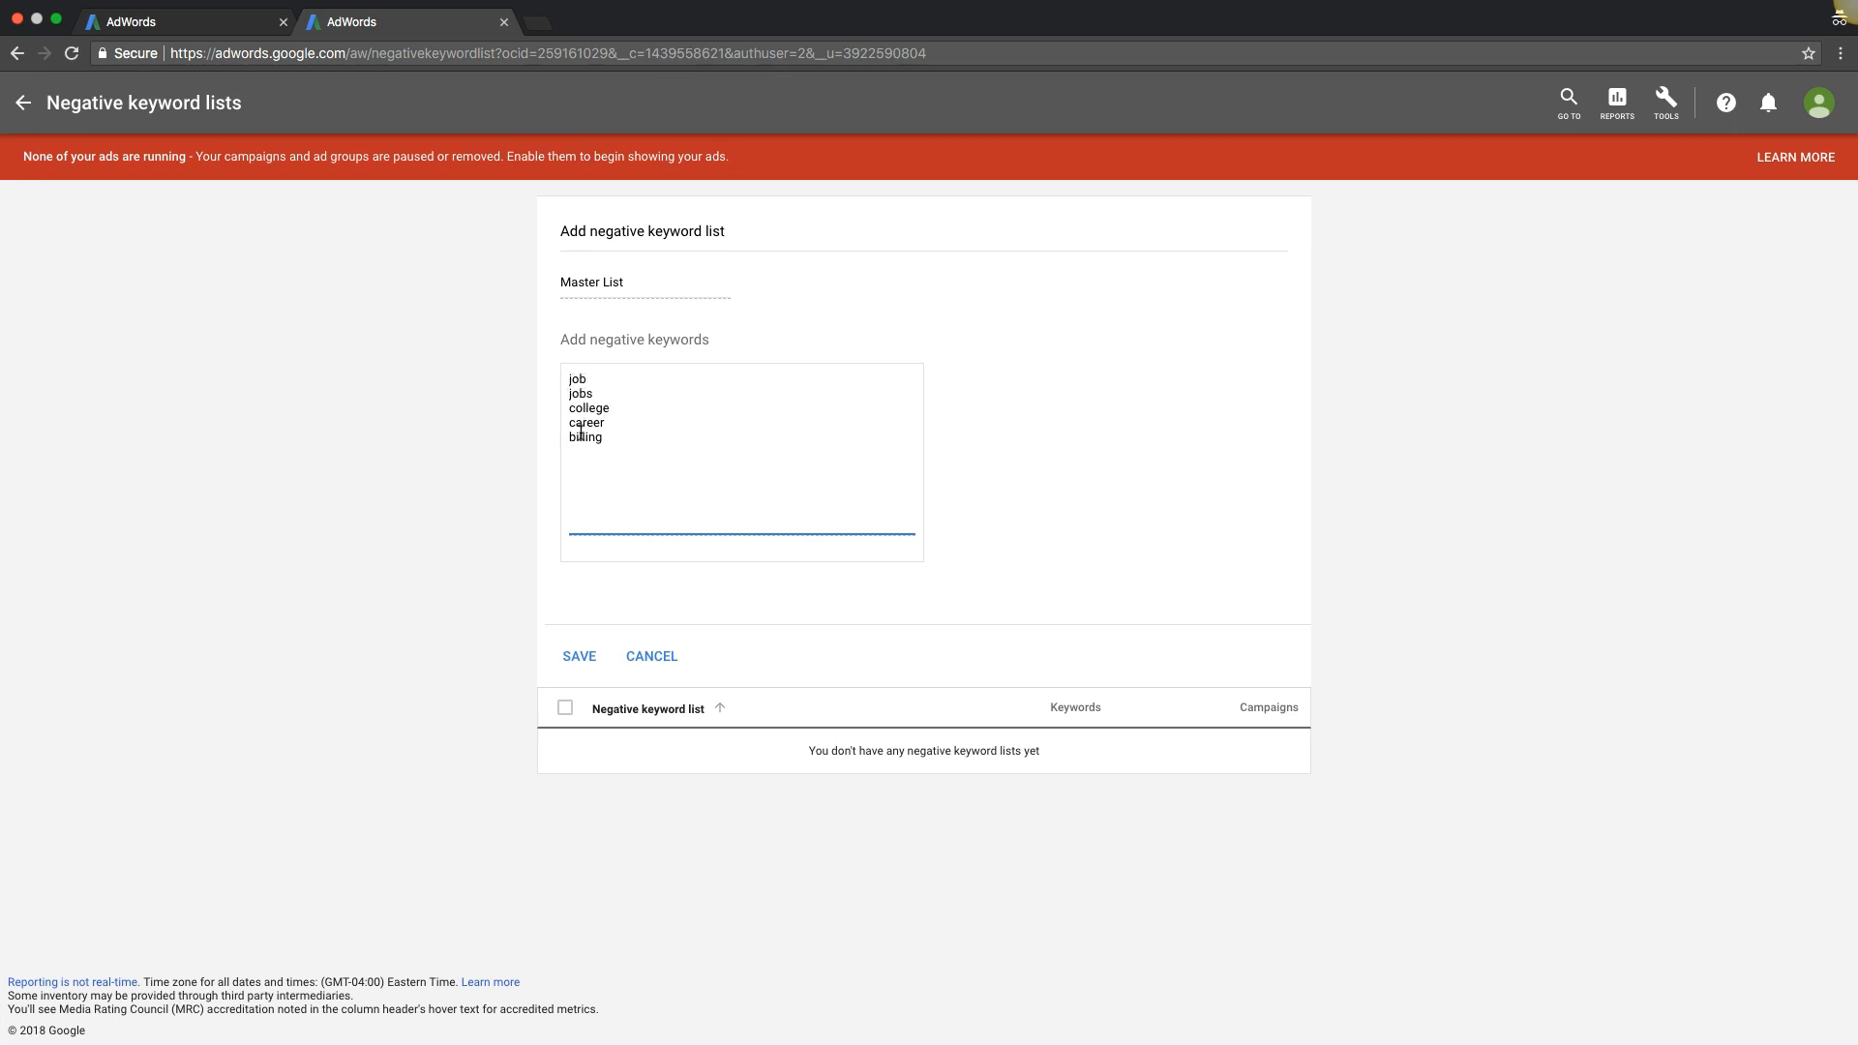
pyautogui.click(579, 656)
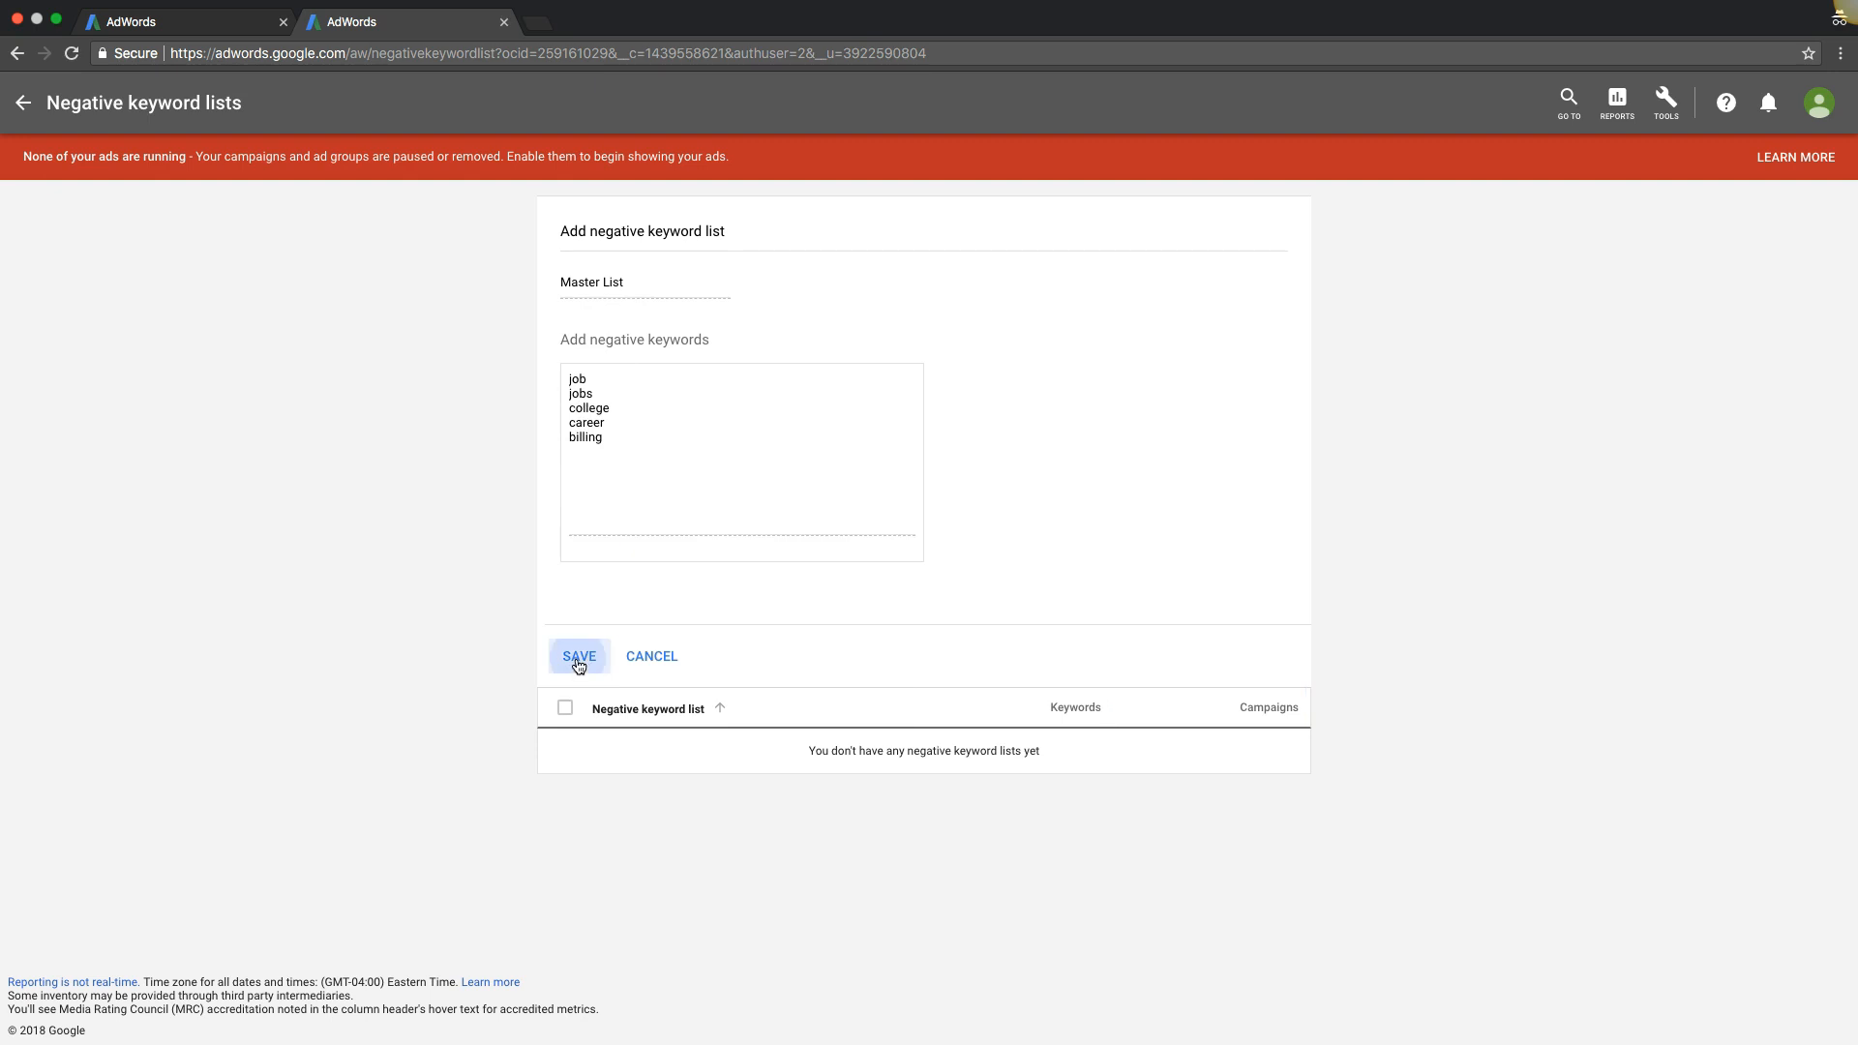
pyautogui.click(578, 656)
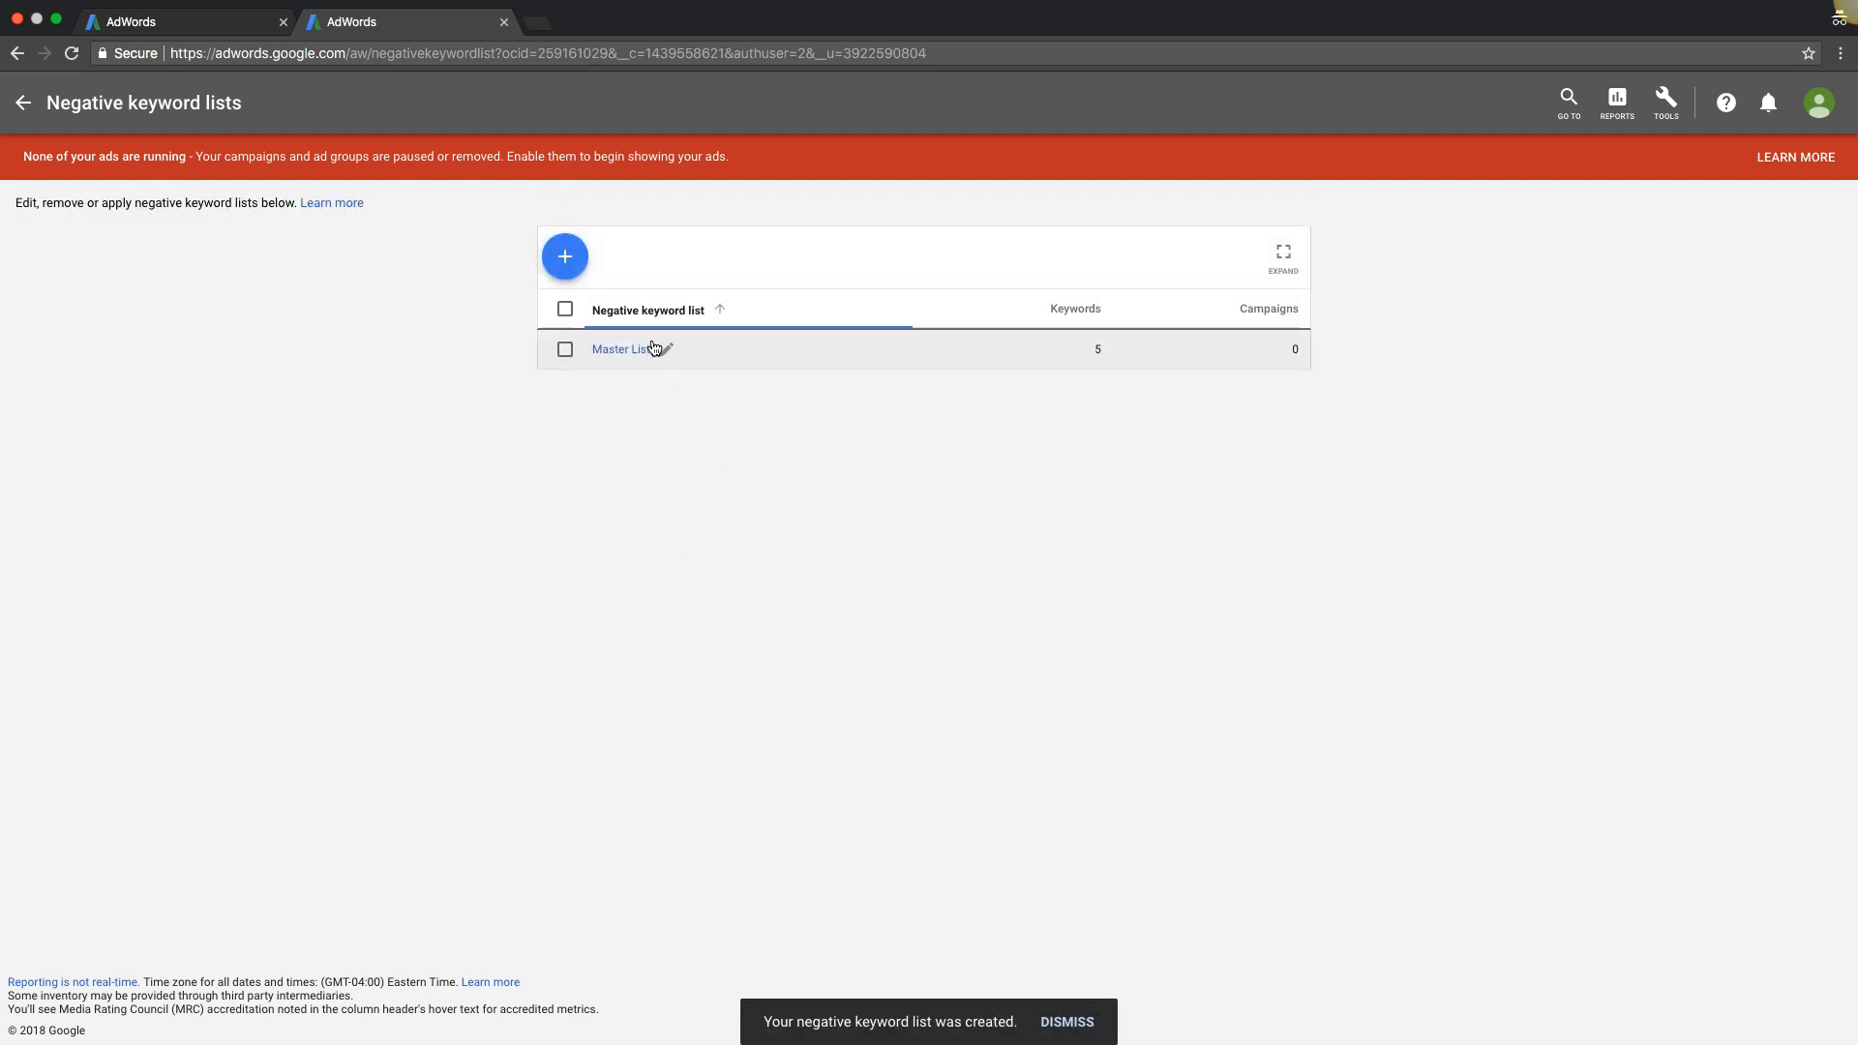
pyautogui.click(566, 348)
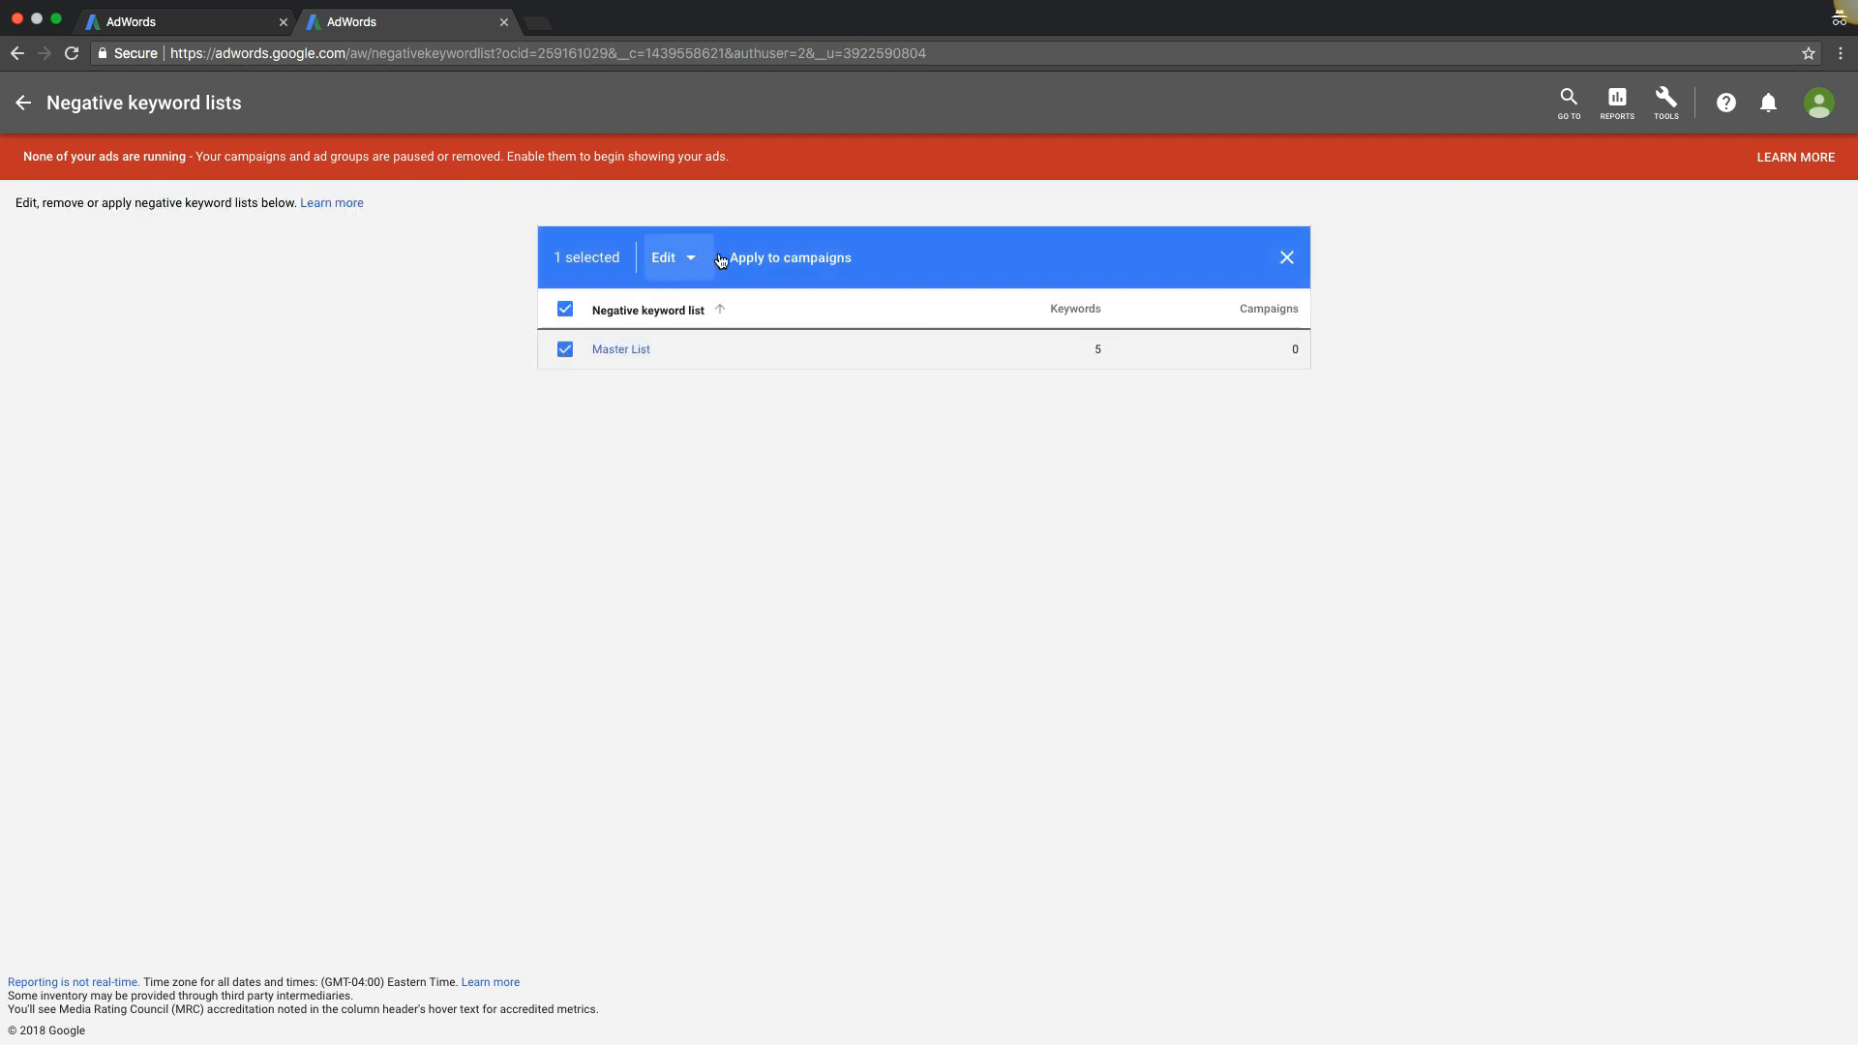
pyautogui.click(789, 257)
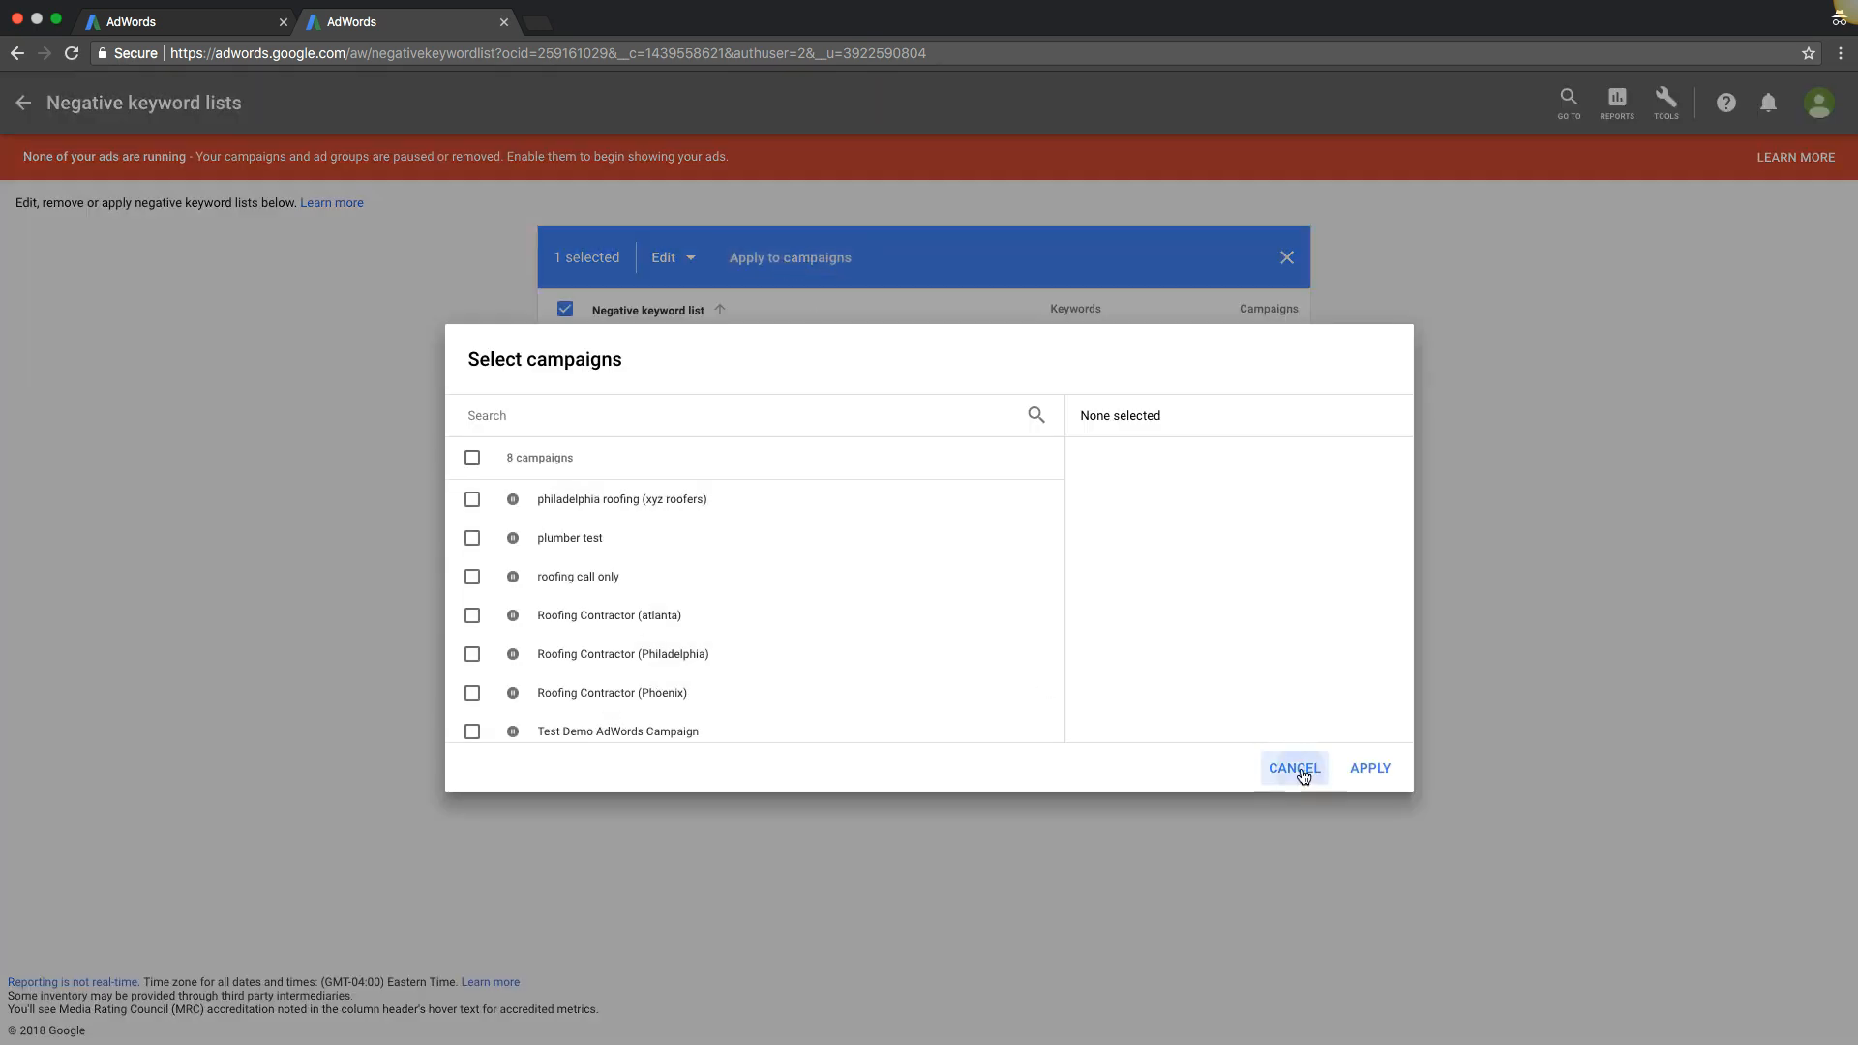
pyautogui.click(1294, 768)
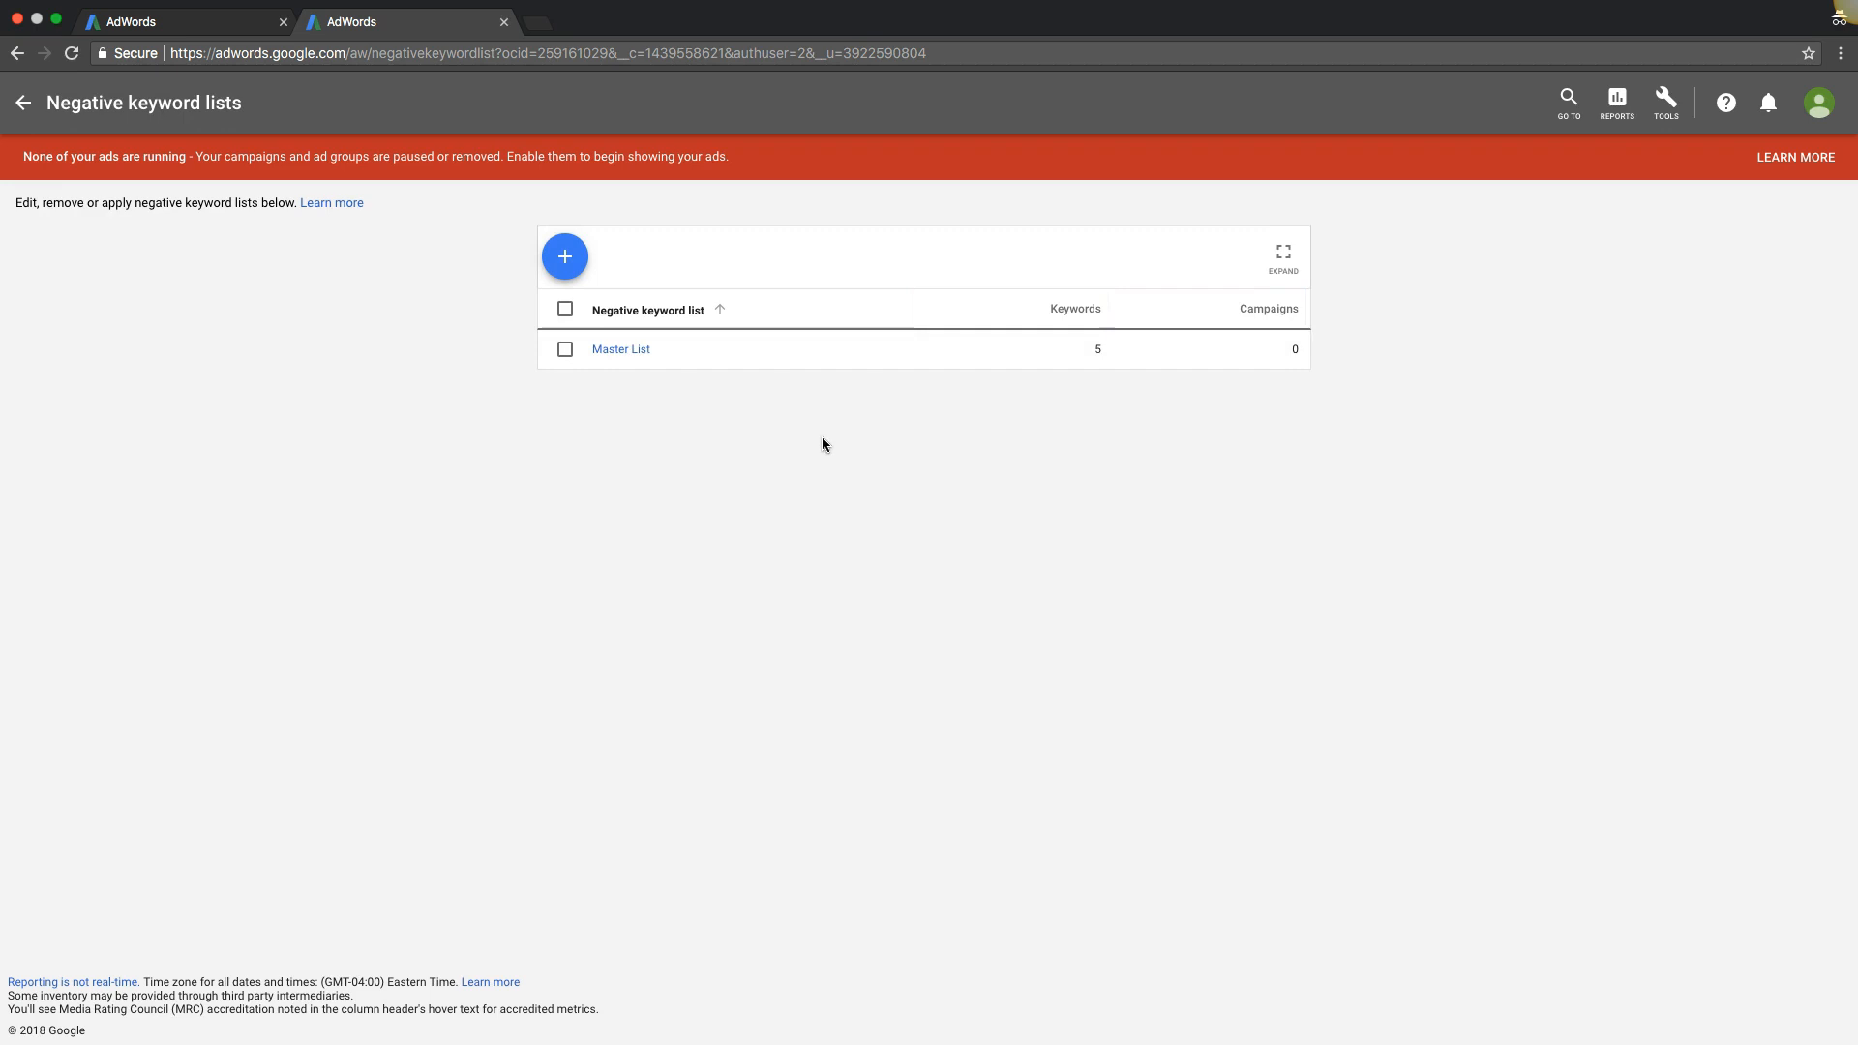
pyautogui.moveTo(695, 413)
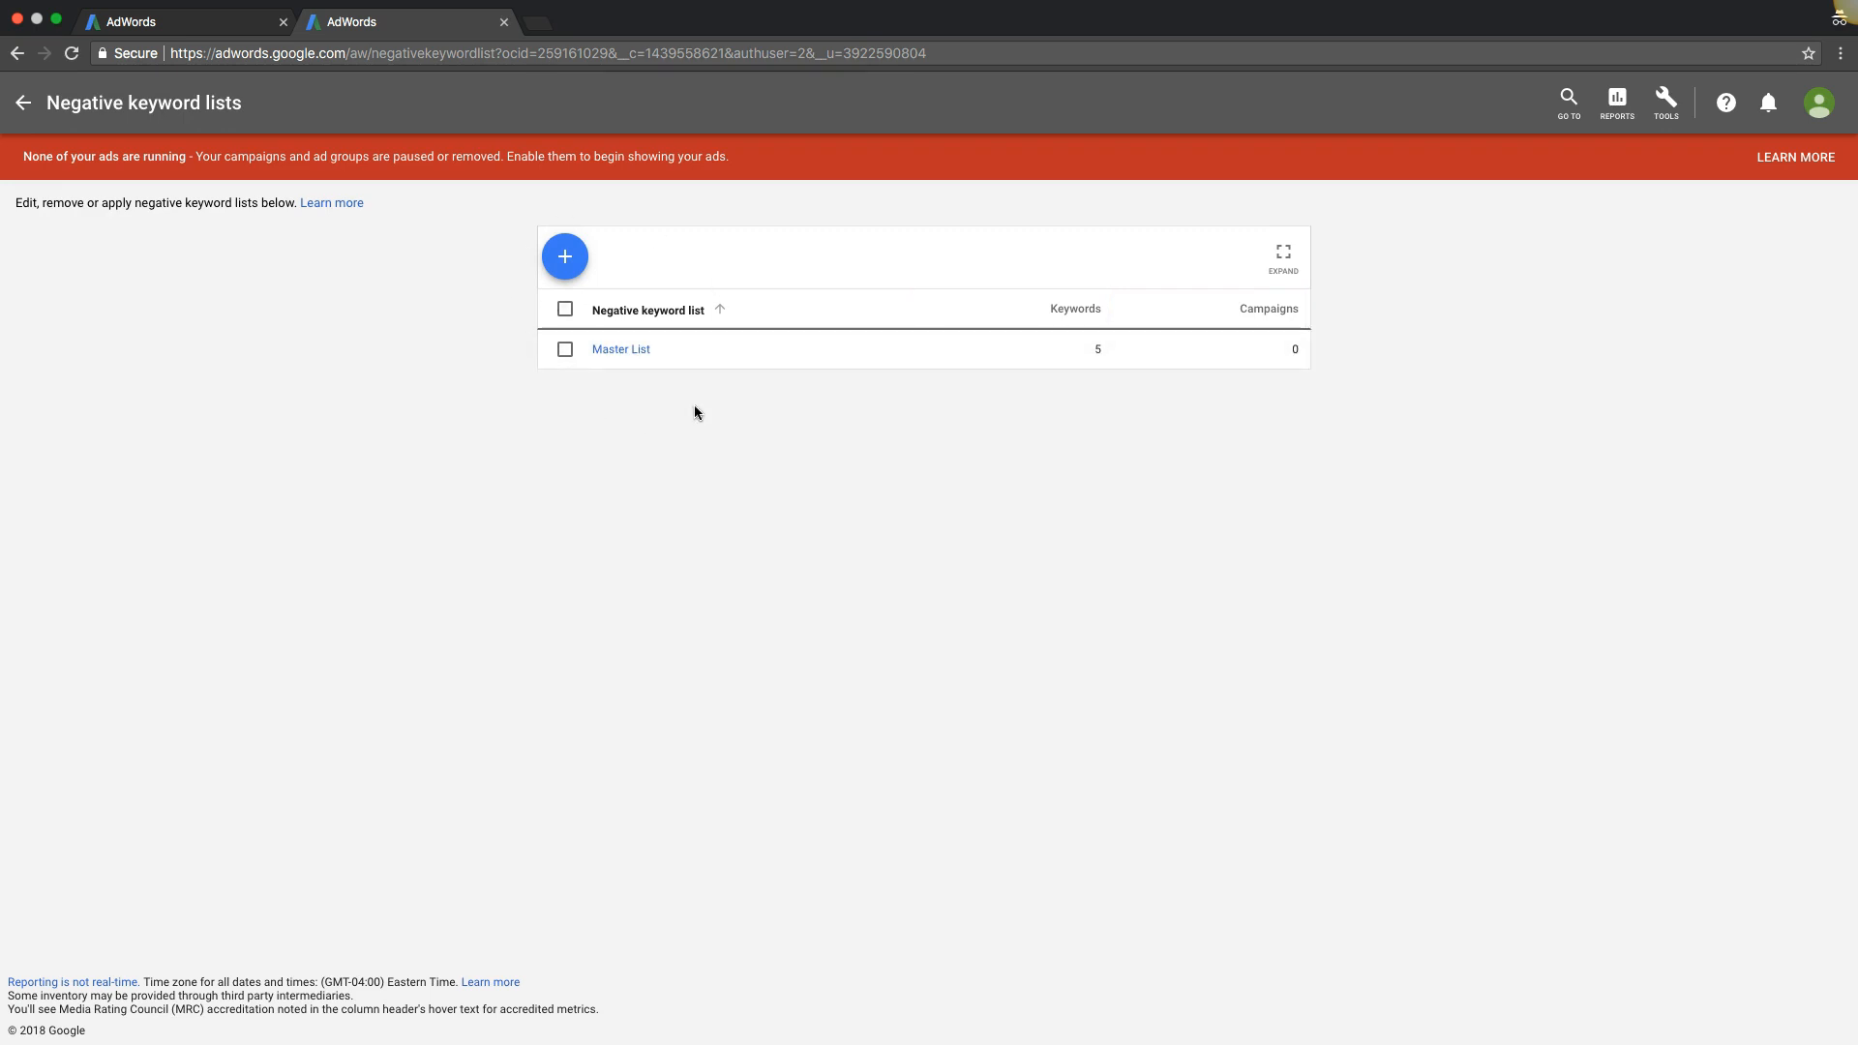
pyautogui.moveTo(685, 412)
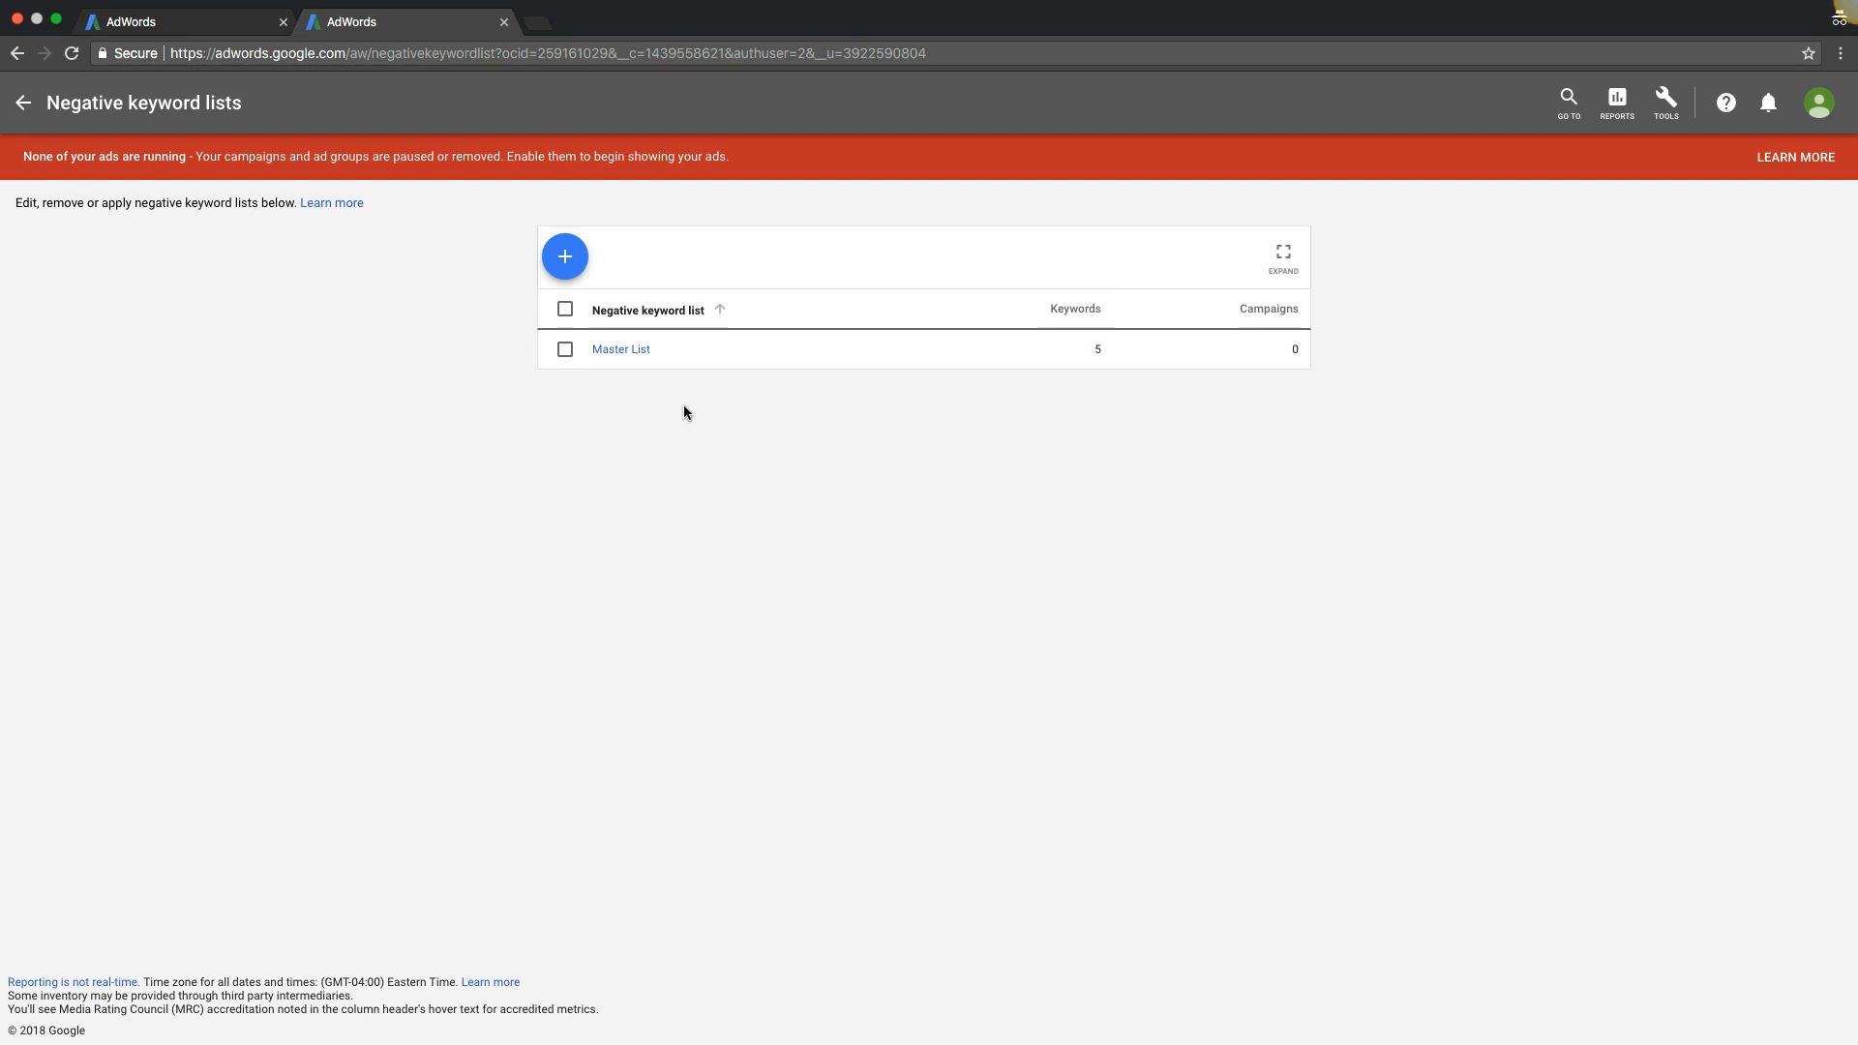
pyautogui.moveTo(693, 407)
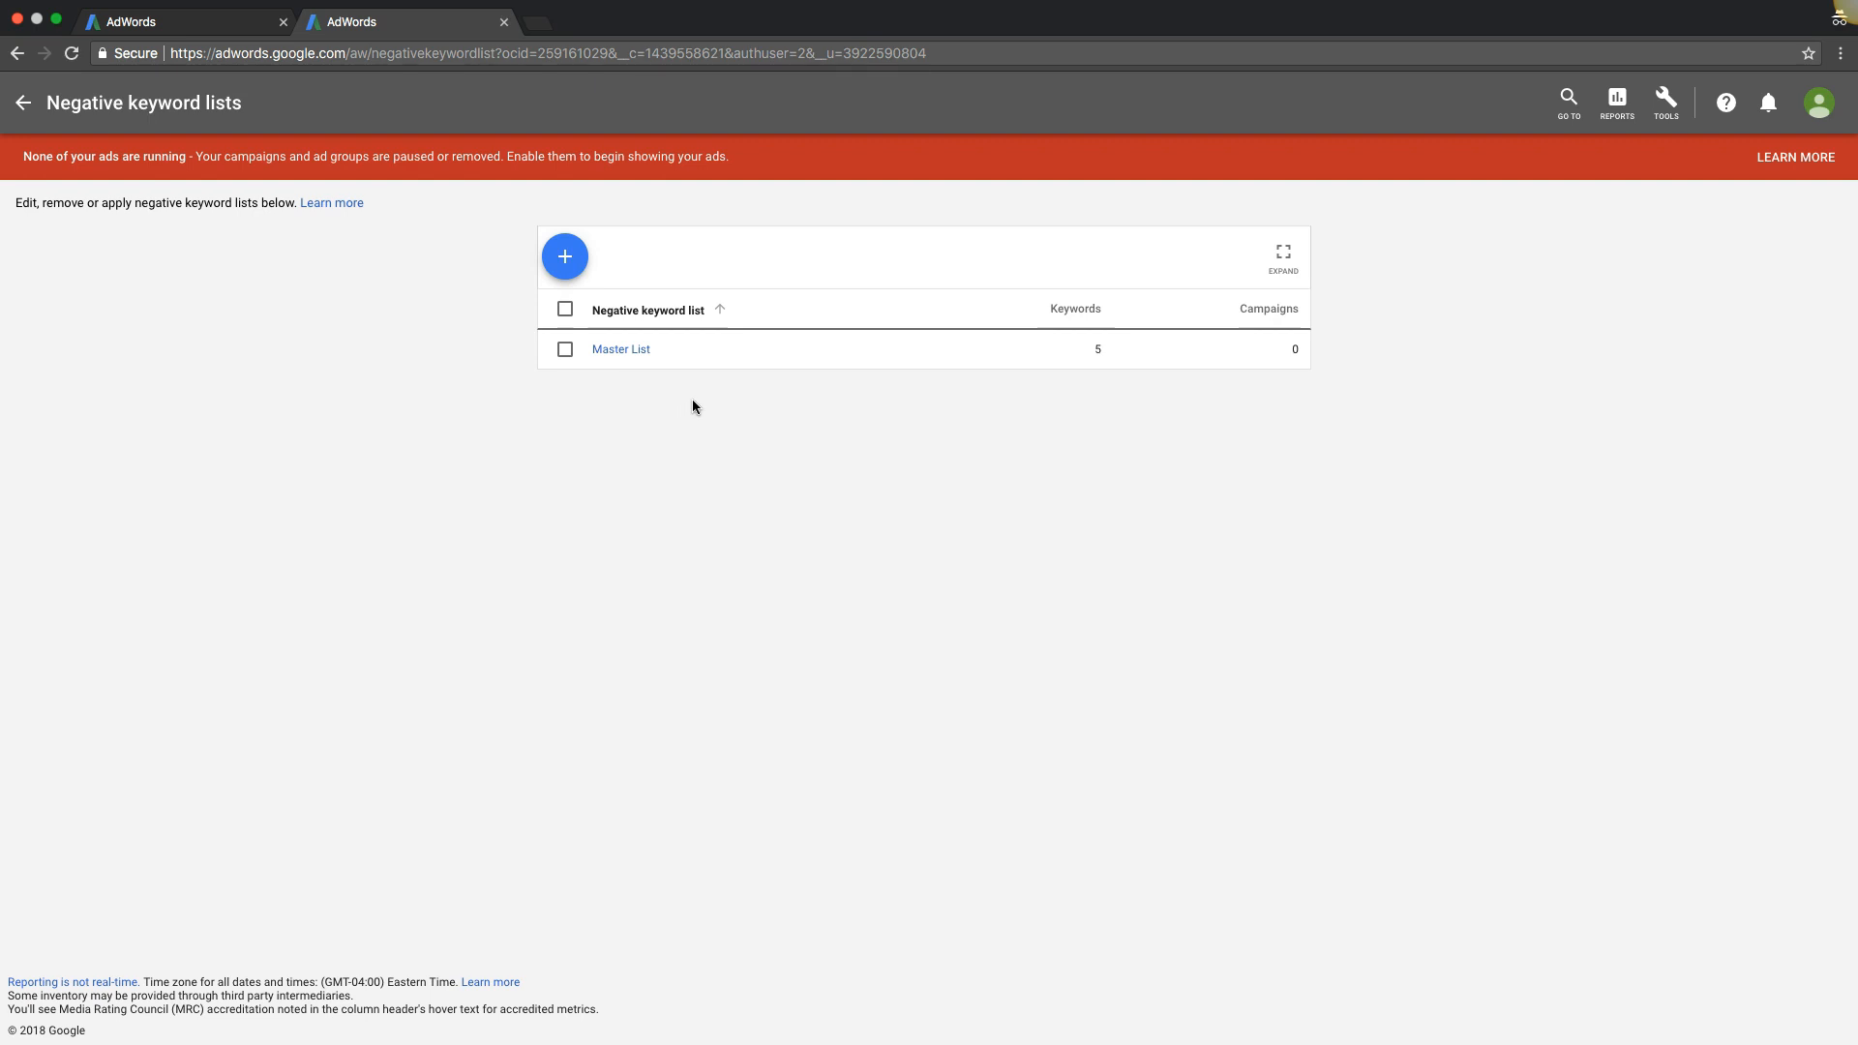
pyautogui.moveTo(691, 383)
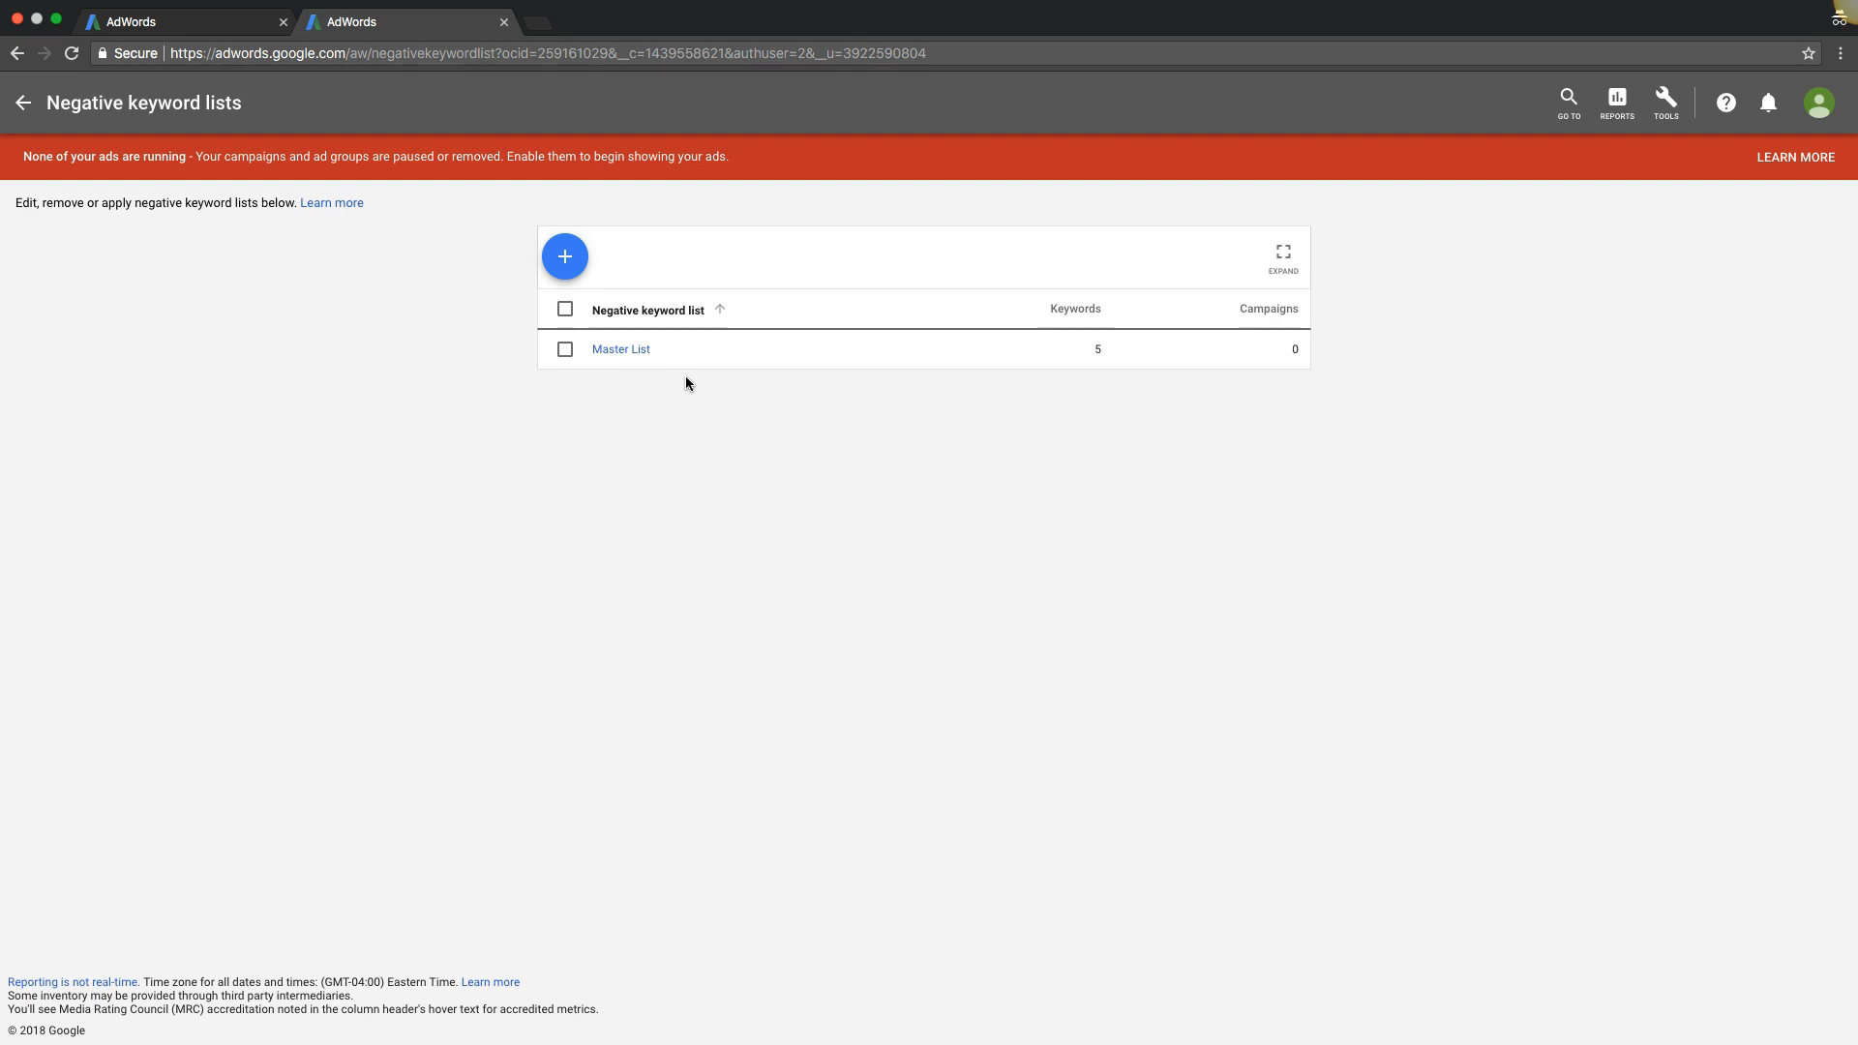
pyautogui.moveTo(679, 405)
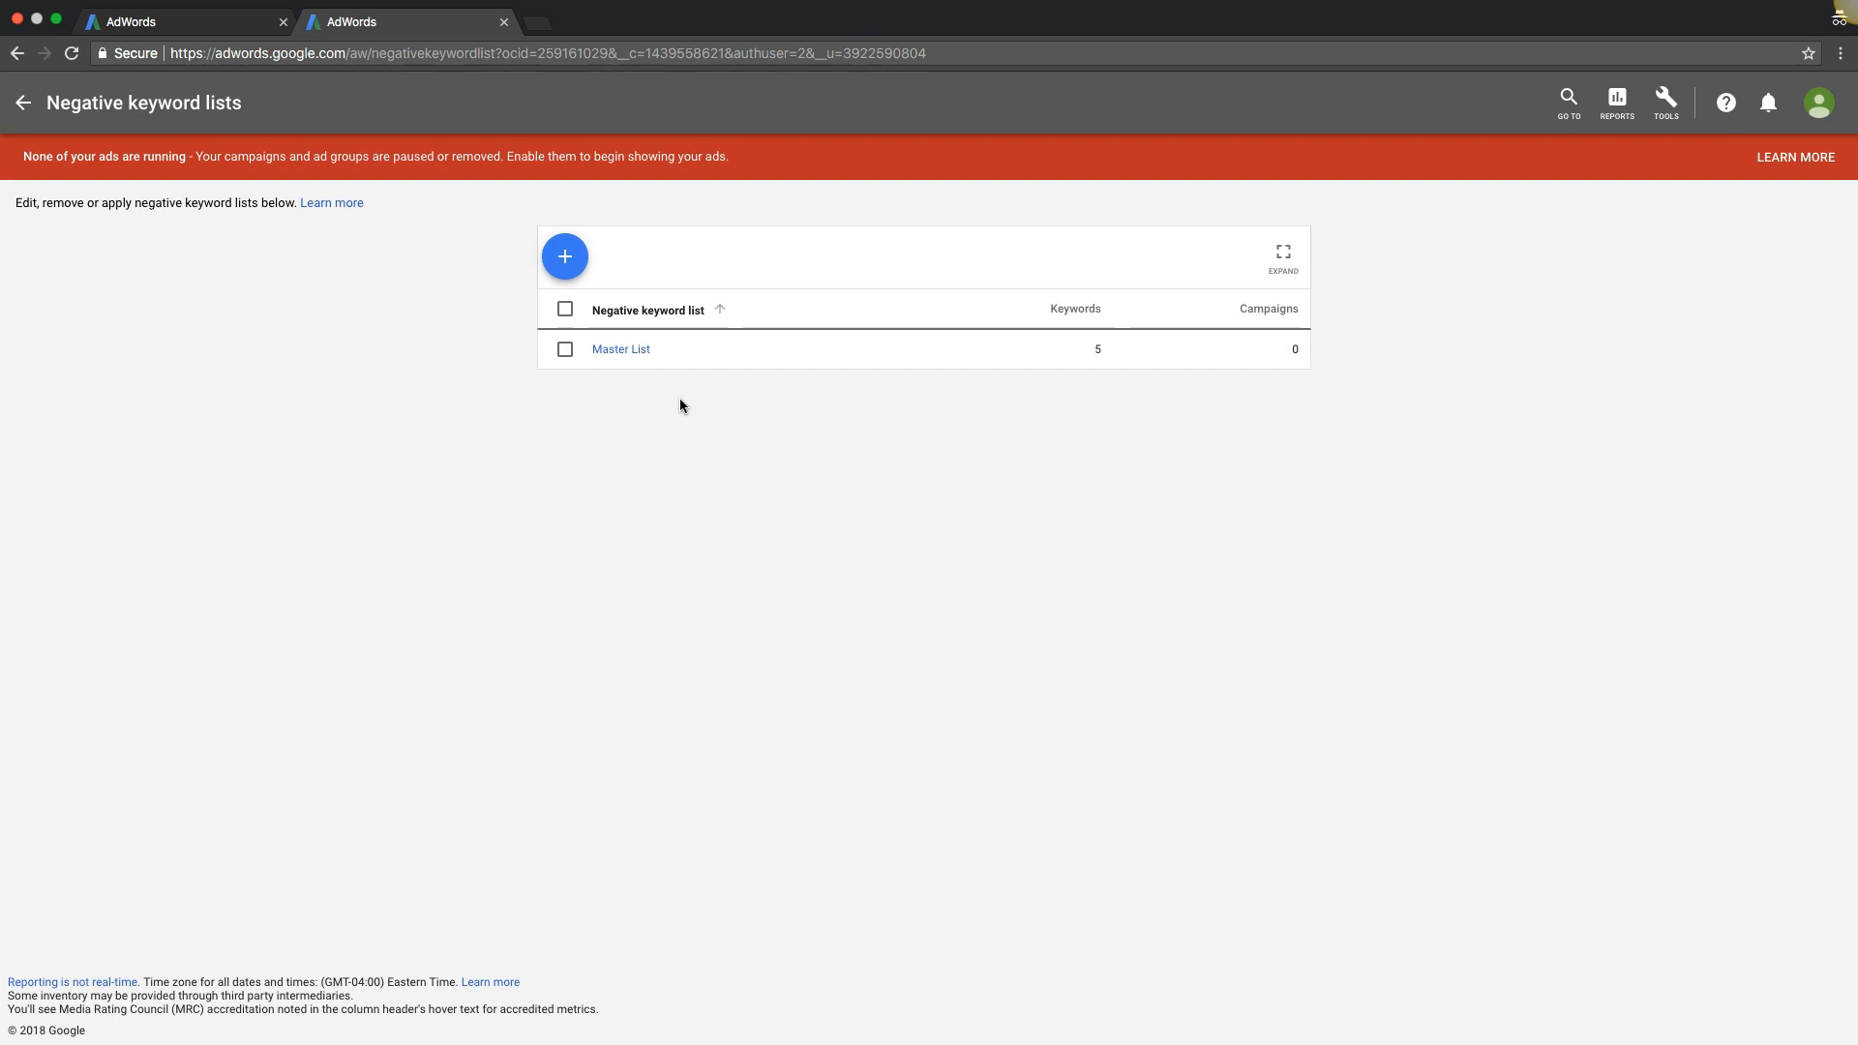
pyautogui.moveTo(943, 451)
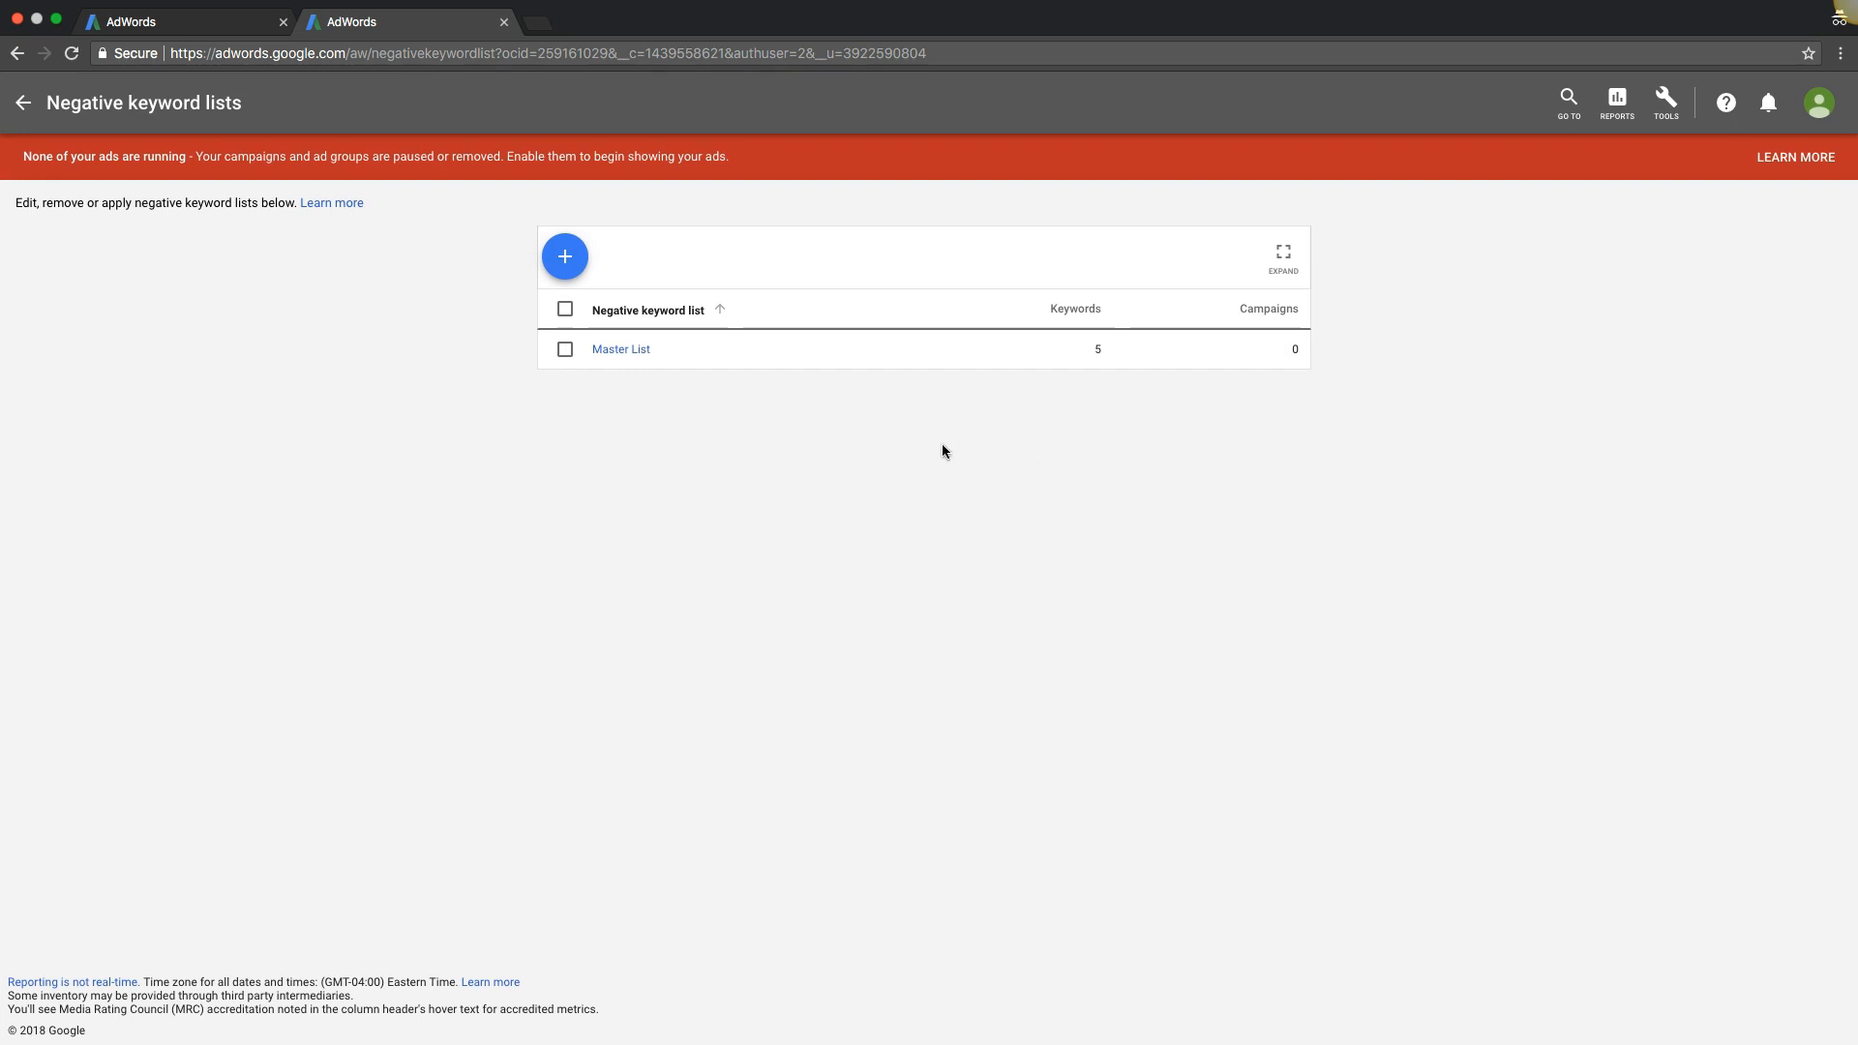
# Step: Start a new shared budget named Roofers with a $50.00 average daily spend
pyautogui.click(1664, 98)
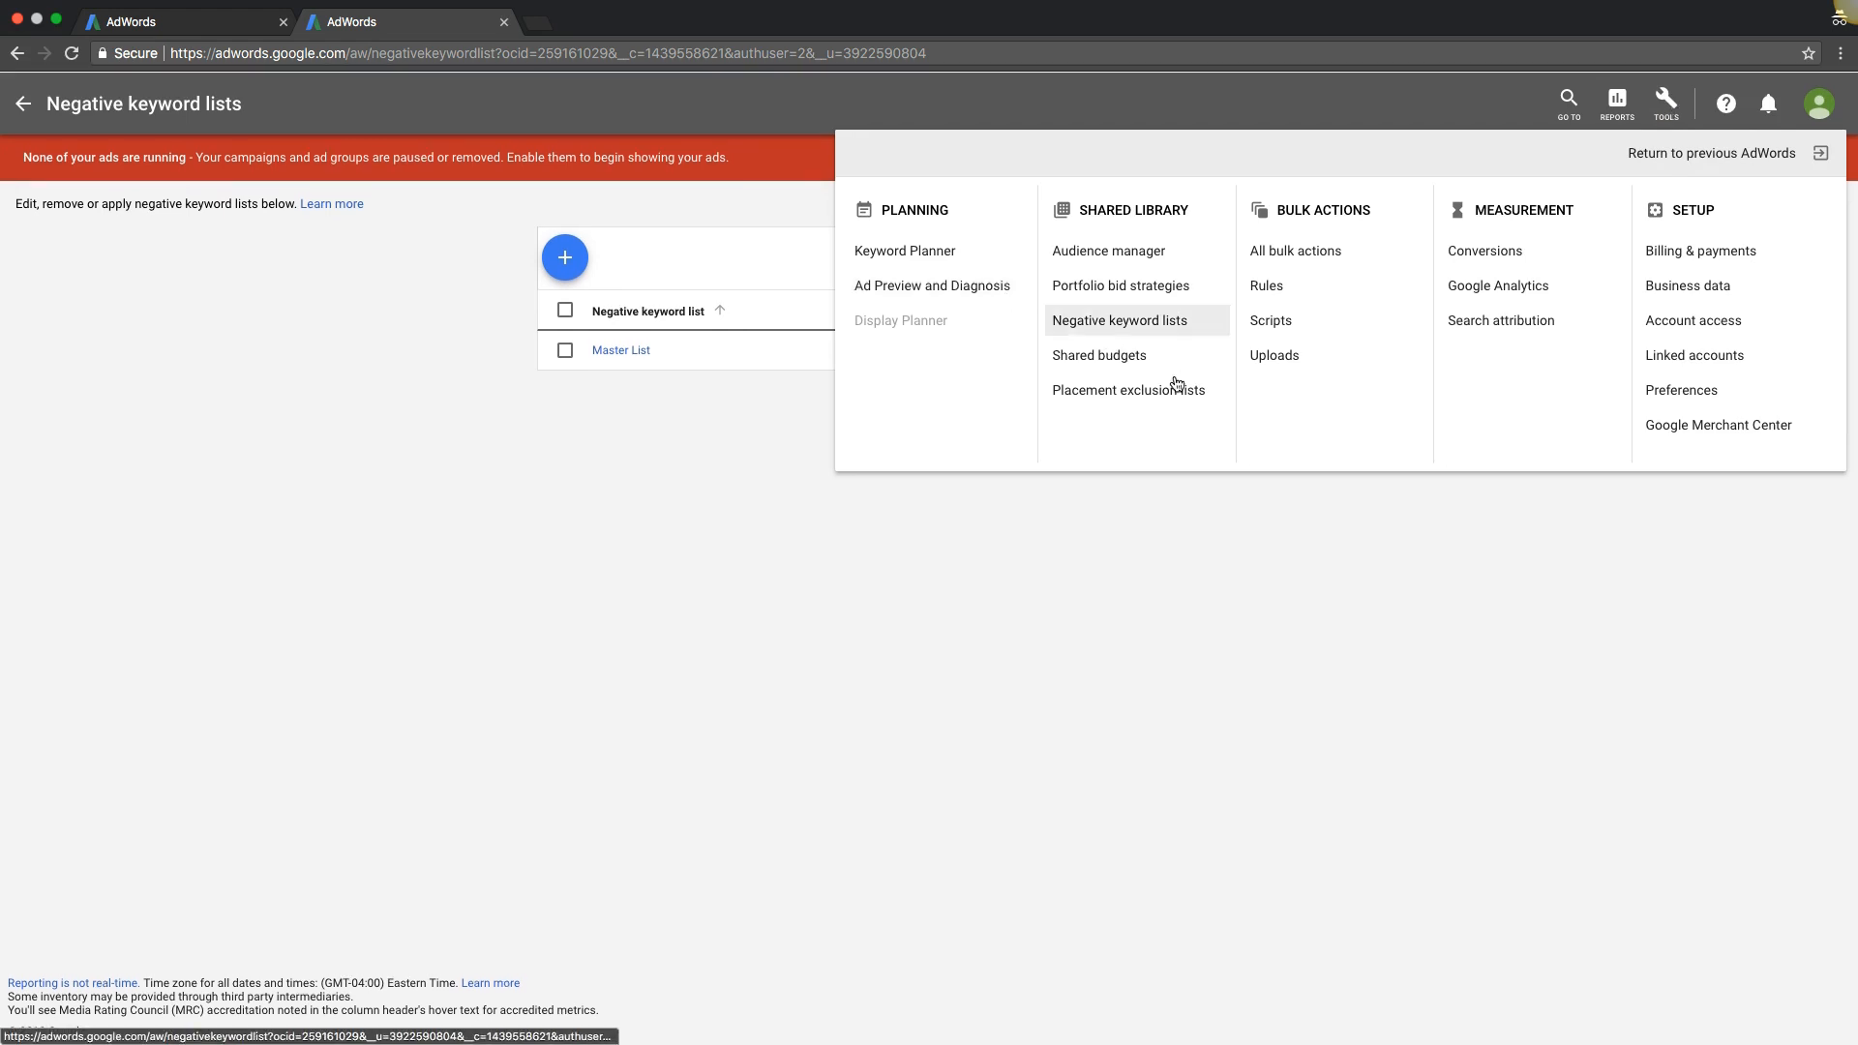
pyautogui.click(1098, 356)
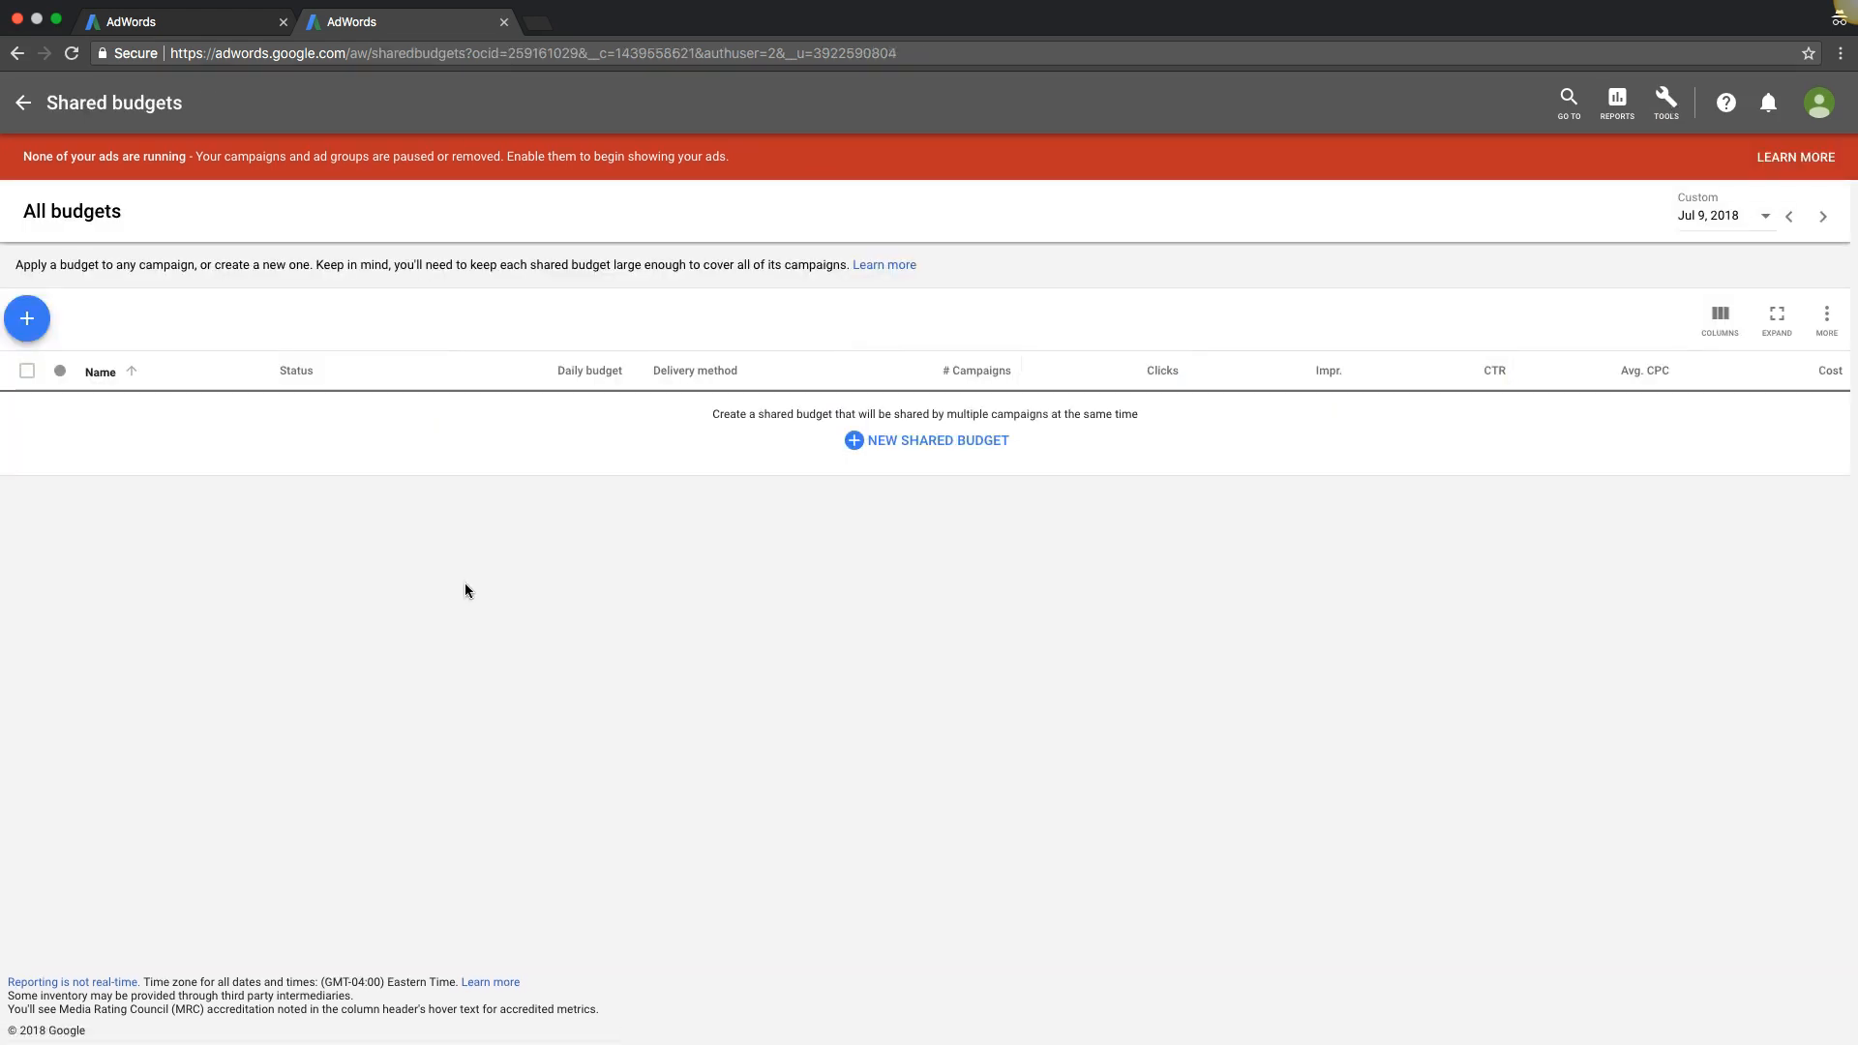
pyautogui.click(26, 317)
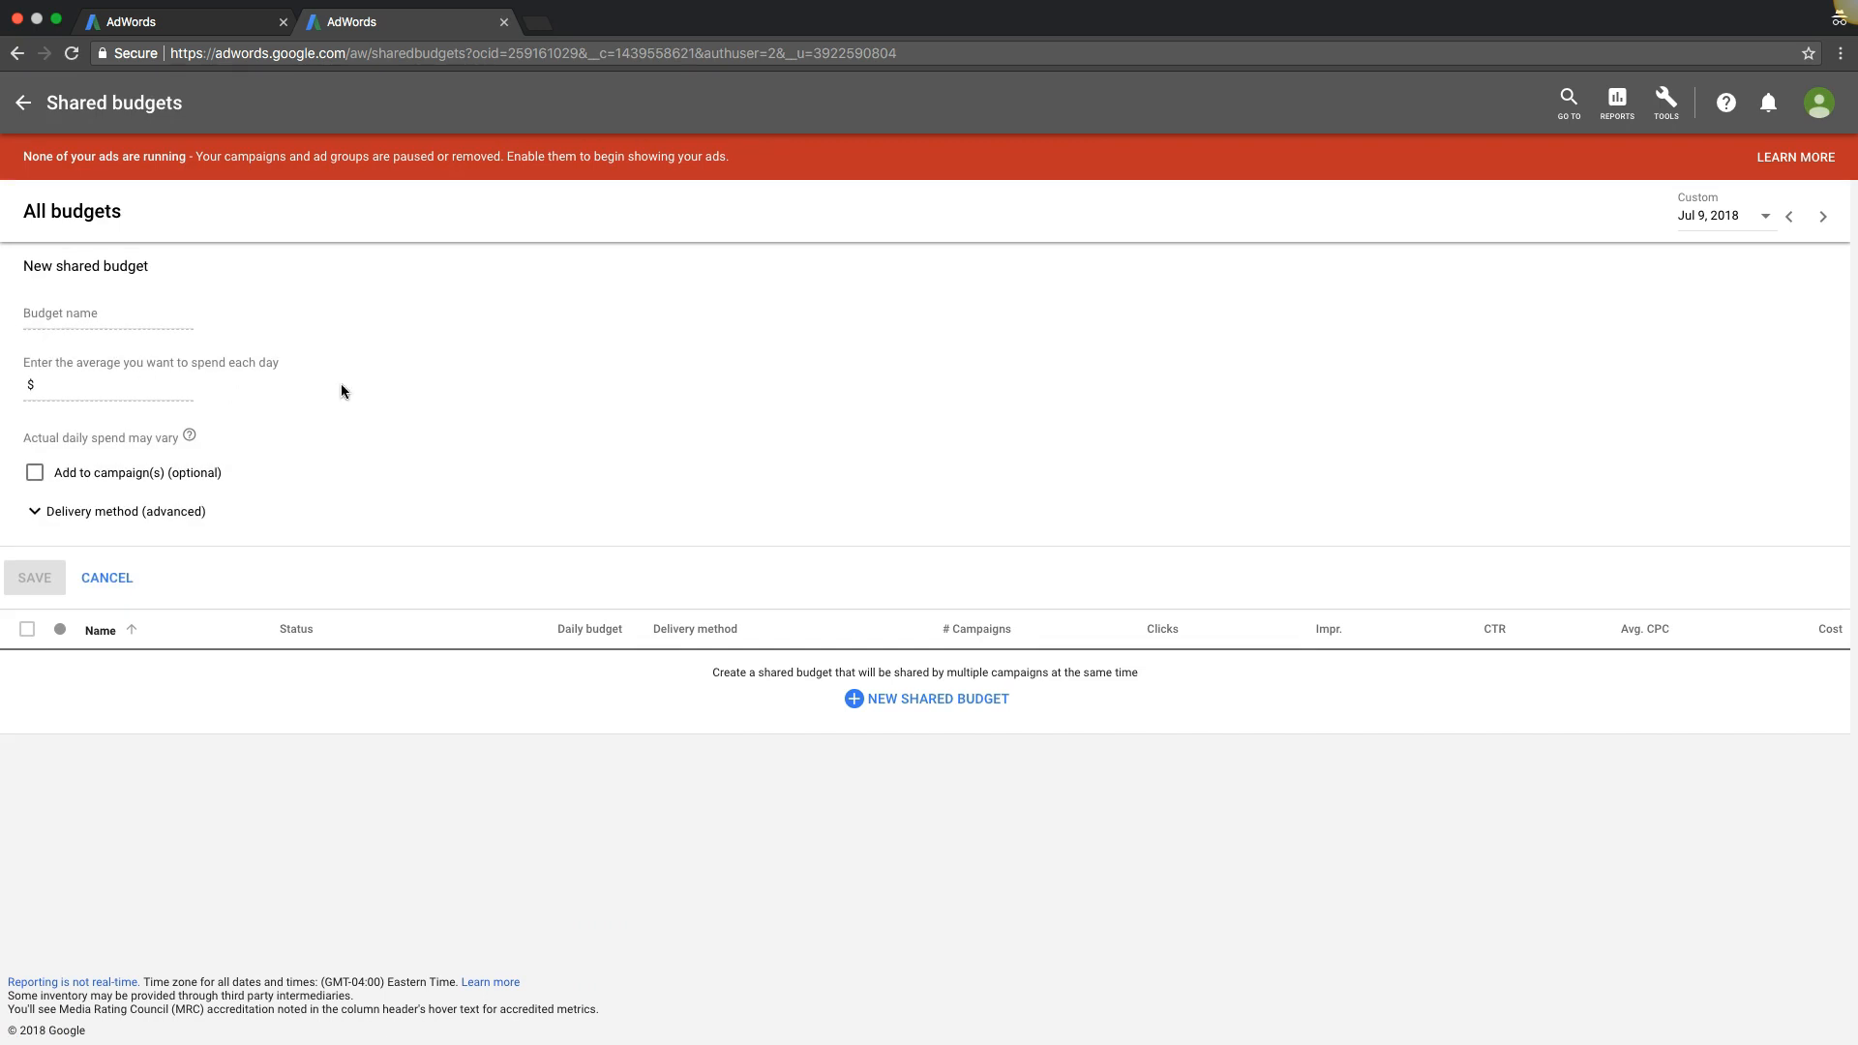
pyautogui.click(107, 313)
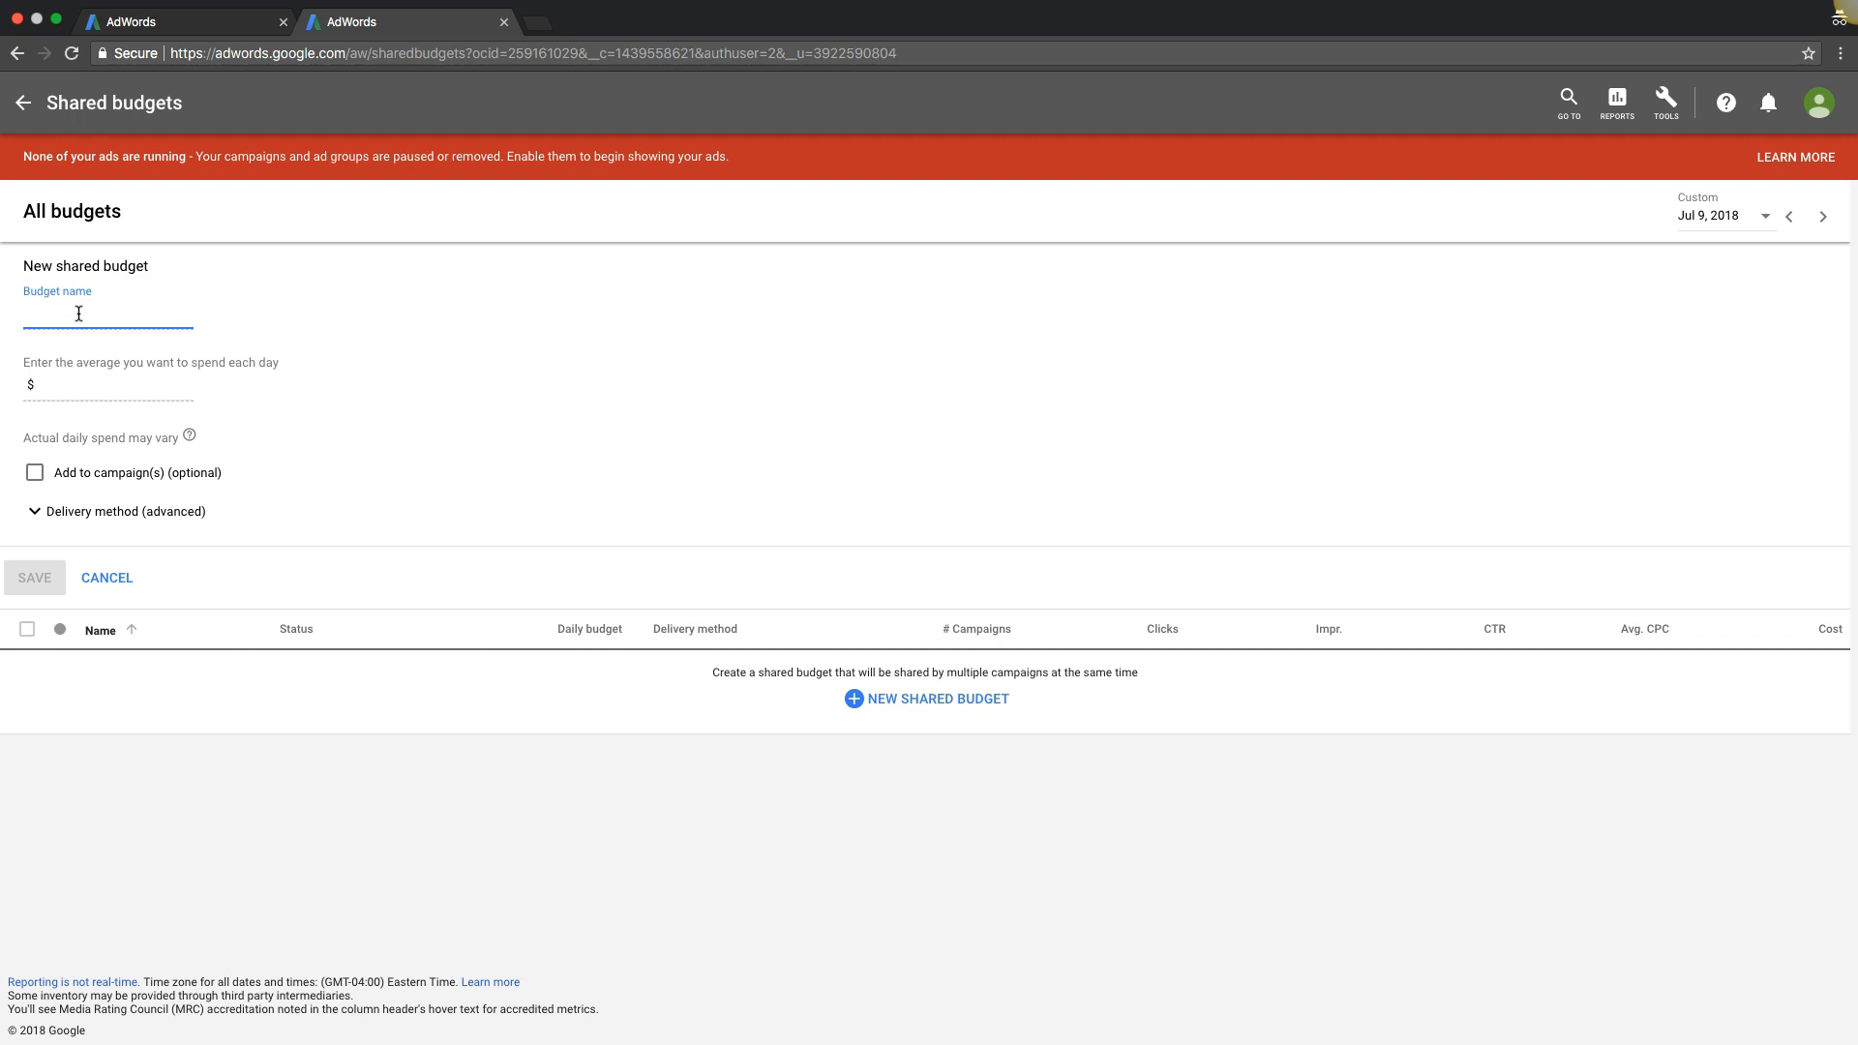
pyautogui.write('Roofw')
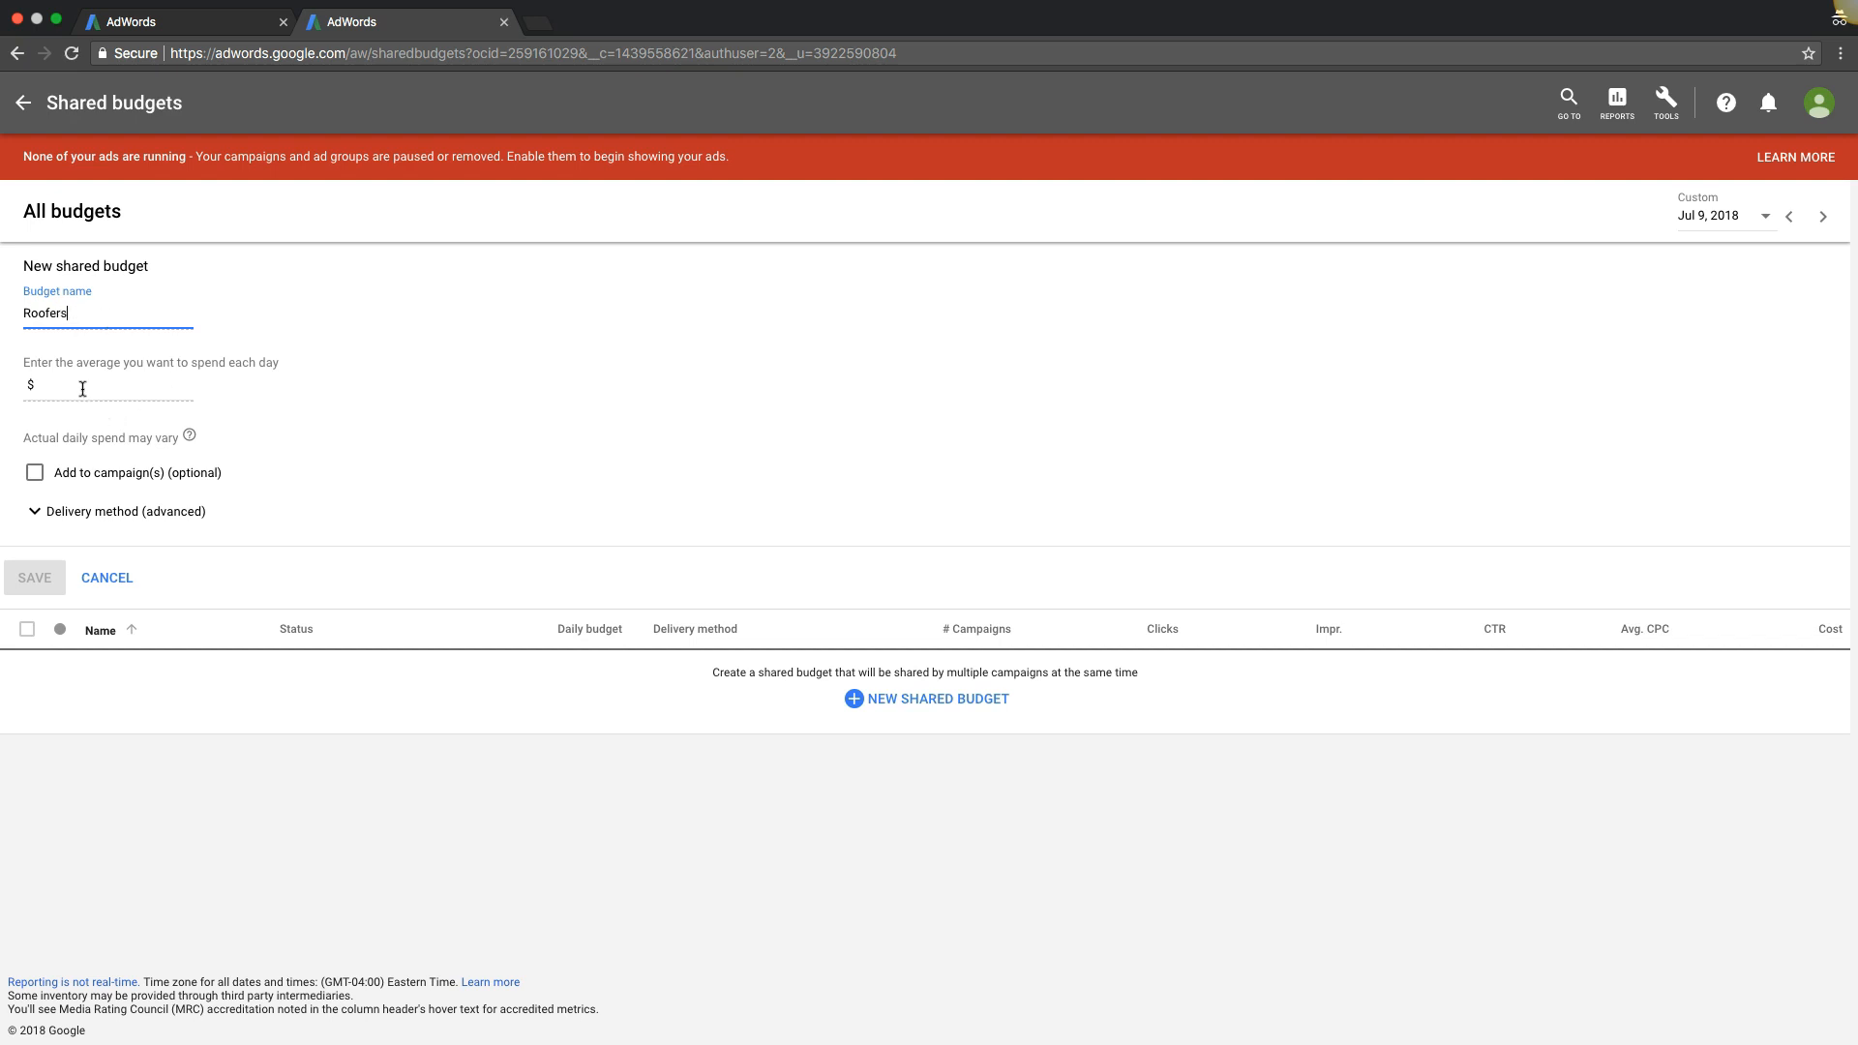
pyautogui.click(106, 385)
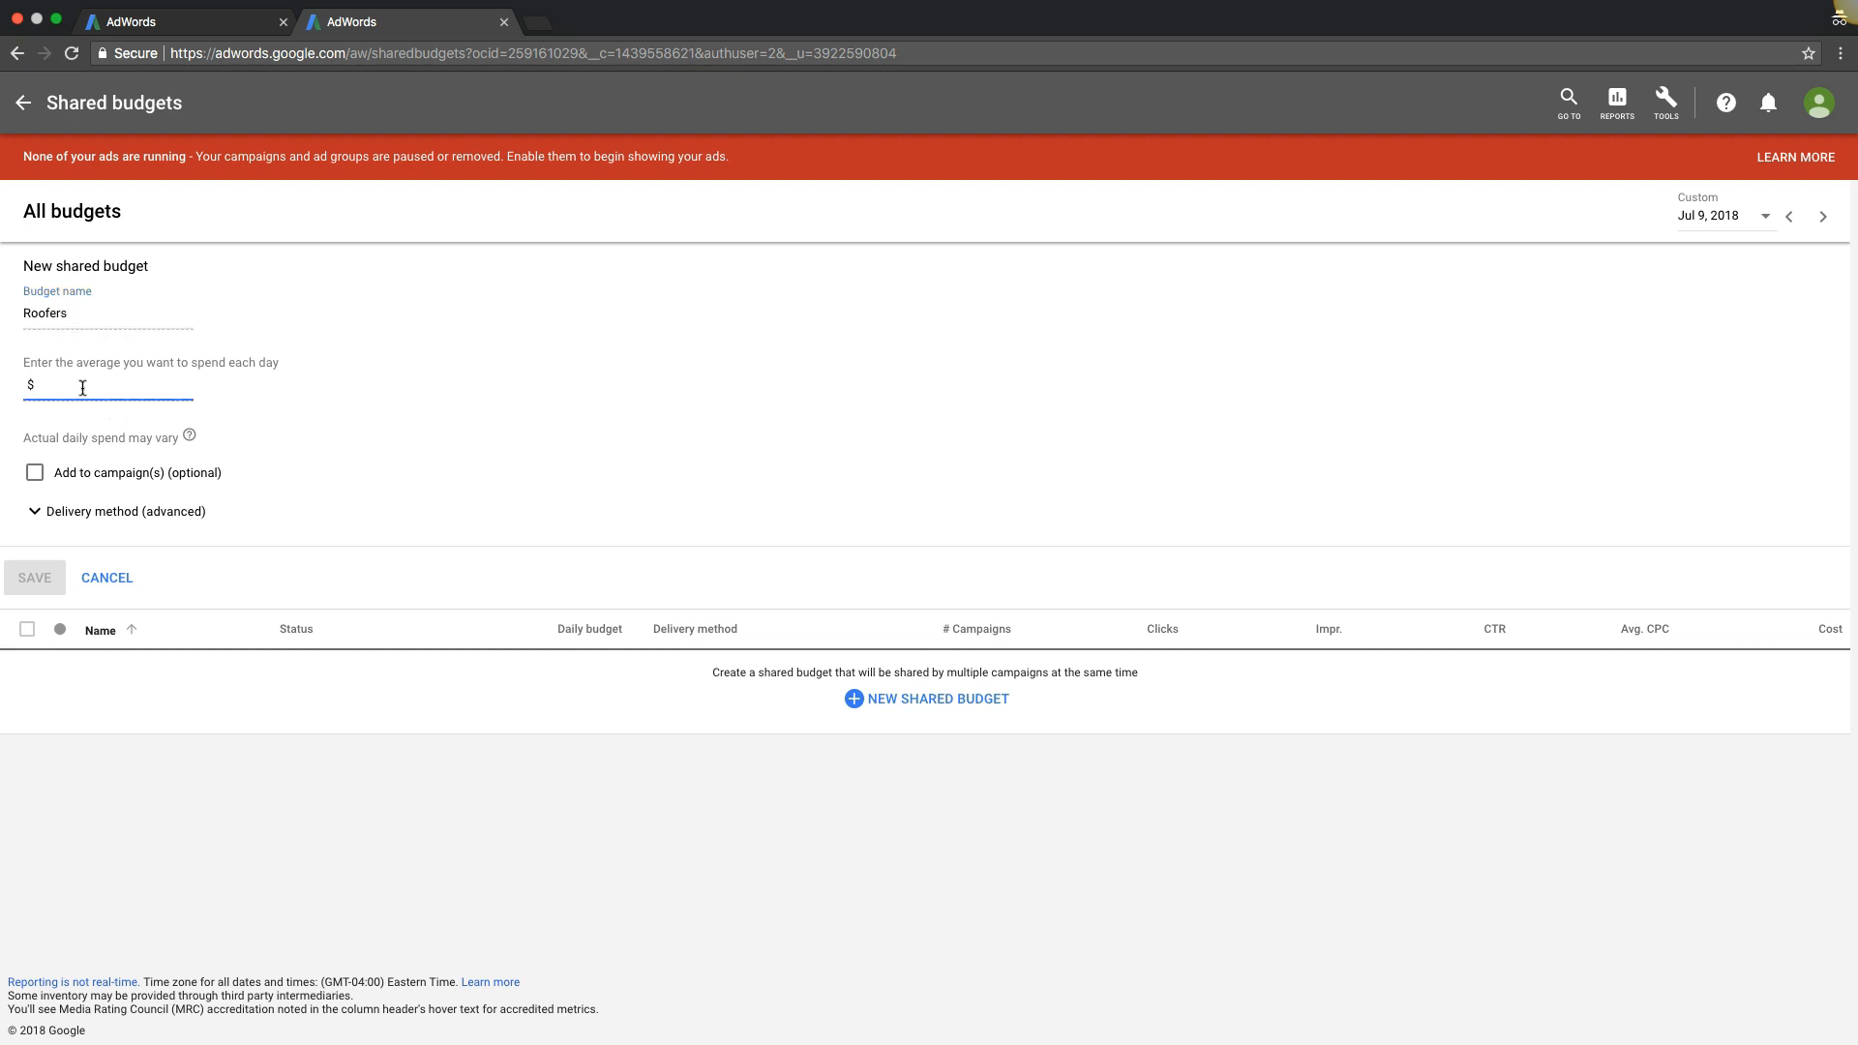
pyautogui.write('50.00')
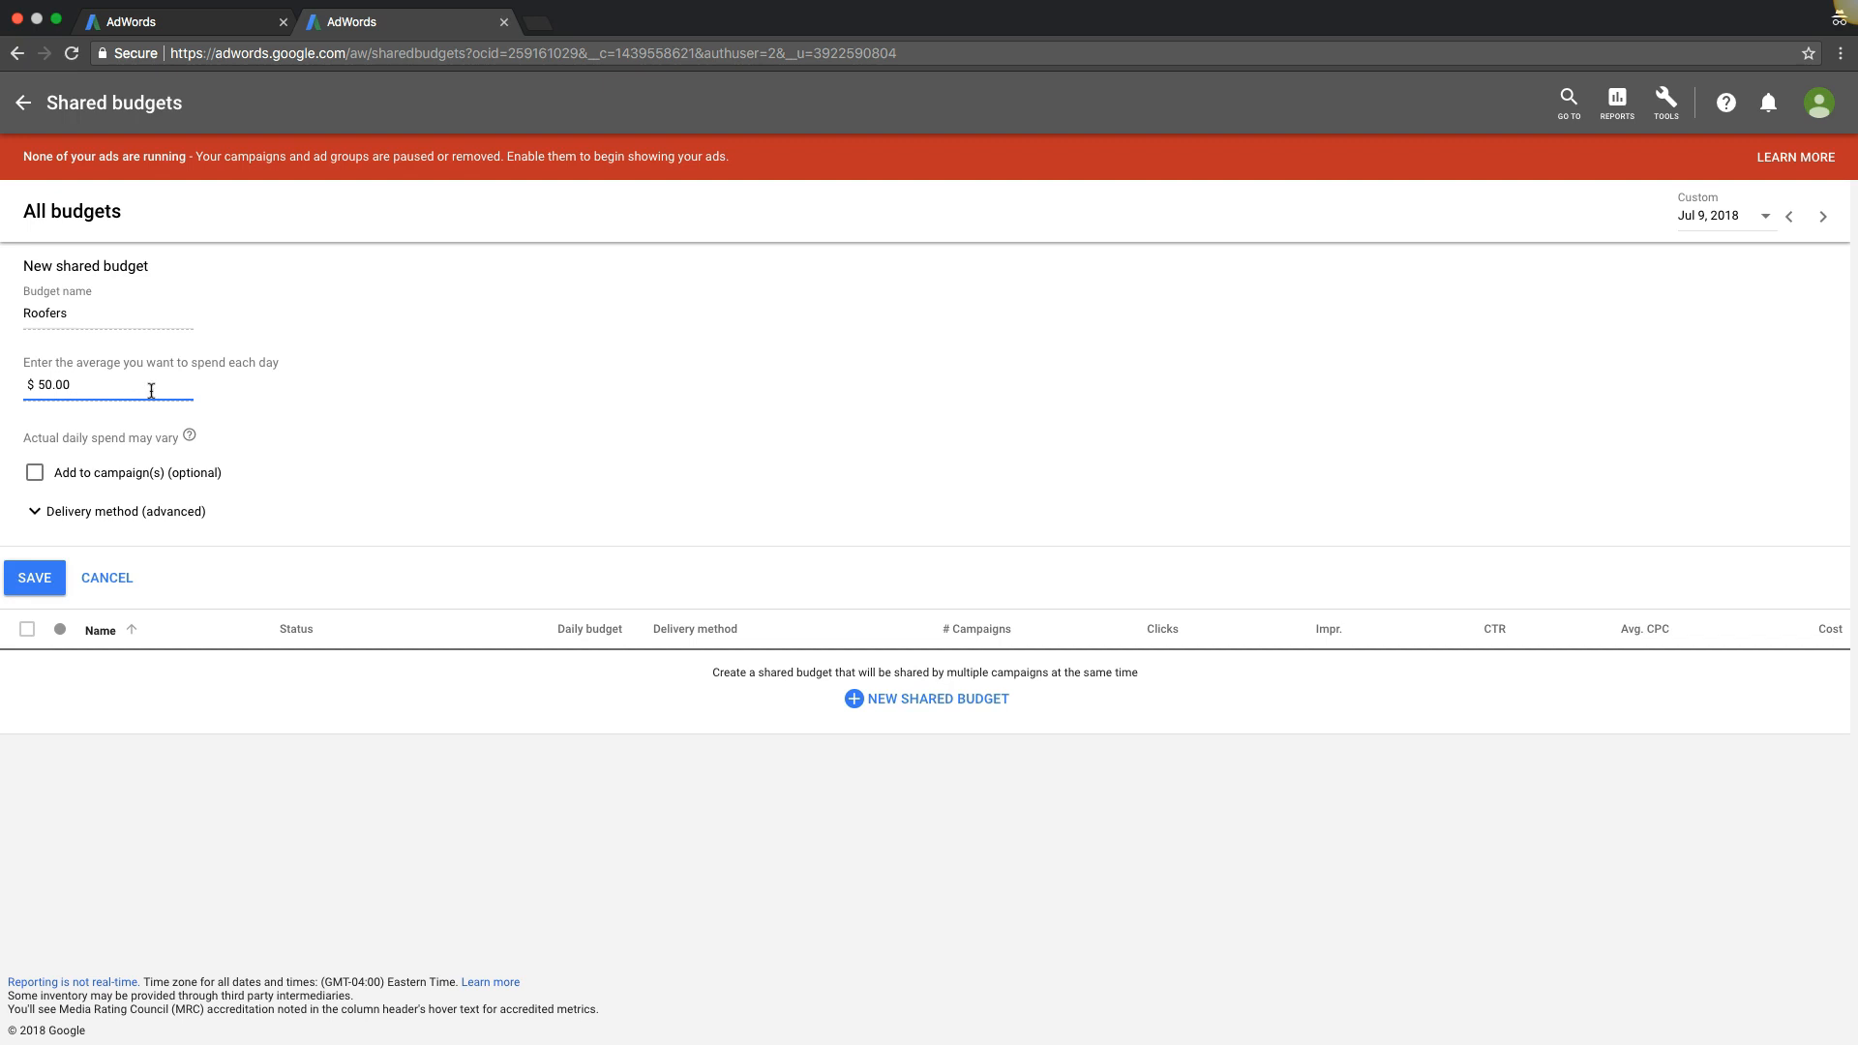
# Step: Assign the budget to philadelphia roofing (xyz roofers) and roofing call only with Standard delivery
pyautogui.click(35, 472)
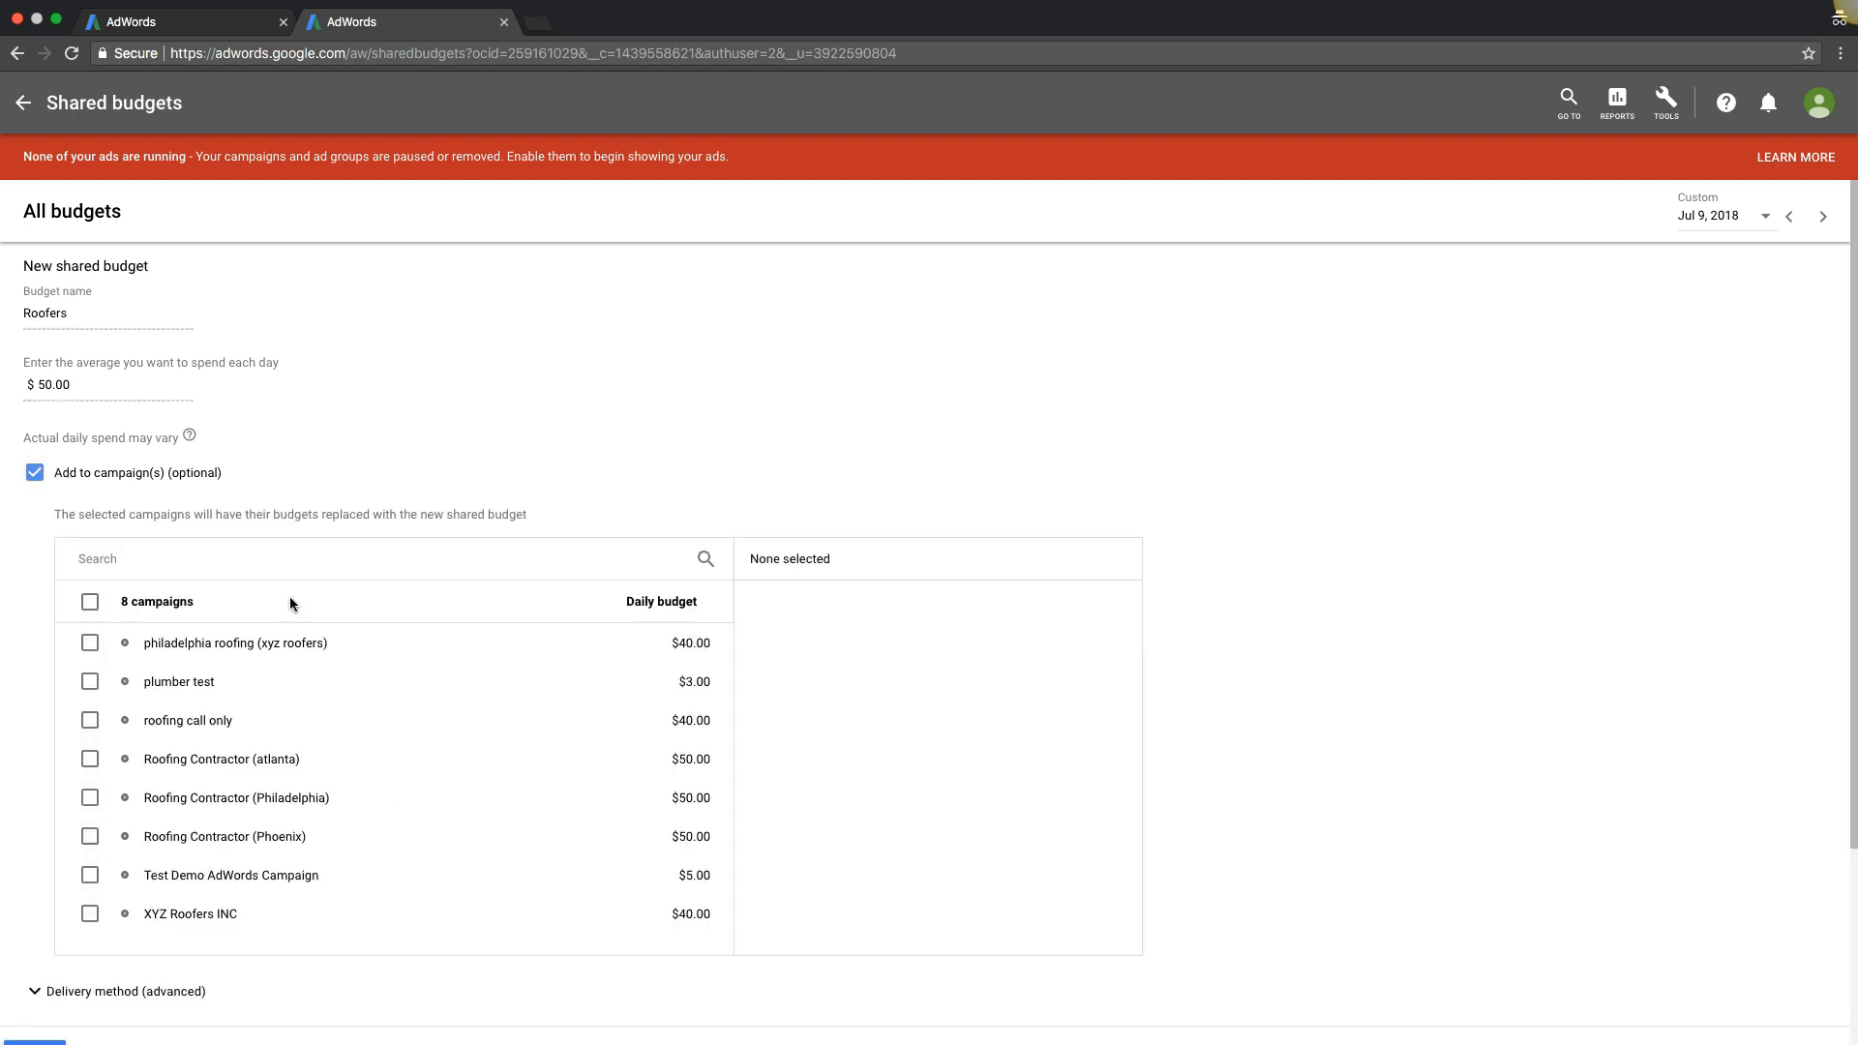
pyautogui.click(89, 642)
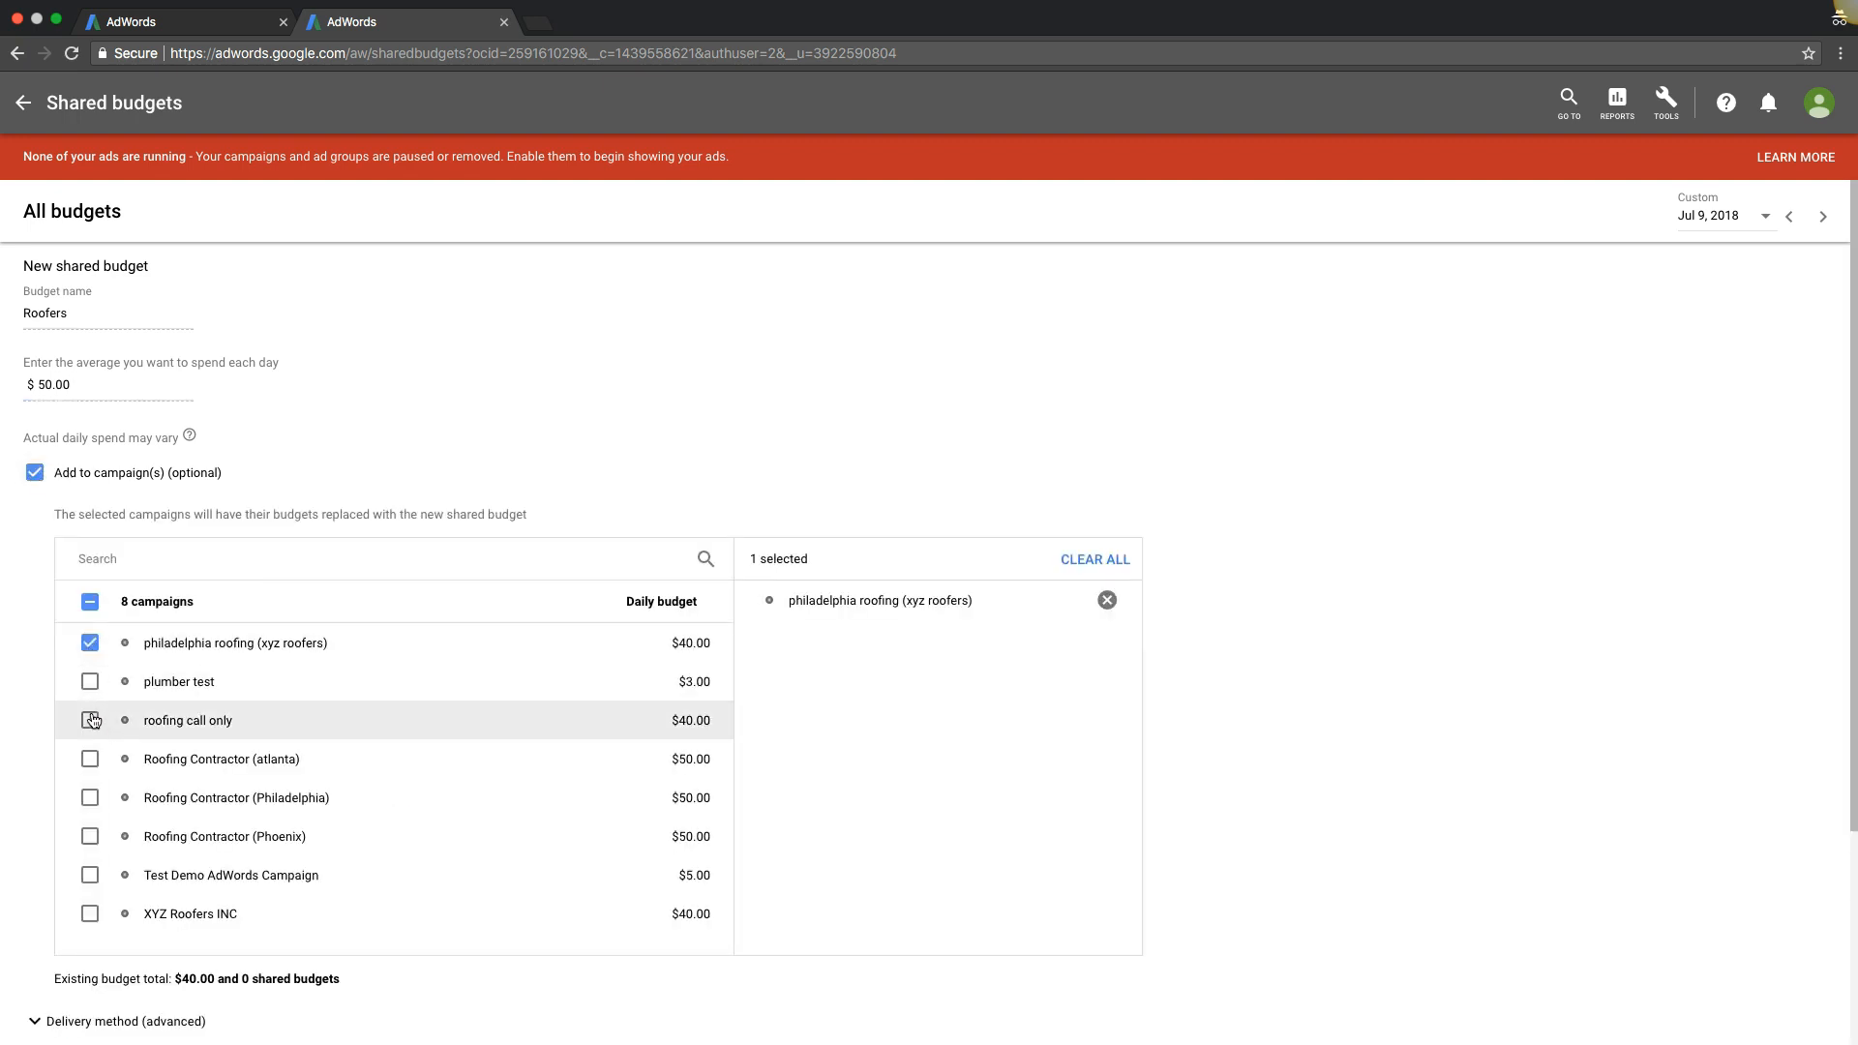
pyautogui.click(91, 719)
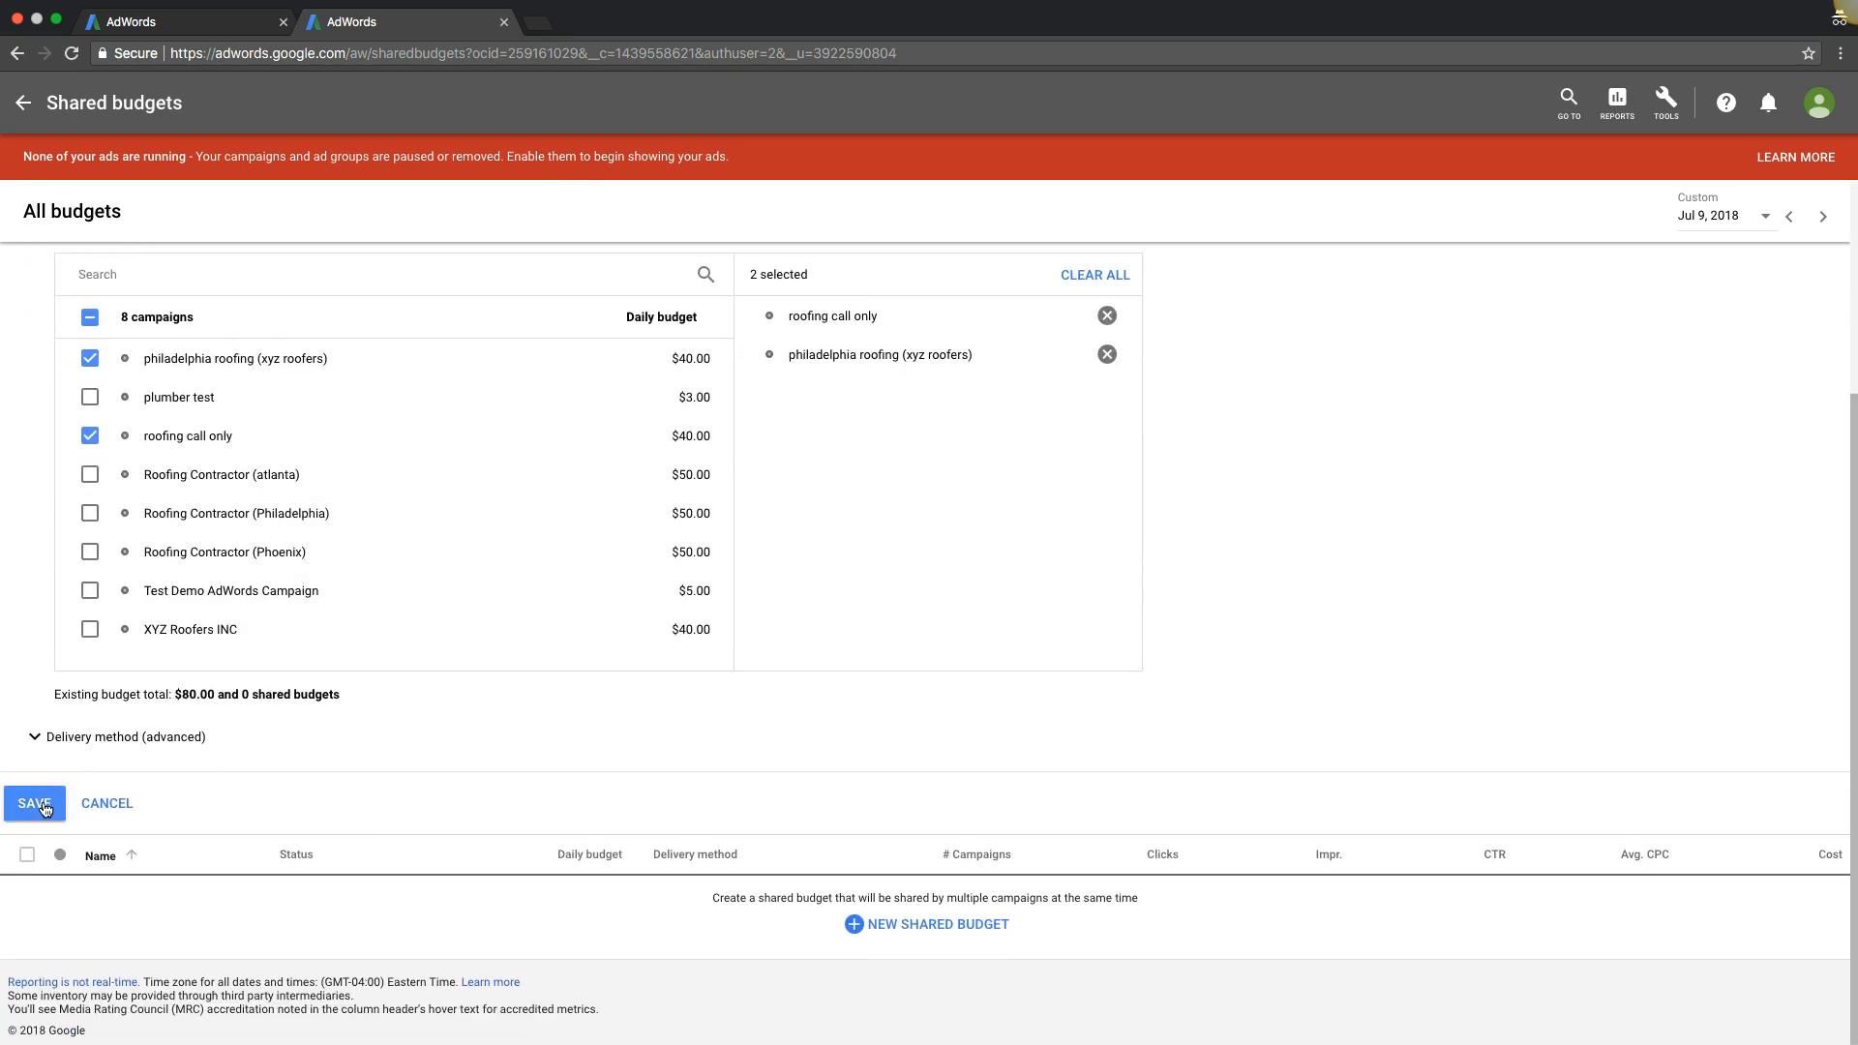
pyautogui.click(33, 801)
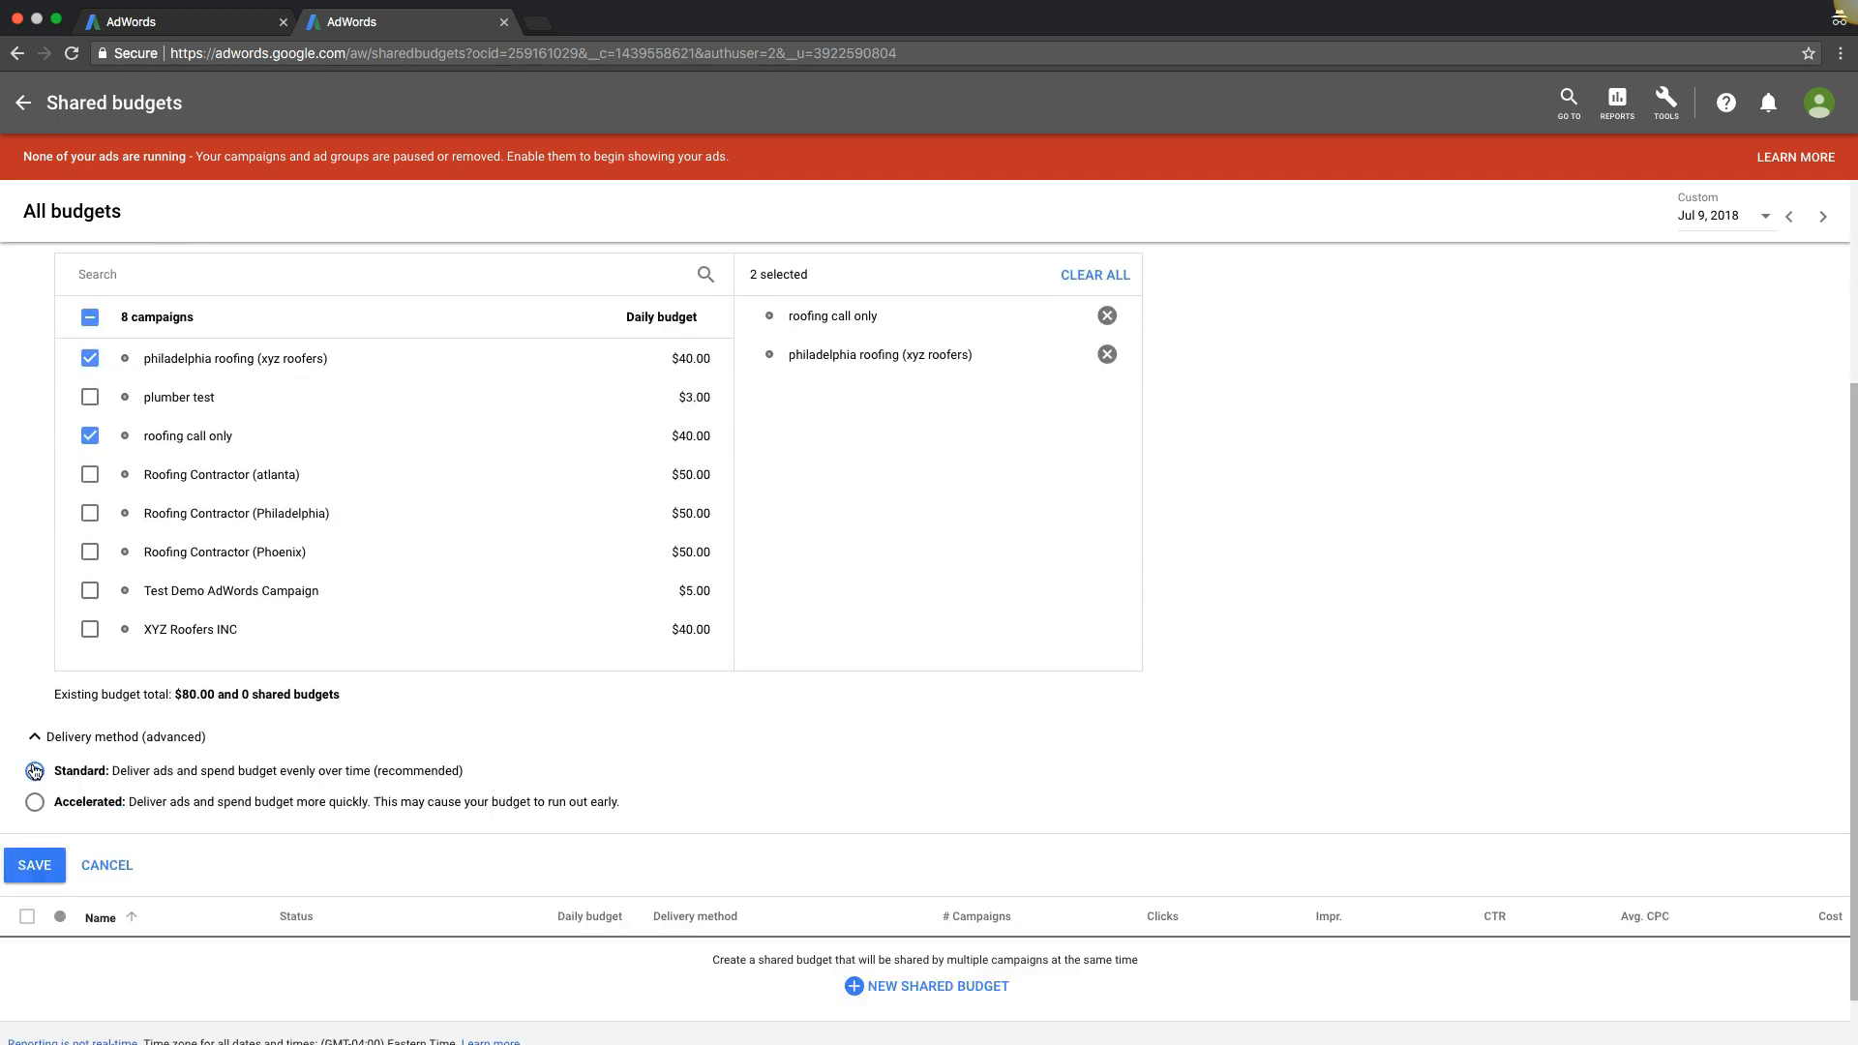
pyautogui.click(34, 865)
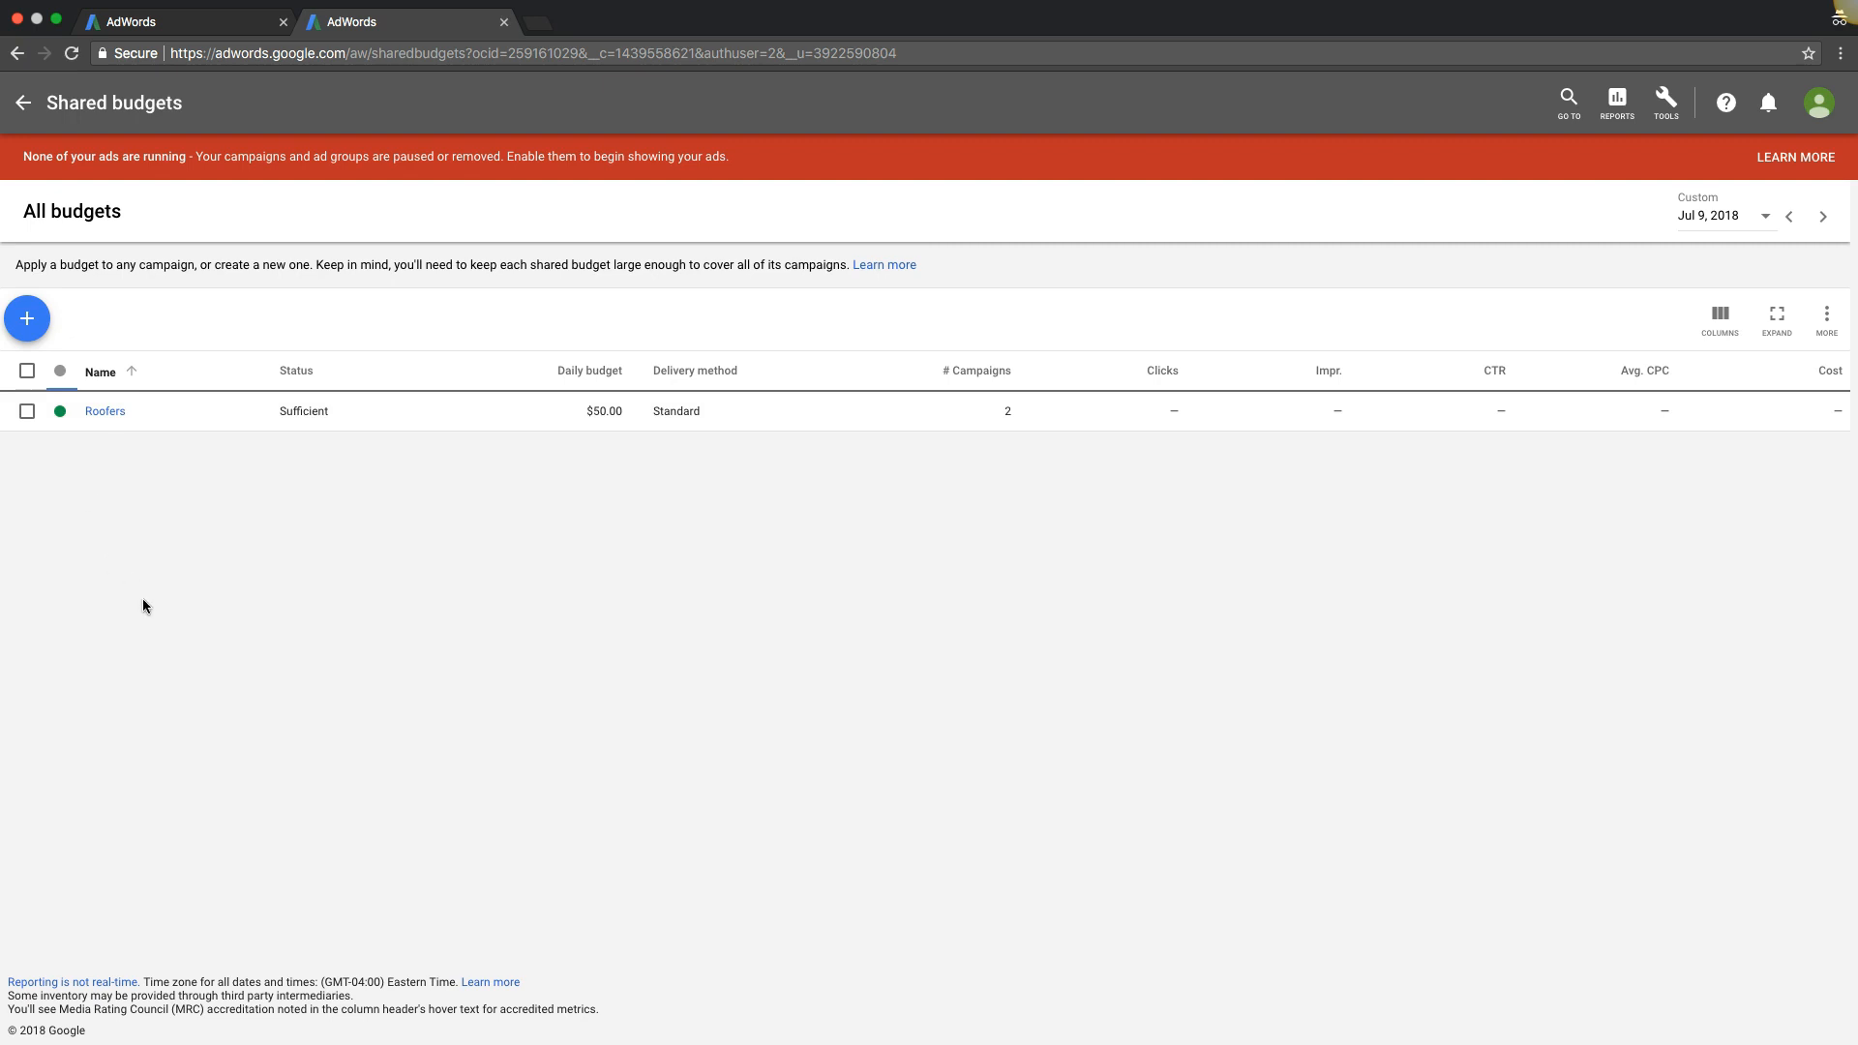
pyautogui.moveTo(1107, 737)
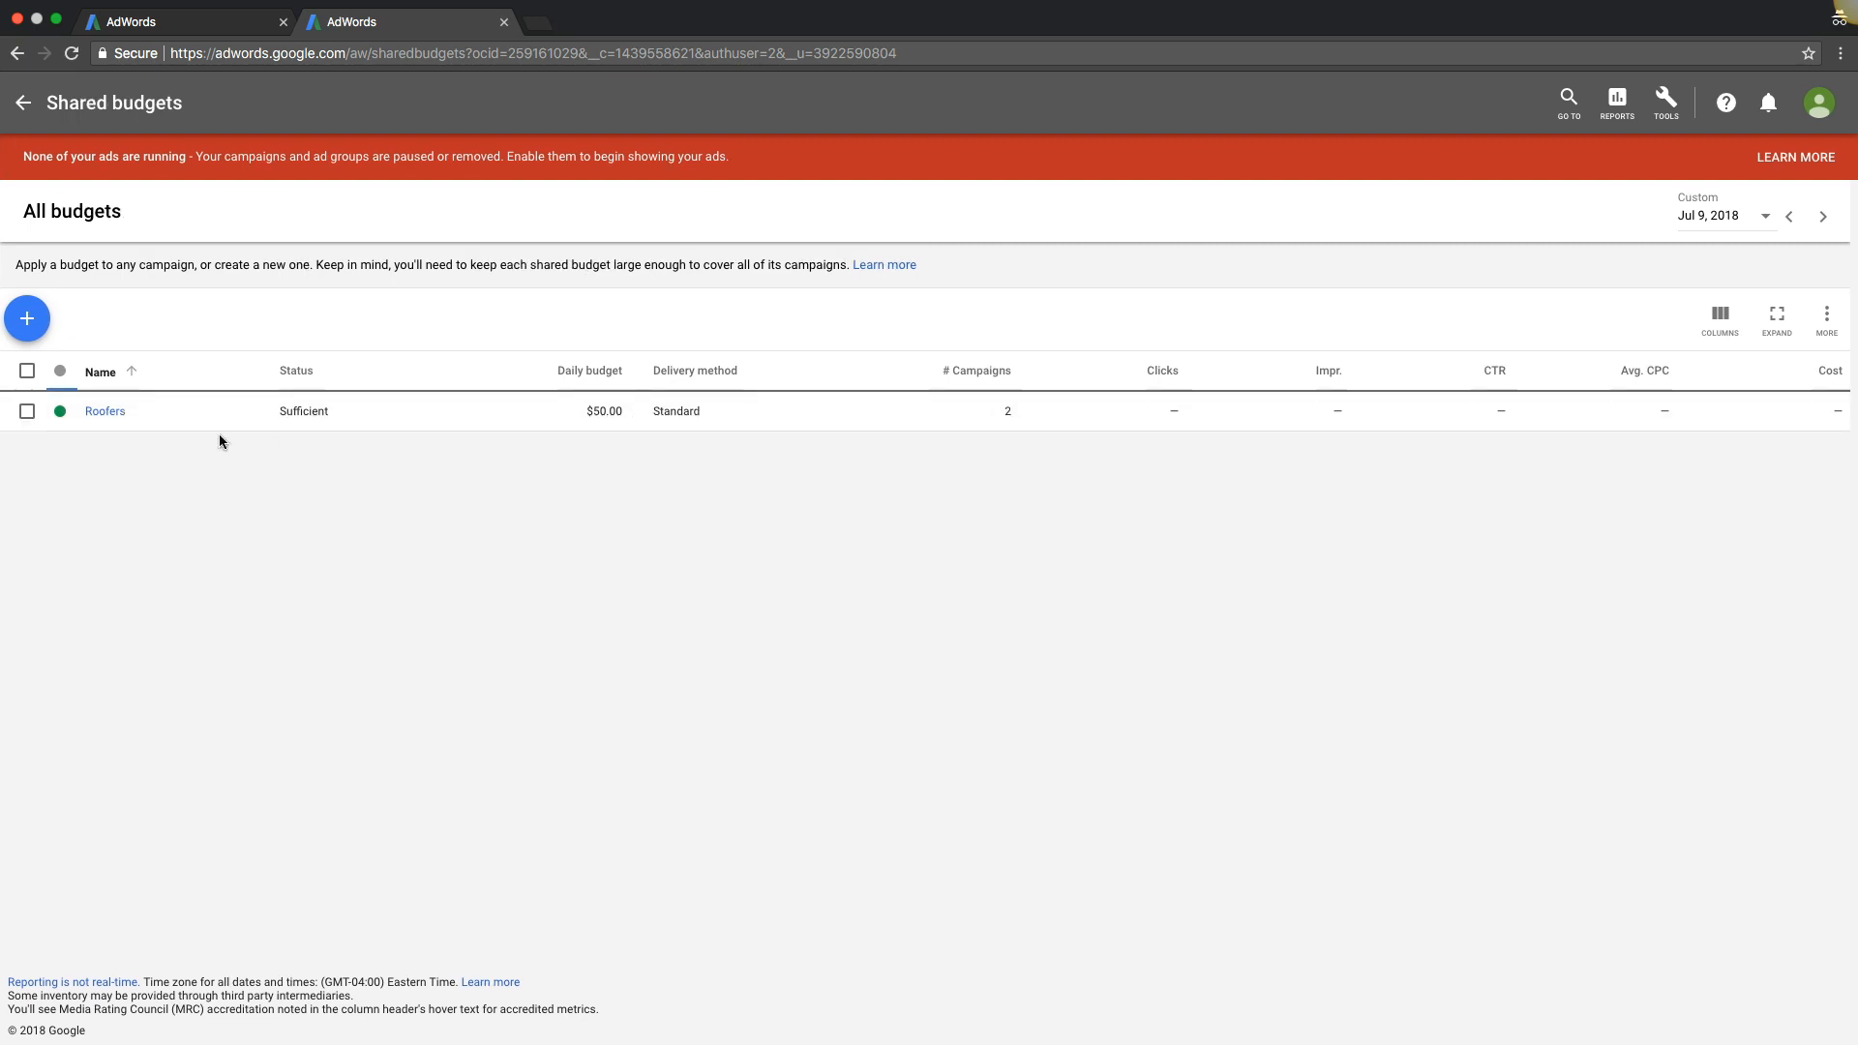
pyautogui.moveTo(608, 410)
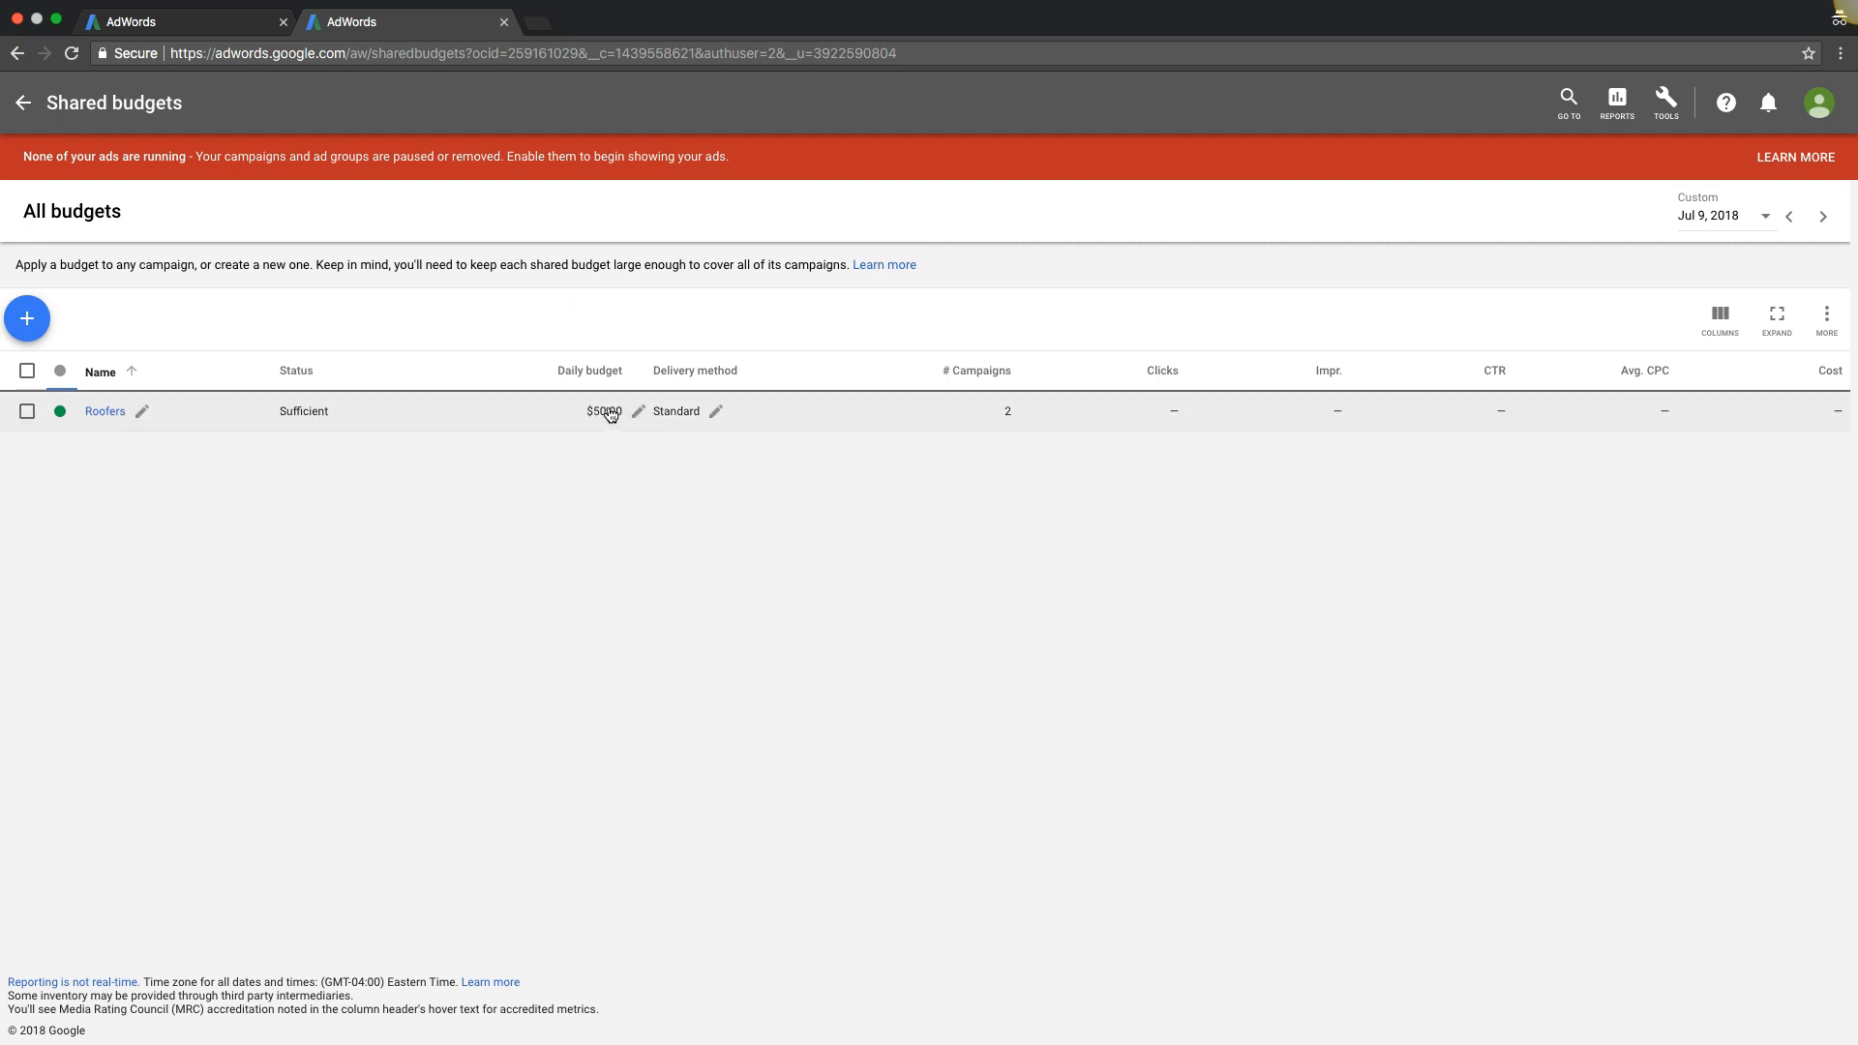
pyautogui.moveTo(966, 398)
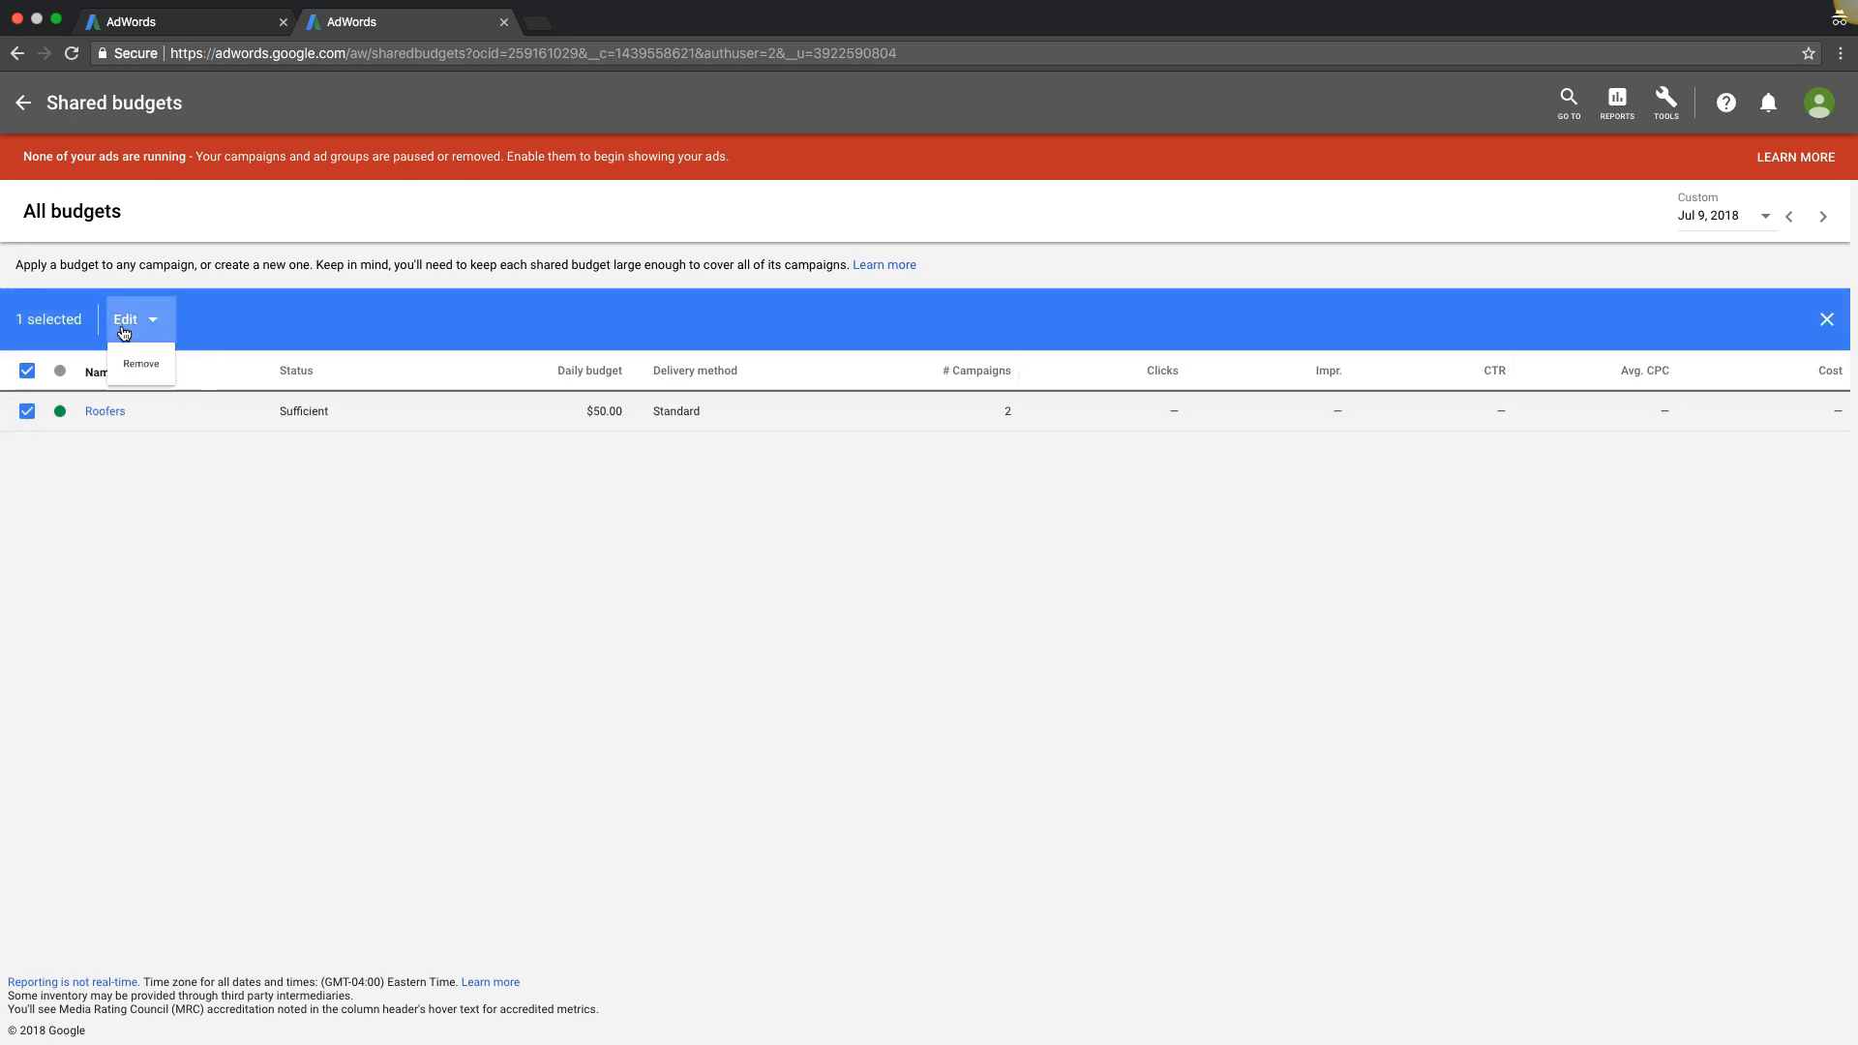
pyautogui.click(139, 364)
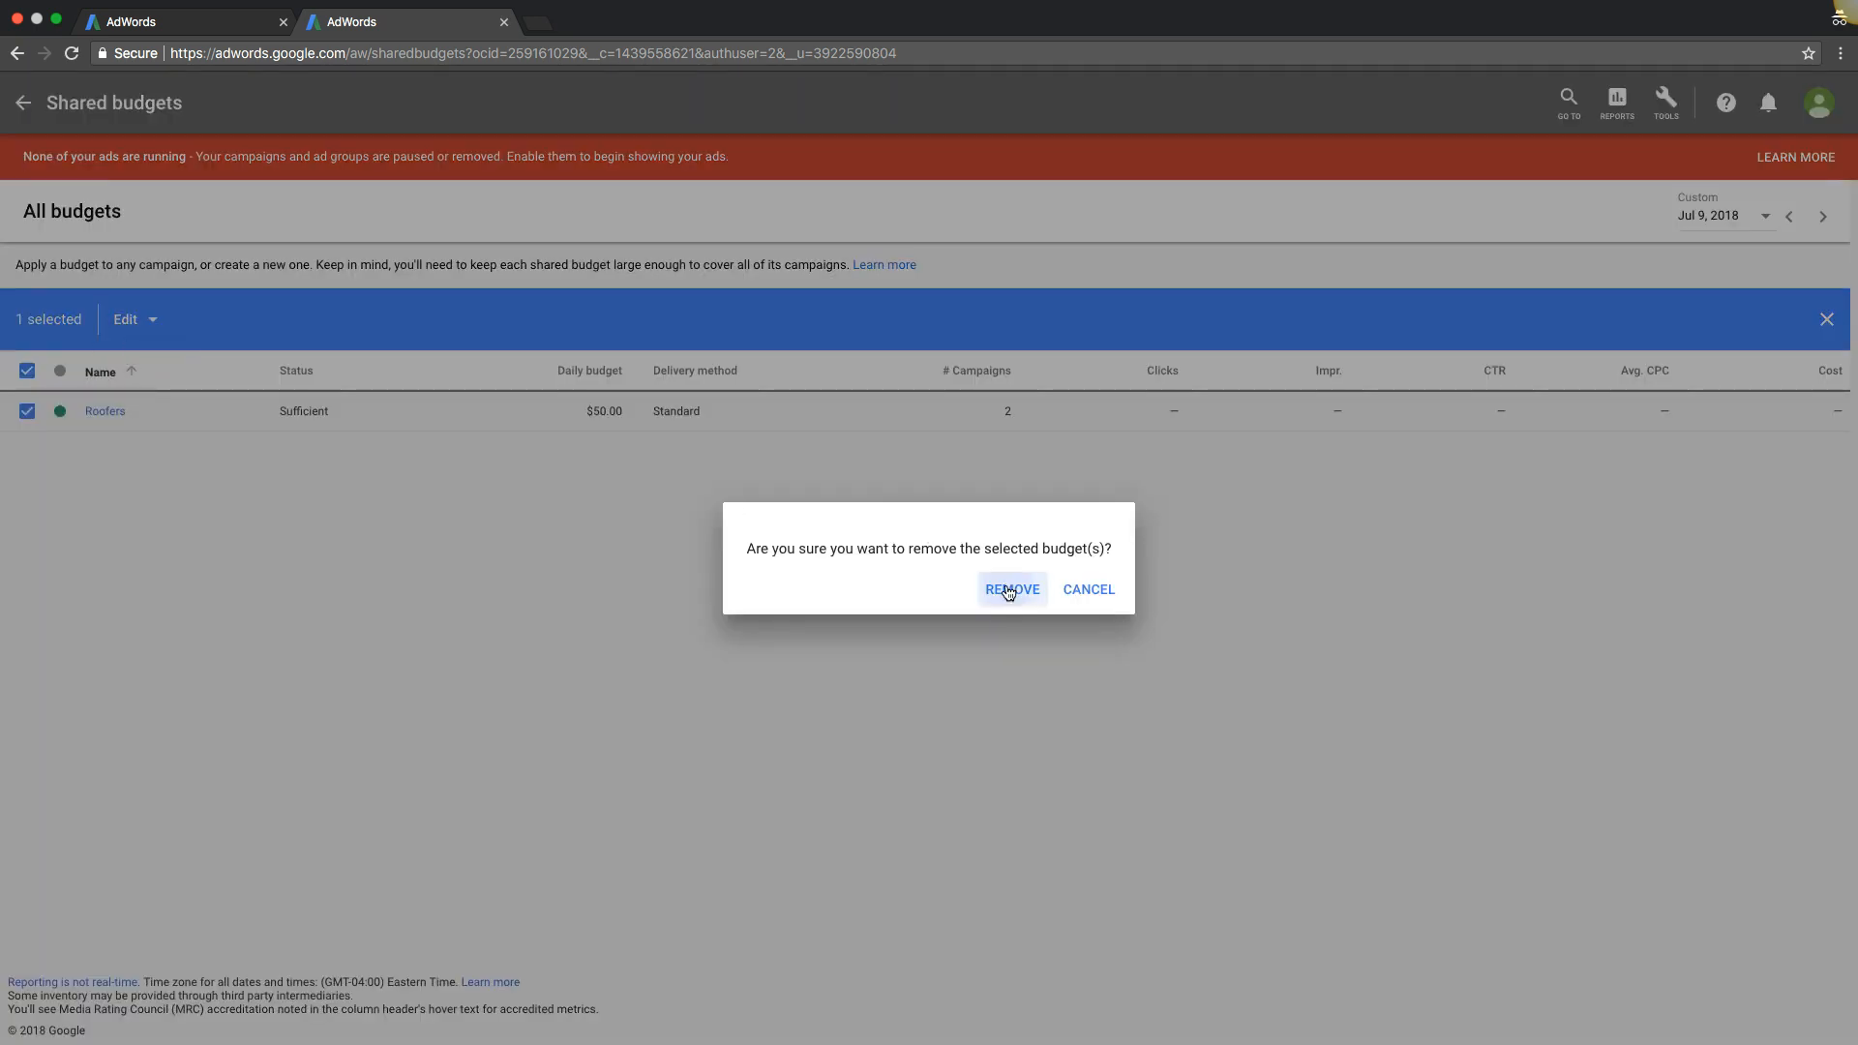
pyautogui.click(1012, 589)
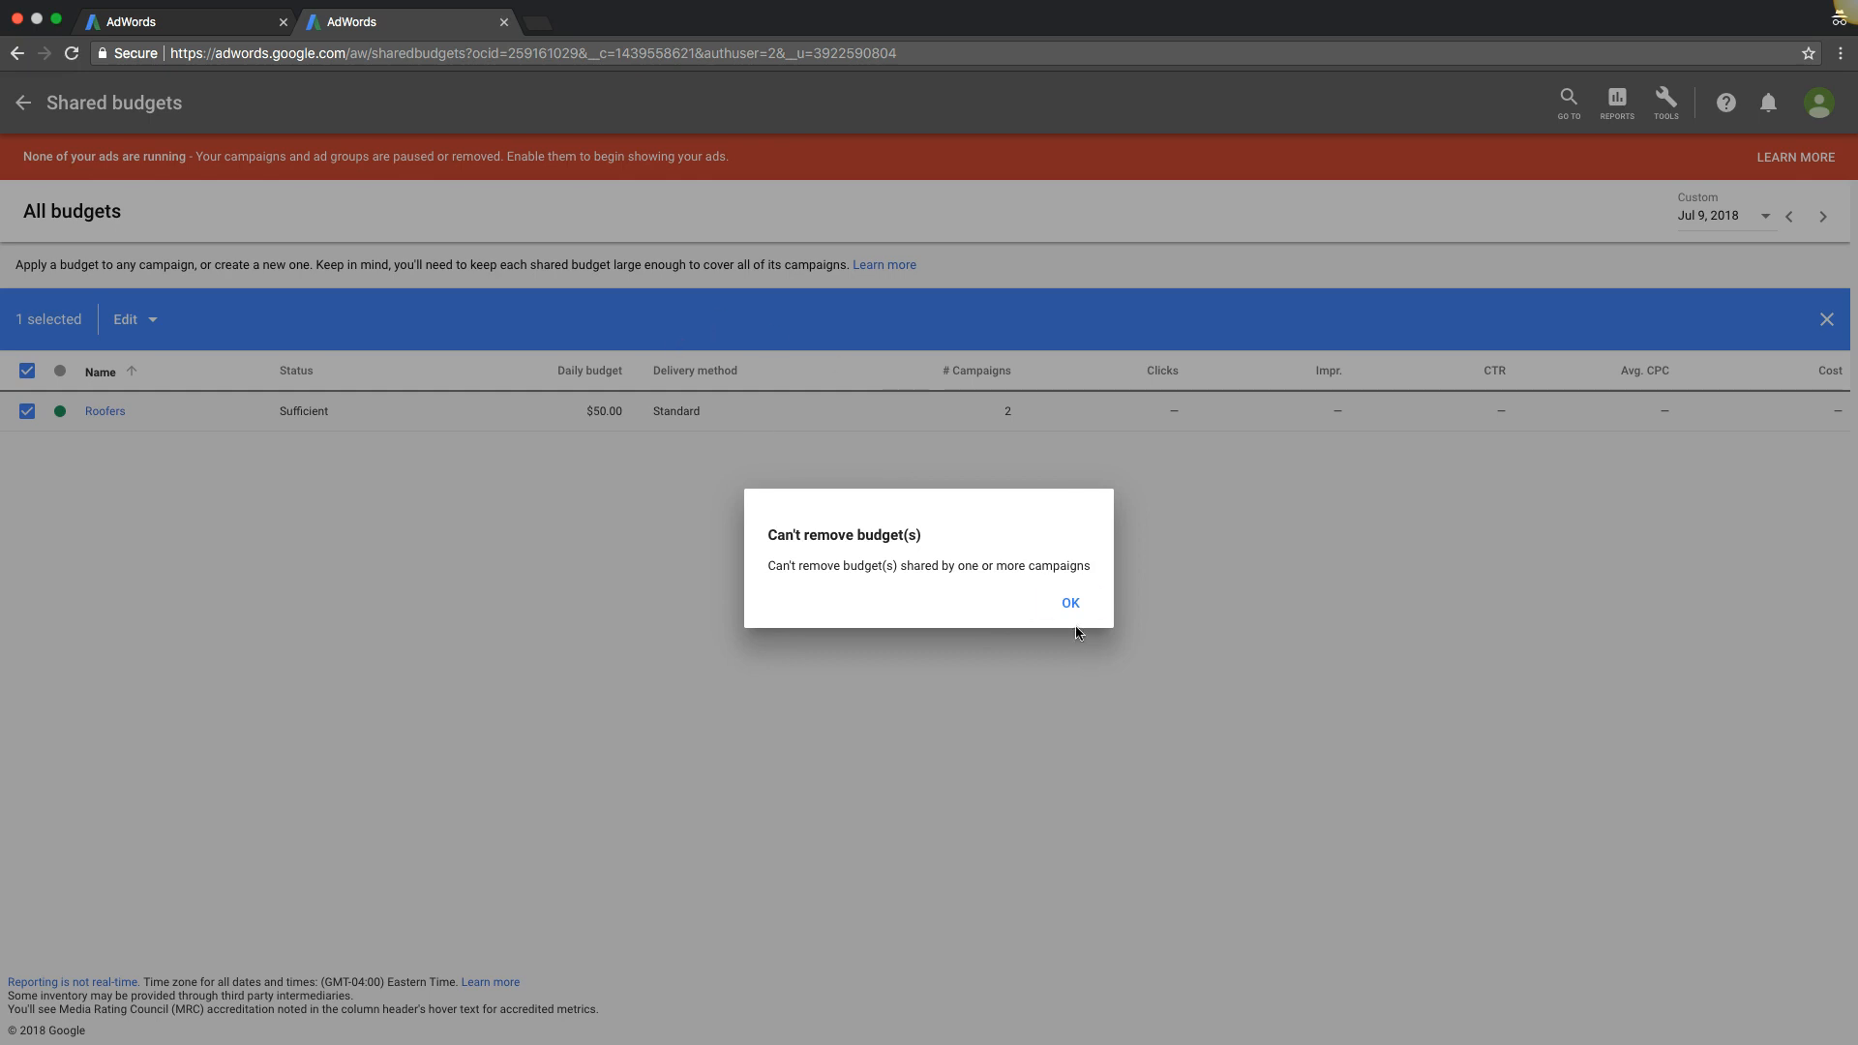
pyautogui.click(1068, 601)
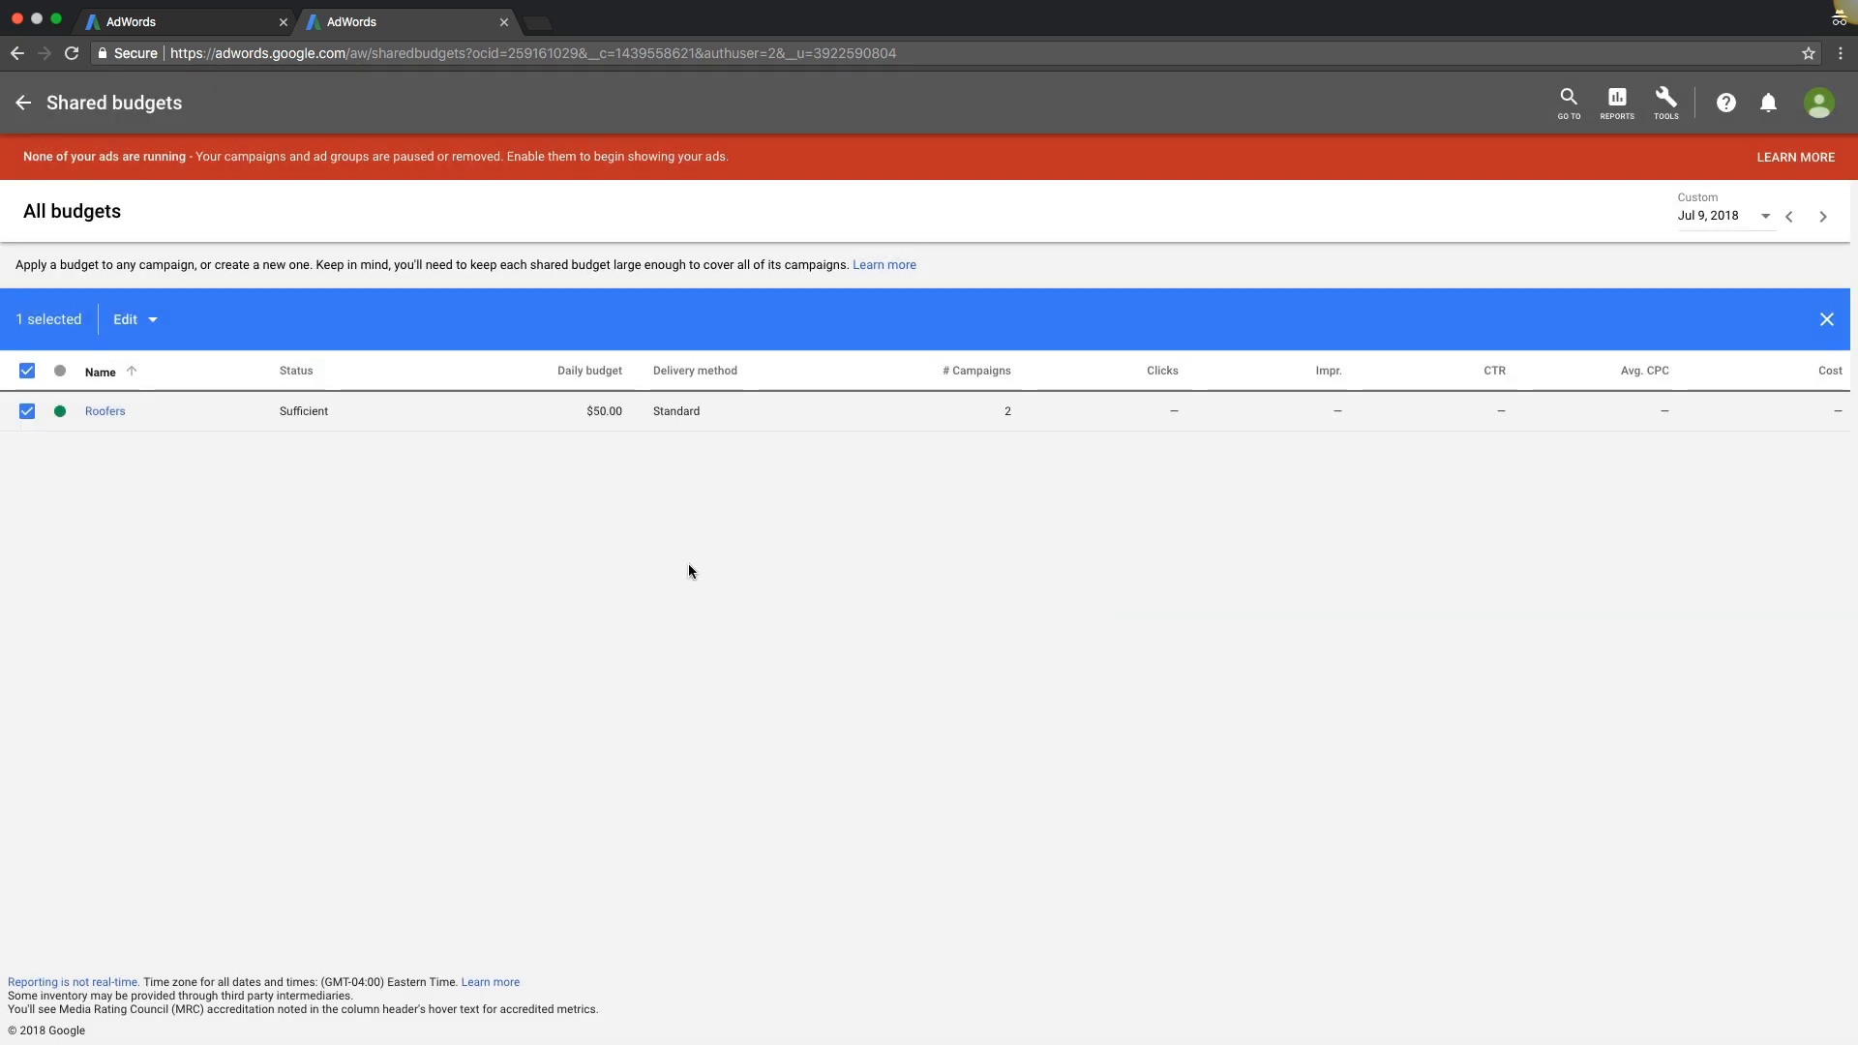
pyautogui.moveTo(509, 484)
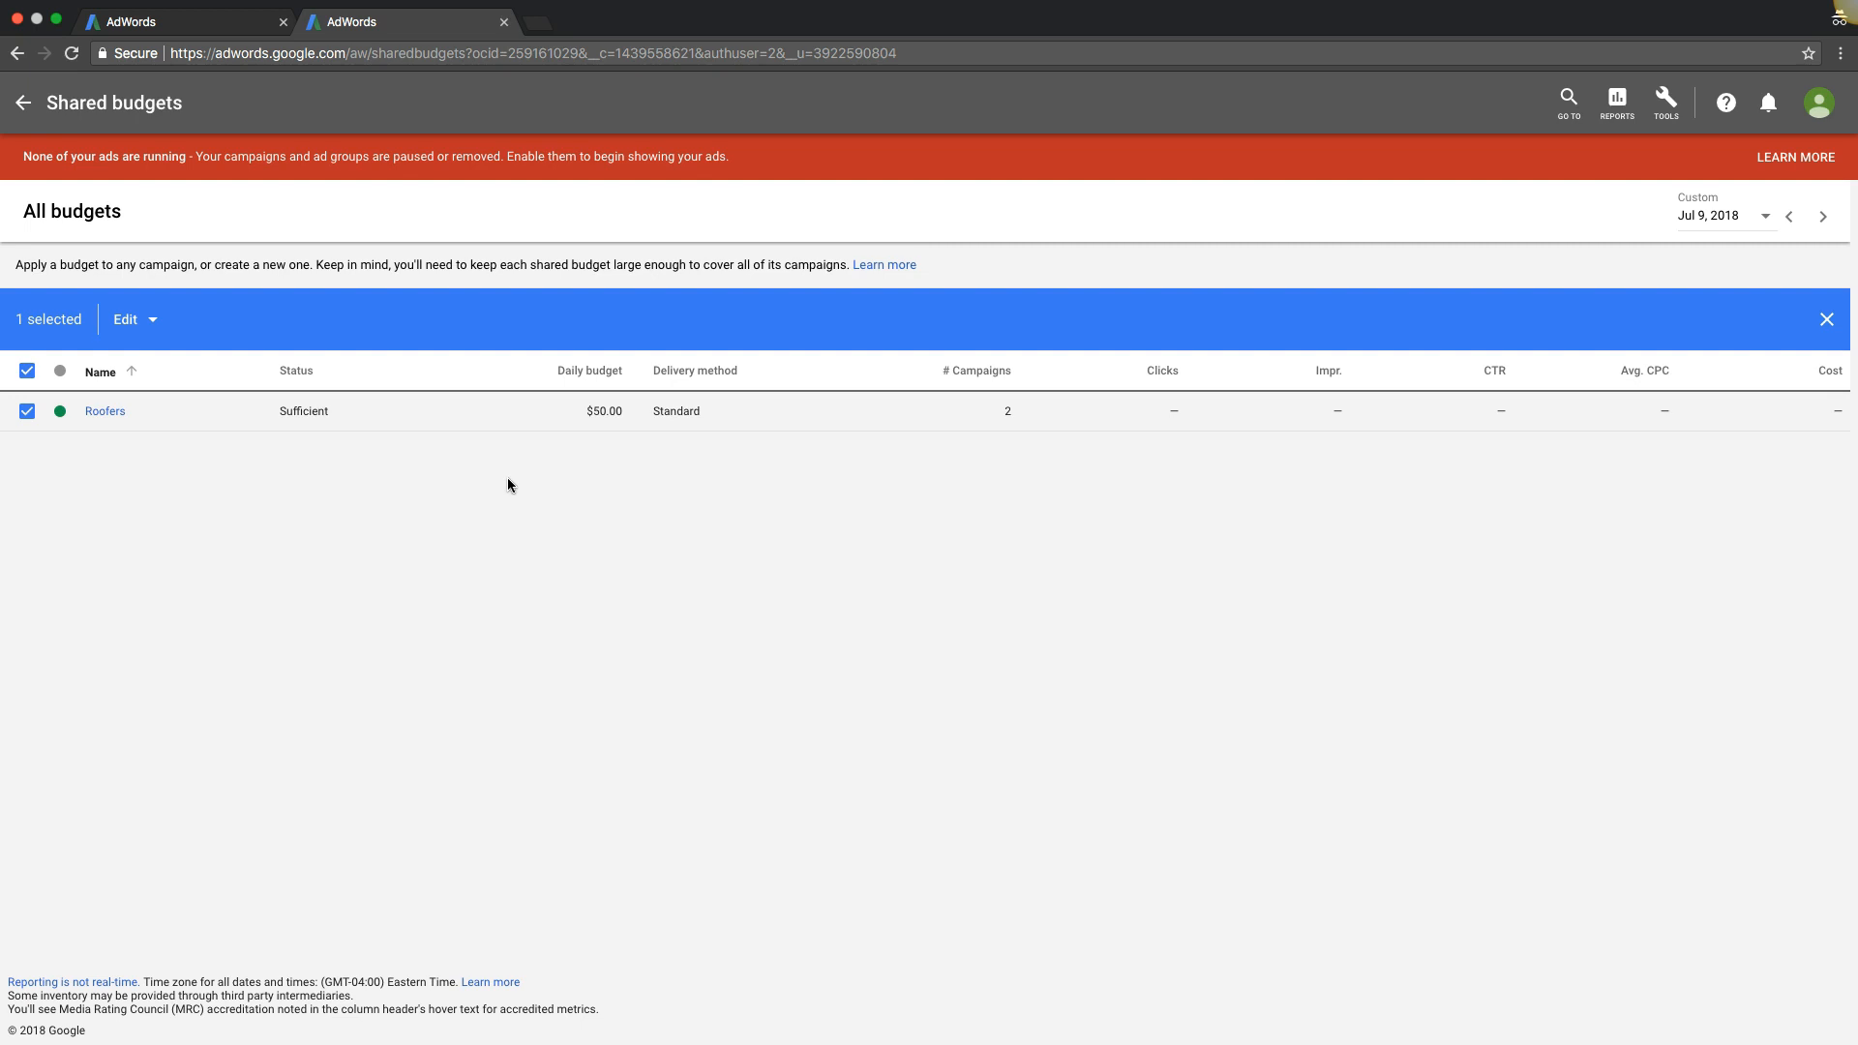
pyautogui.moveTo(1666, 101)
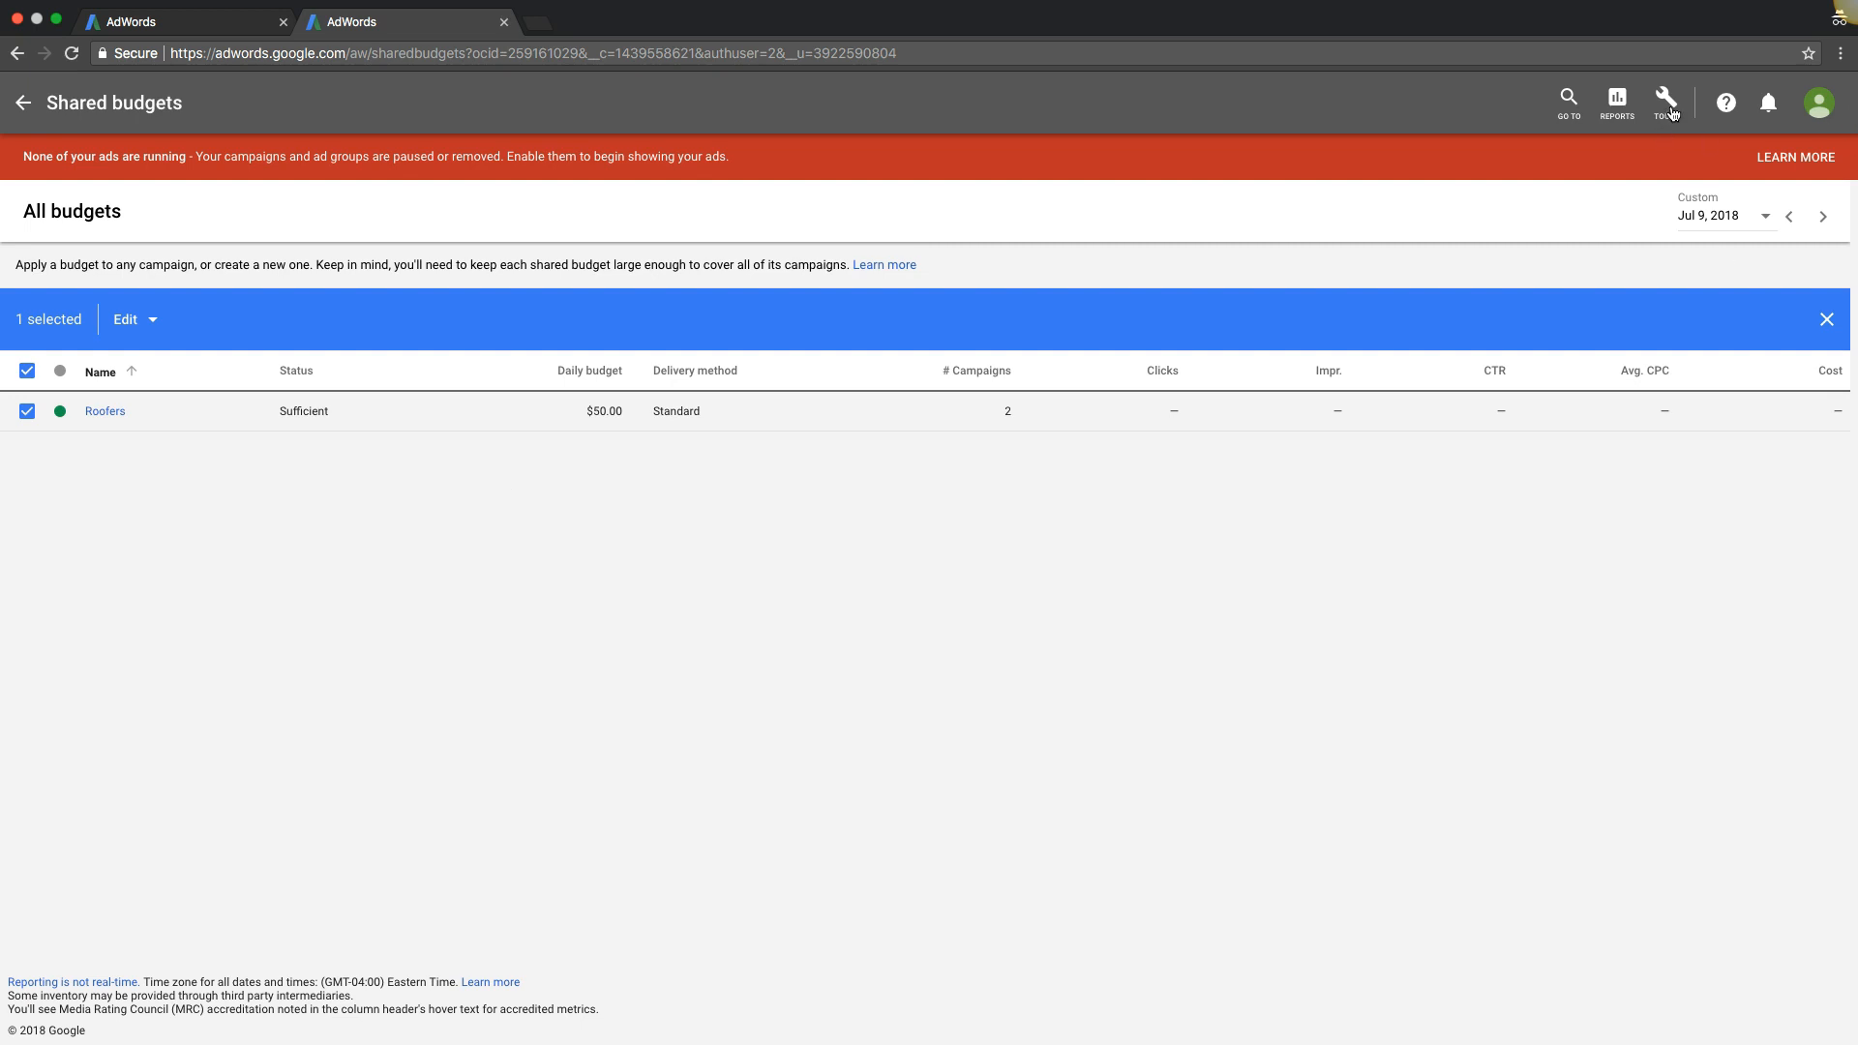
# Step: Go to the Placement exclusion lists page from the Tools menu's Shared Library
pyautogui.click(1665, 103)
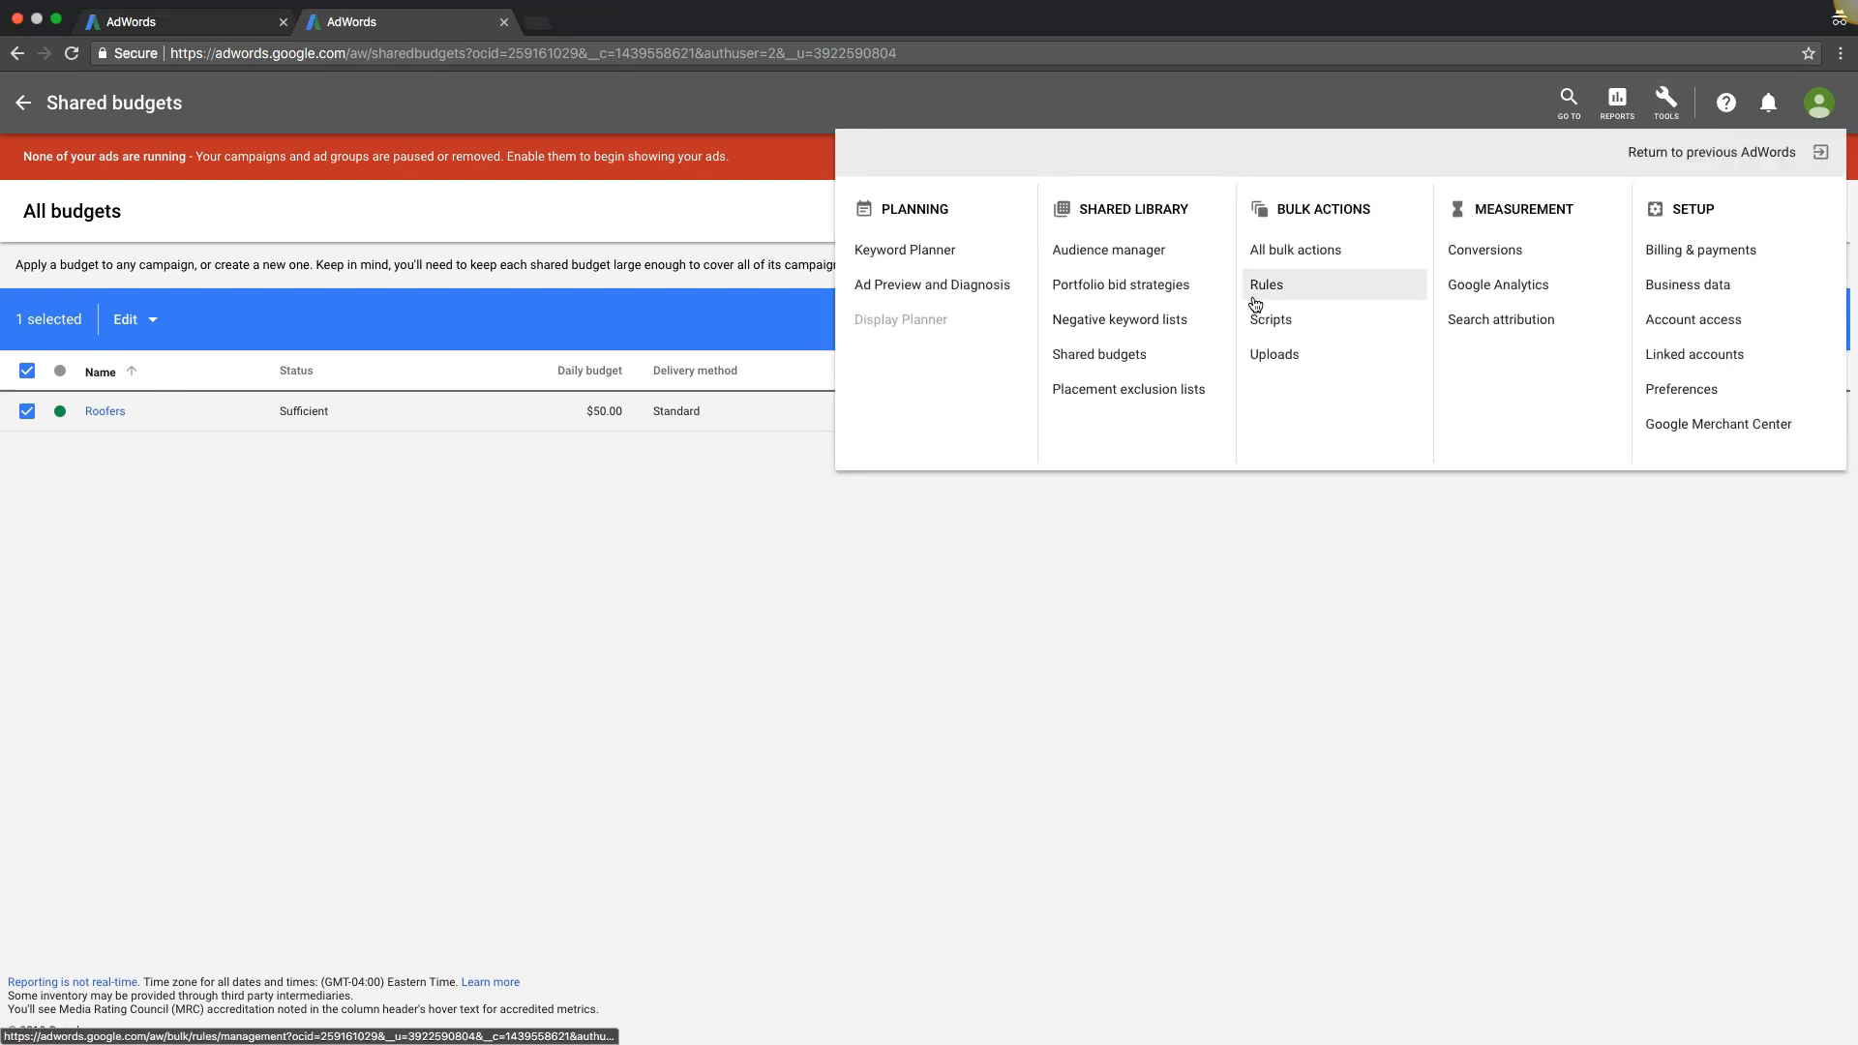
pyautogui.click(1126, 389)
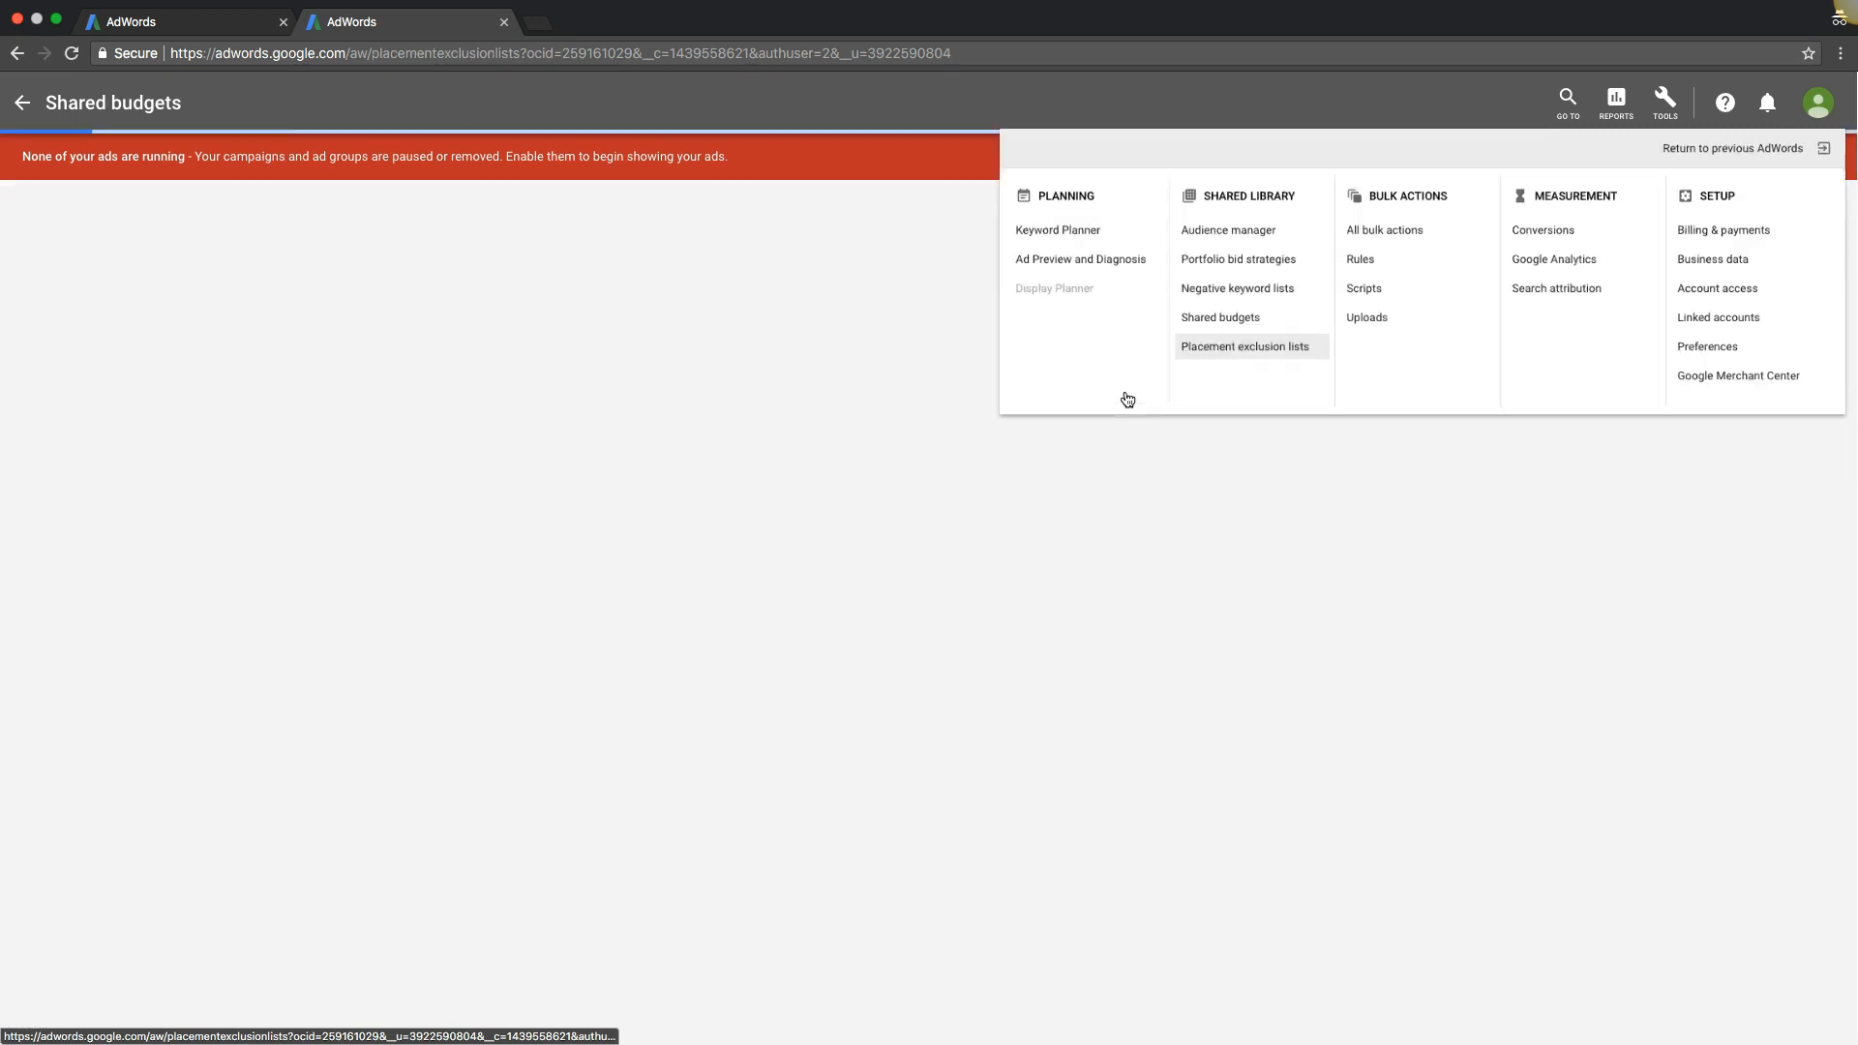
pyautogui.click(1245, 346)
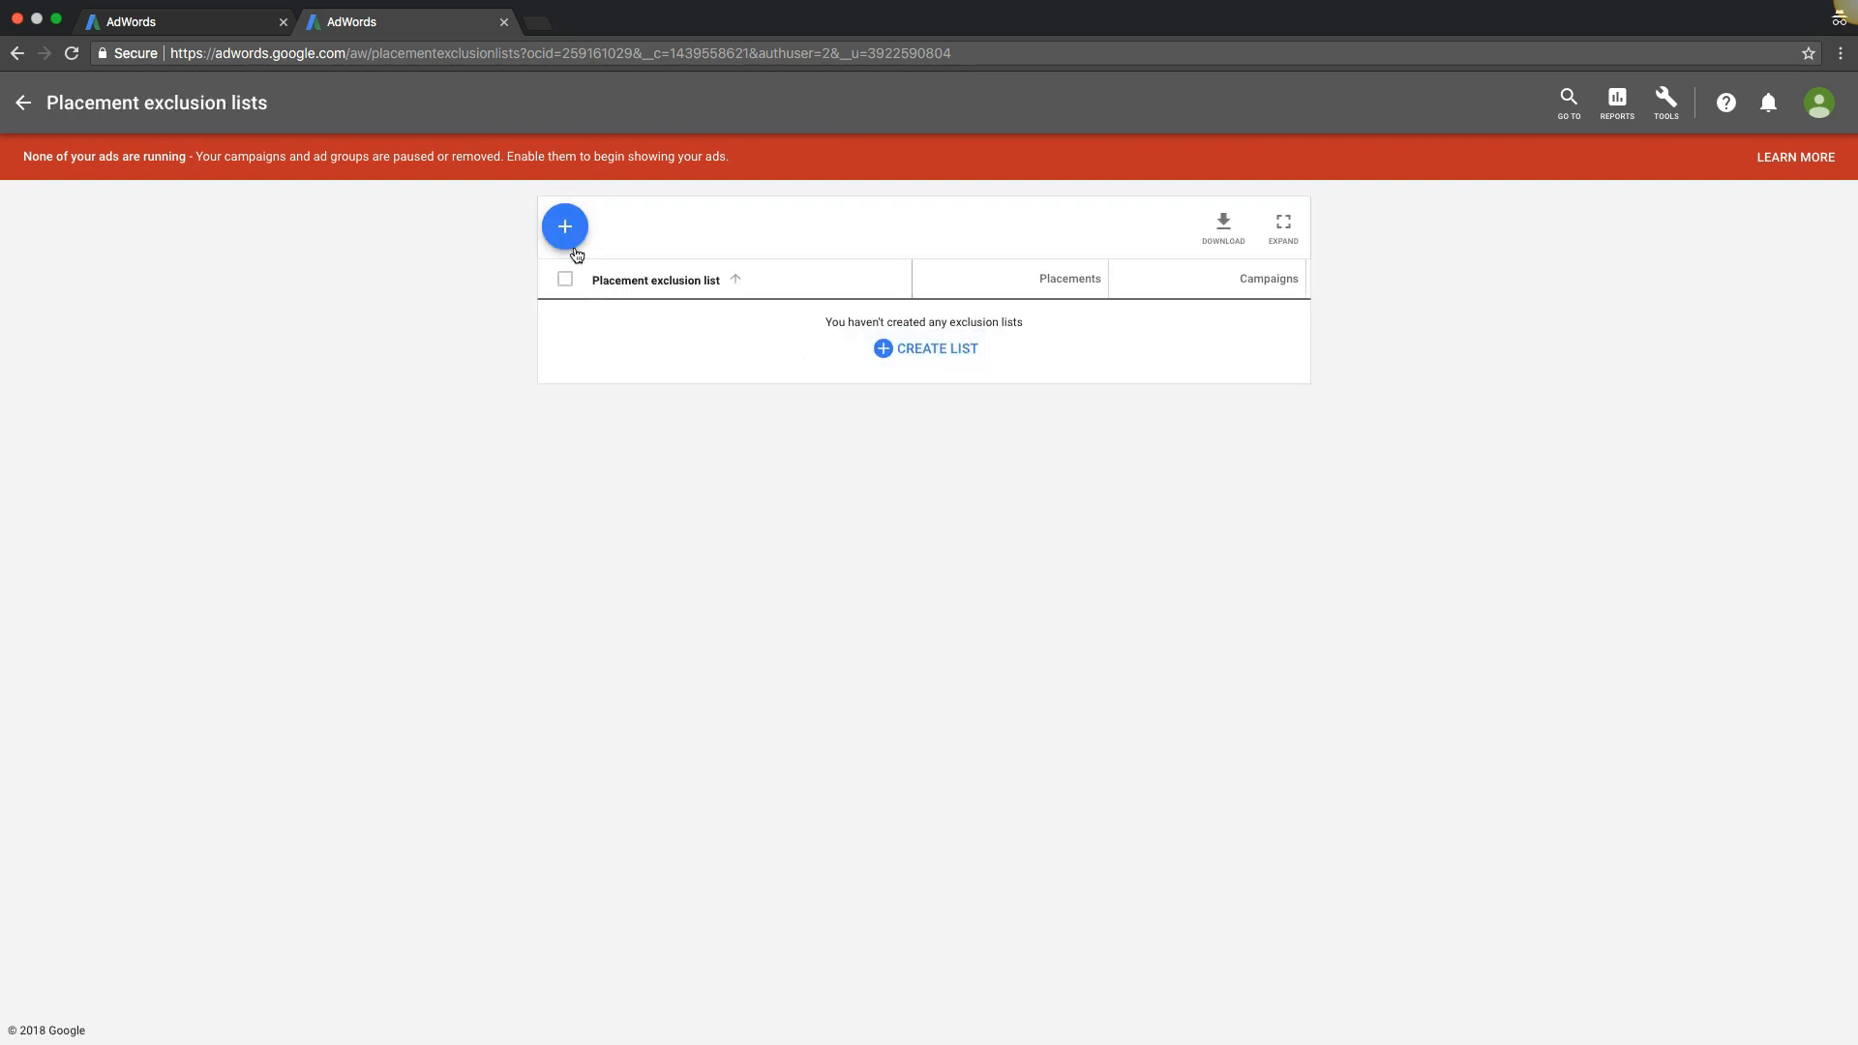
# Step: Start a new placement exclusion list, search 'news', and tick the matching websites to exclude
pyautogui.click(566, 226)
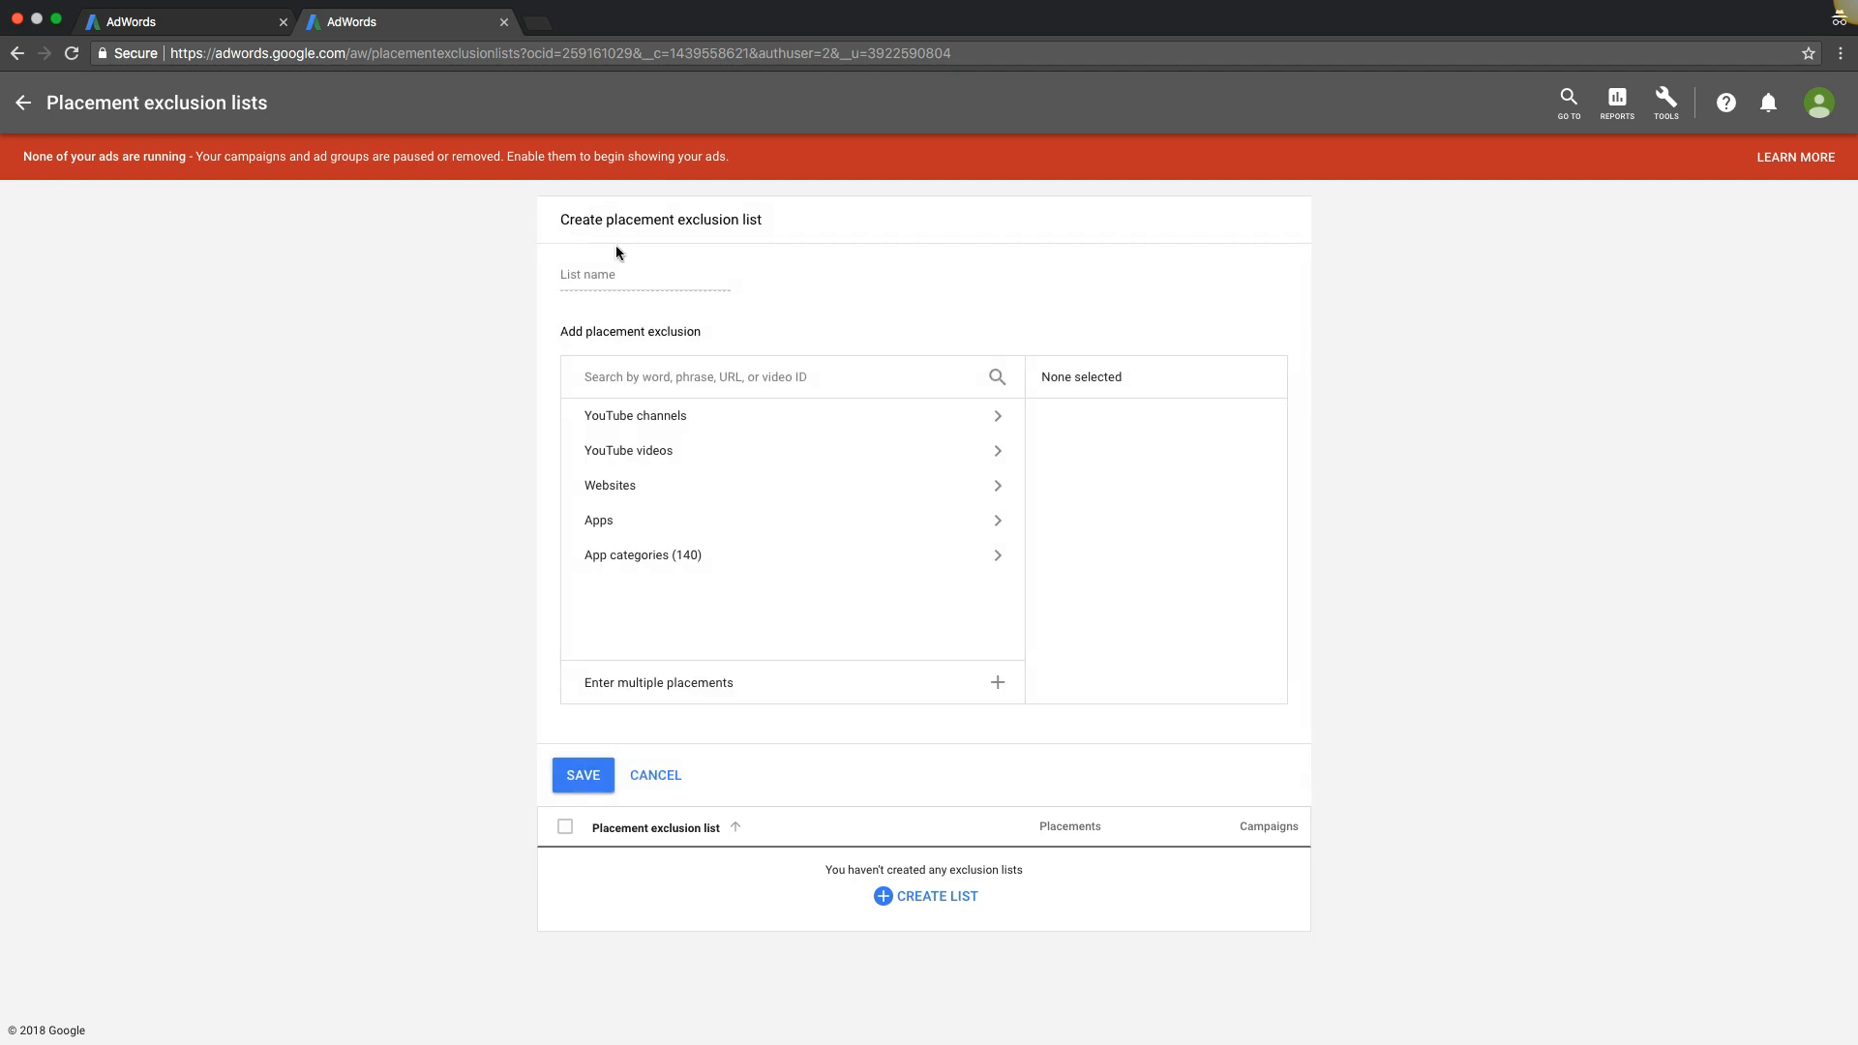
pyautogui.moveTo(611, 325)
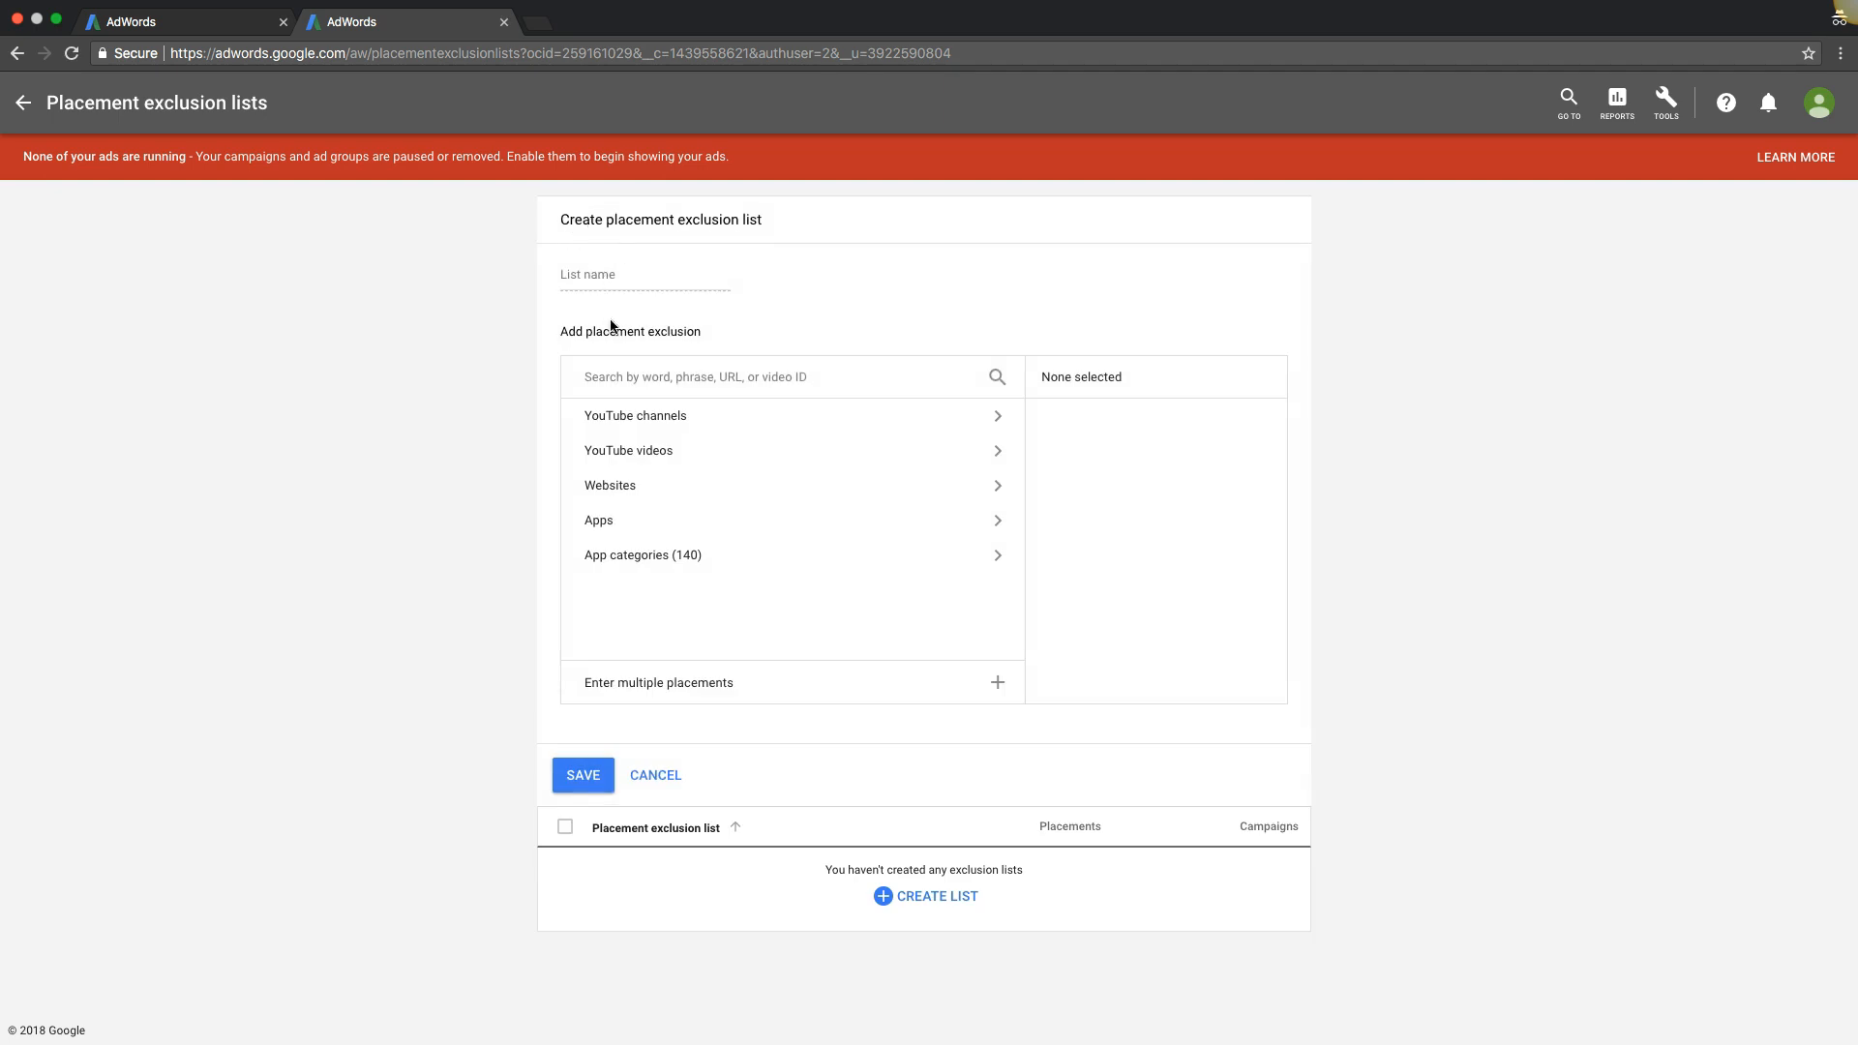
pyautogui.click(782, 377)
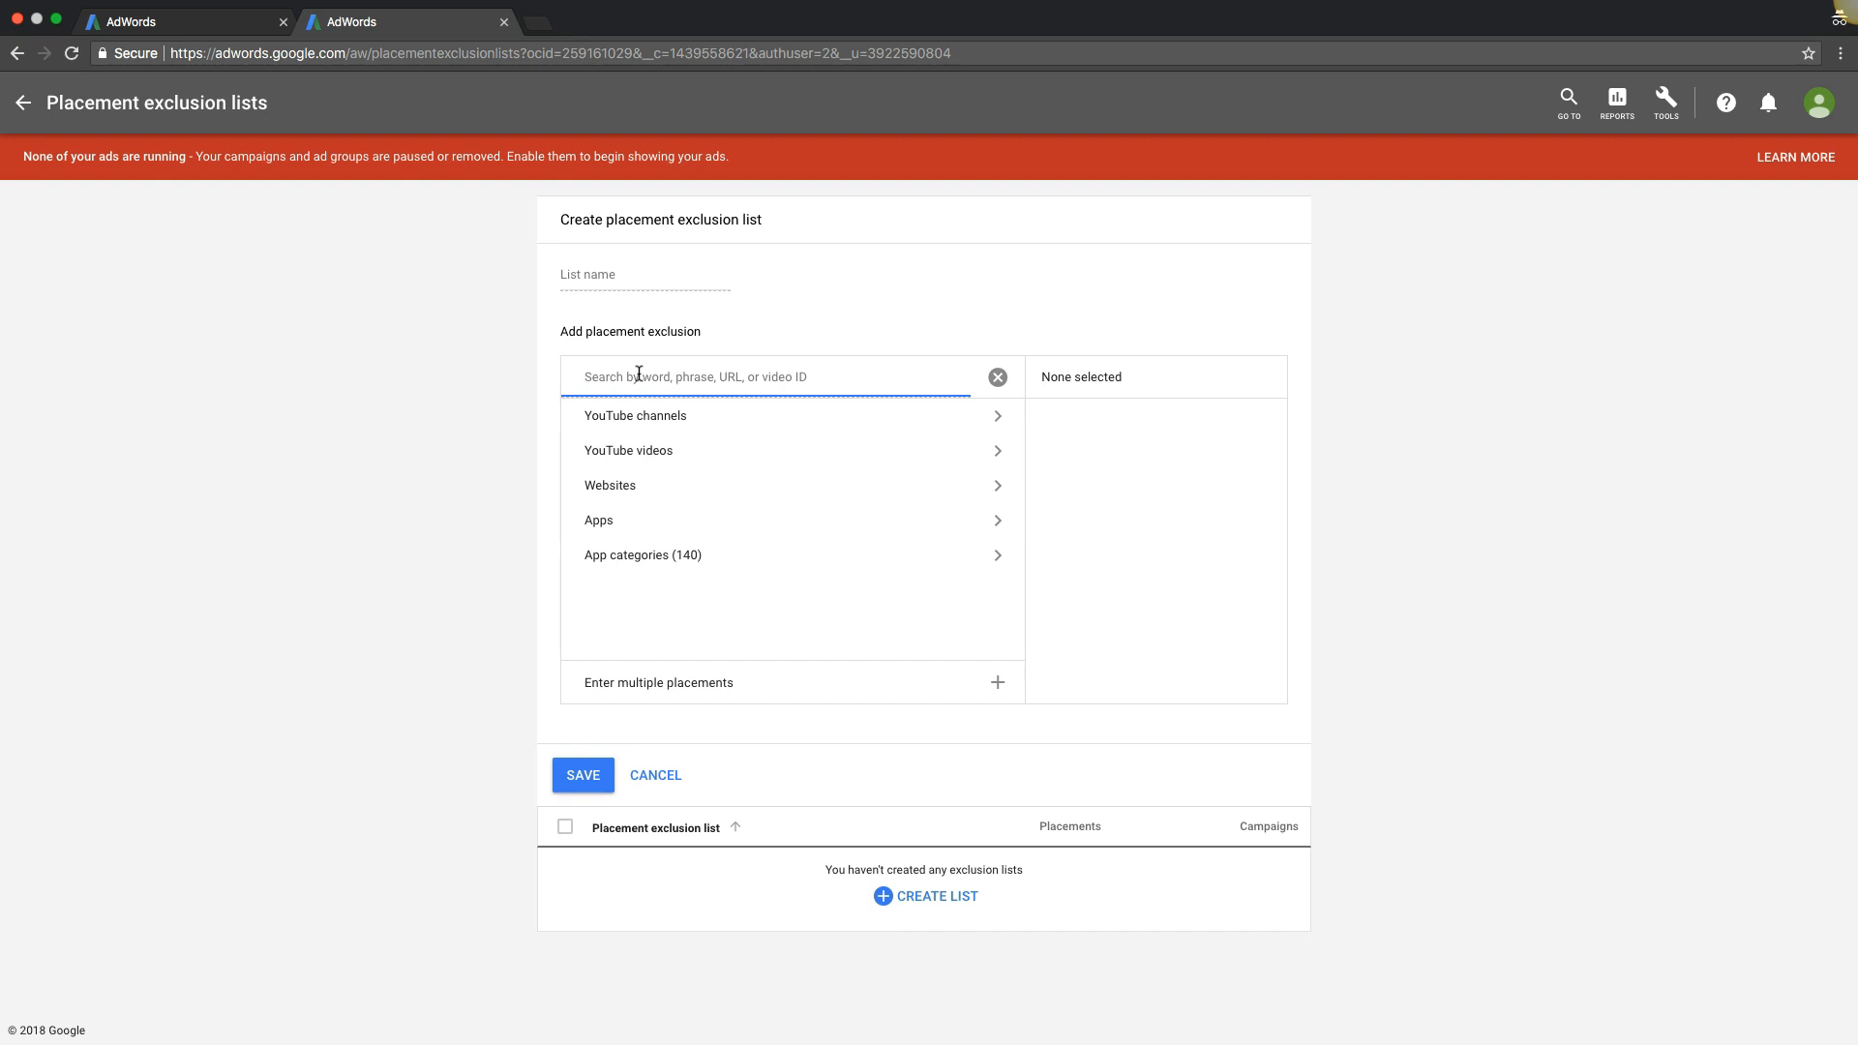
pyautogui.moveTo(679, 381)
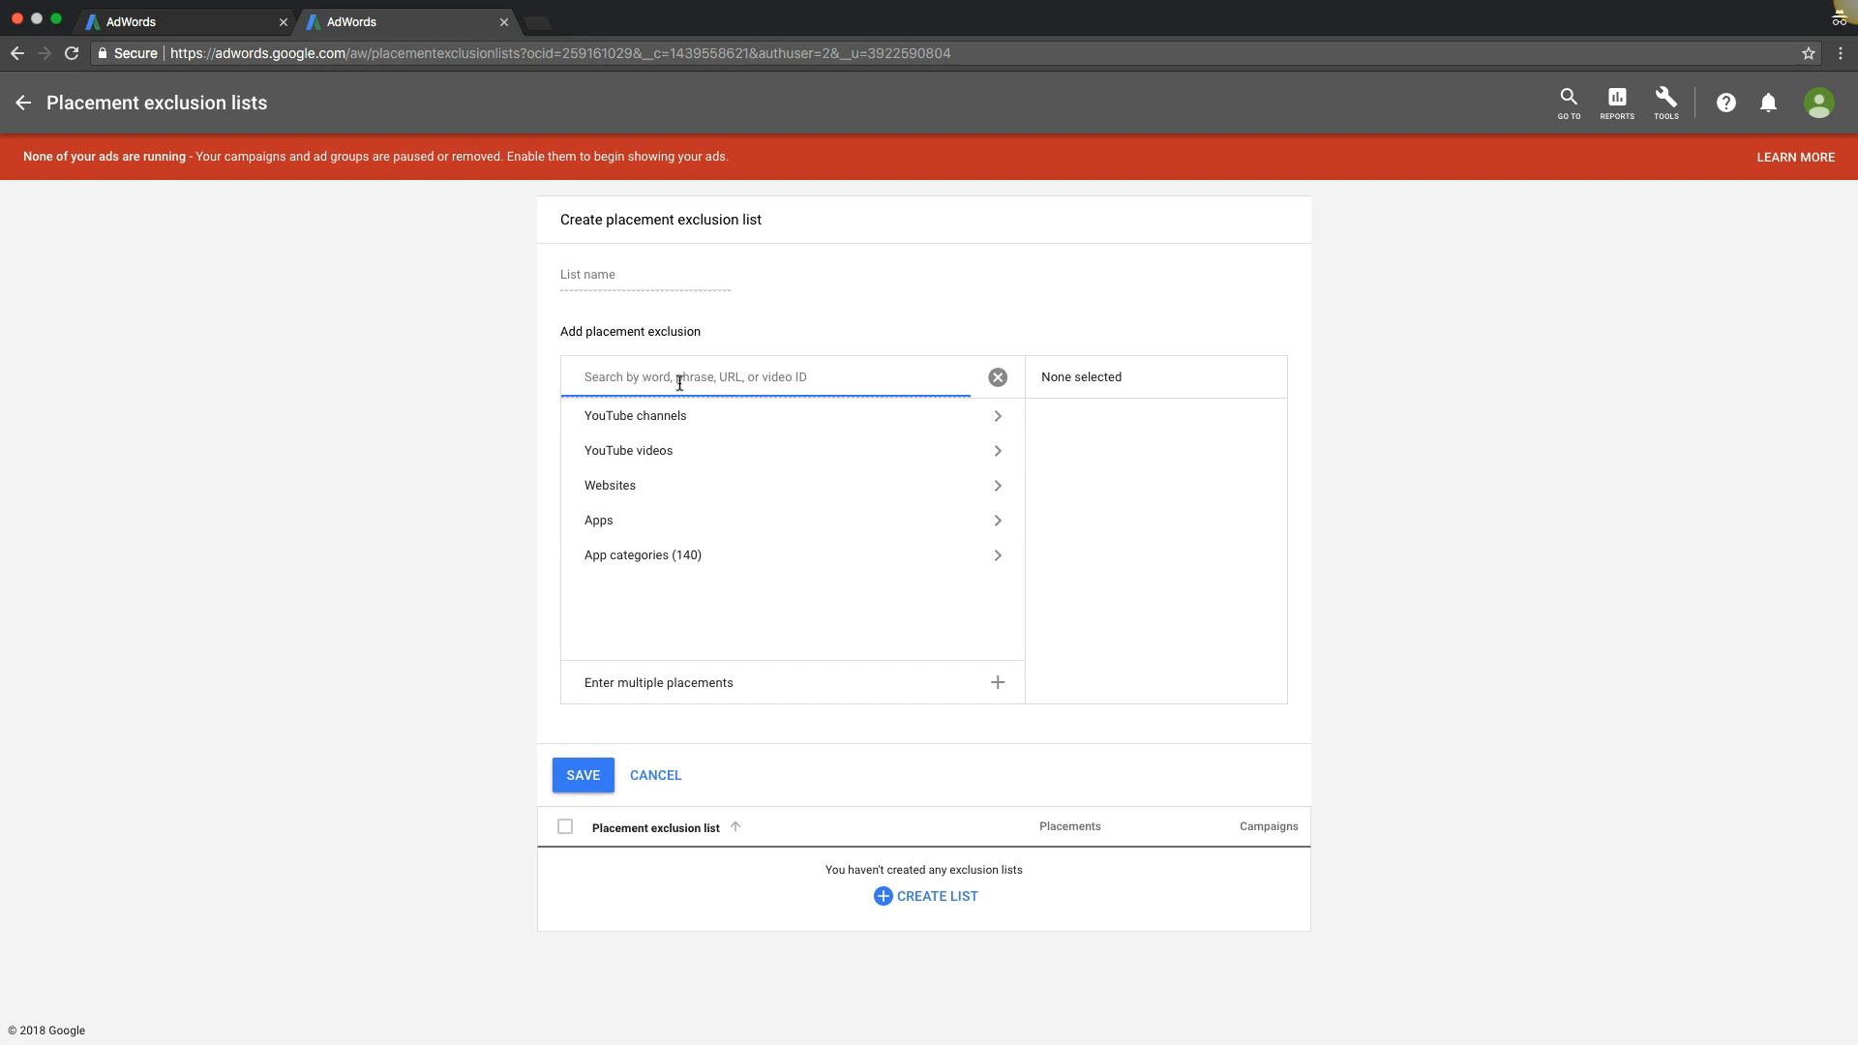
pyautogui.moveTo(759, 385)
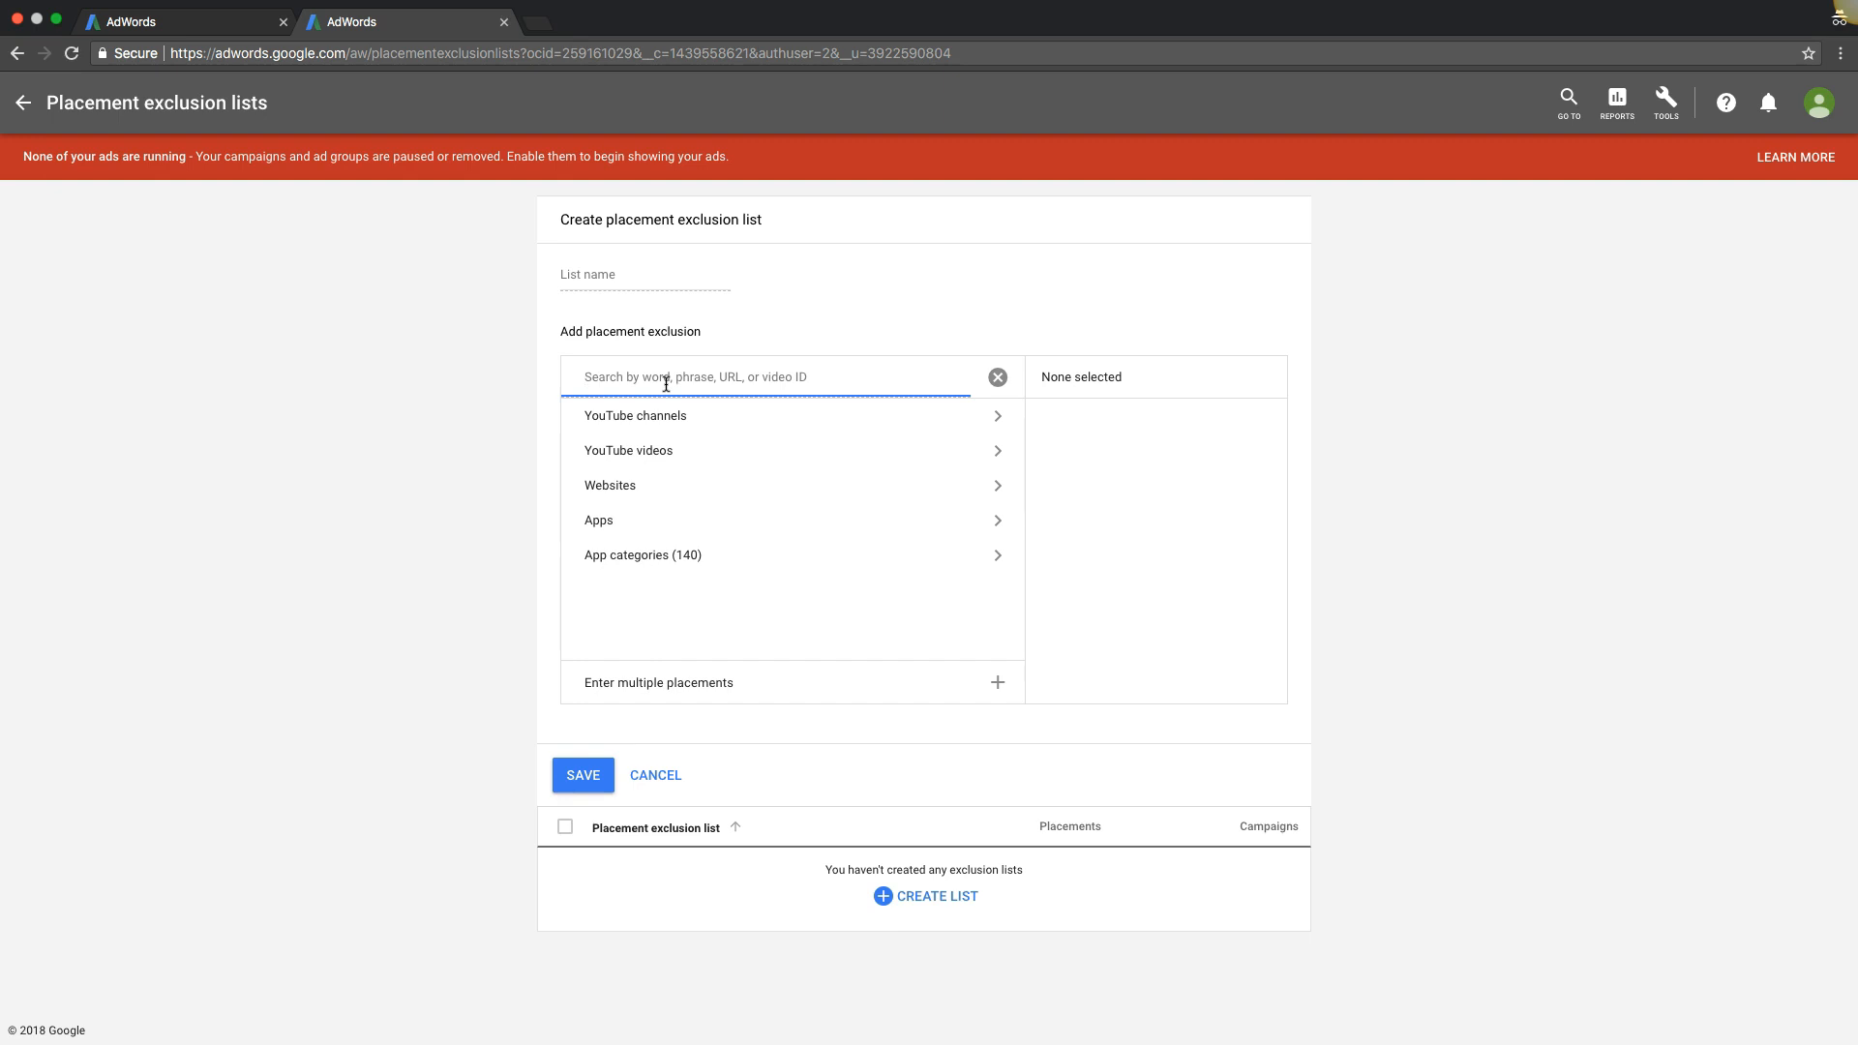
pyautogui.write('news')
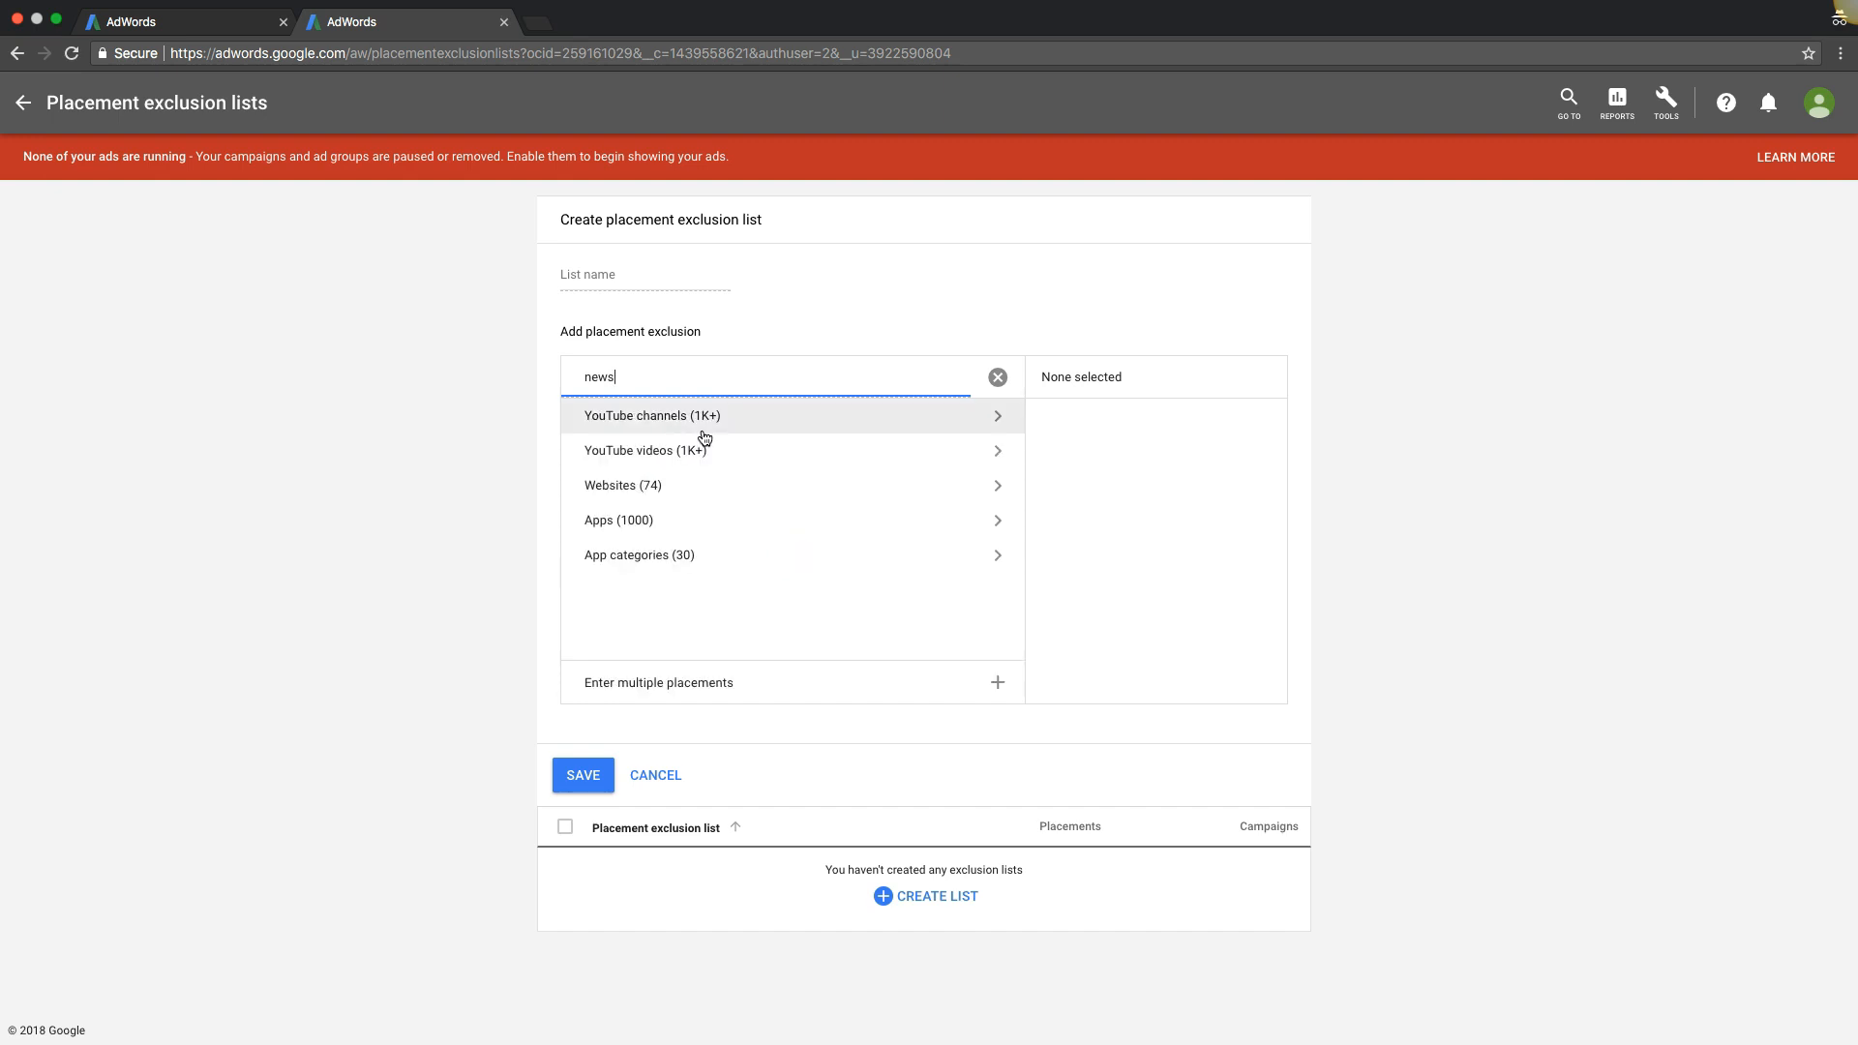
pyautogui.click(621, 483)
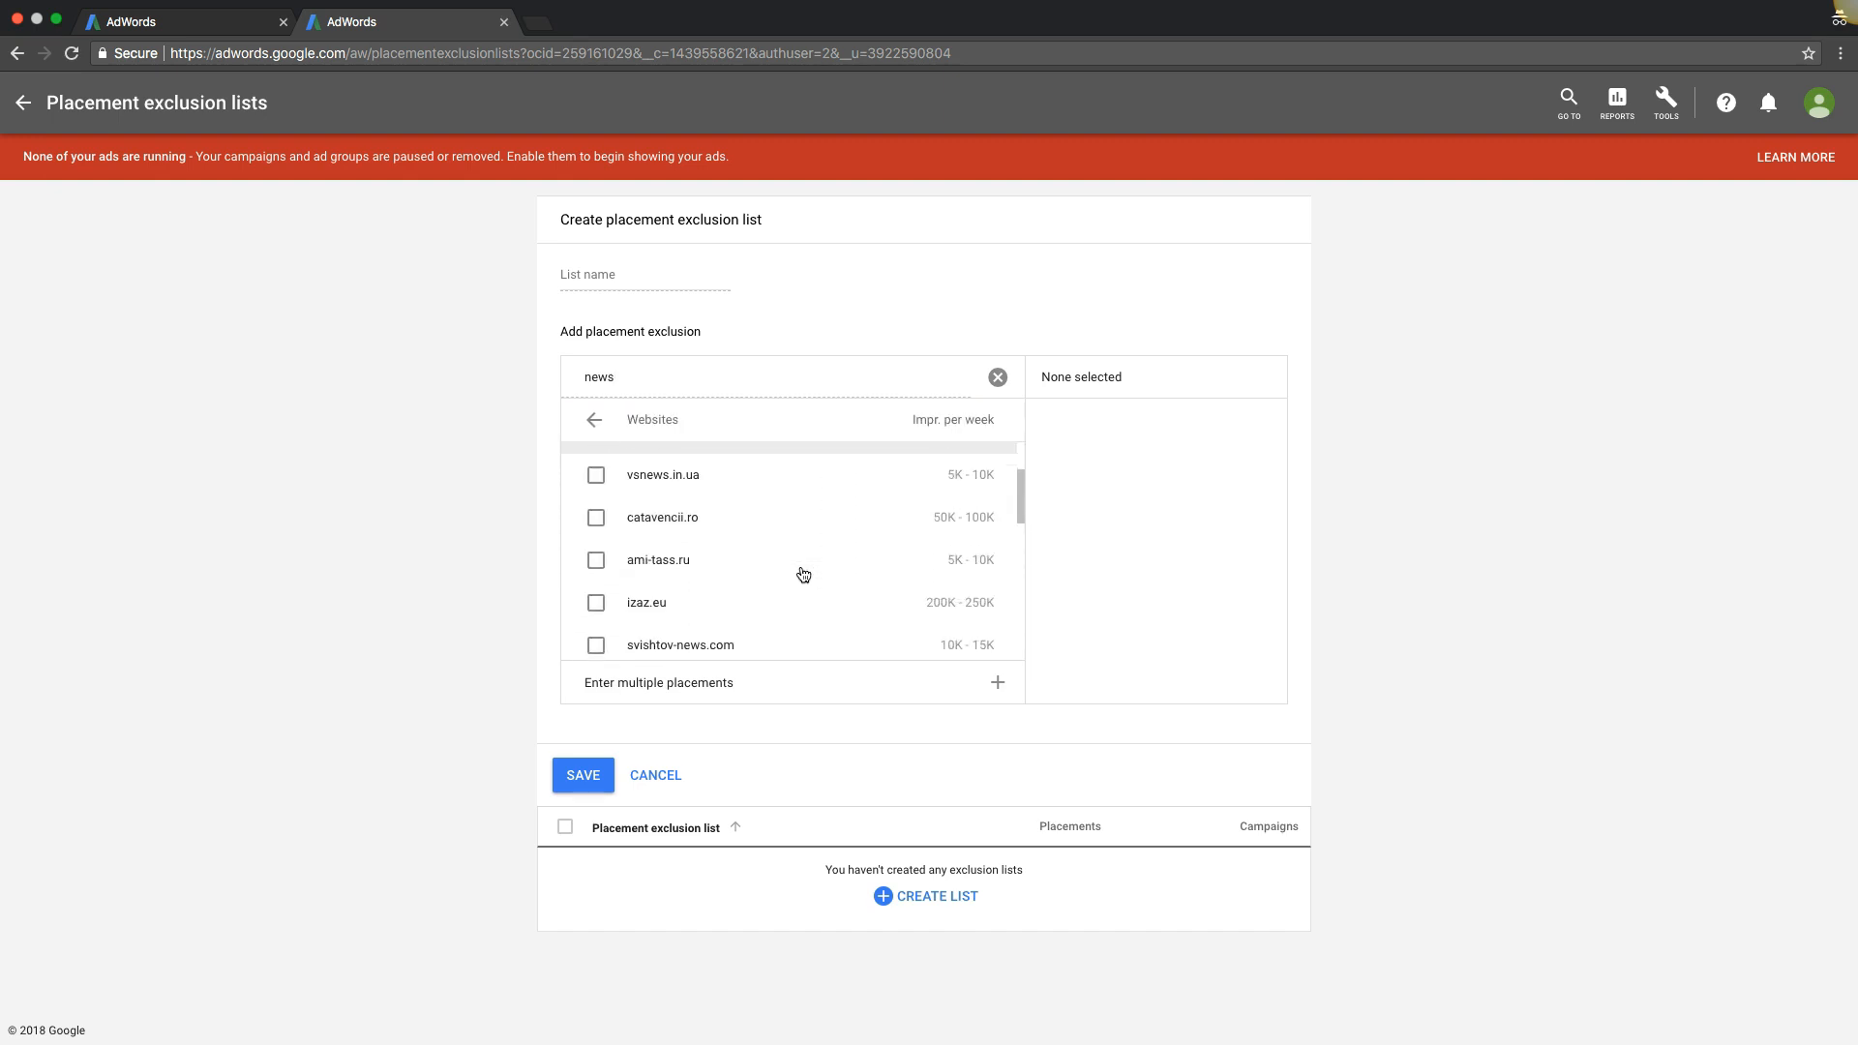
pyautogui.click(596, 559)
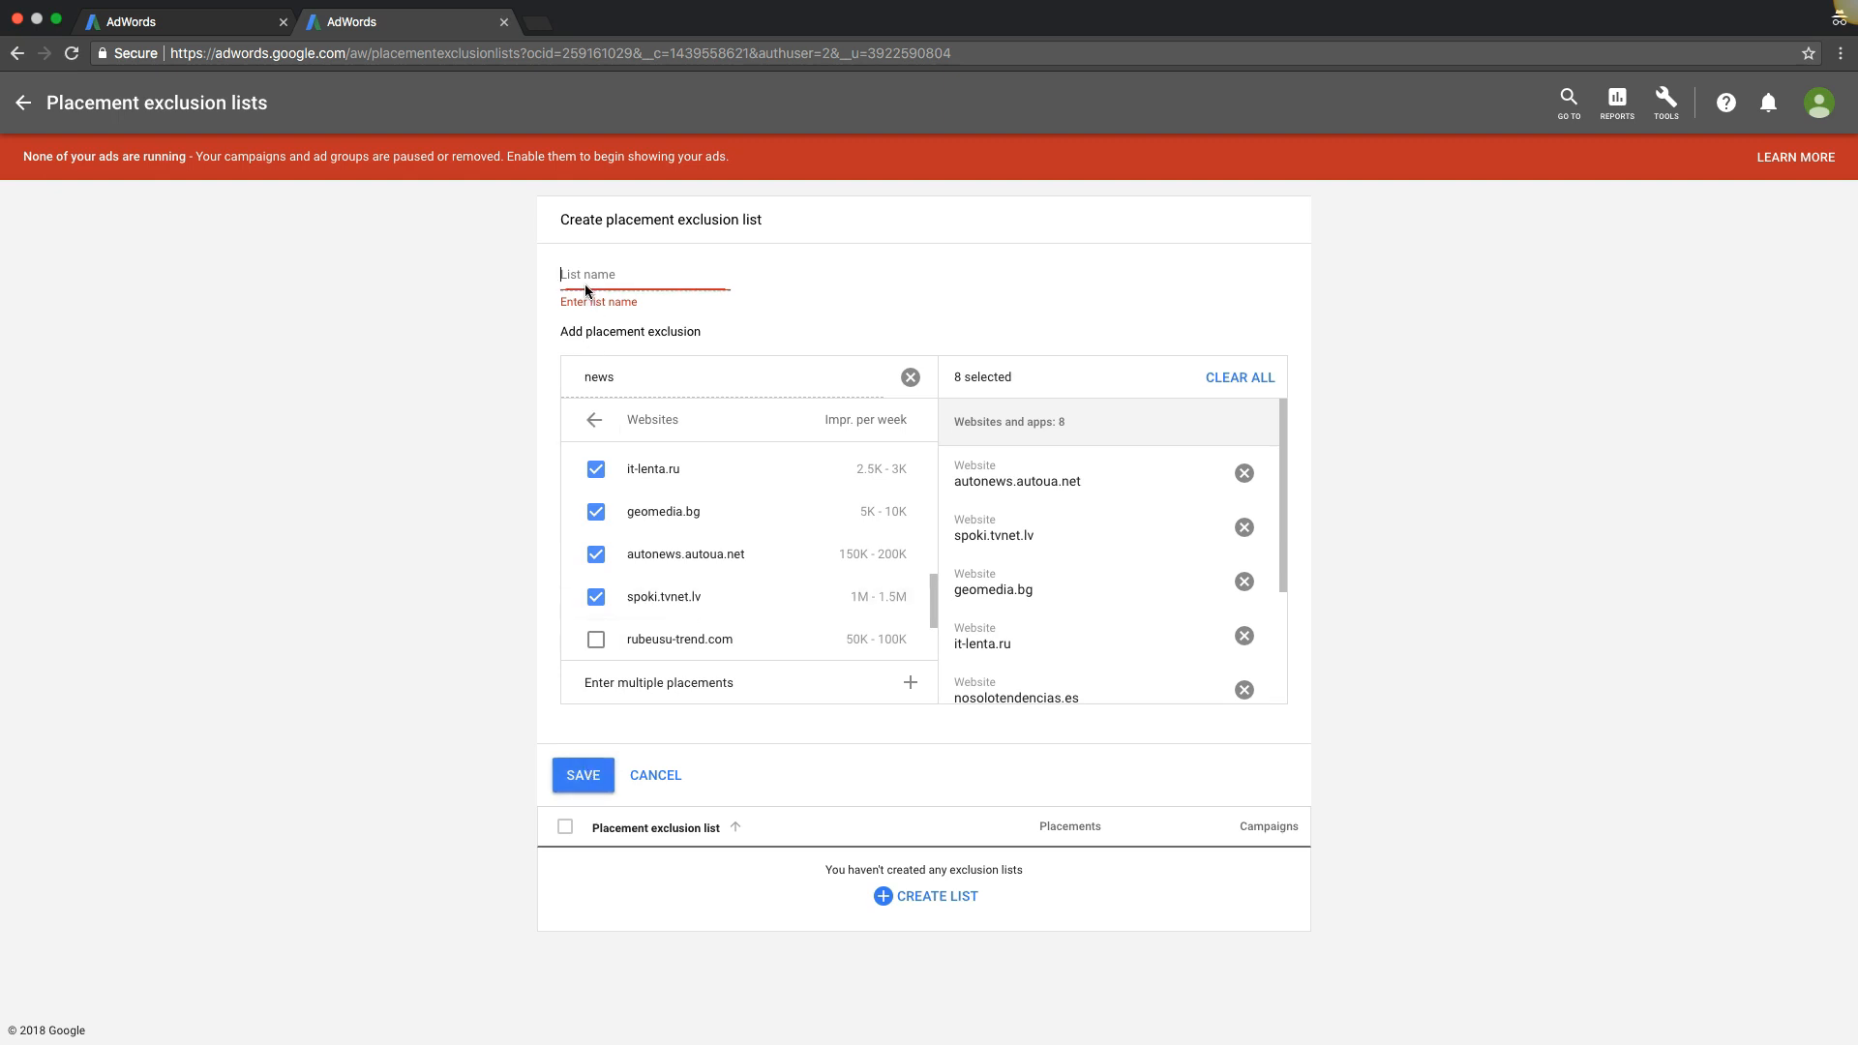
# Step: Name the list 'exclusions' and save it
pyautogui.write('exclusions')
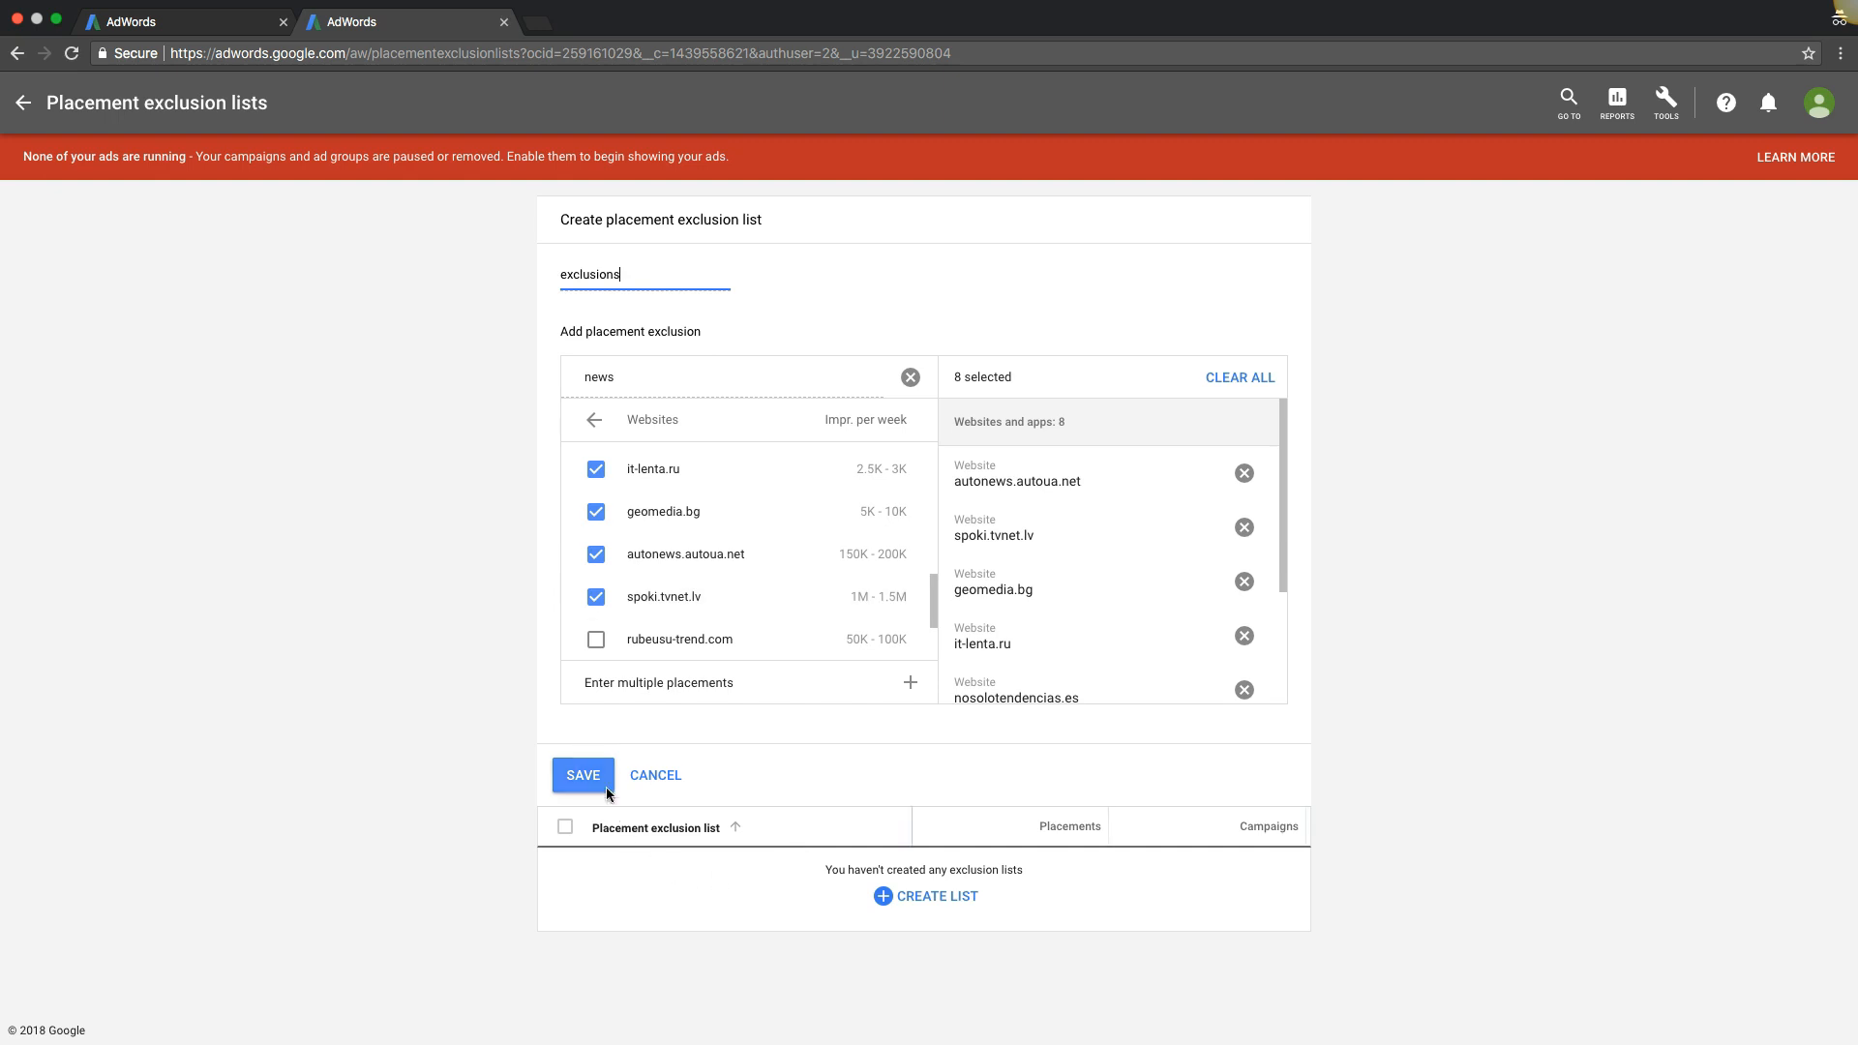
pyautogui.click(582, 774)
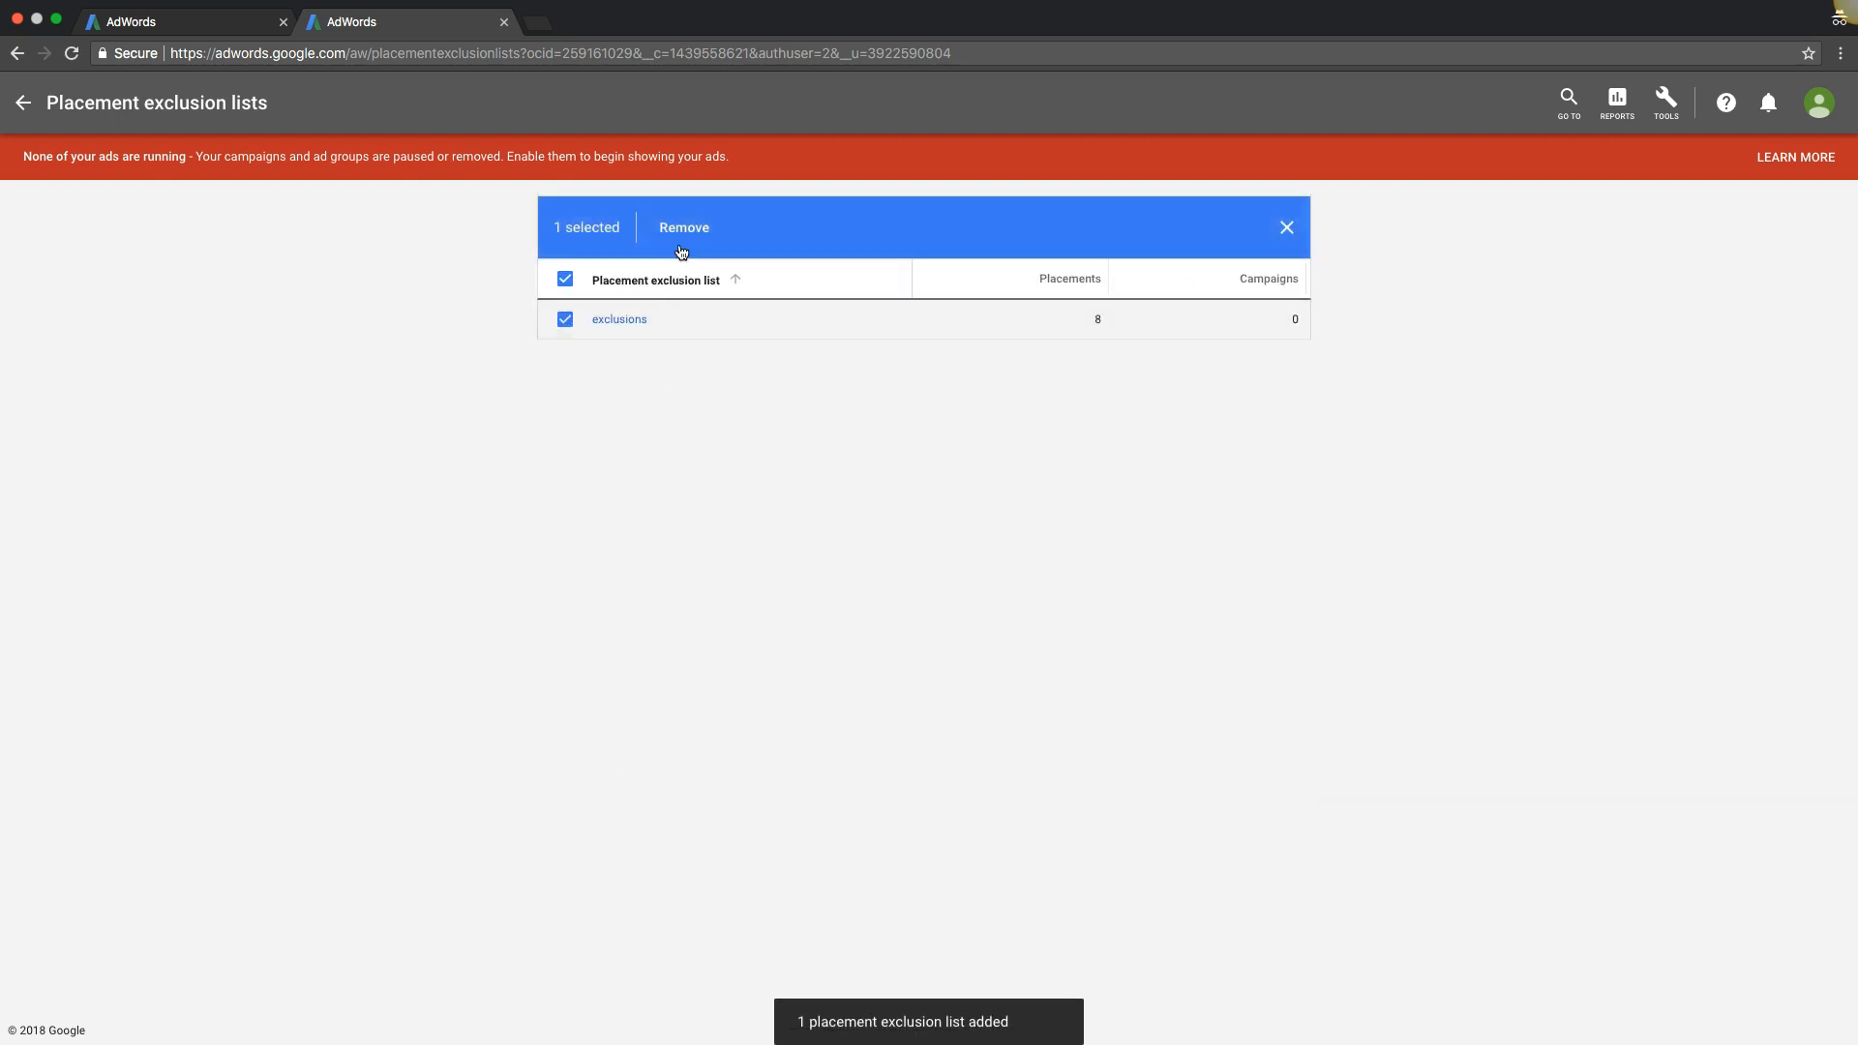
# Step: Remove the selected 'exclusions' placement exclusion list
pyautogui.click(683, 226)
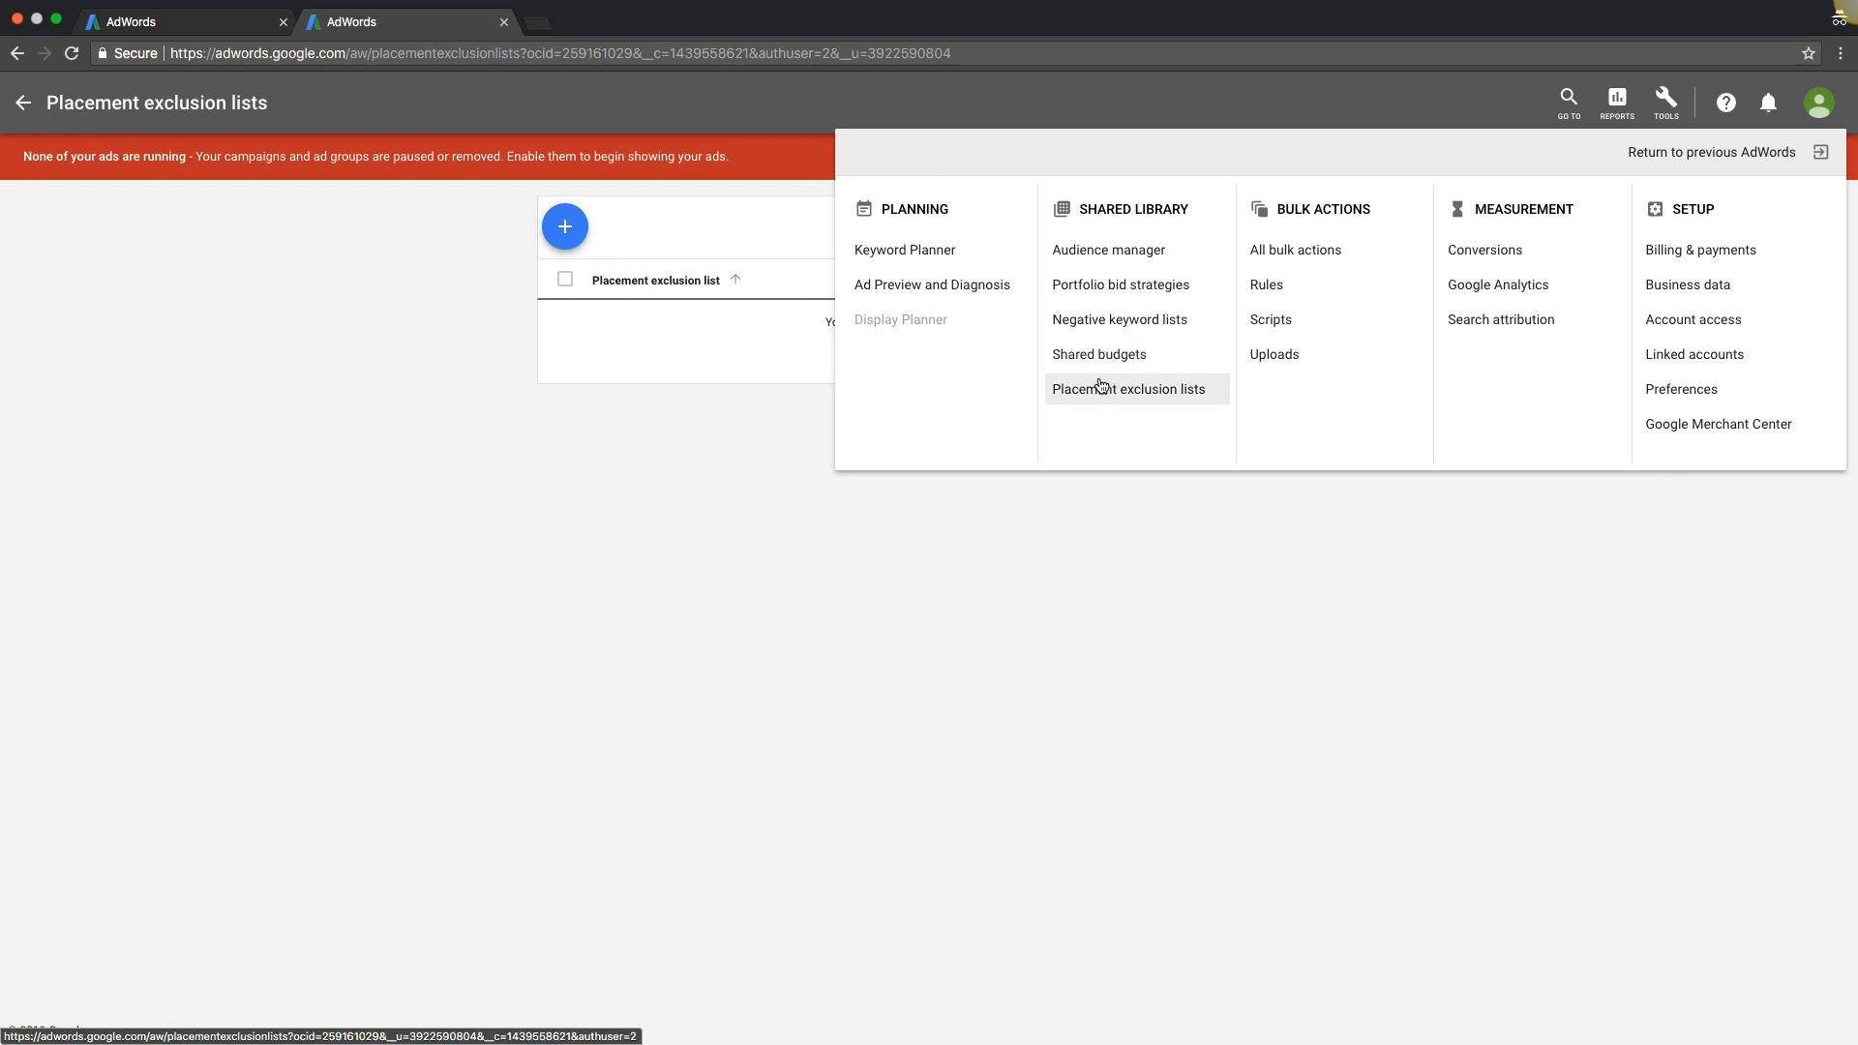
pyautogui.moveTo(1093, 372)
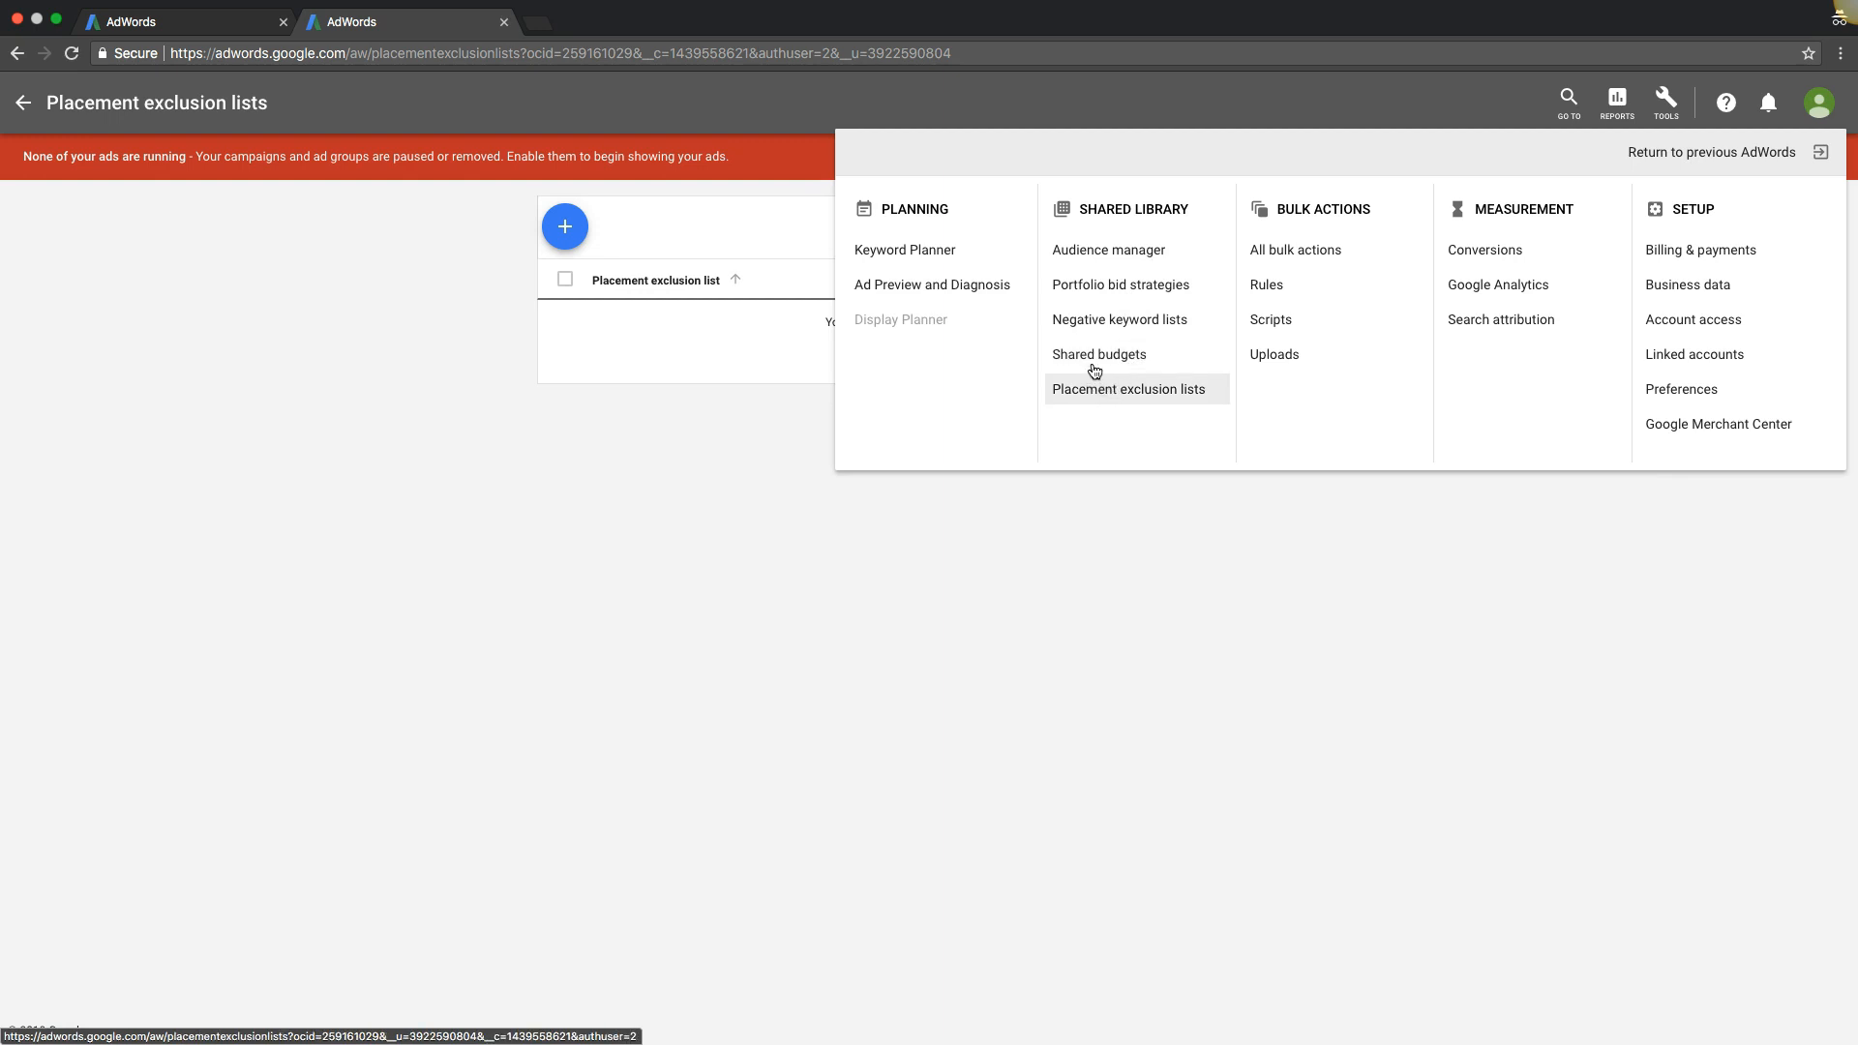
pyautogui.moveTo(1105, 326)
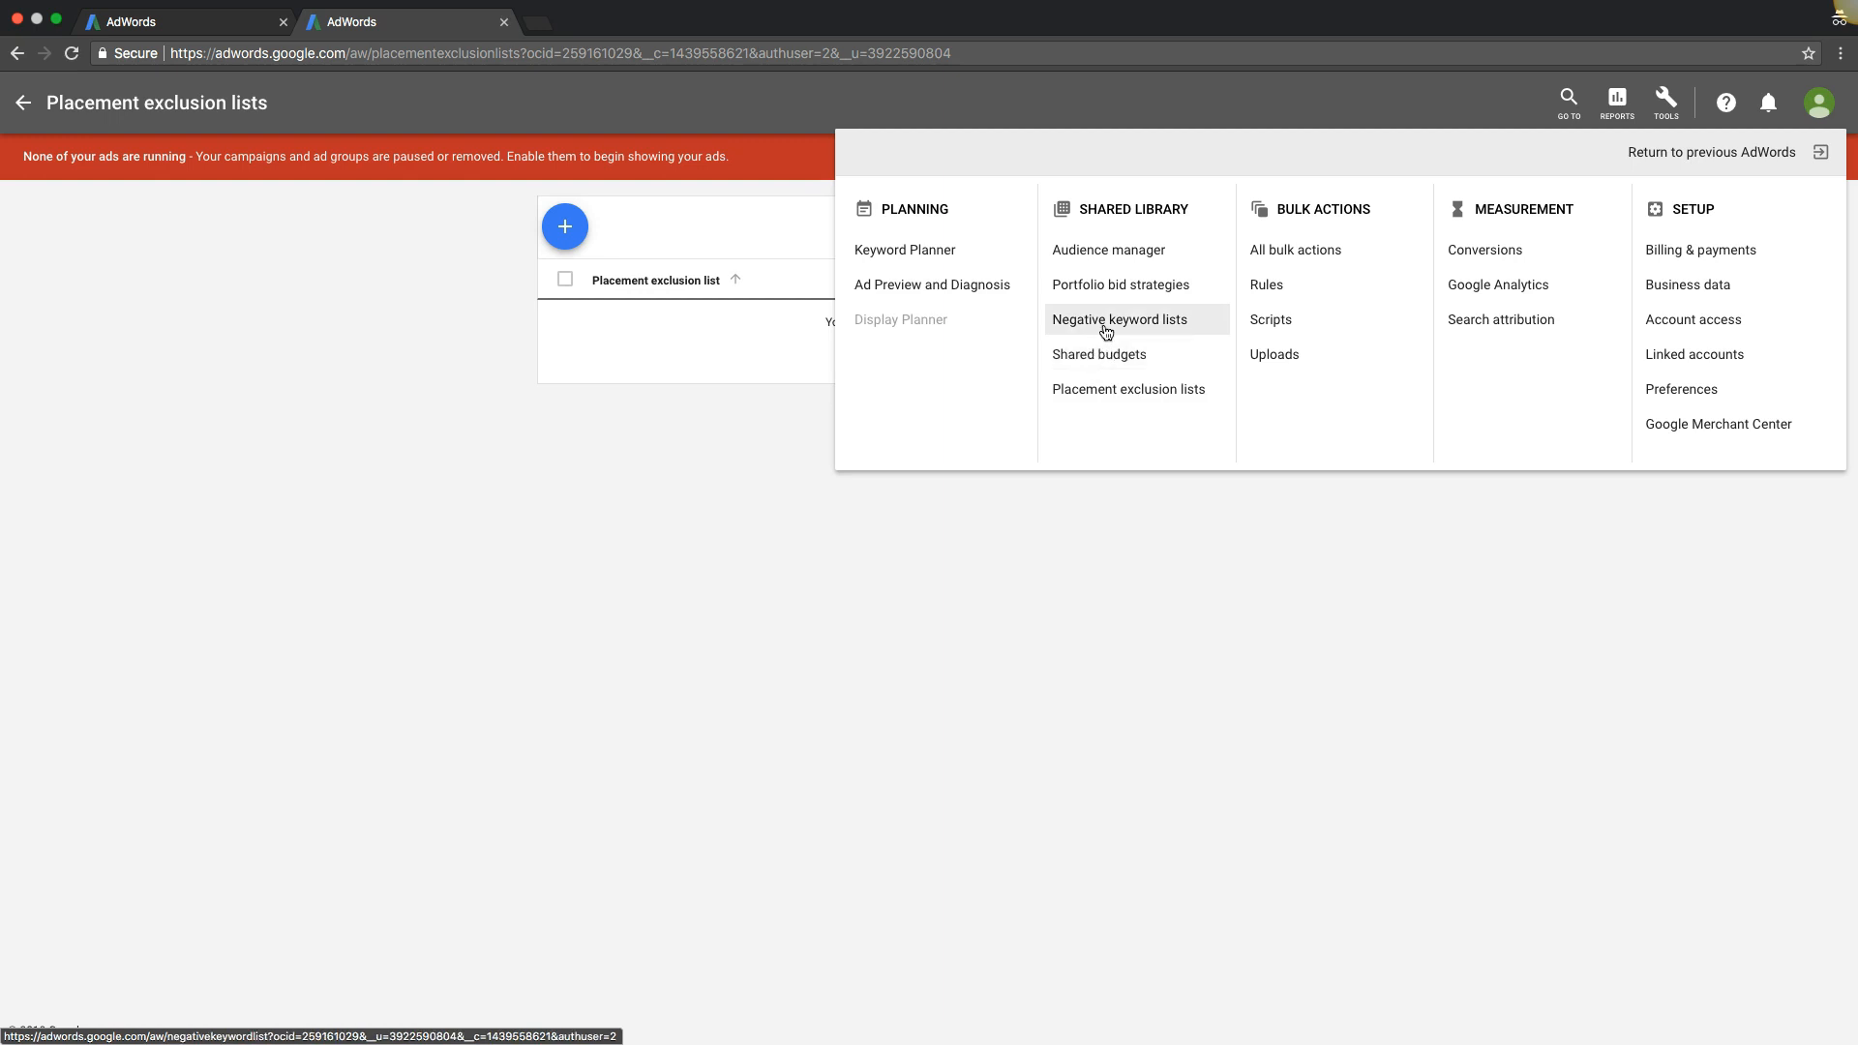
pyautogui.moveTo(1103, 333)
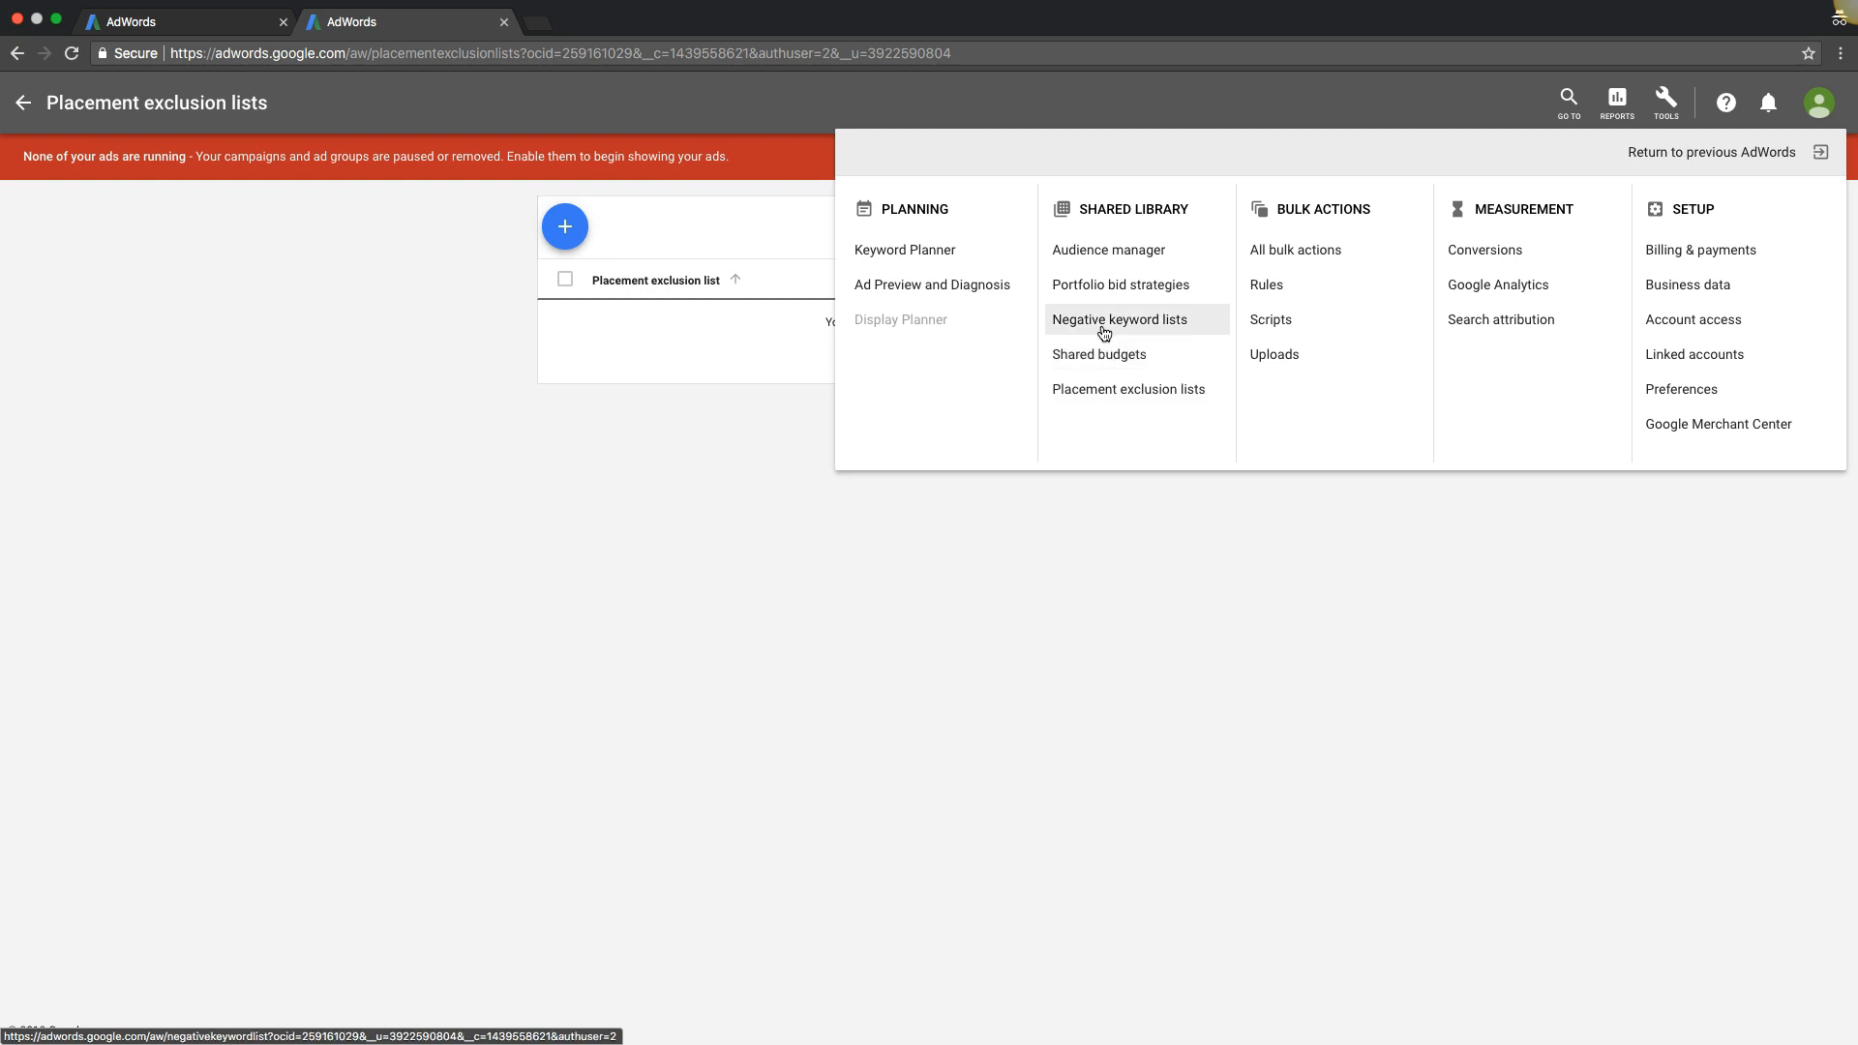
pyautogui.moveTo(1094, 613)
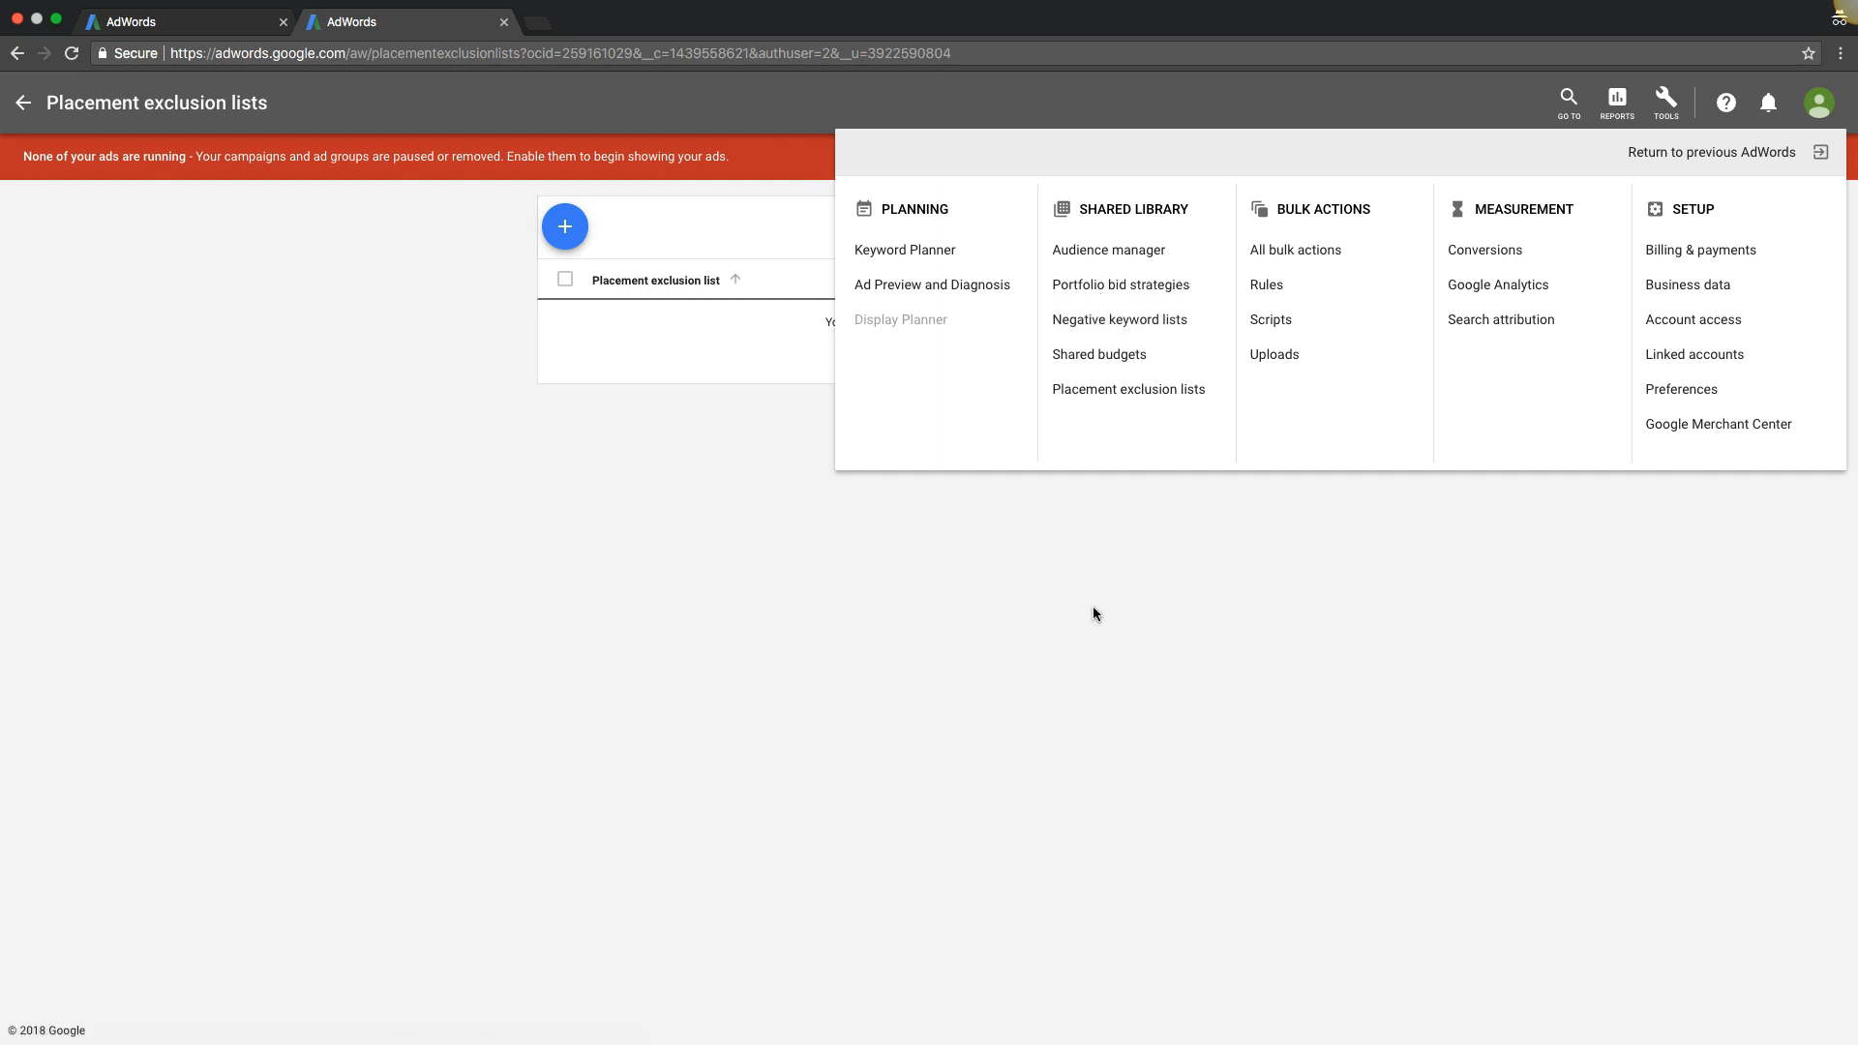